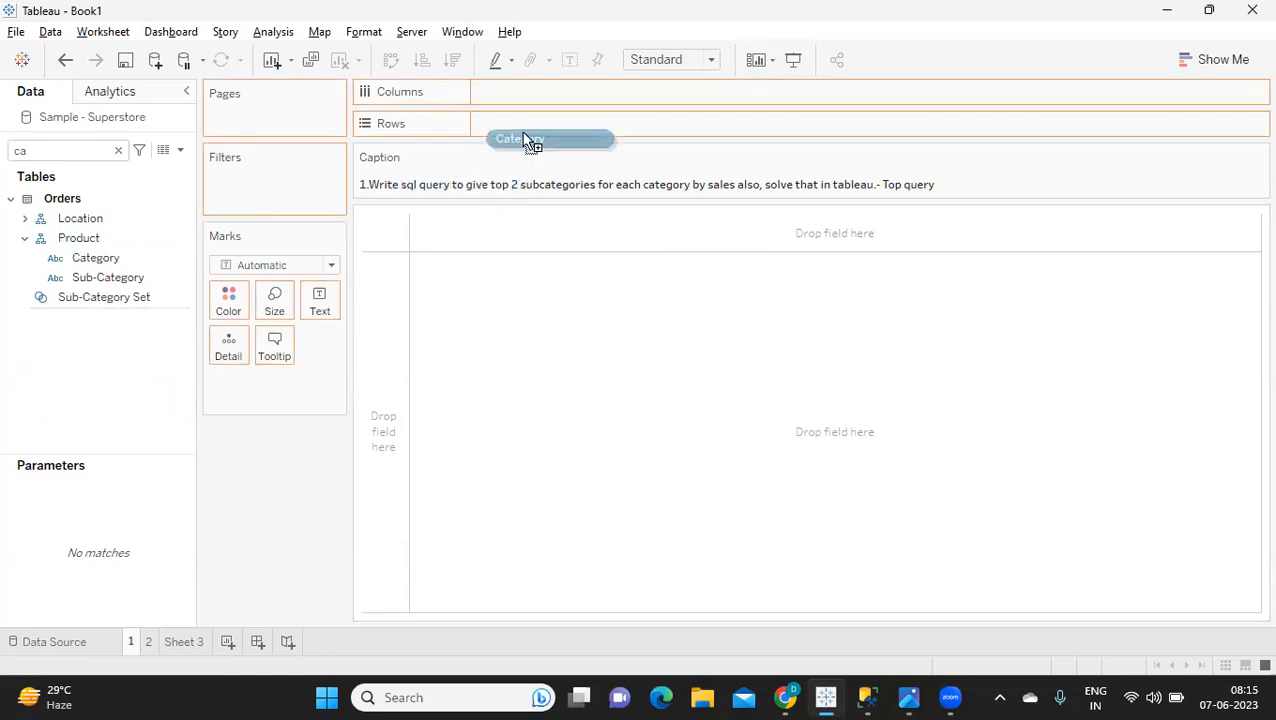
# Place Category and Sub-Category on Rows and summed Sales as text, sorted descending within each category.
pyautogui.moveTo(520, 138); pyautogui.dragTo(540, 123)
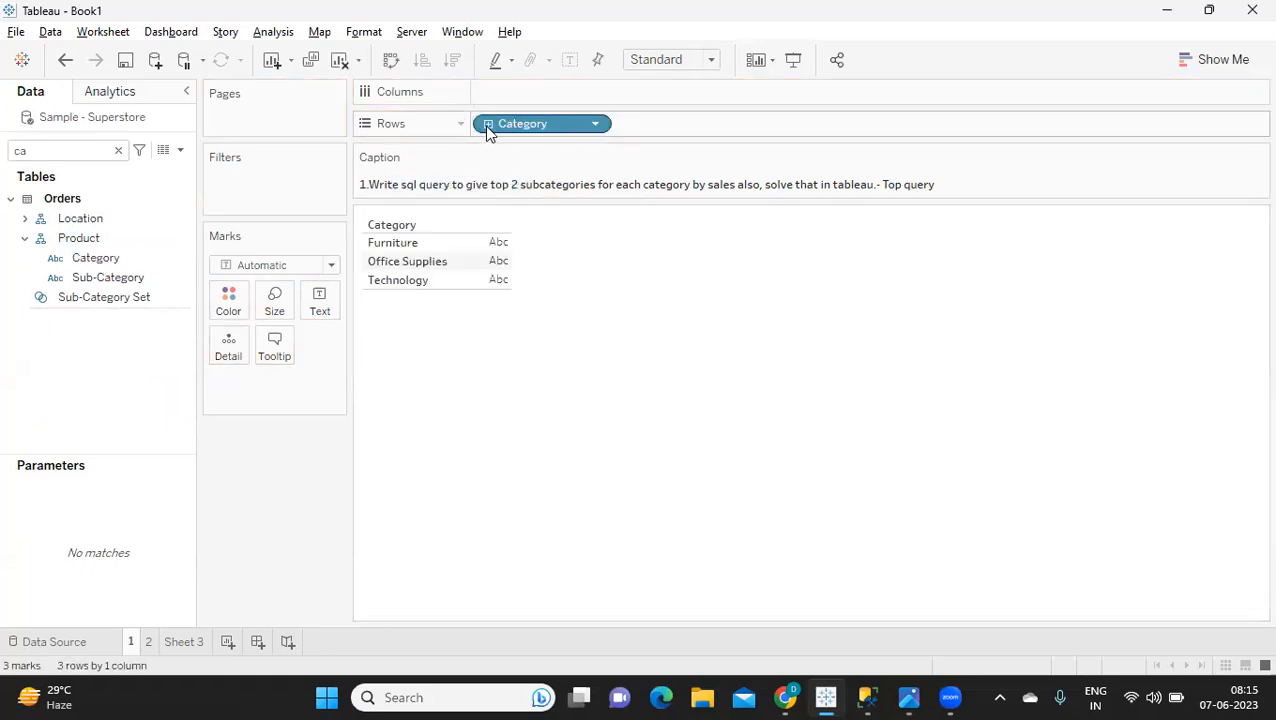
pyautogui.moveTo(107, 277); pyautogui.dragTo(683, 123)
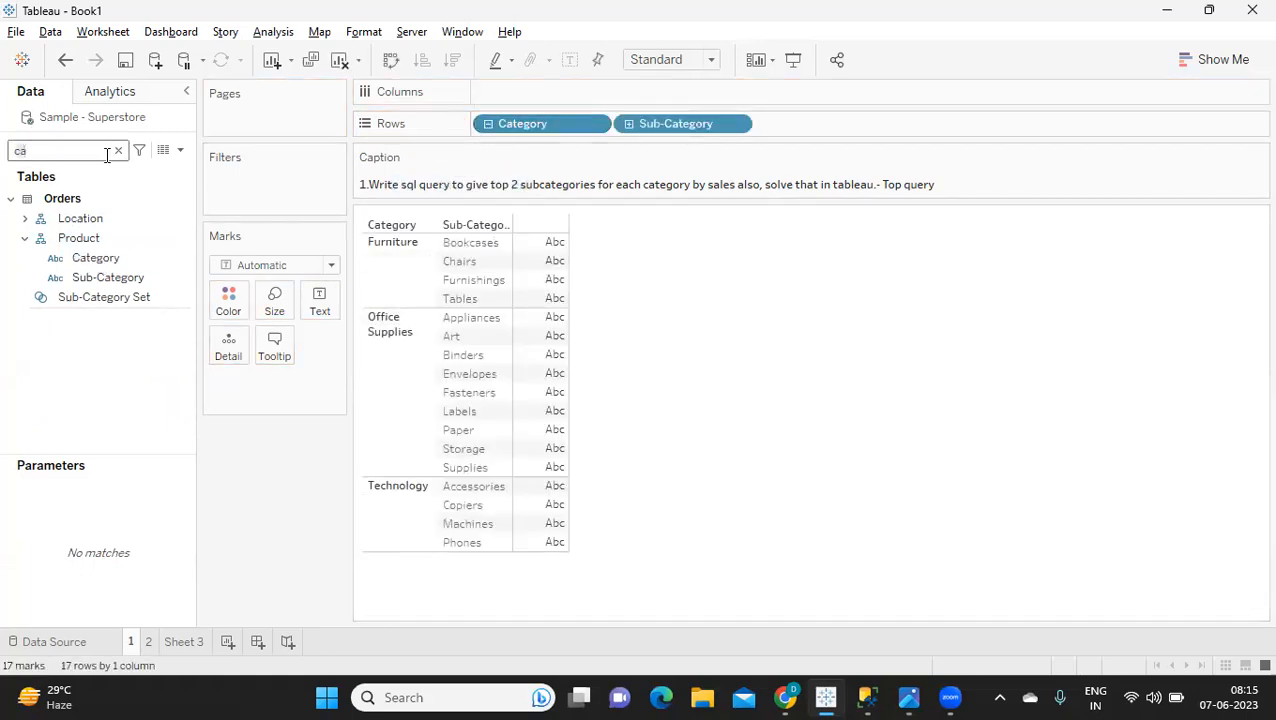
pyautogui.write('sa')
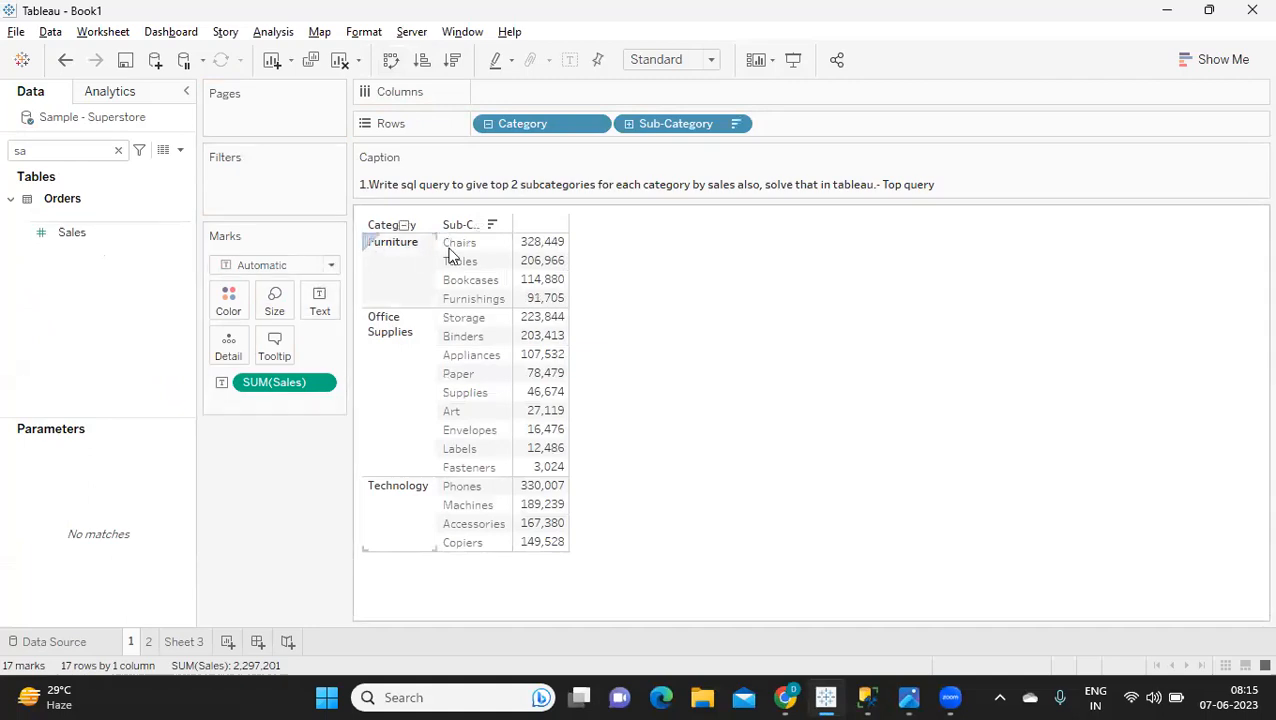
pyautogui.moveTo(540, 242)
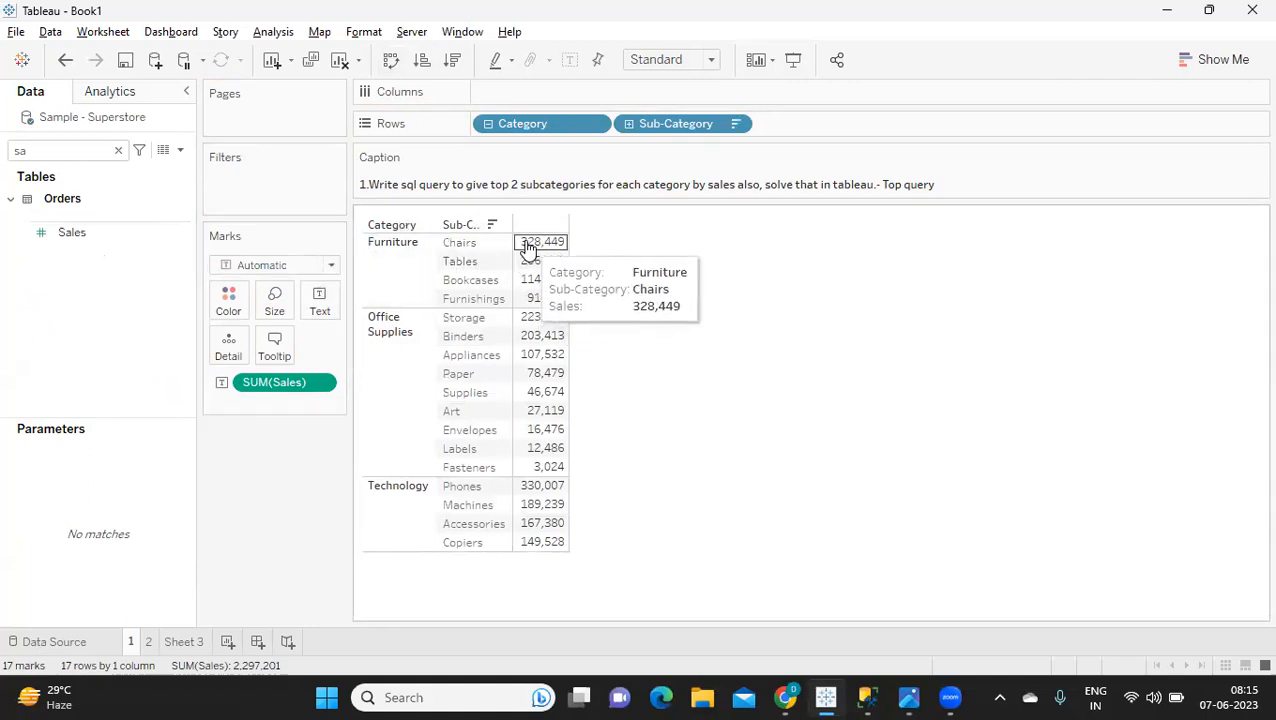
pyautogui.moveTo(541, 261)
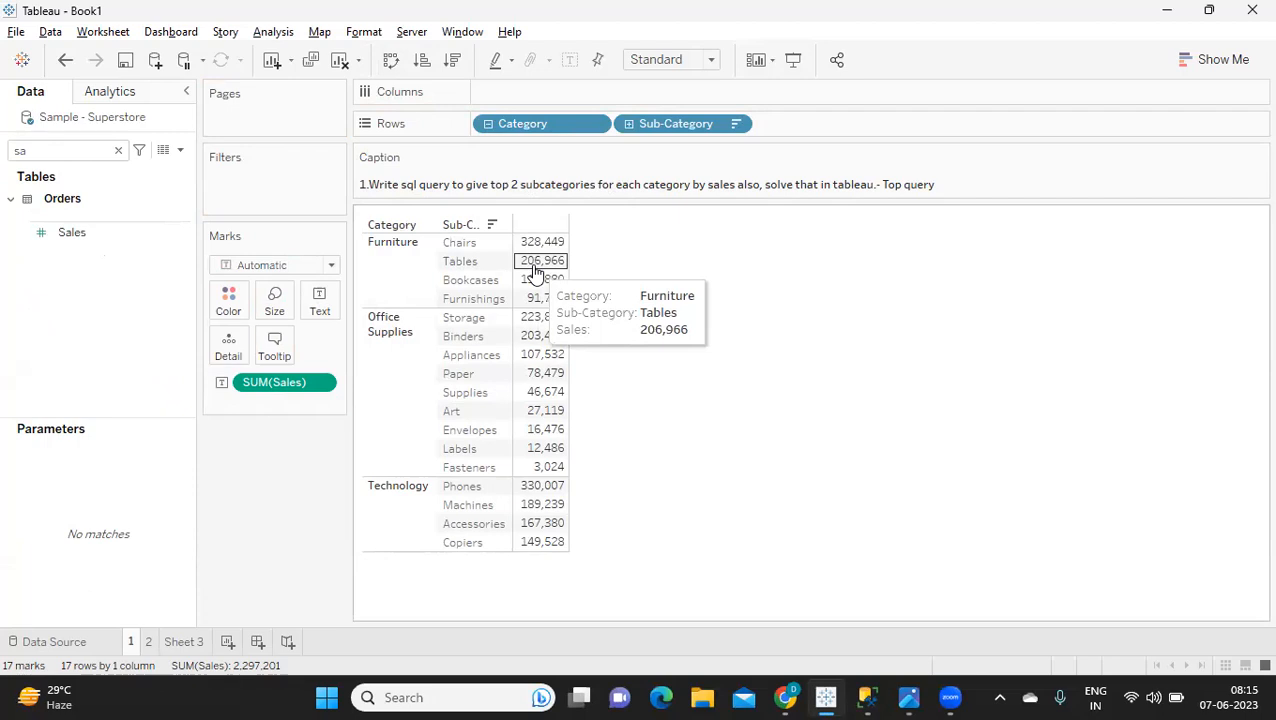
pyautogui.moveTo(387, 372)
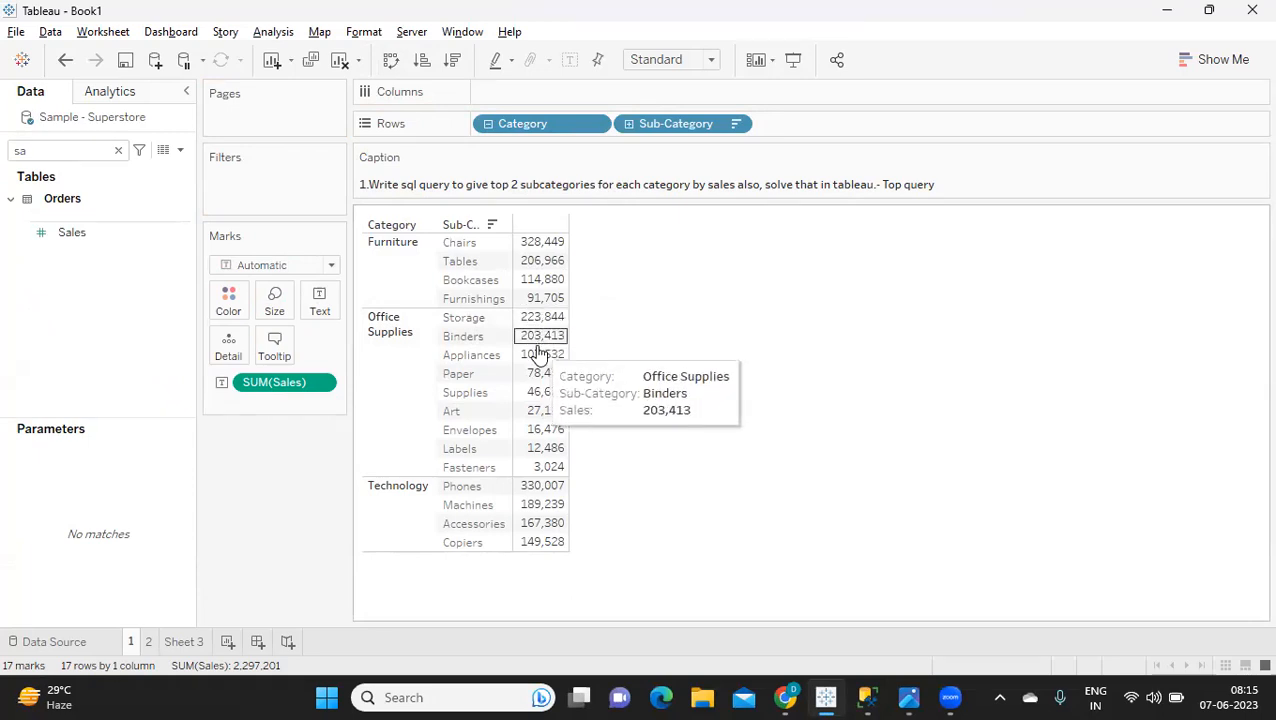
pyautogui.moveTo(468, 505)
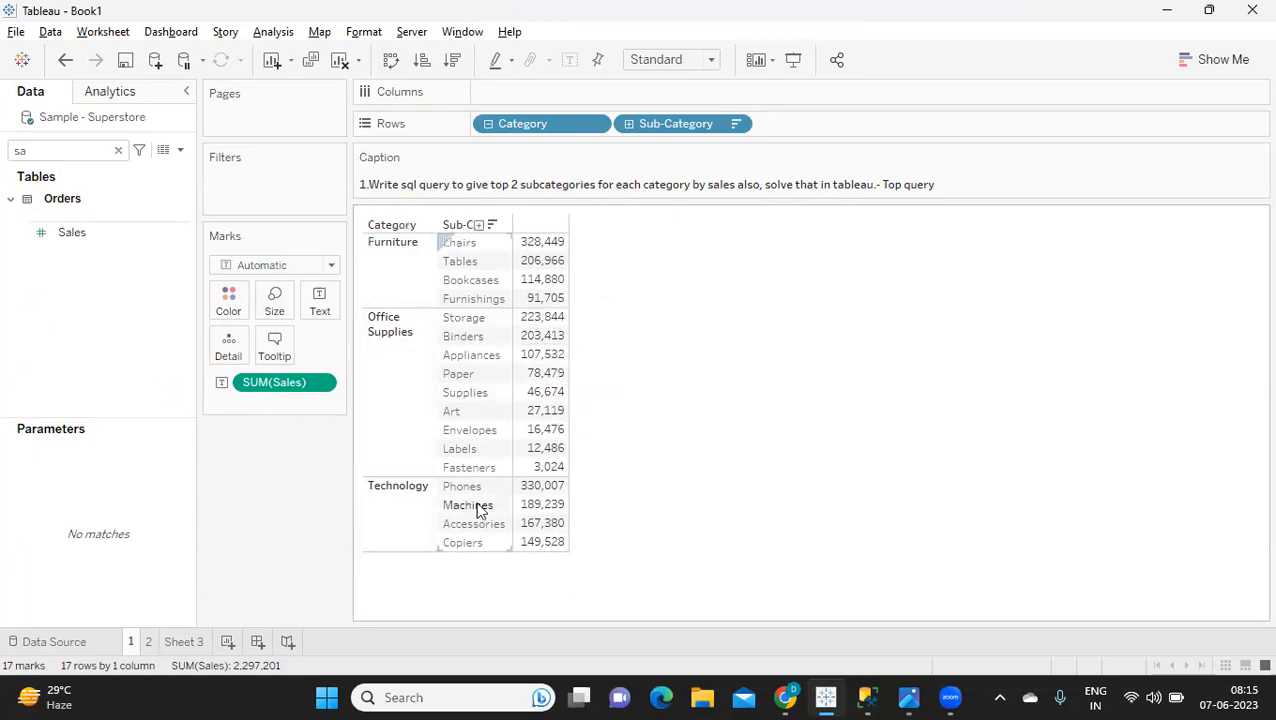
pyautogui.moveTo(505, 504)
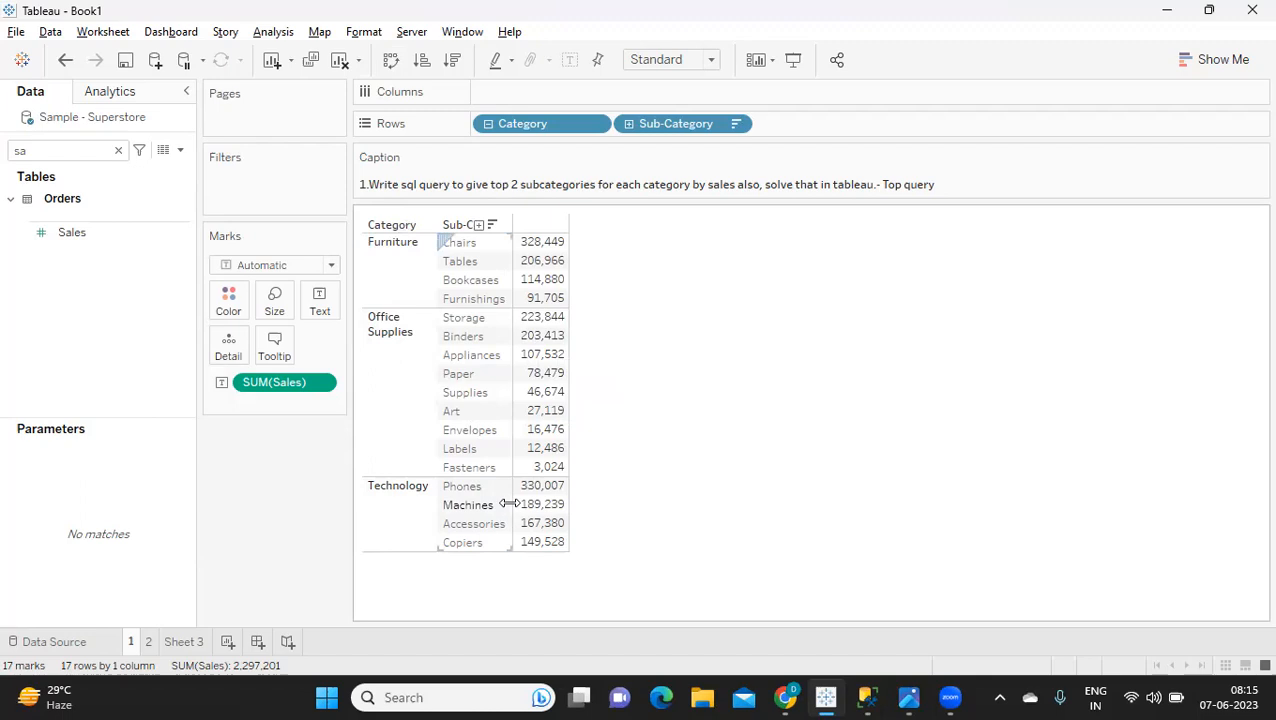
pyautogui.moveTo(500, 499)
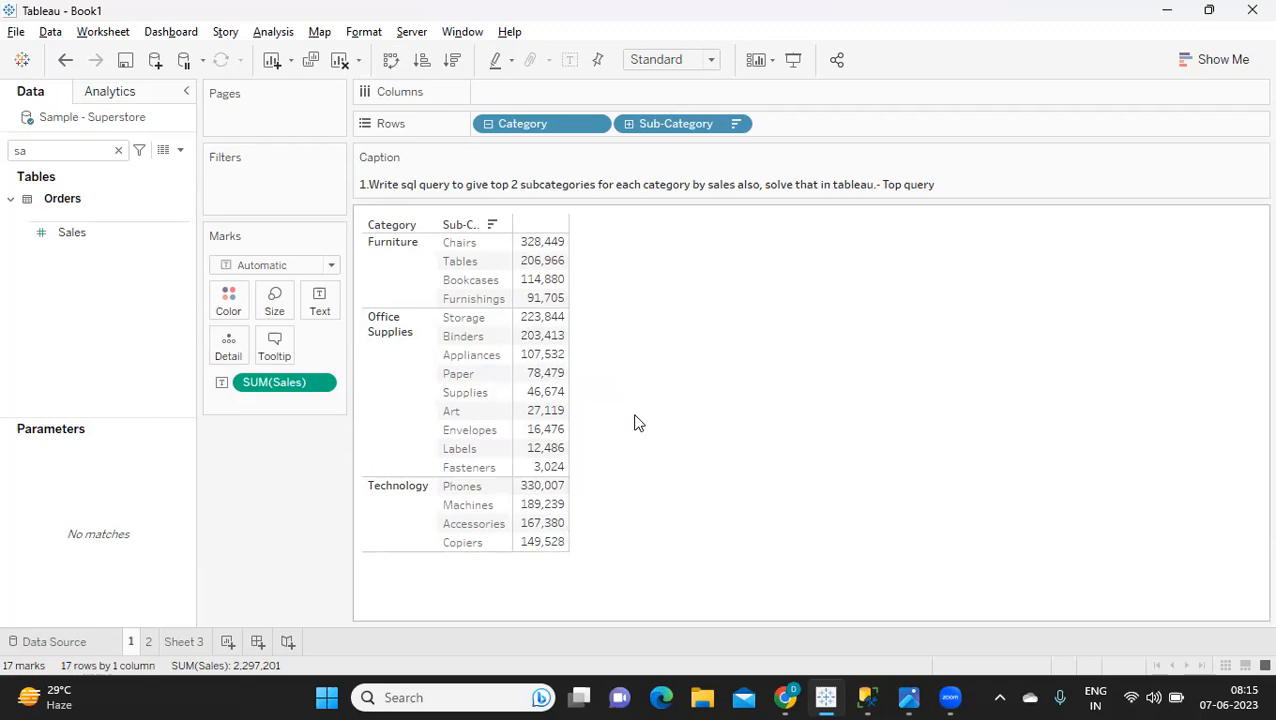
# Start a new calculated field named 'Rank Function'.
pyautogui.click(118, 150)
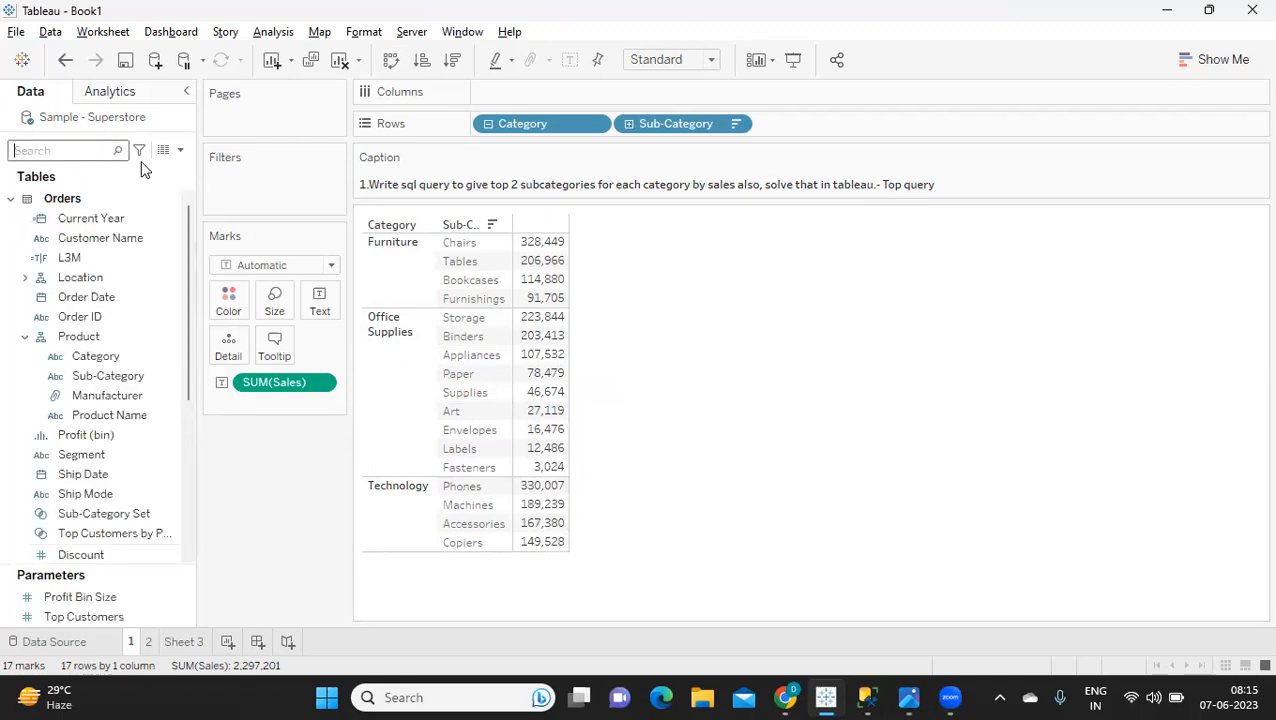
pyautogui.click(180, 150)
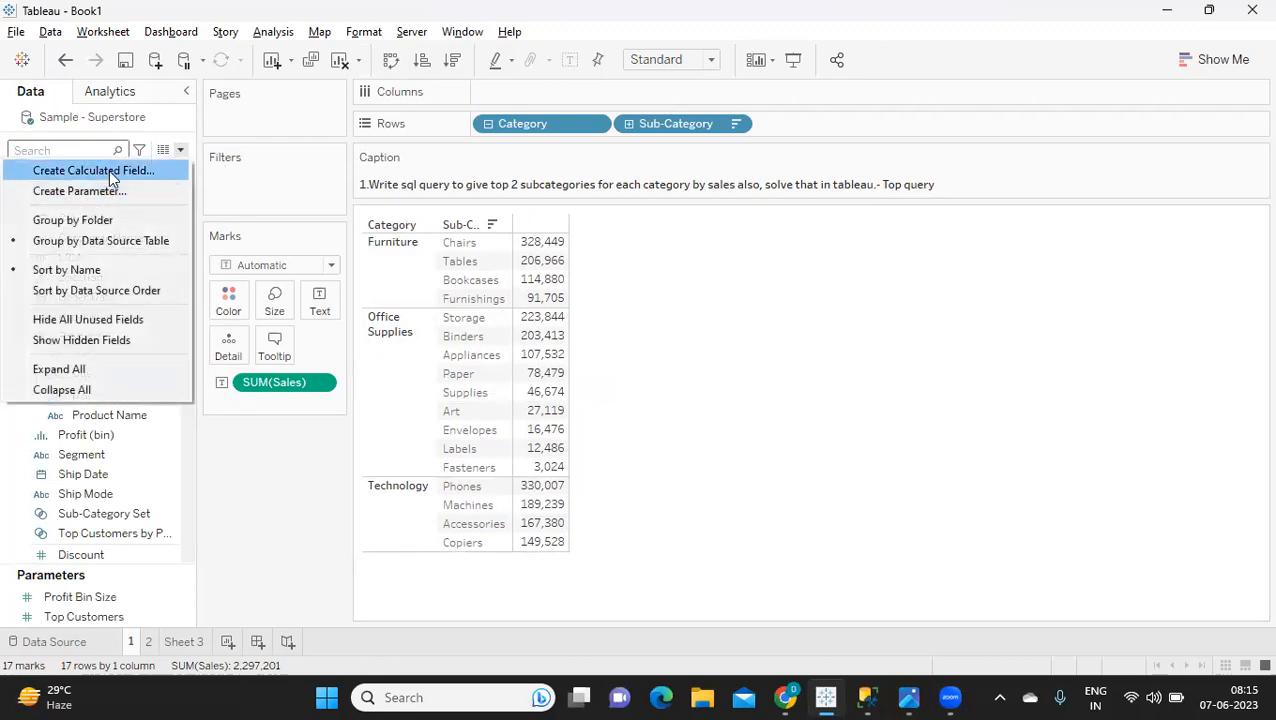
pyautogui.click(94, 170)
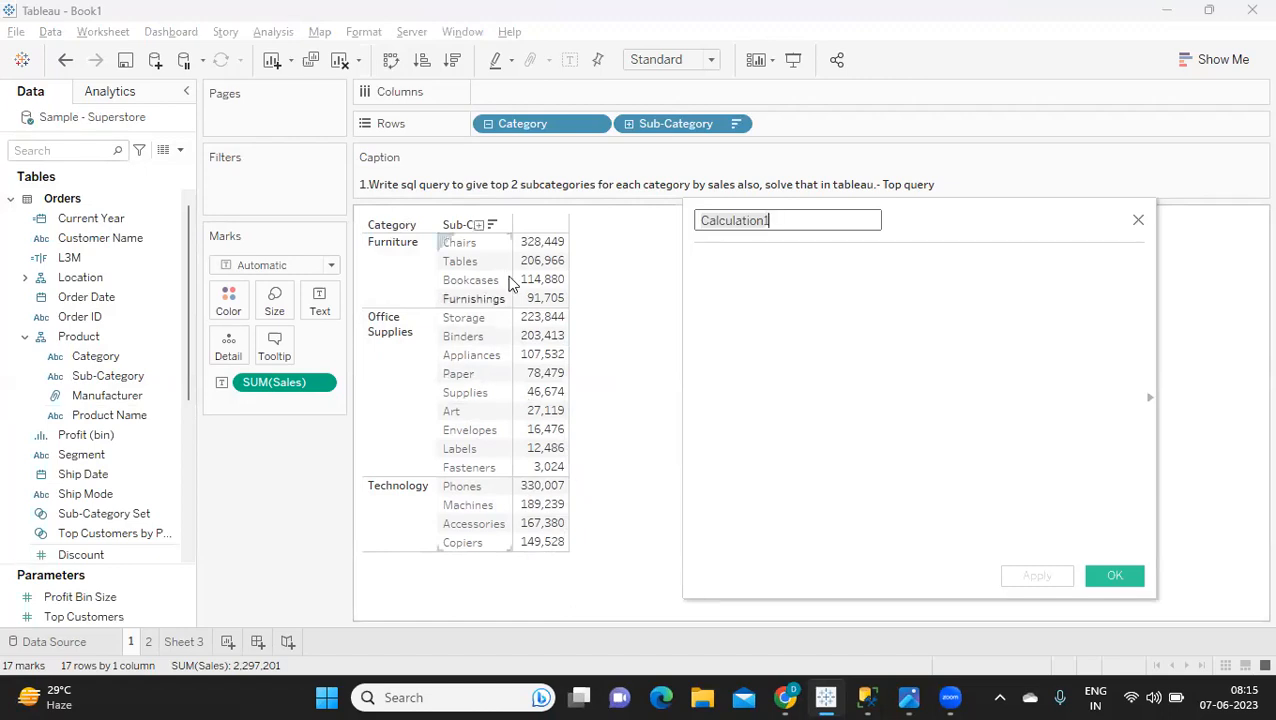
pyautogui.moveTo(540, 242)
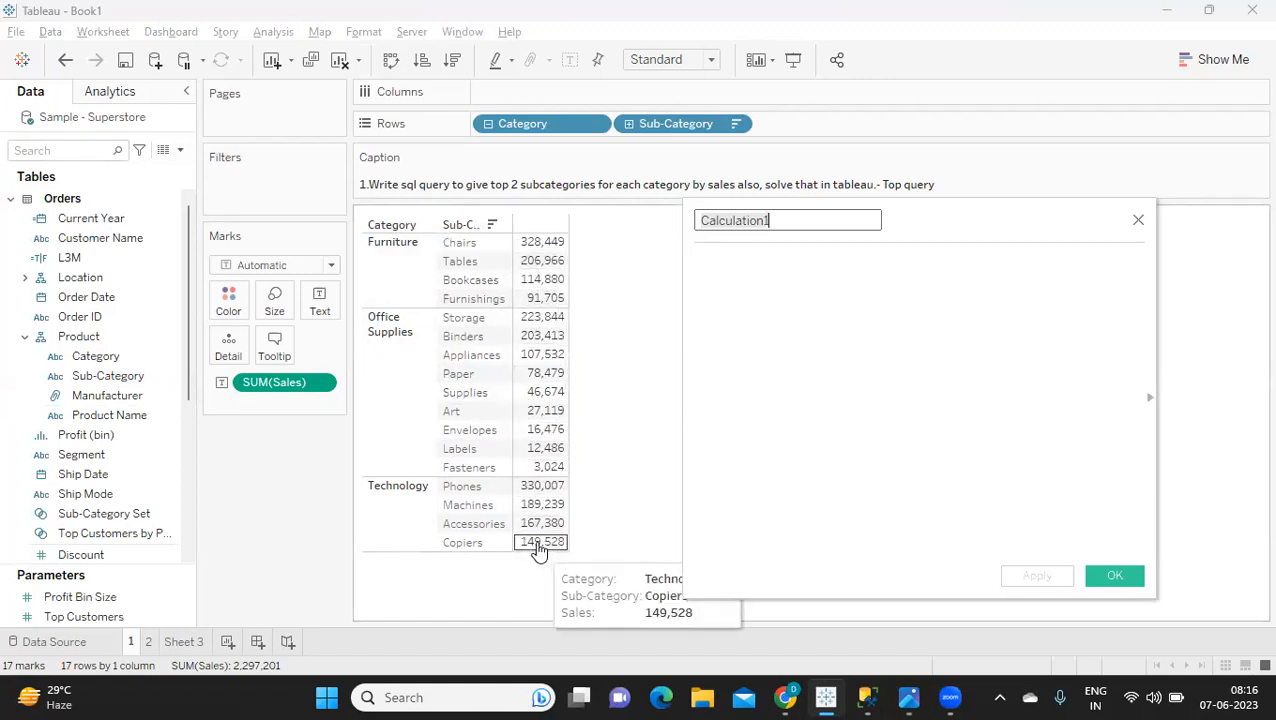
pyautogui.moveTo(773, 317)
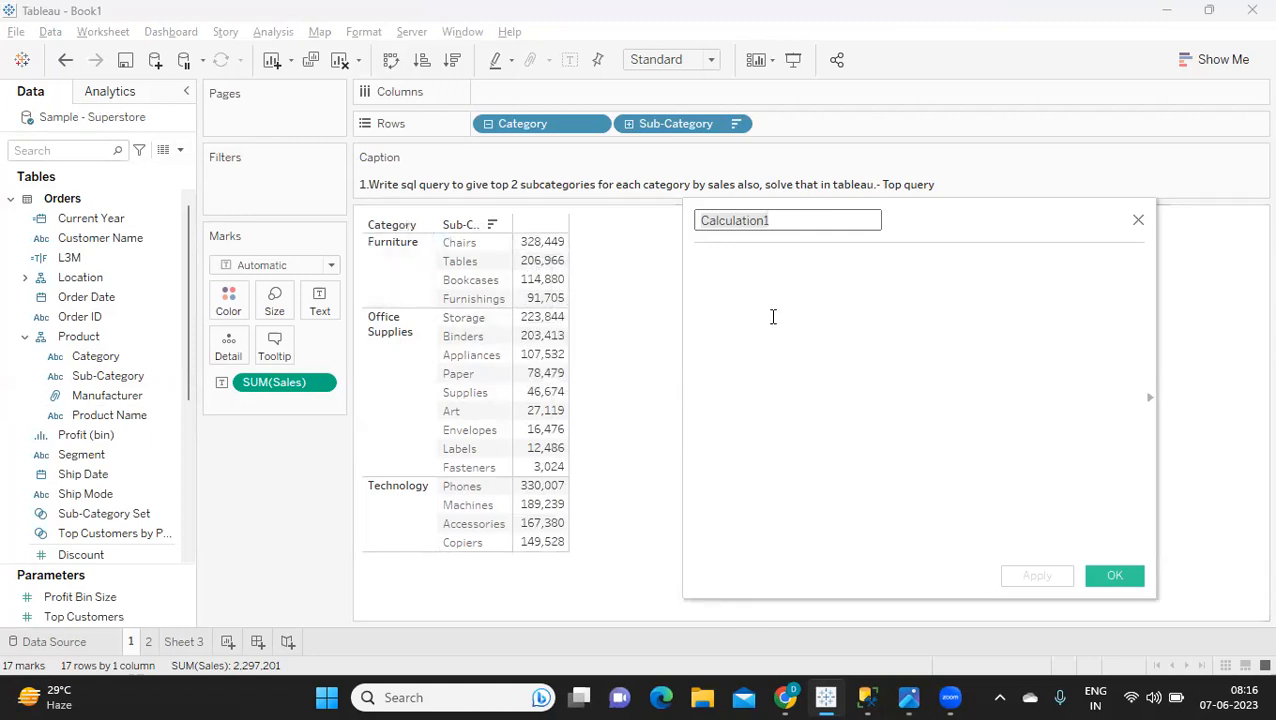
pyautogui.moveTo(821, 277)
pyautogui.write('r')
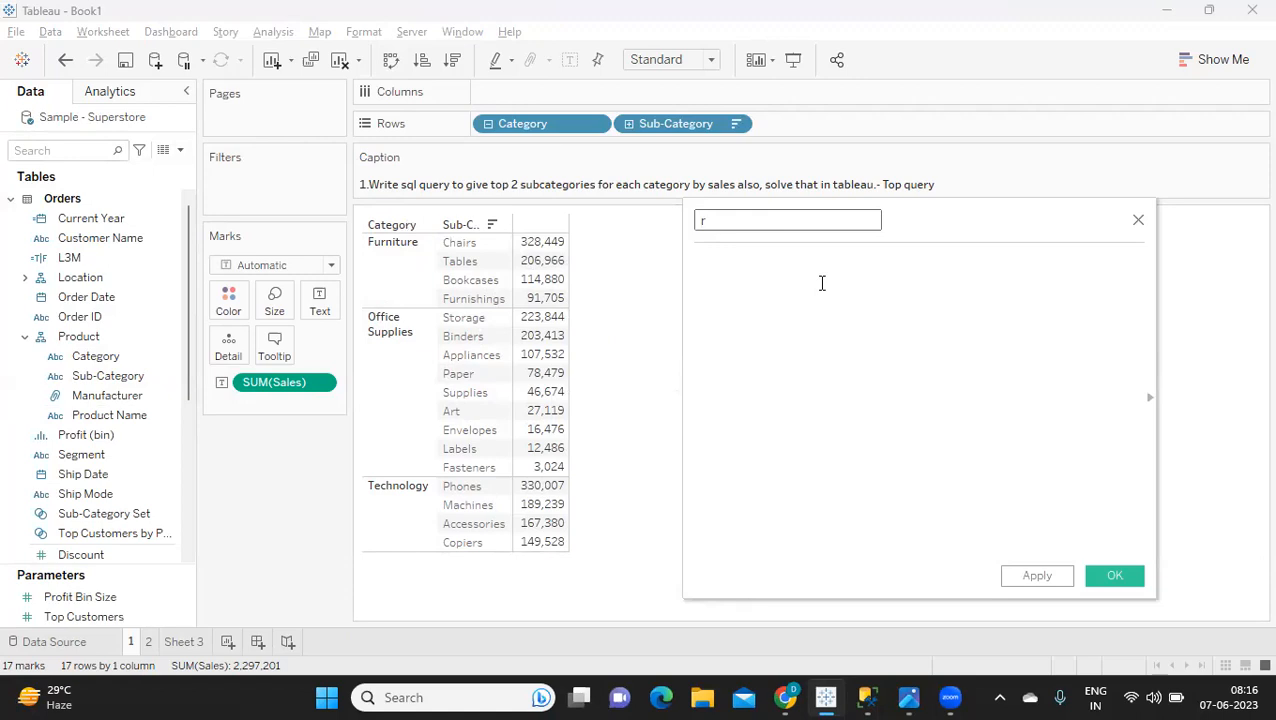
pyautogui.press('Backspace')
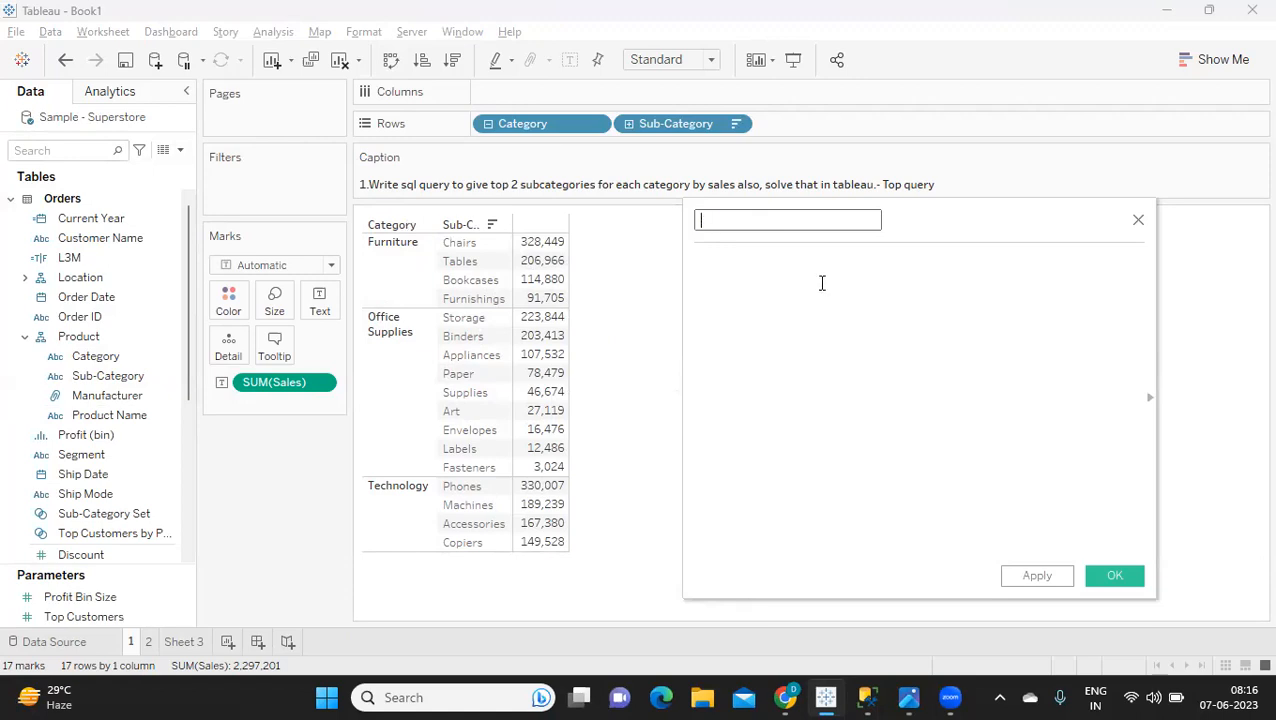
pyautogui.write('Rank')
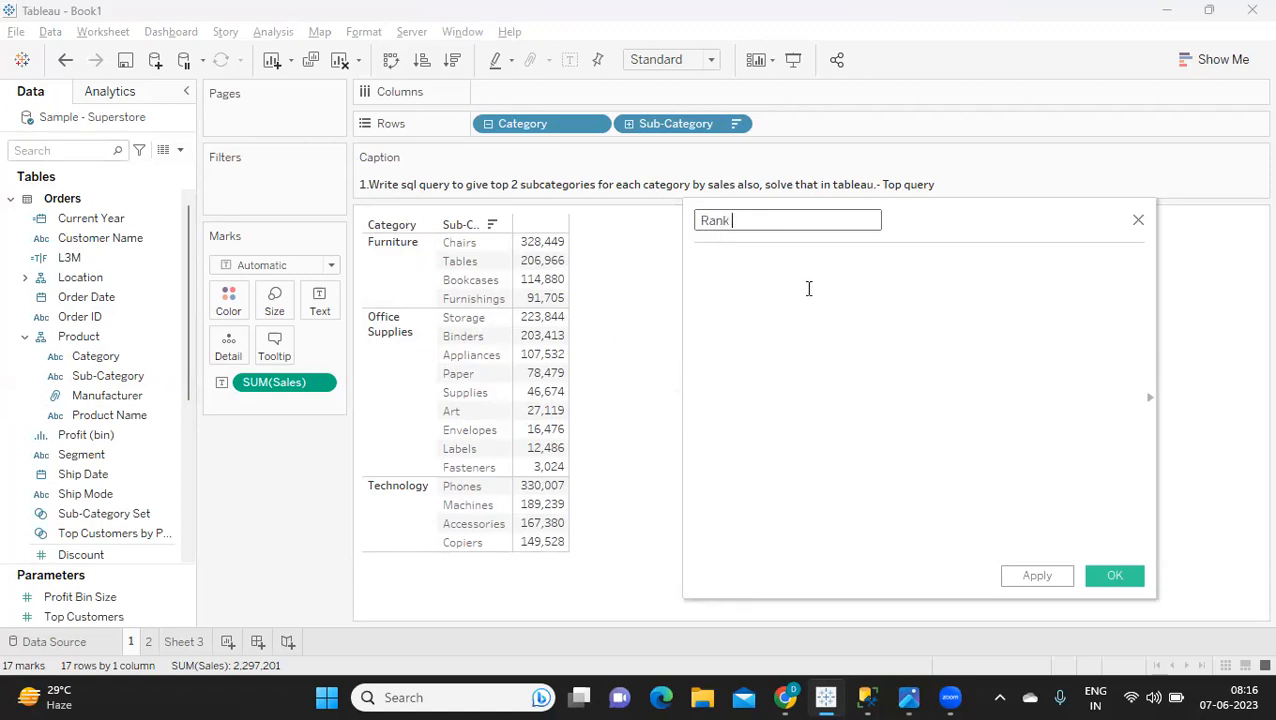
pyautogui.write('Function')
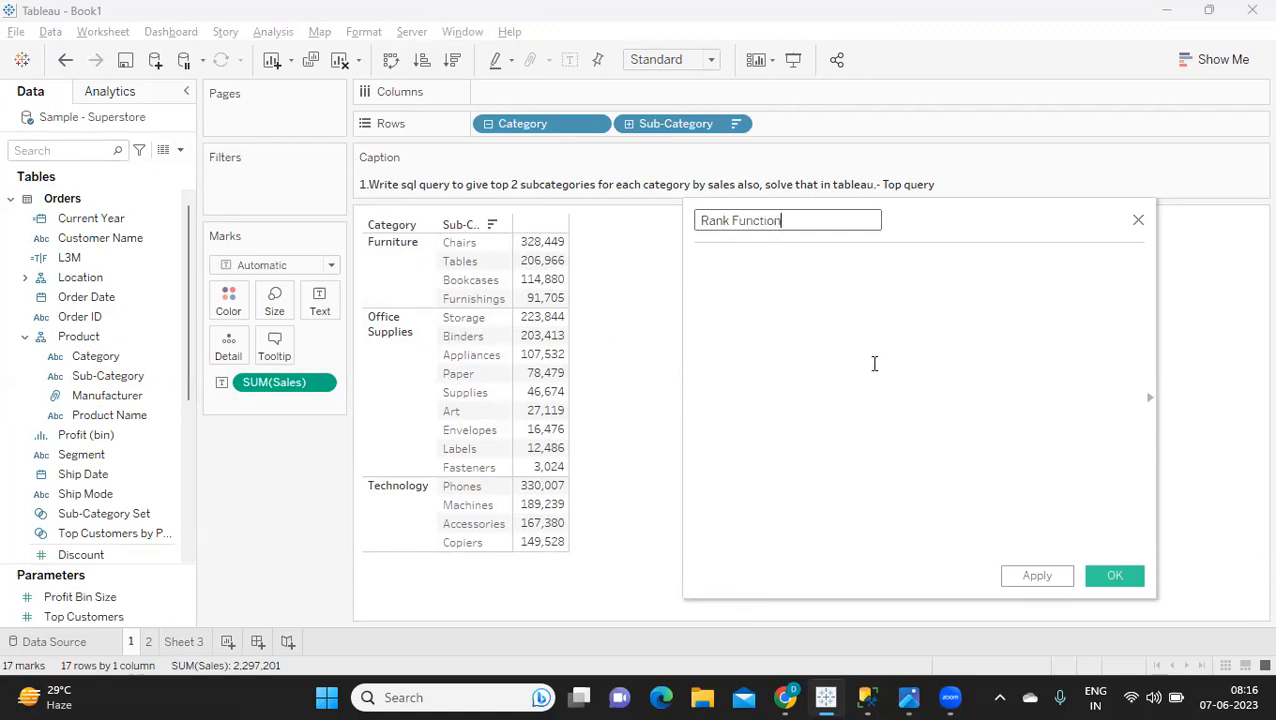
# Define it as RANK_UNIQUE(SUM([Sales]),'desc') and save it.
pyautogui.write('ran')
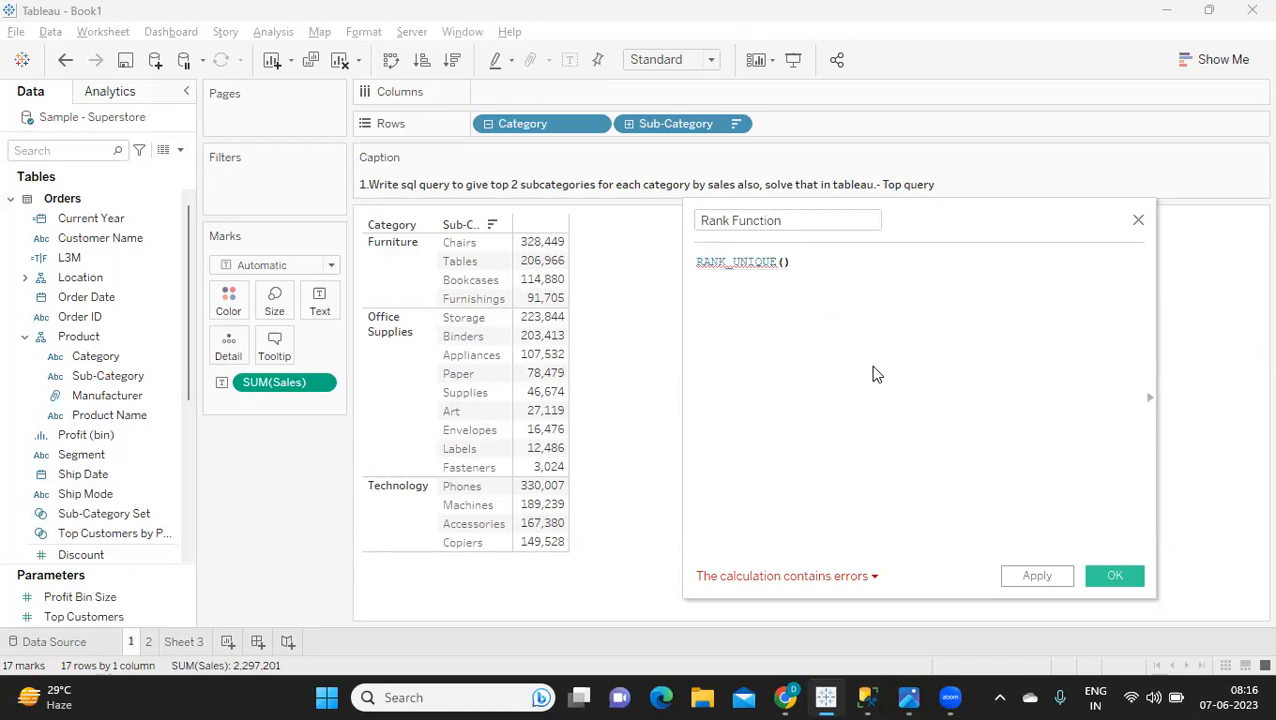
pyautogui.write('sum(sa')
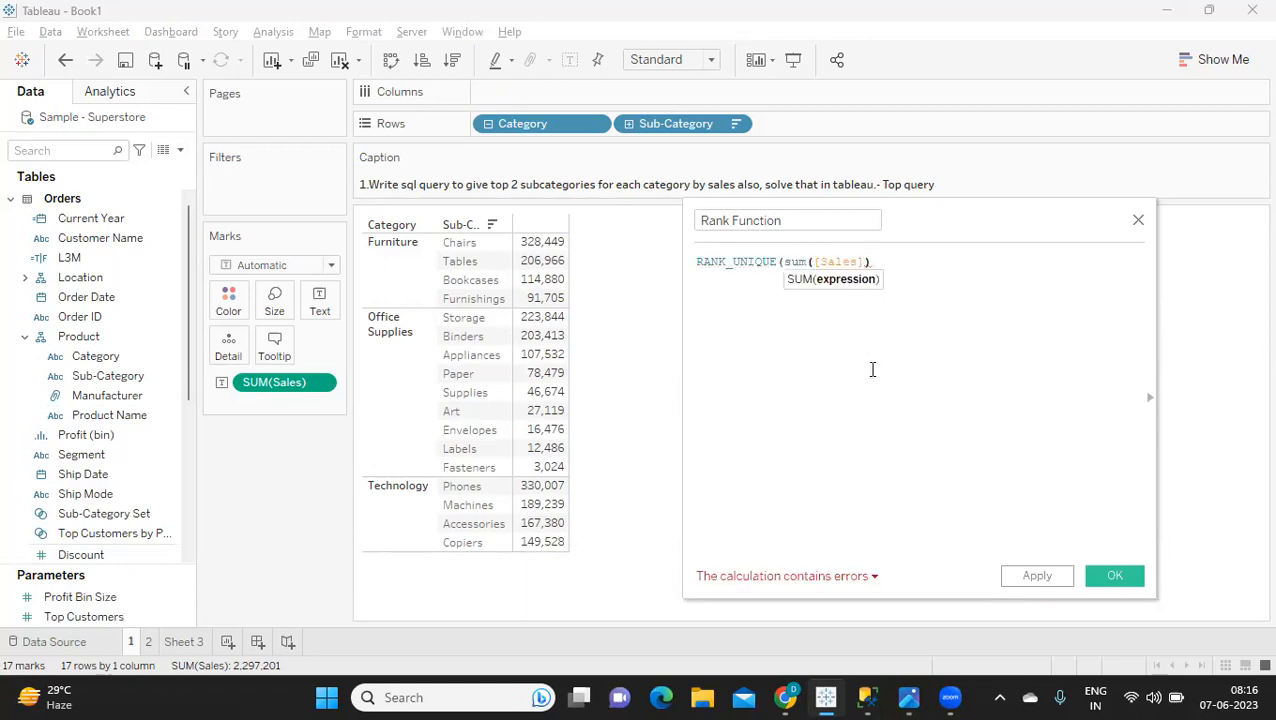
pyautogui.write(',de')
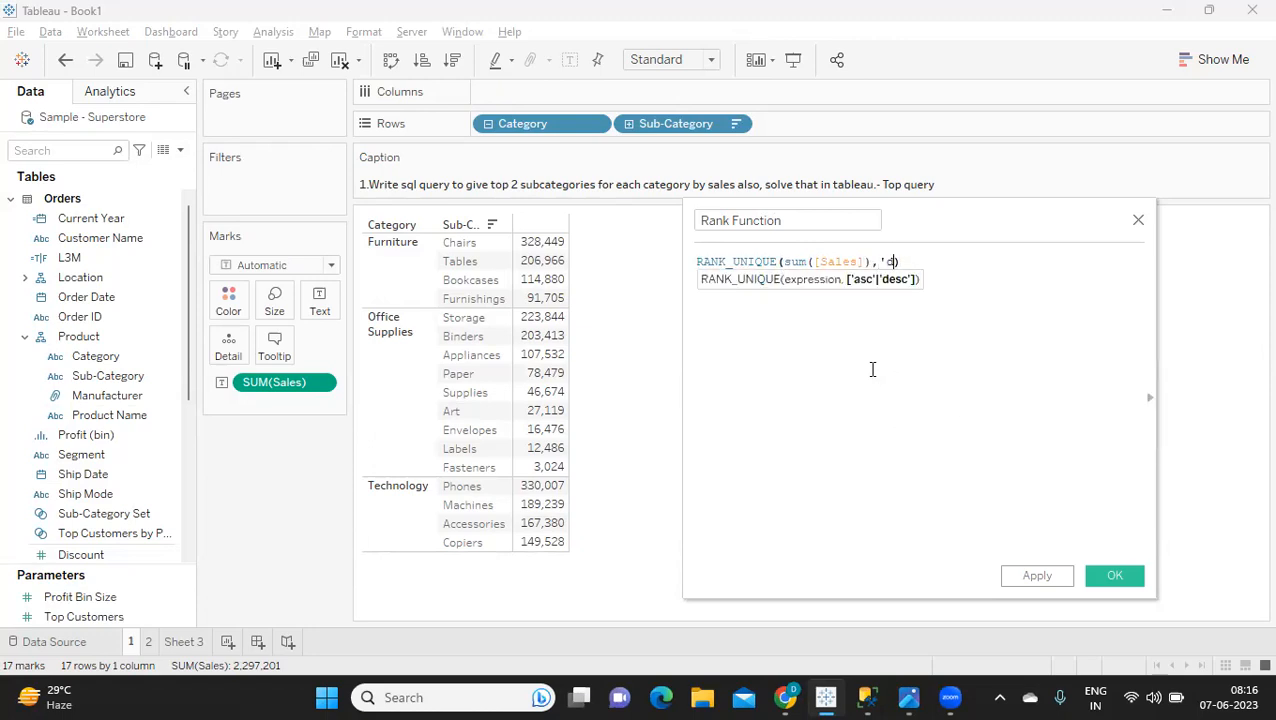
pyautogui.write("esc'")
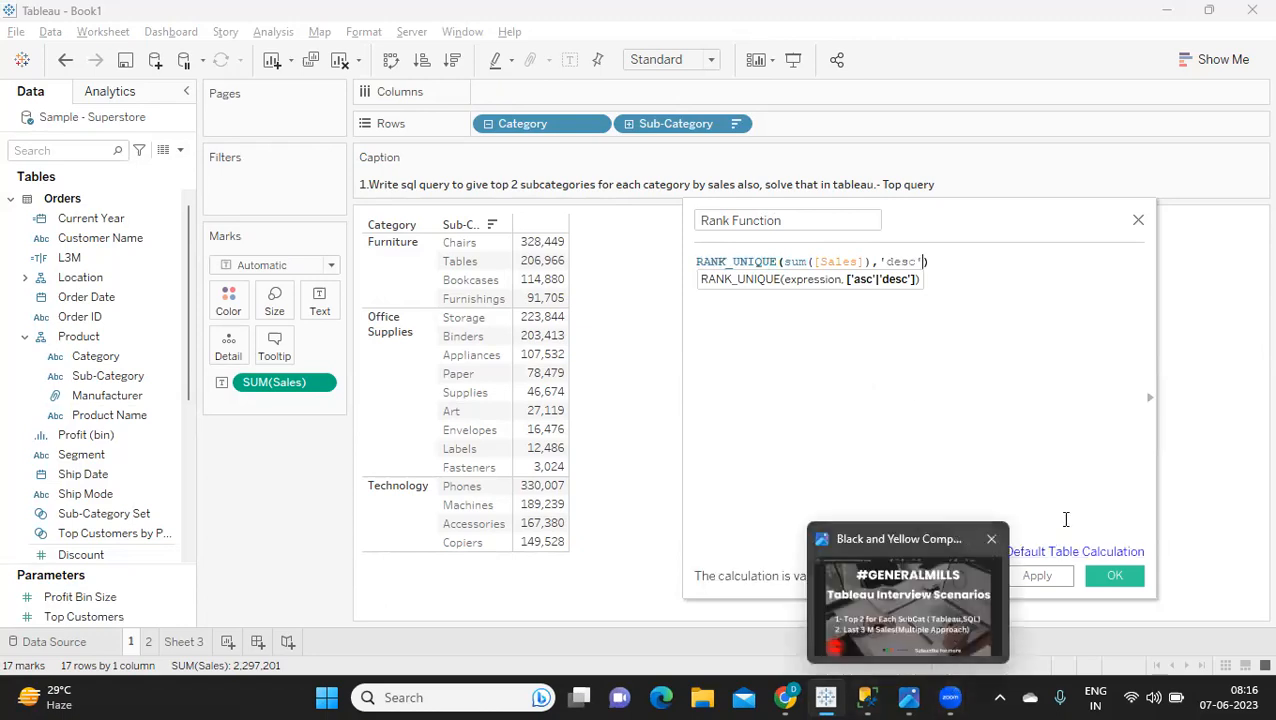
pyautogui.click(1114, 575)
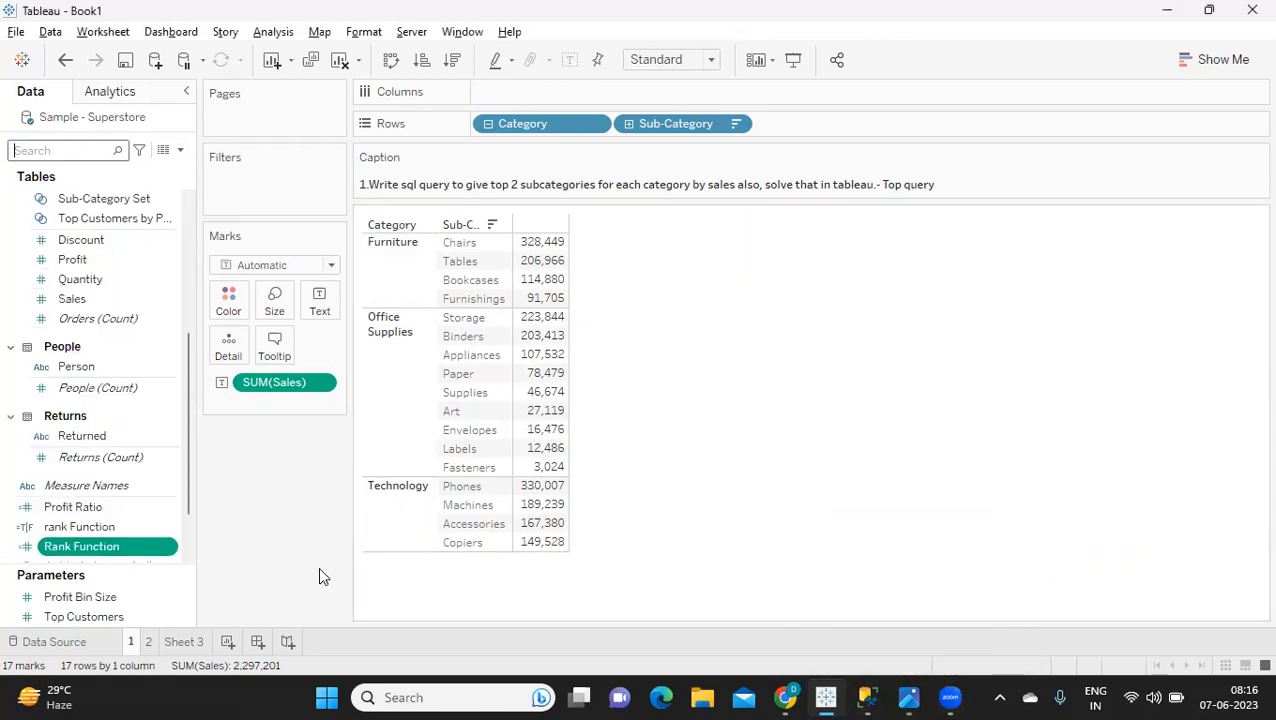
pyautogui.rightClick(82, 546)
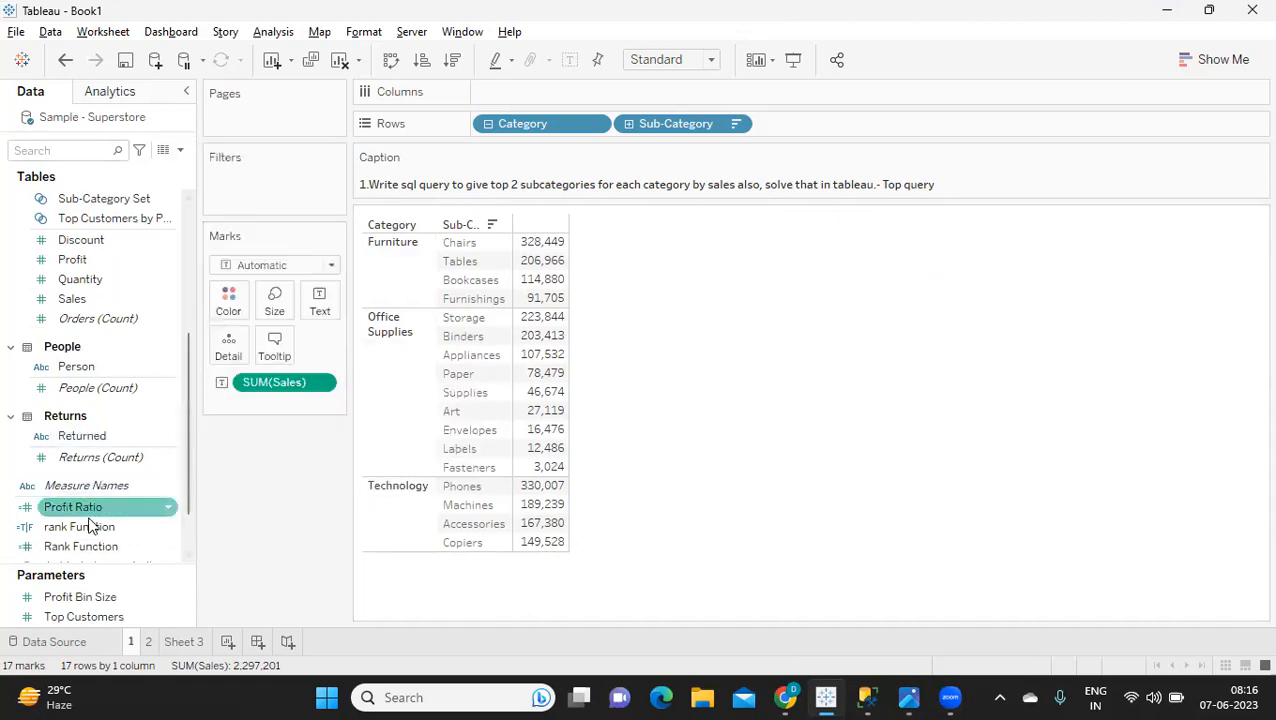
pyautogui.click(80, 546)
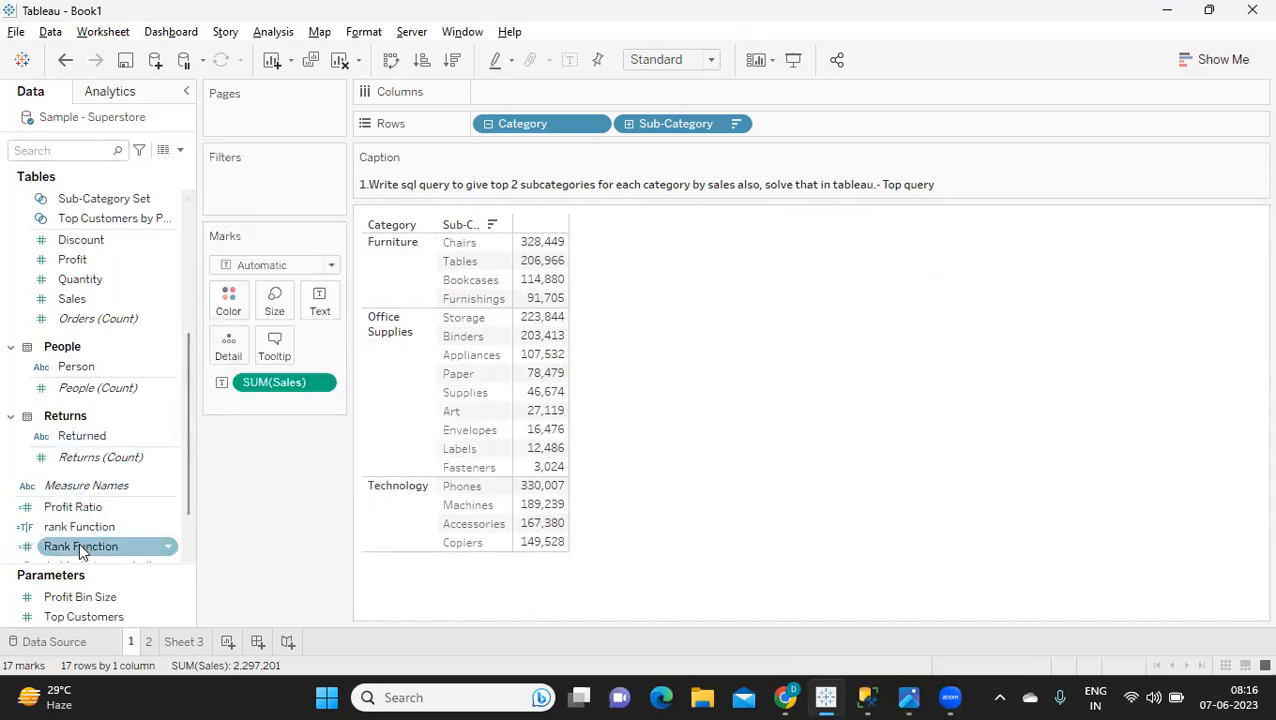
pyautogui.moveTo(80, 546); pyautogui.dragTo(802, 123)
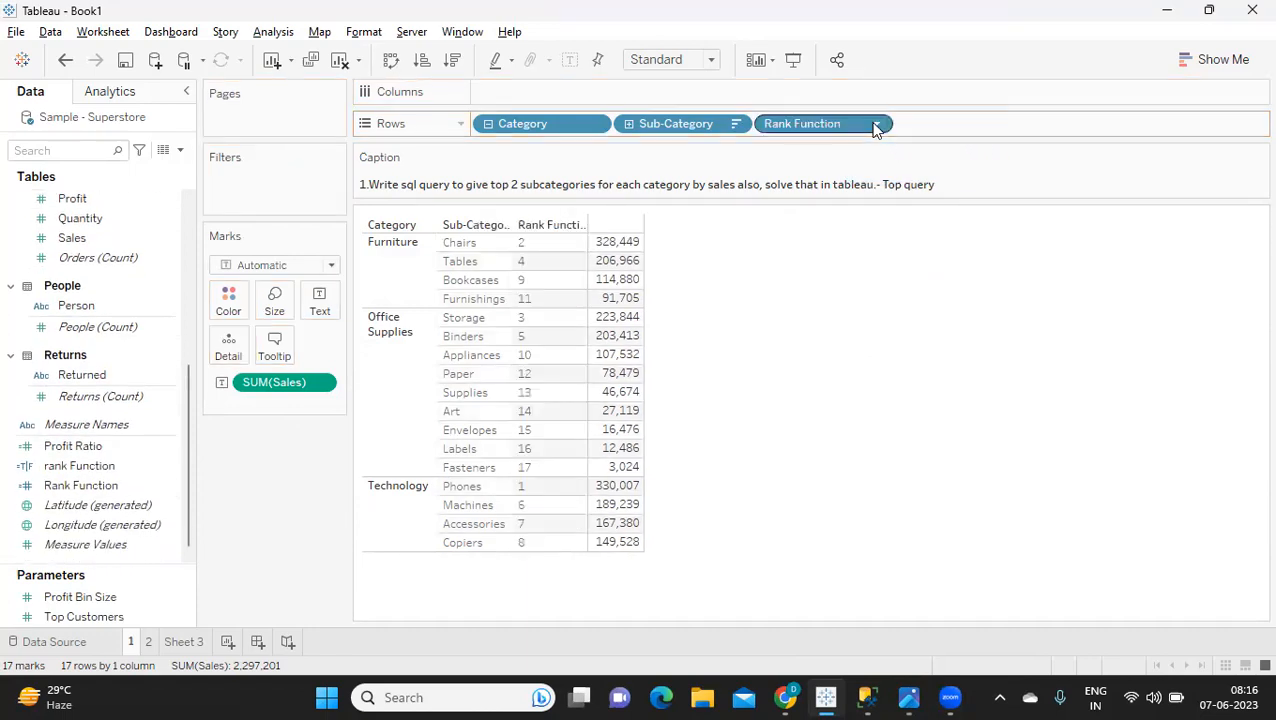
pyautogui.click(877, 123)
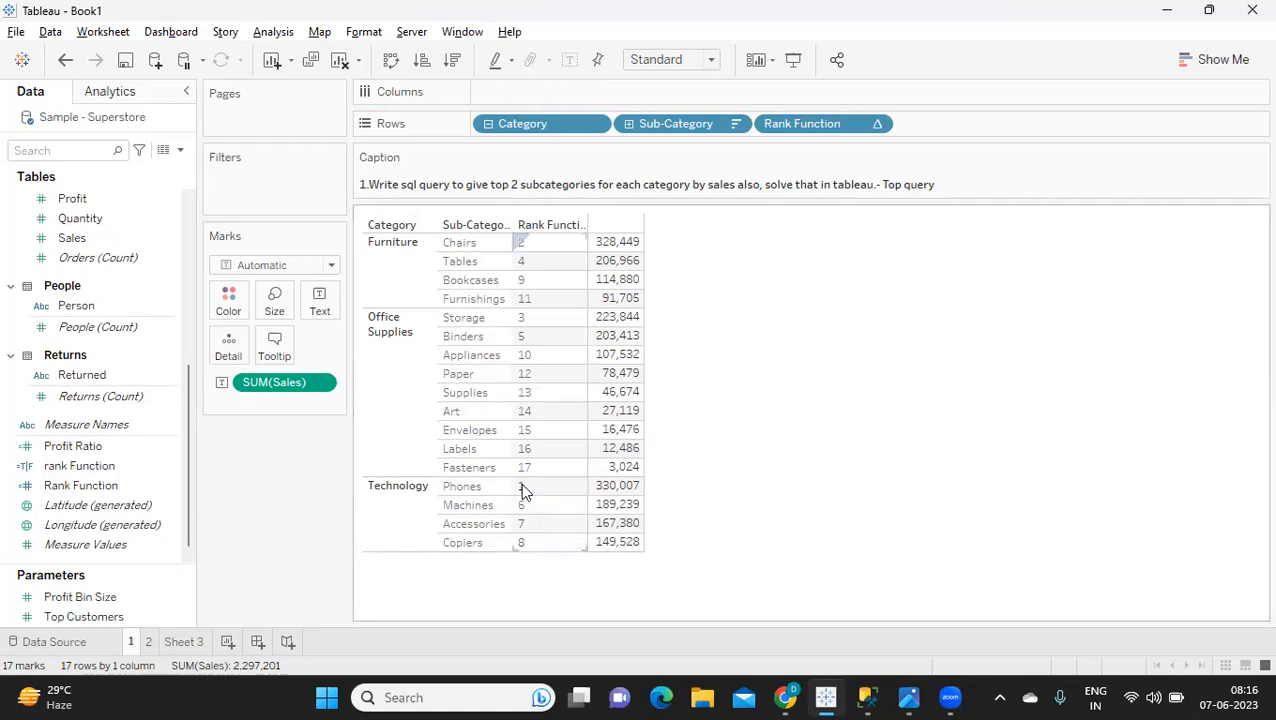
pyautogui.moveTo(529, 480)
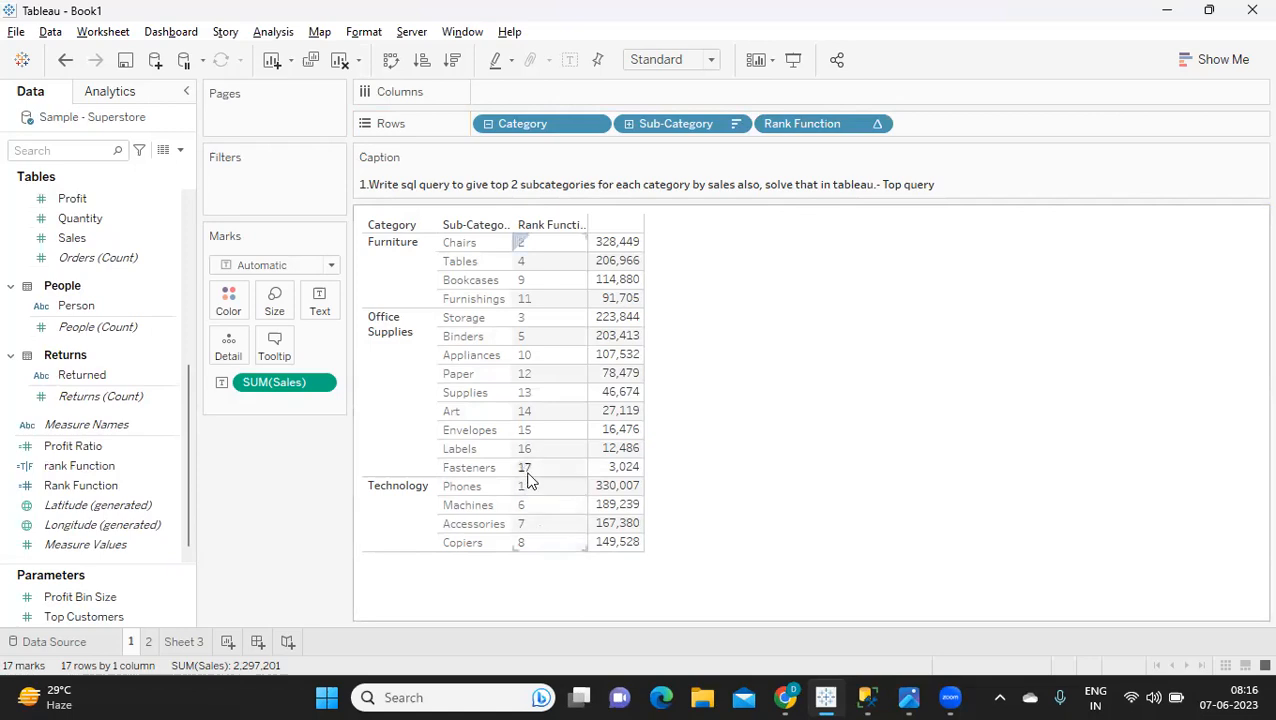
pyautogui.moveTo(533, 497)
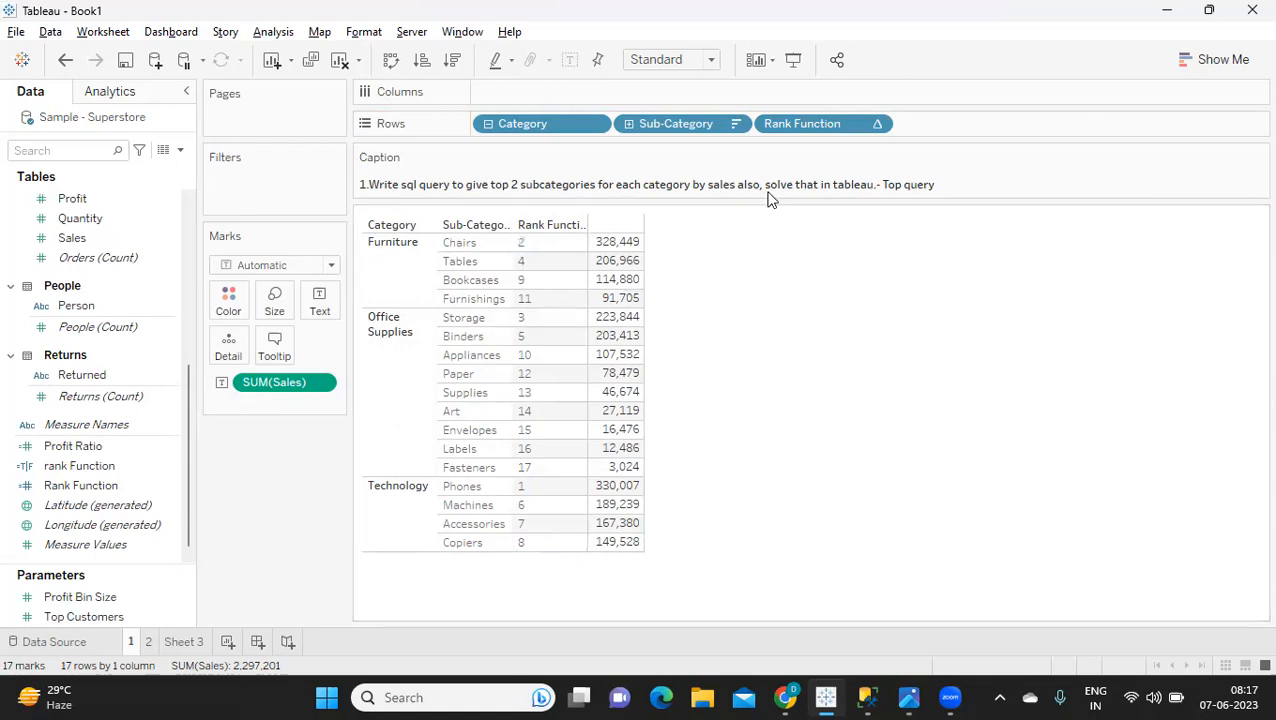
# Set Rank Function to Compute Using Sub-Category so ranks restart per category.
pyautogui.click(876, 123)
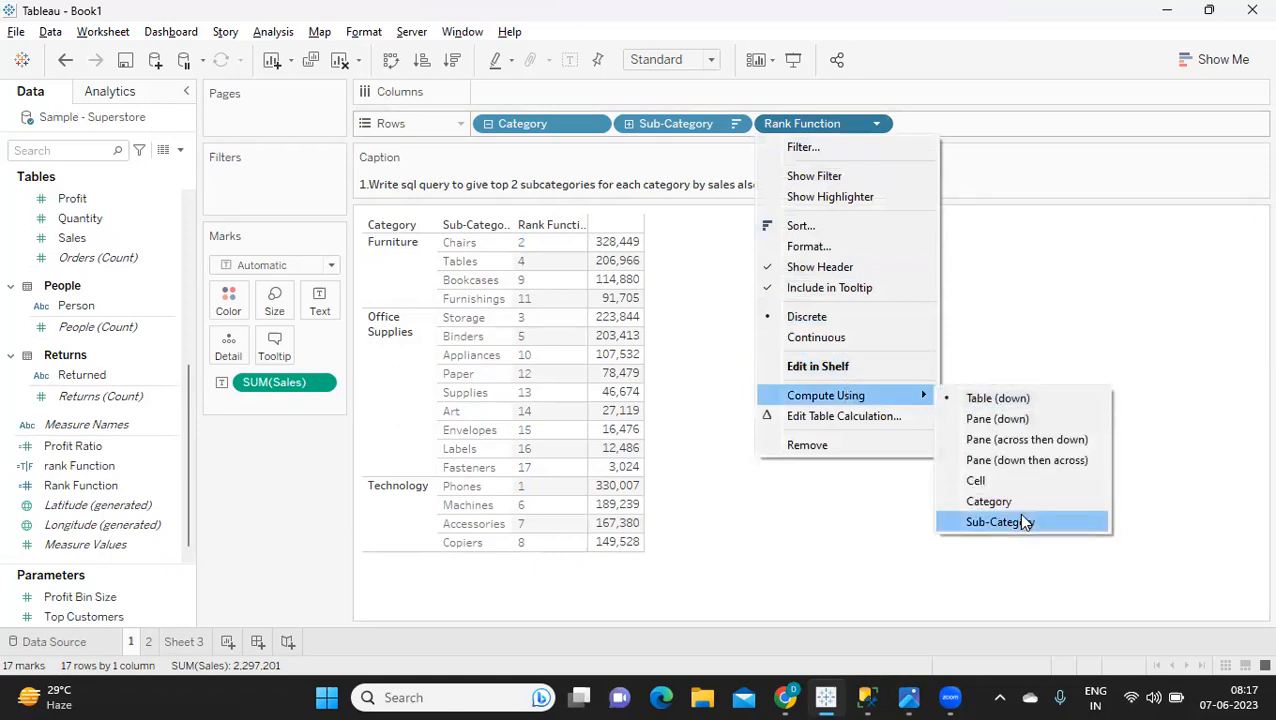
pyautogui.click(995, 521)
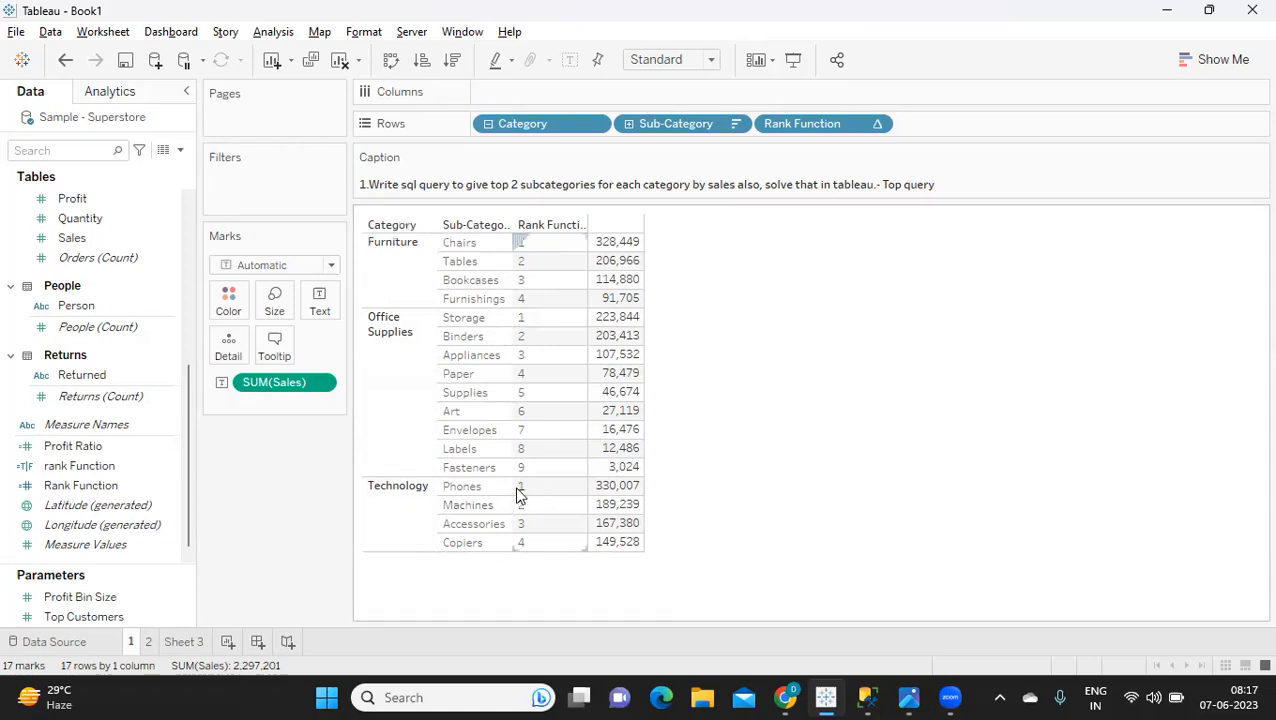
pyautogui.moveTo(535, 418)
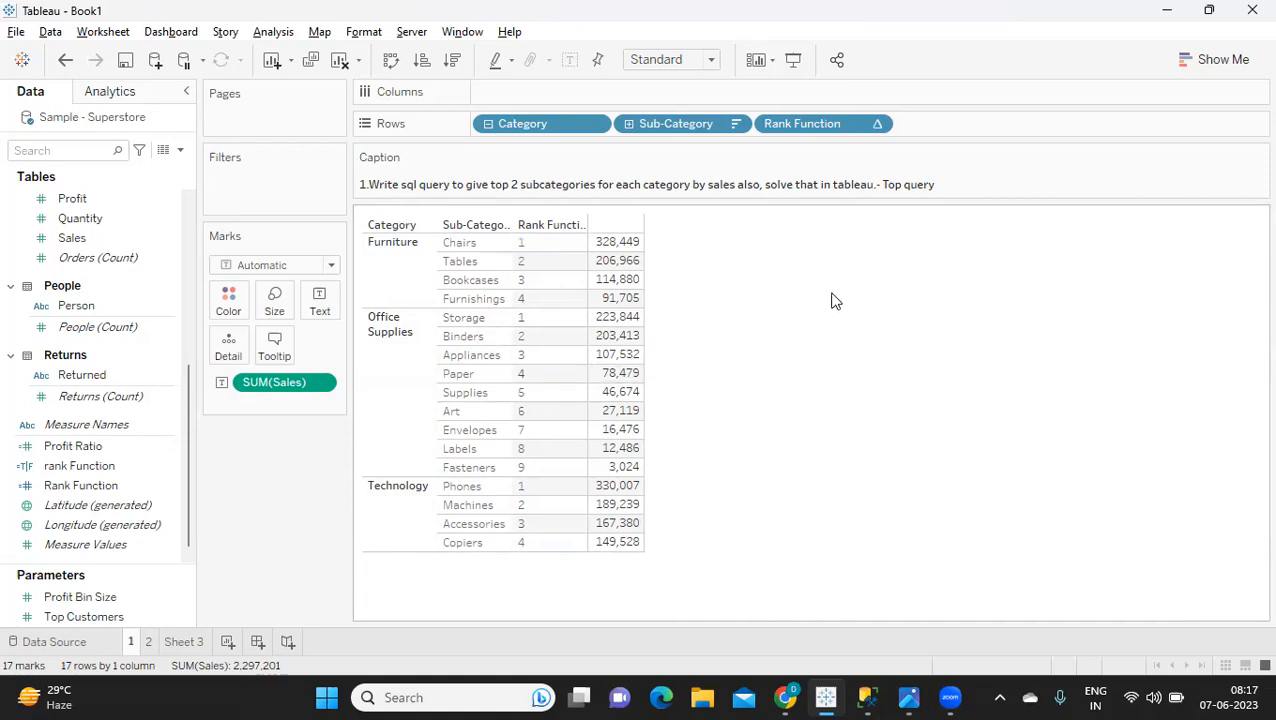
pyautogui.moveTo(824, 336)
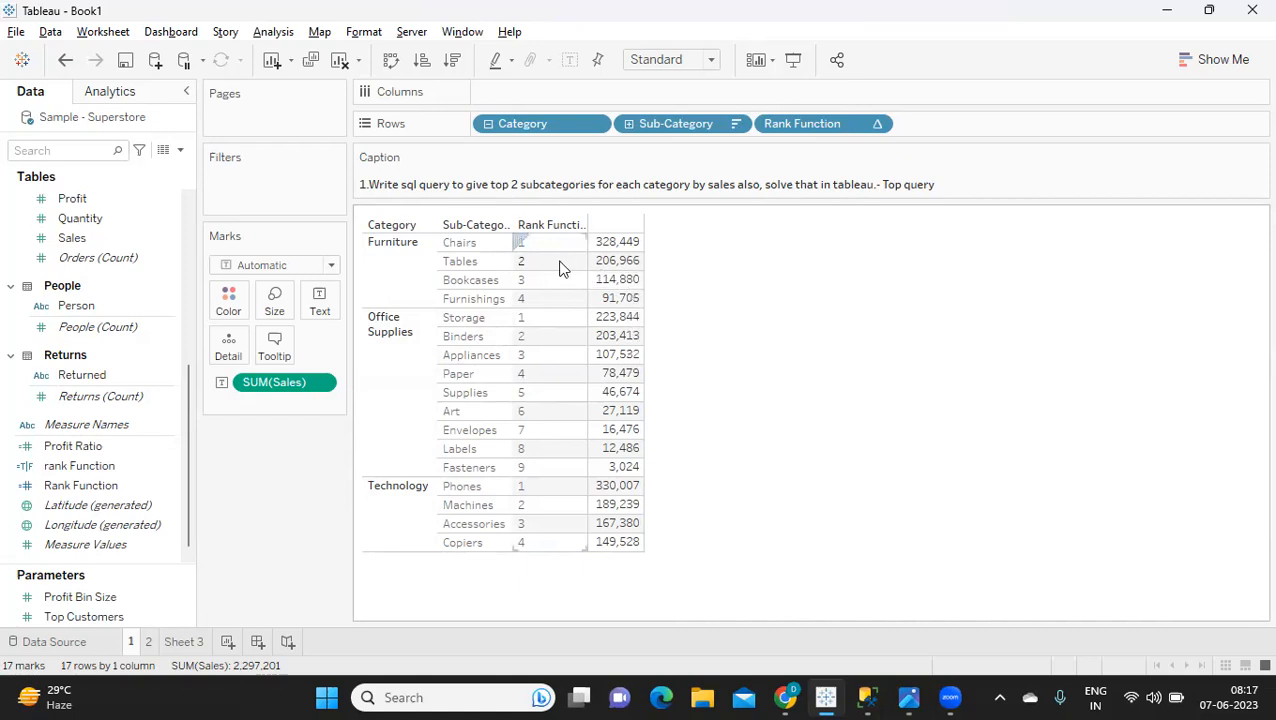
pyautogui.moveTo(580, 285)
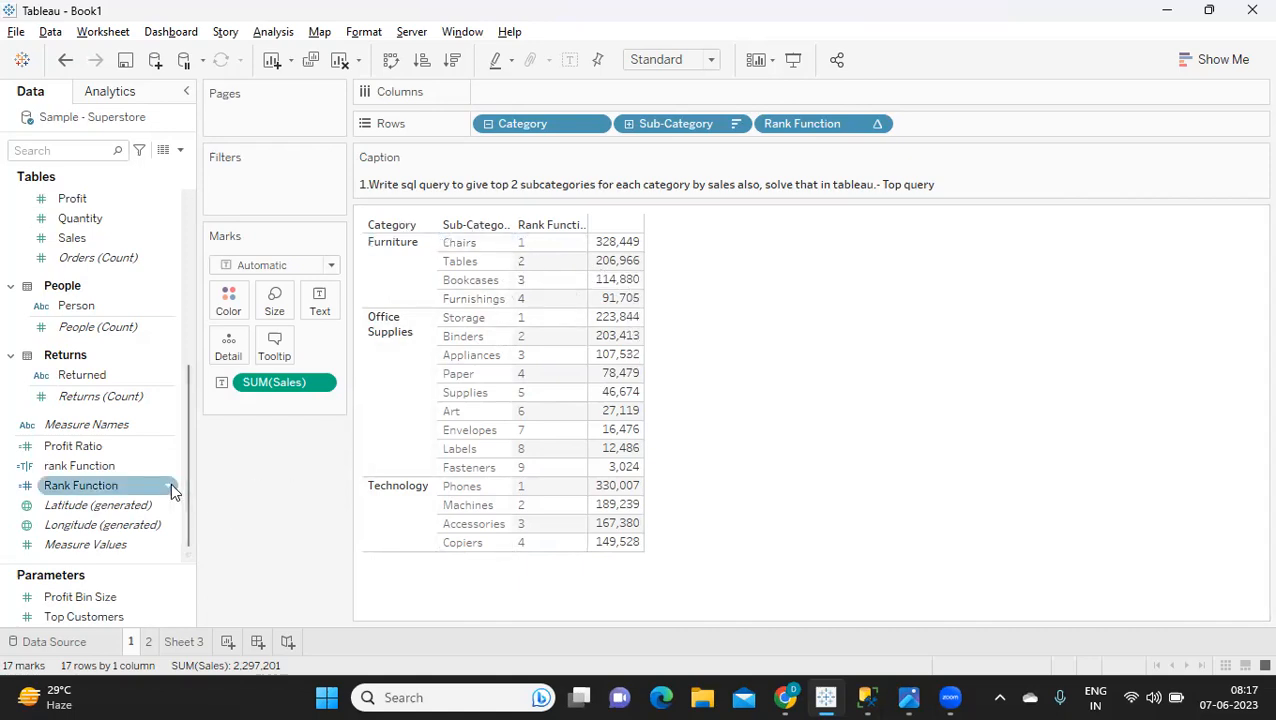
# Edit Rank Function to RANK_UNIQUE(SUM([Sales]),'desc')<=2 as a top-two flag.
pyautogui.rightClick(80, 485)
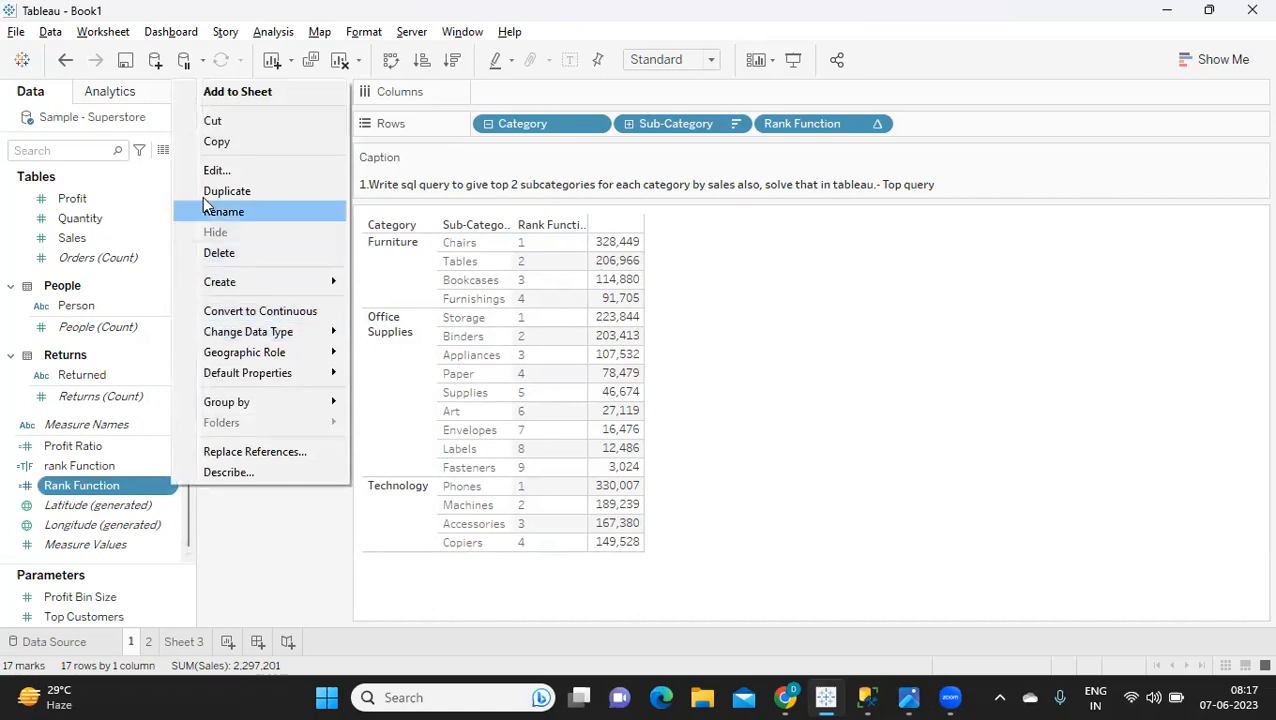
pyautogui.click(217, 170)
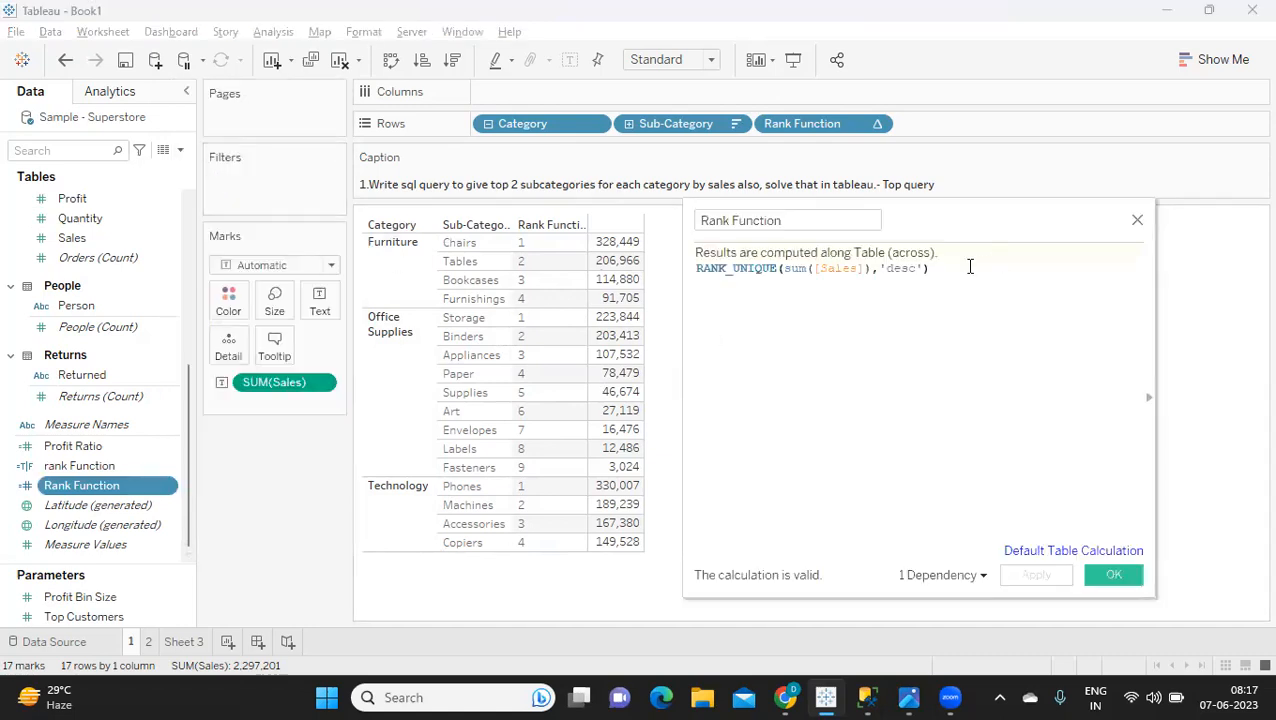
pyautogui.write('<=')
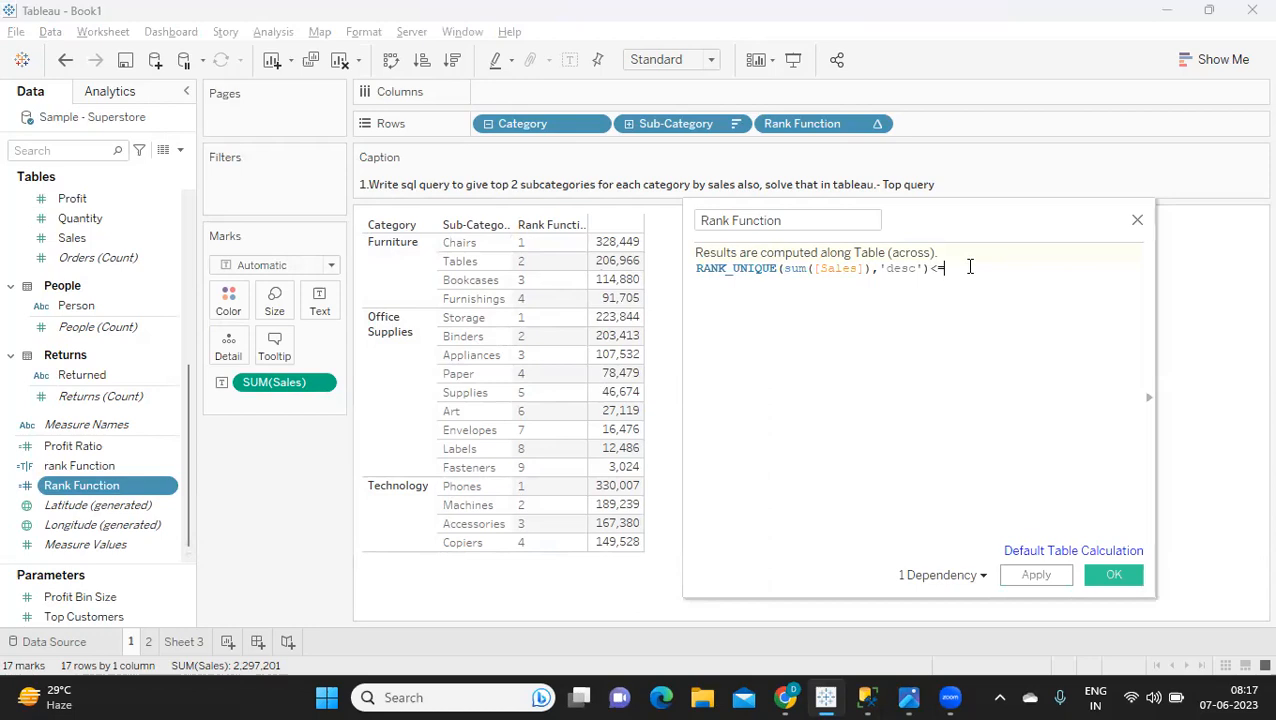
pyautogui.write('2')
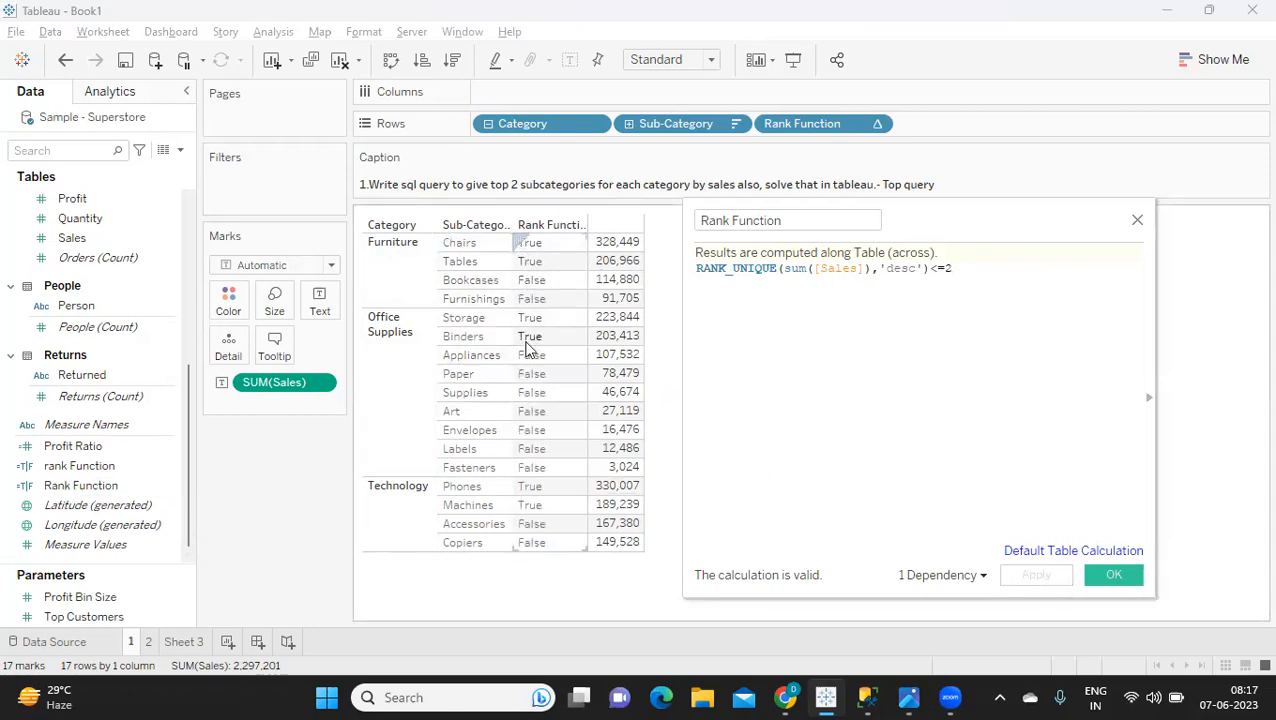
pyautogui.moveTo(560, 463)
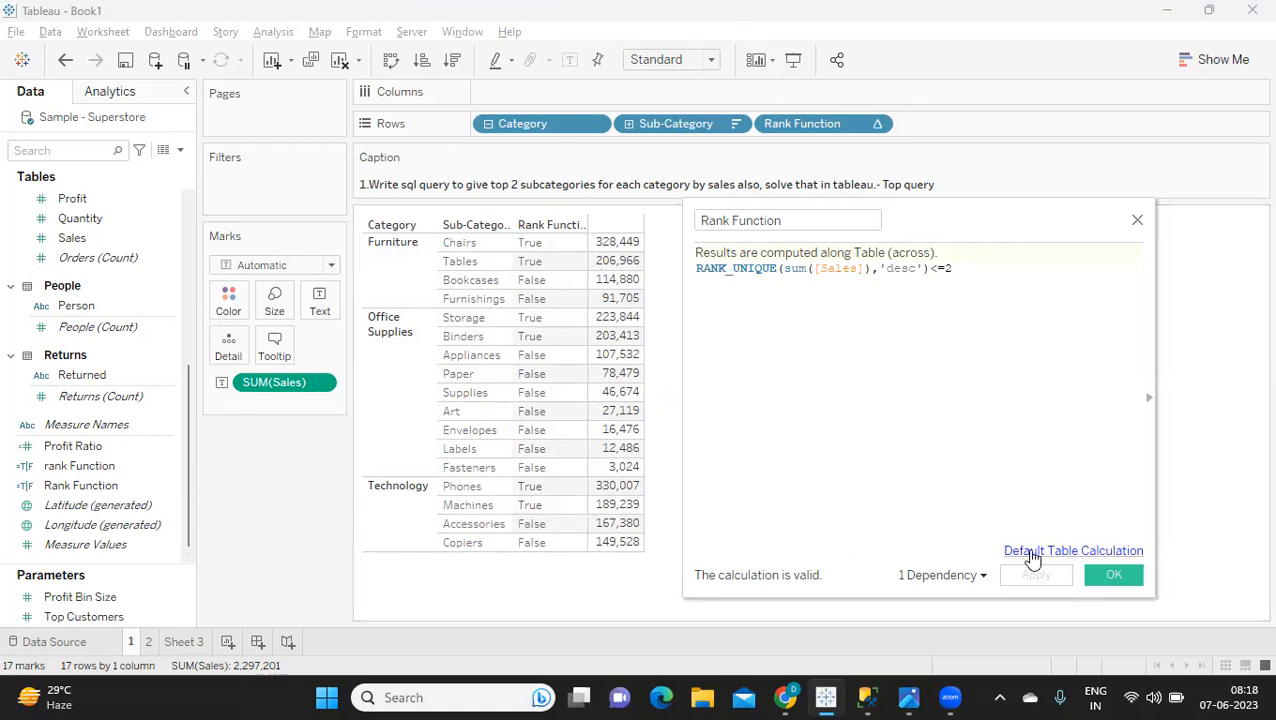
# Confirm the calculation and filter the table to Rank Function = True only.
pyautogui.click(1113, 574)
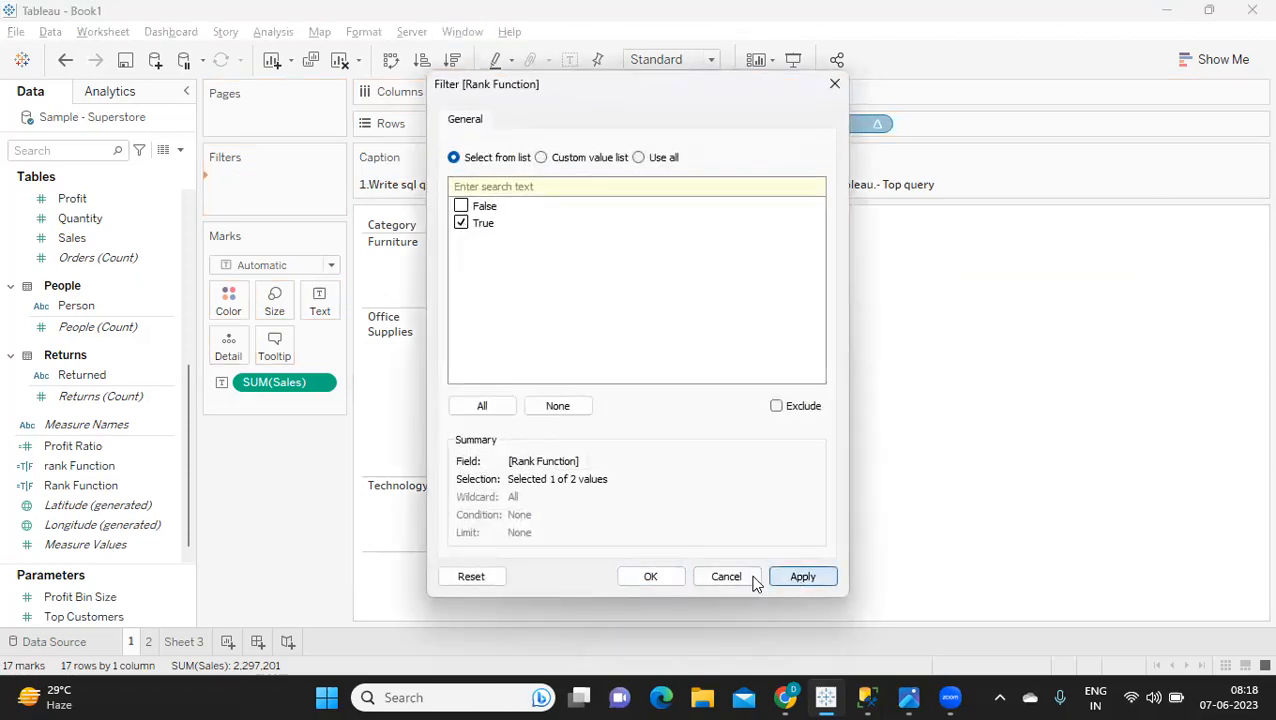
pyautogui.click(650, 576)
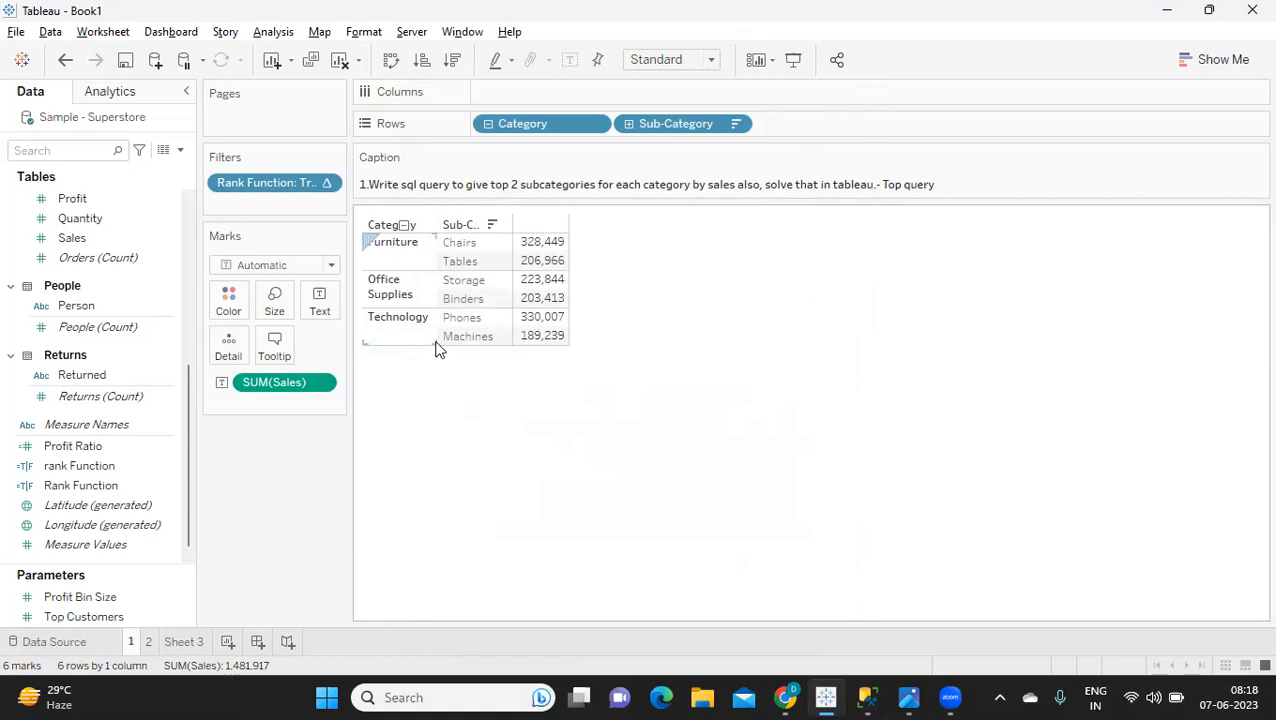
pyautogui.moveTo(542, 279)
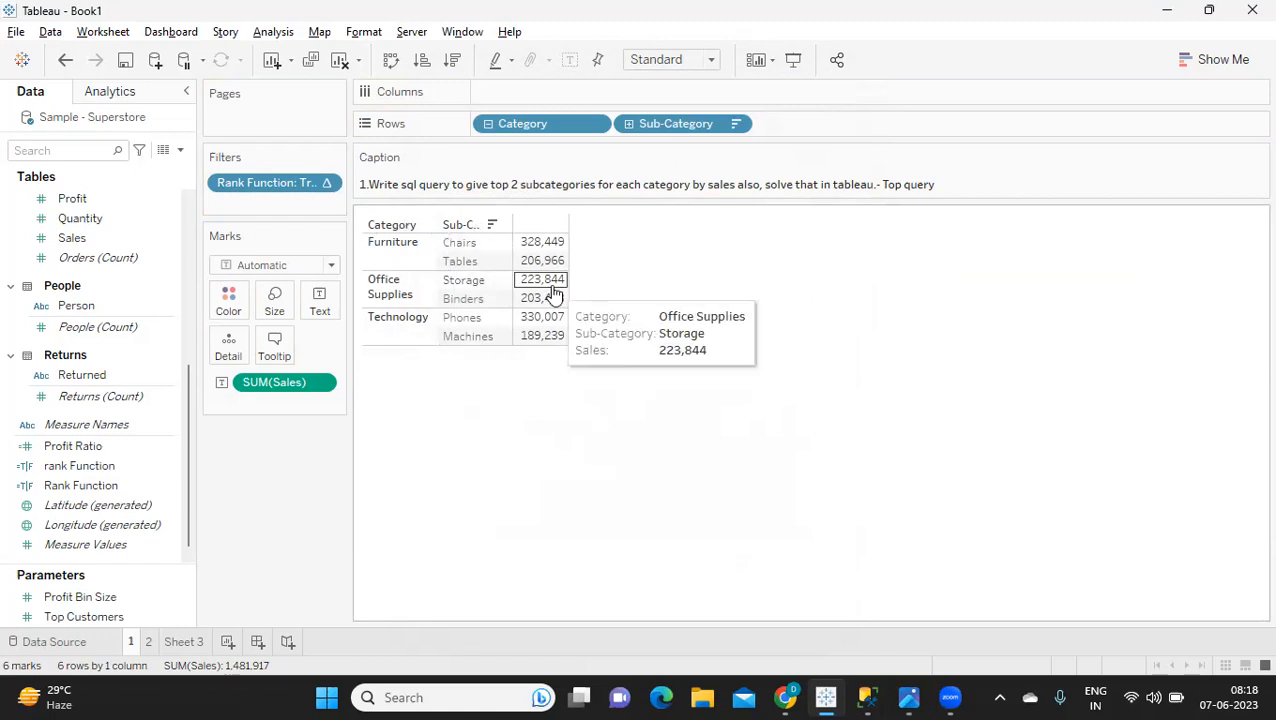
pyautogui.moveTo(873, 697)
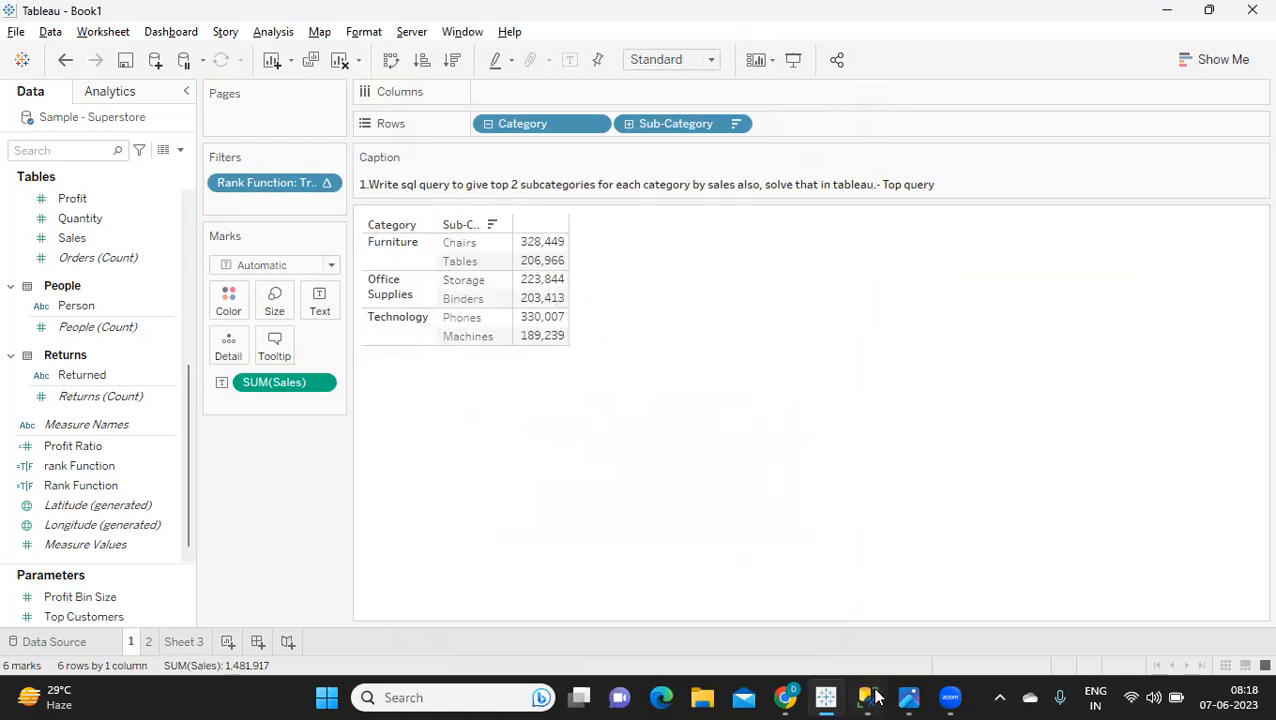
# Switch to SSMS and run SELECT DEPTNO,ENAME,SAL FROM EMP, listing 14 employee rows.
pyautogui.click(866, 697)
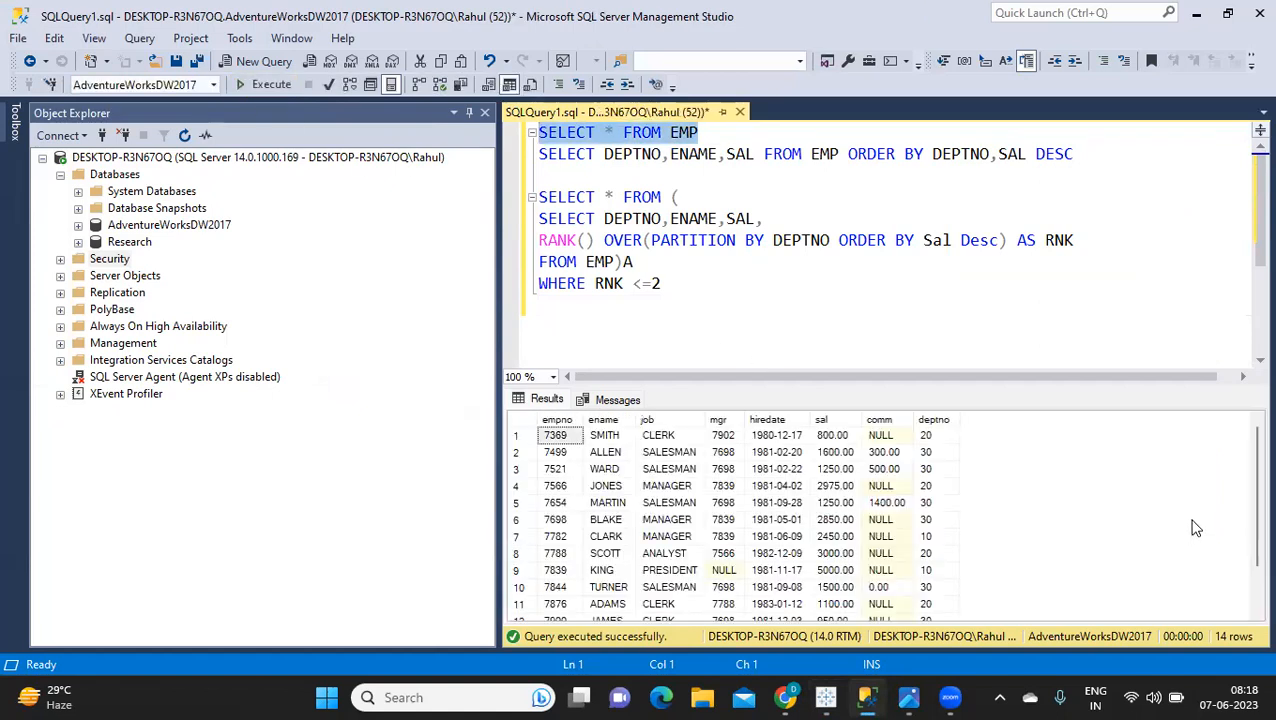
pyautogui.moveTo(928, 463)
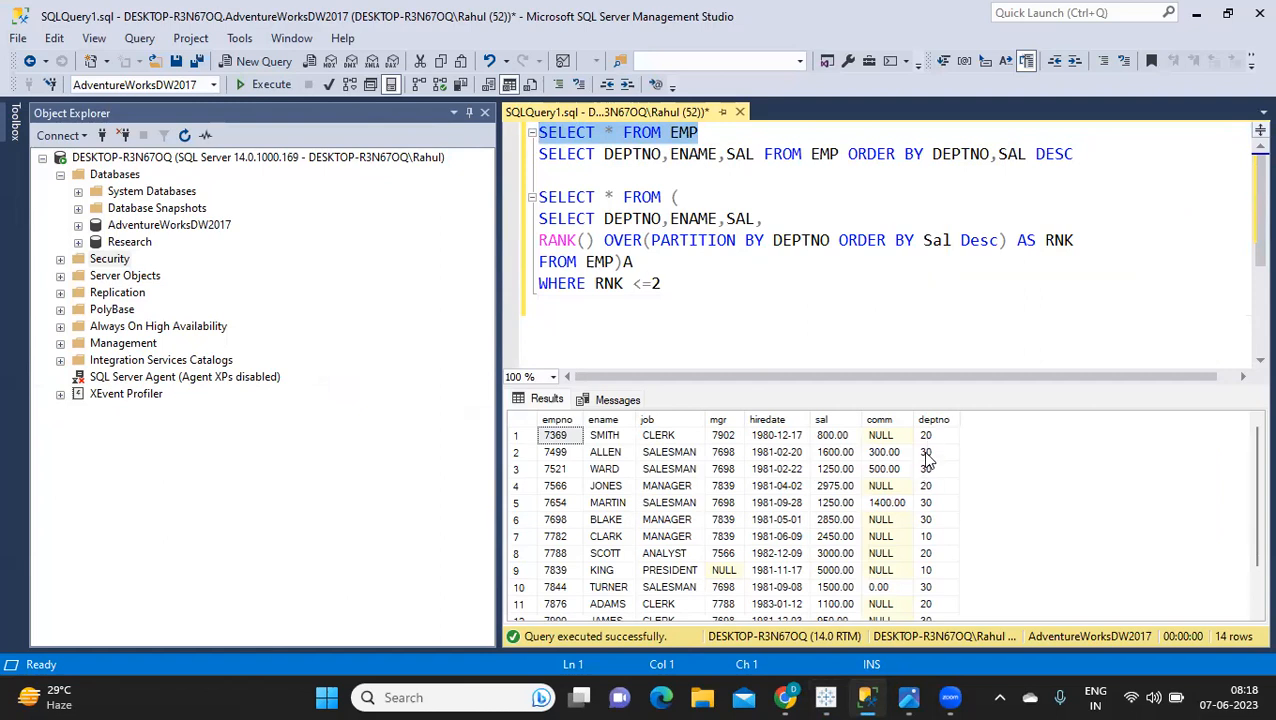
pyautogui.moveTo(938, 449)
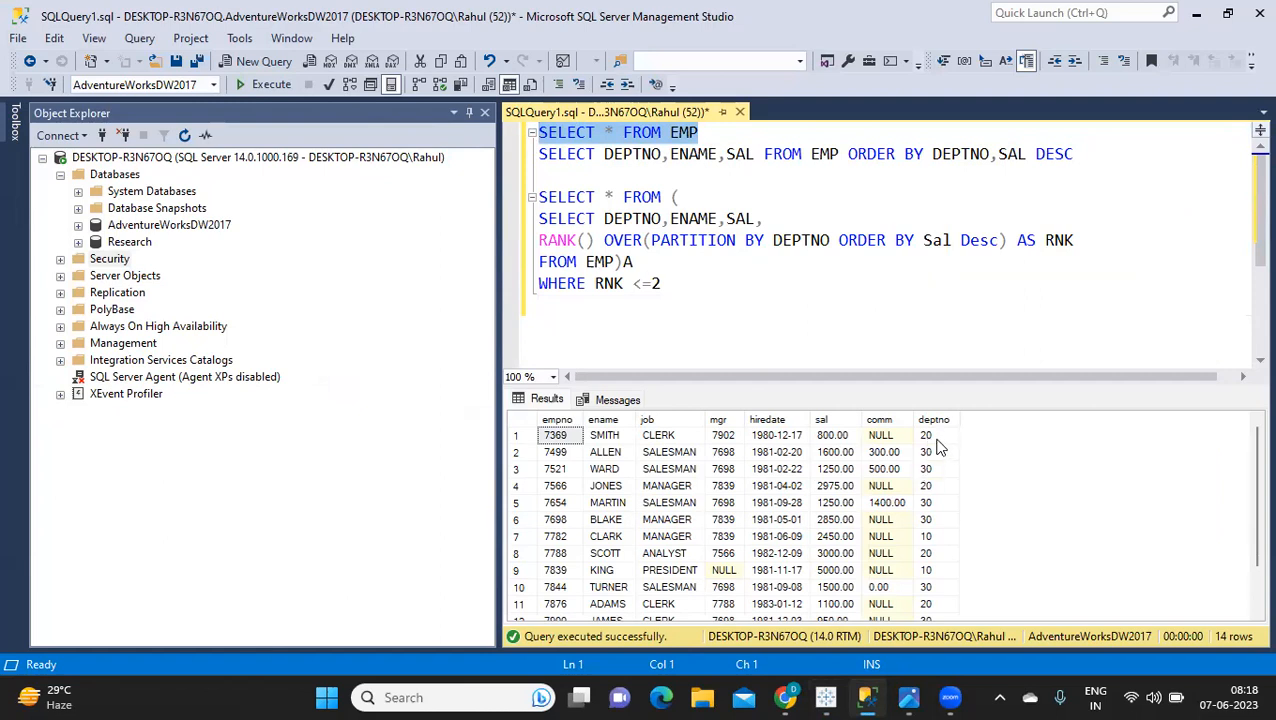
pyautogui.moveTo(945, 447)
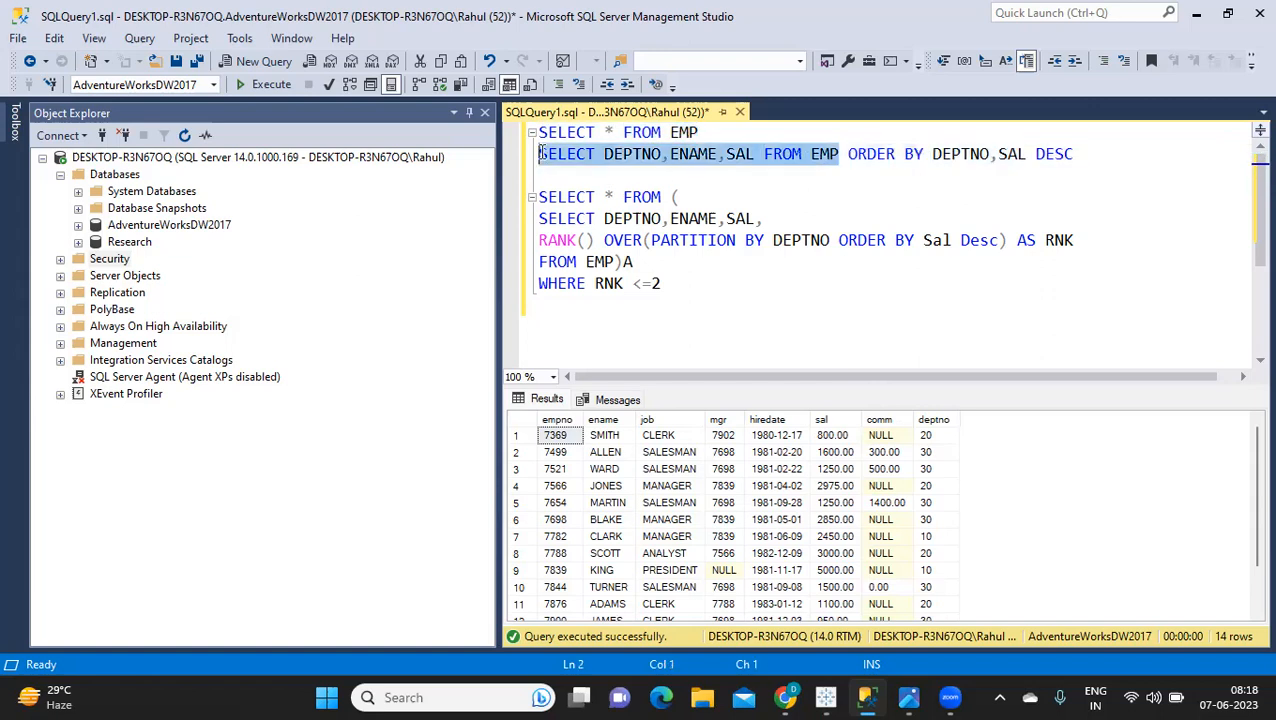
pyautogui.moveTo(625, 210)
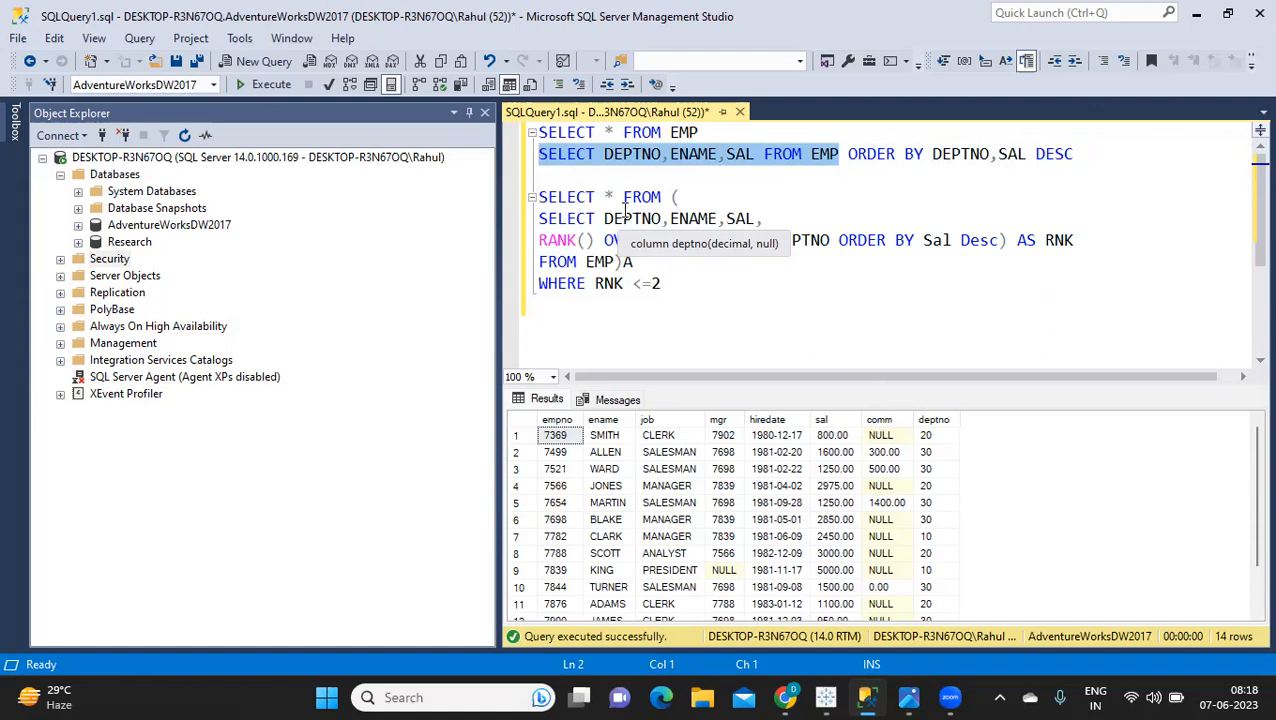
pyautogui.click(271, 84)
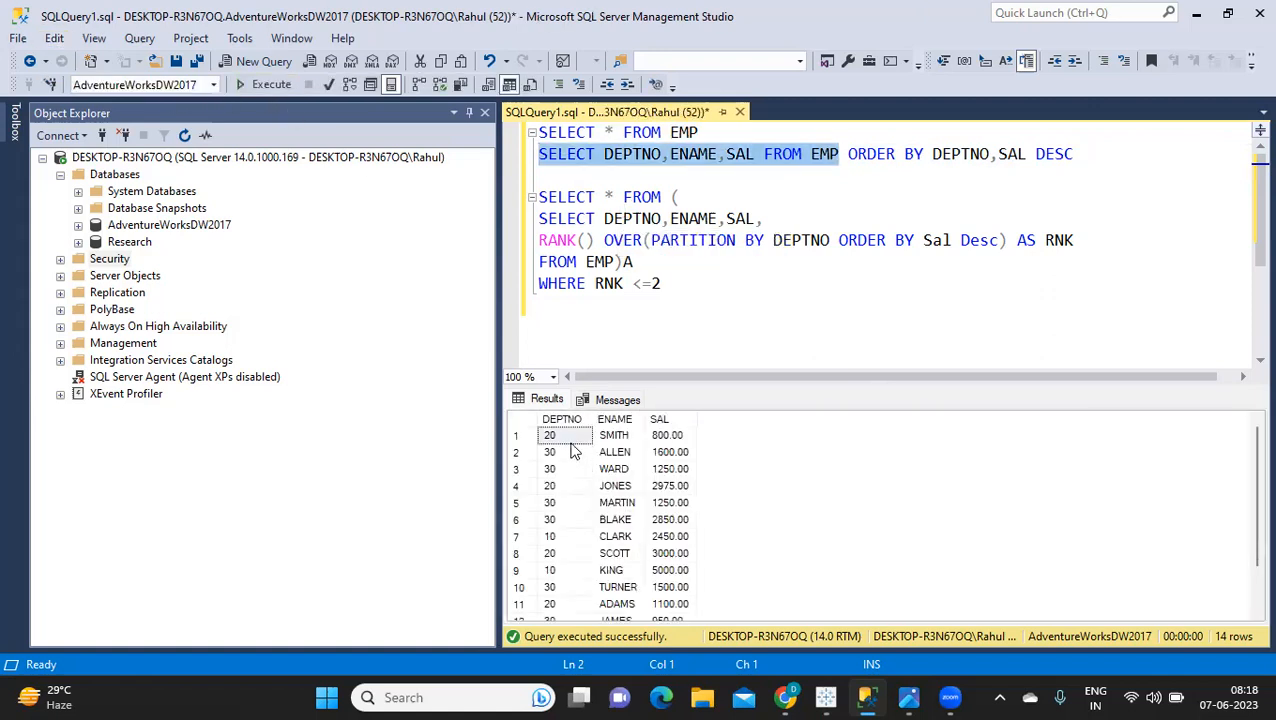
pyautogui.moveTo(570, 607)
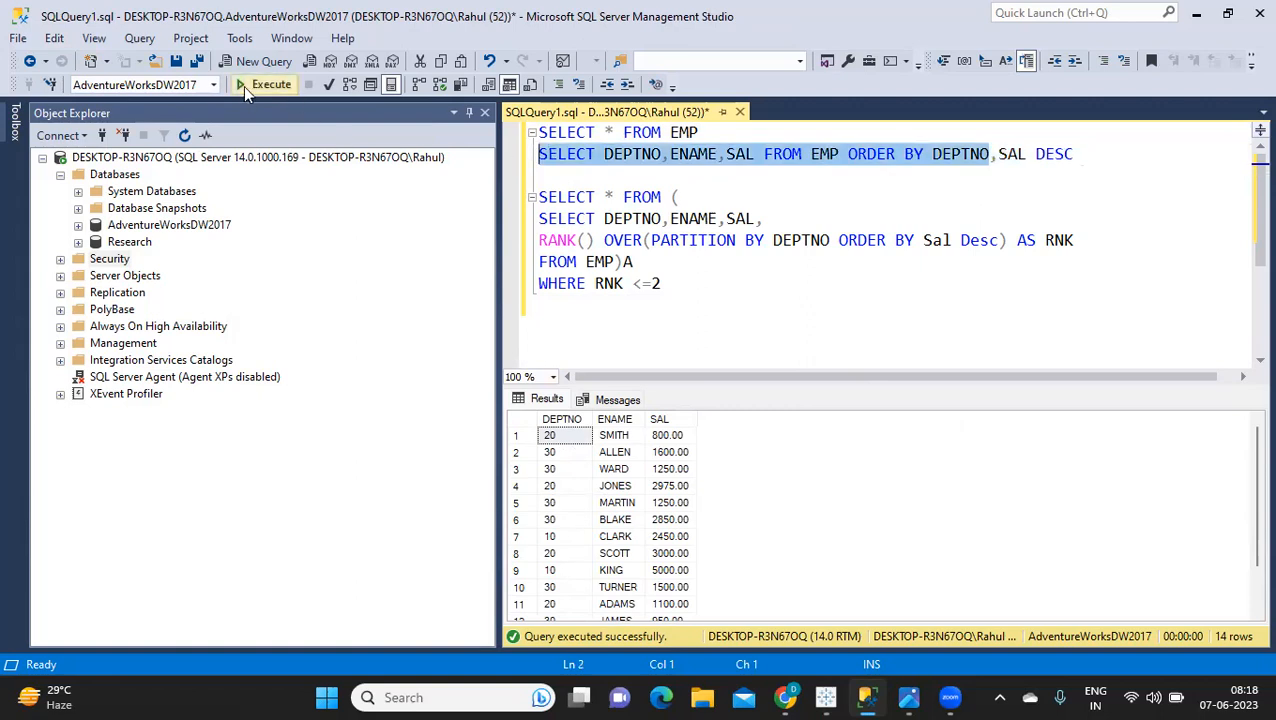
pyautogui.click(263, 84)
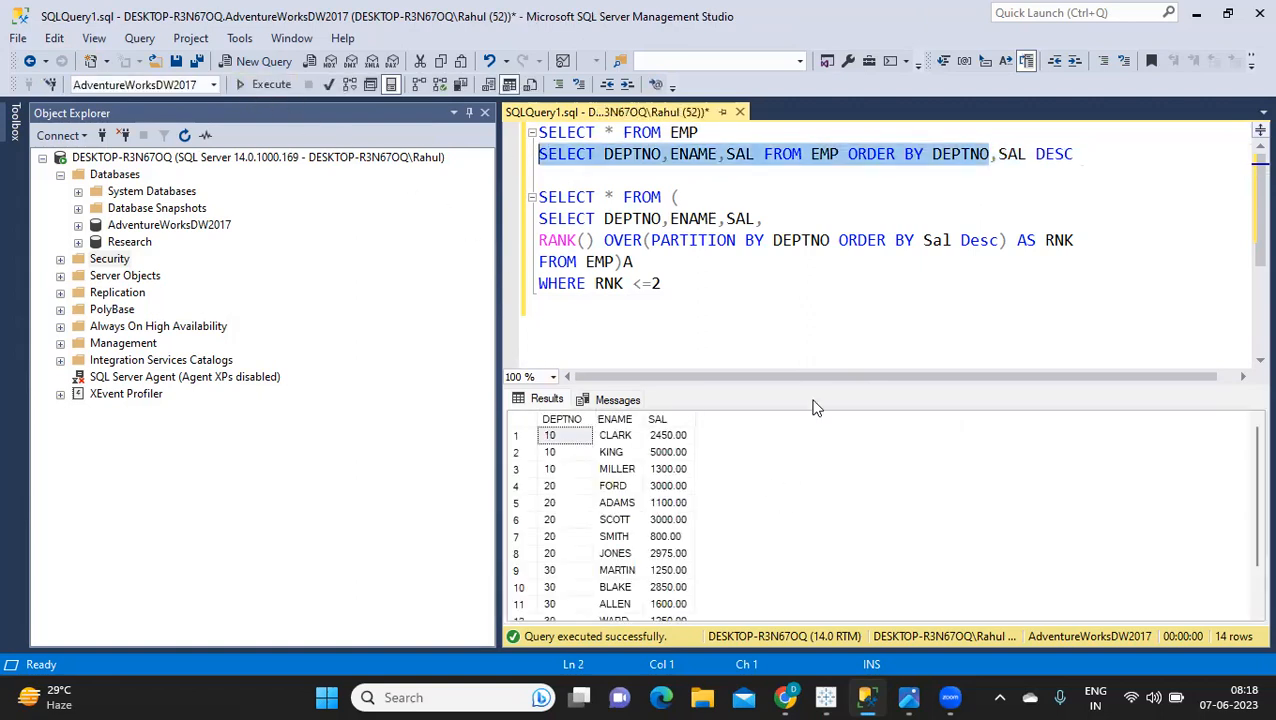
pyautogui.moveTo(814, 386)
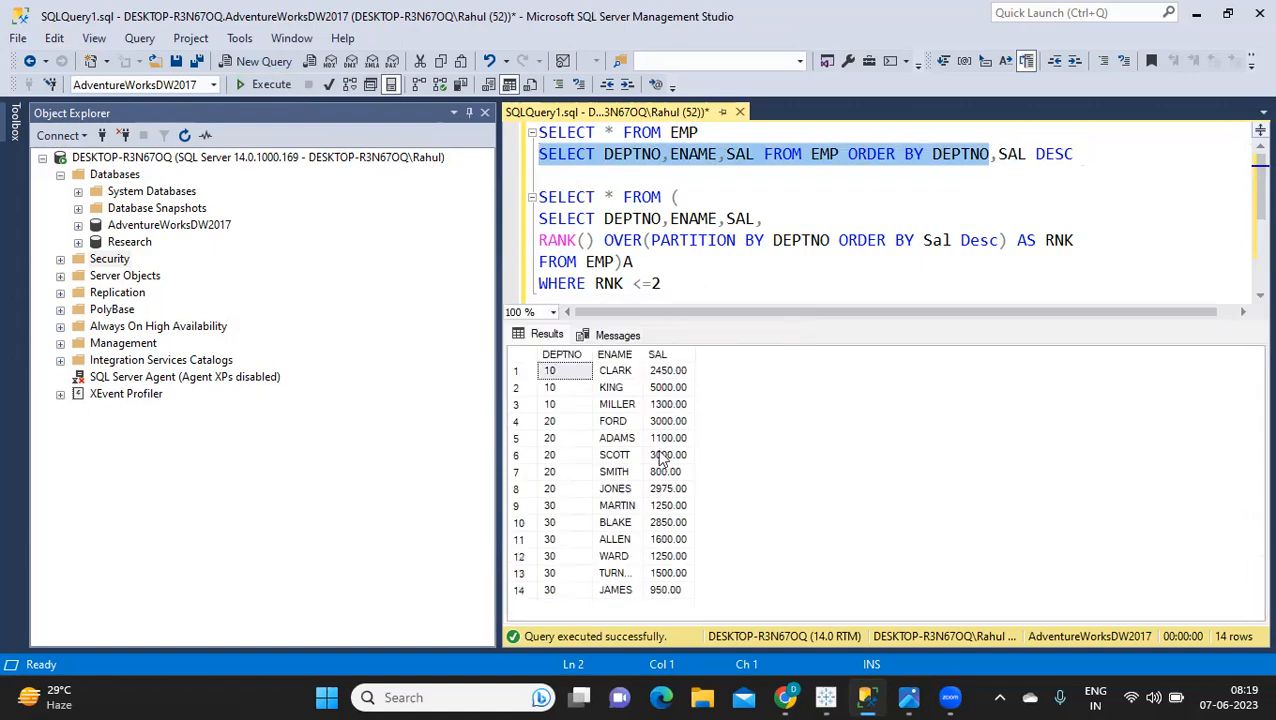
pyautogui.moveTo(556, 500)
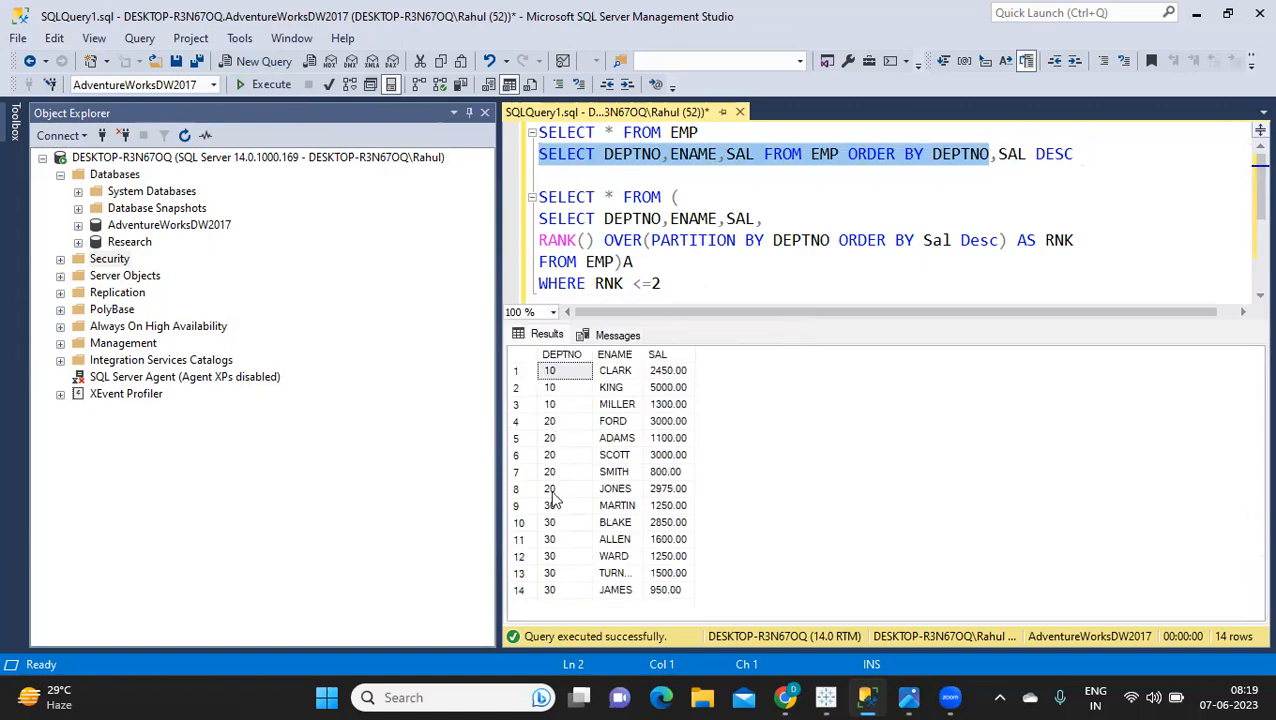
pyautogui.moveTo(658, 385)
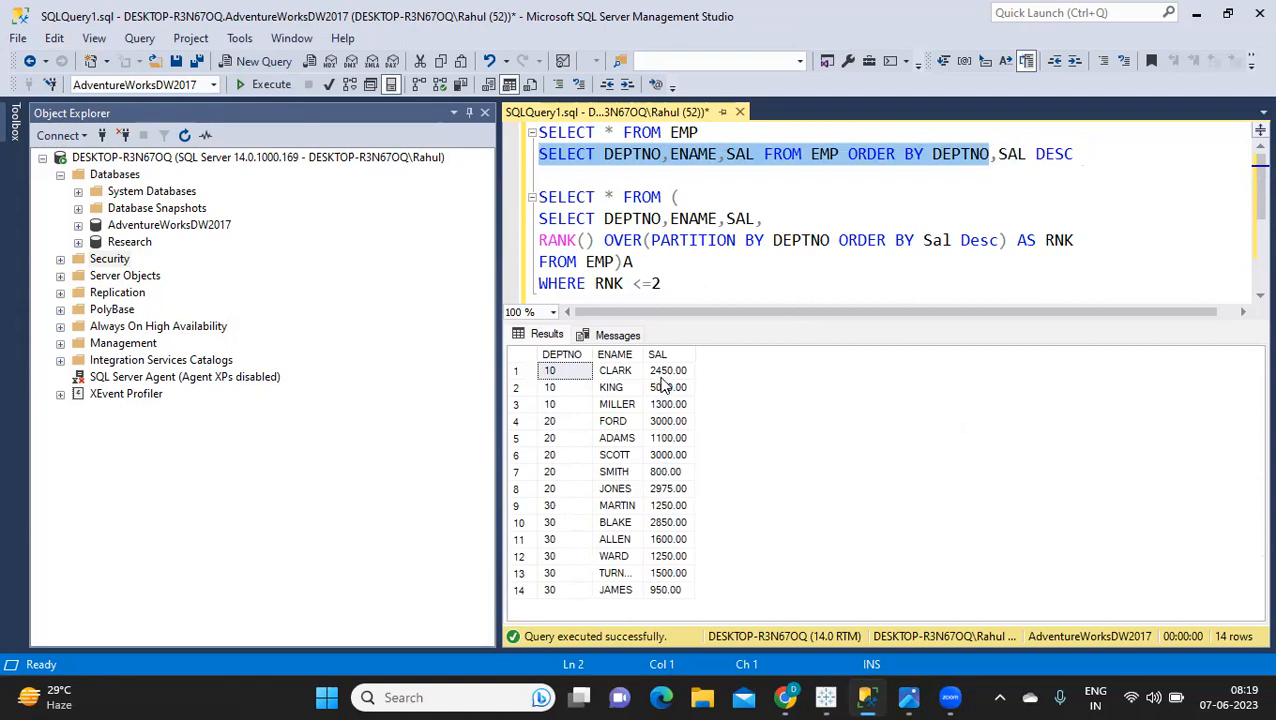
pyautogui.moveTo(667, 400)
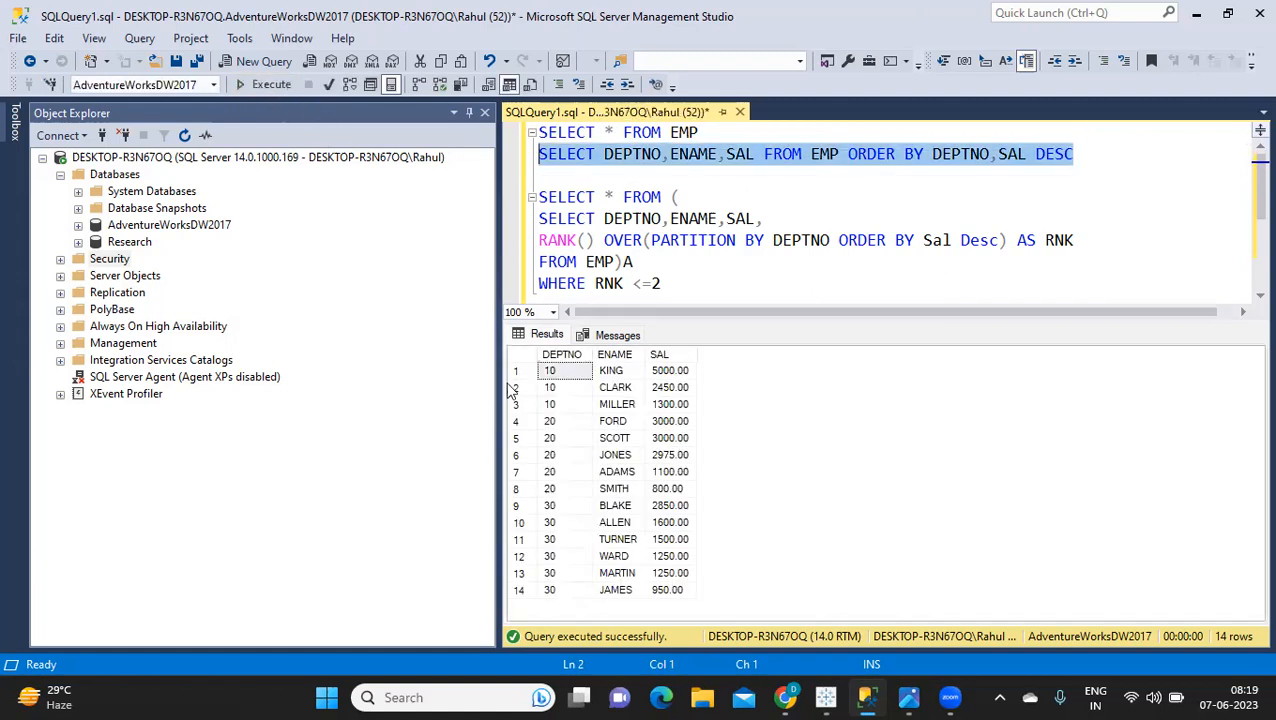
pyautogui.moveTo(558, 414)
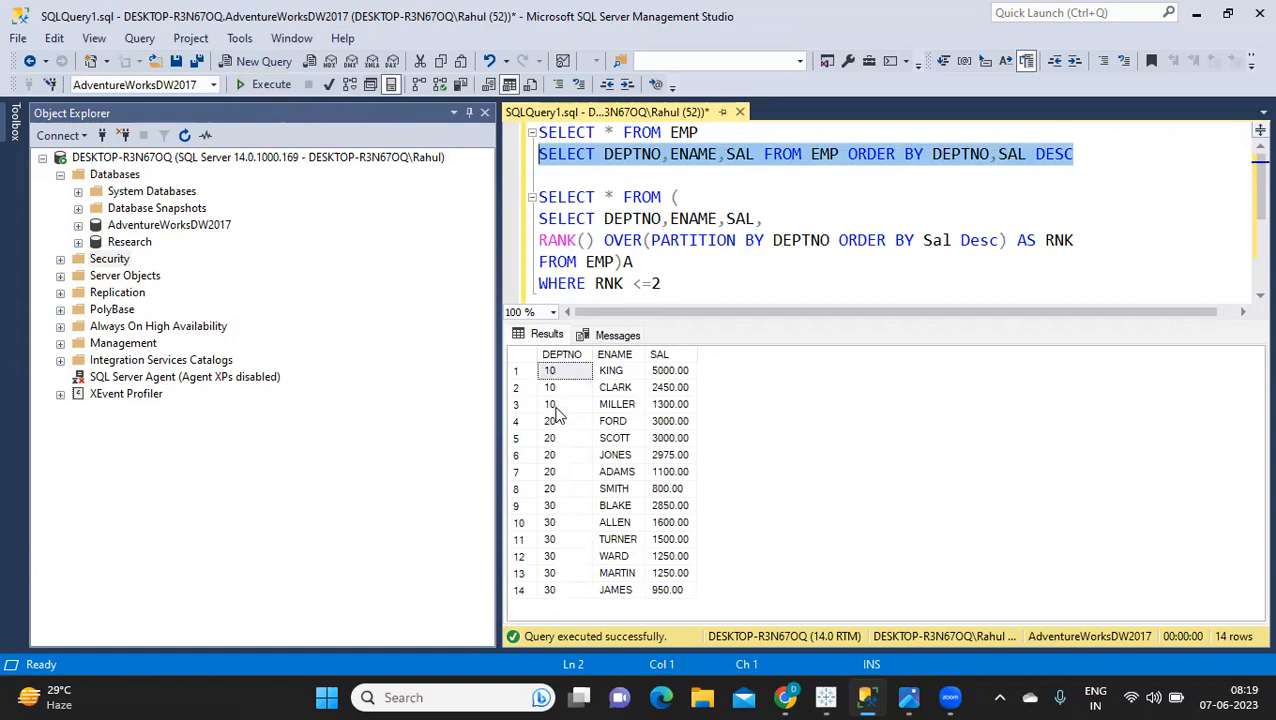
pyautogui.moveTo(623, 416)
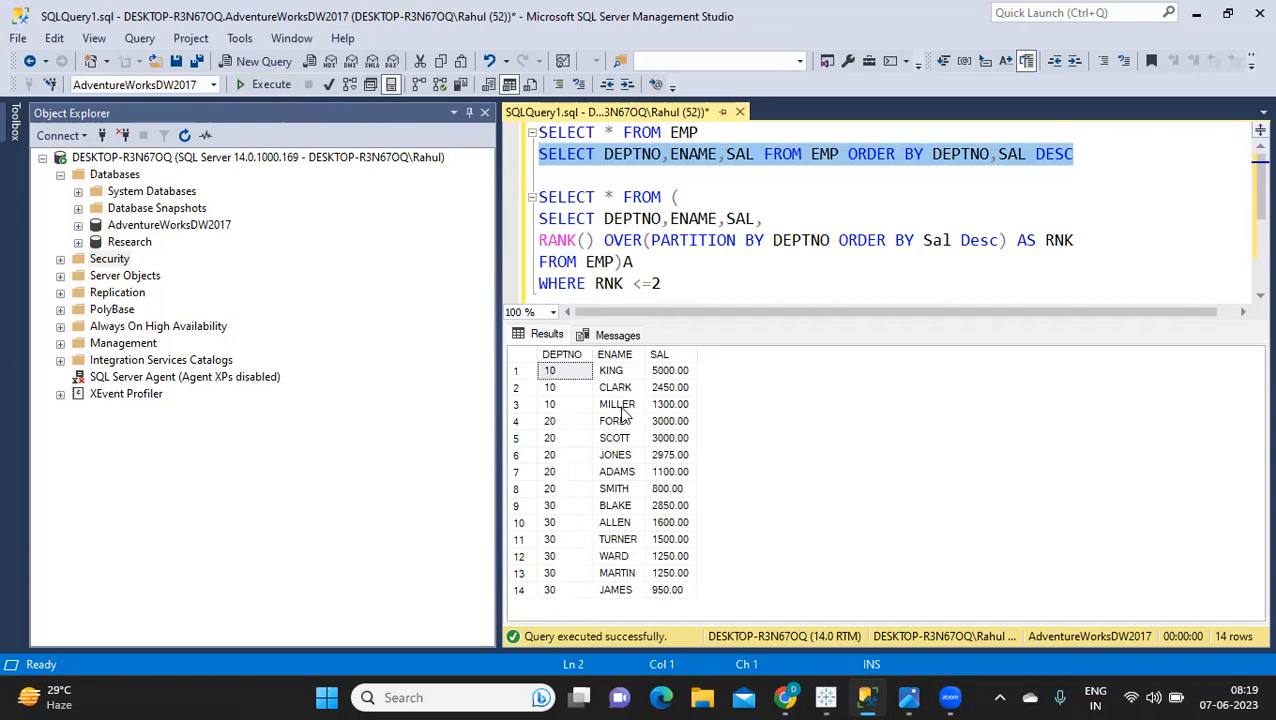
pyautogui.moveTo(667, 393)
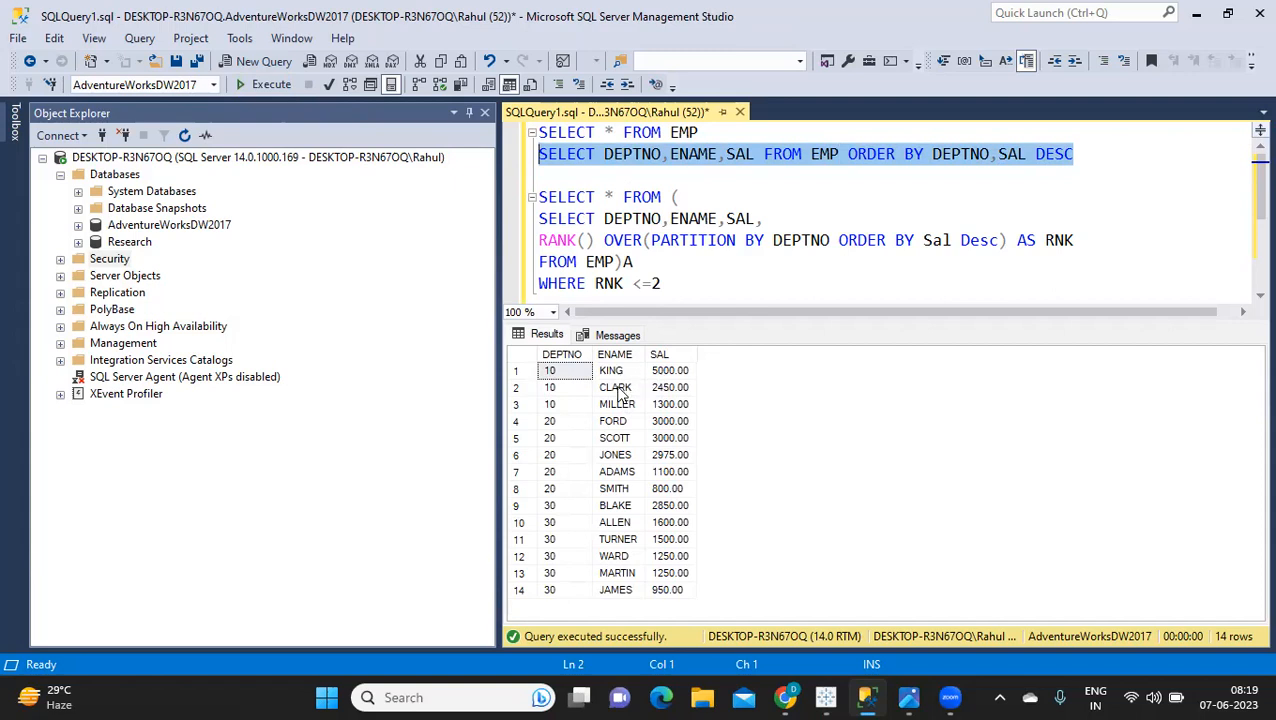
pyautogui.moveTo(518, 443)
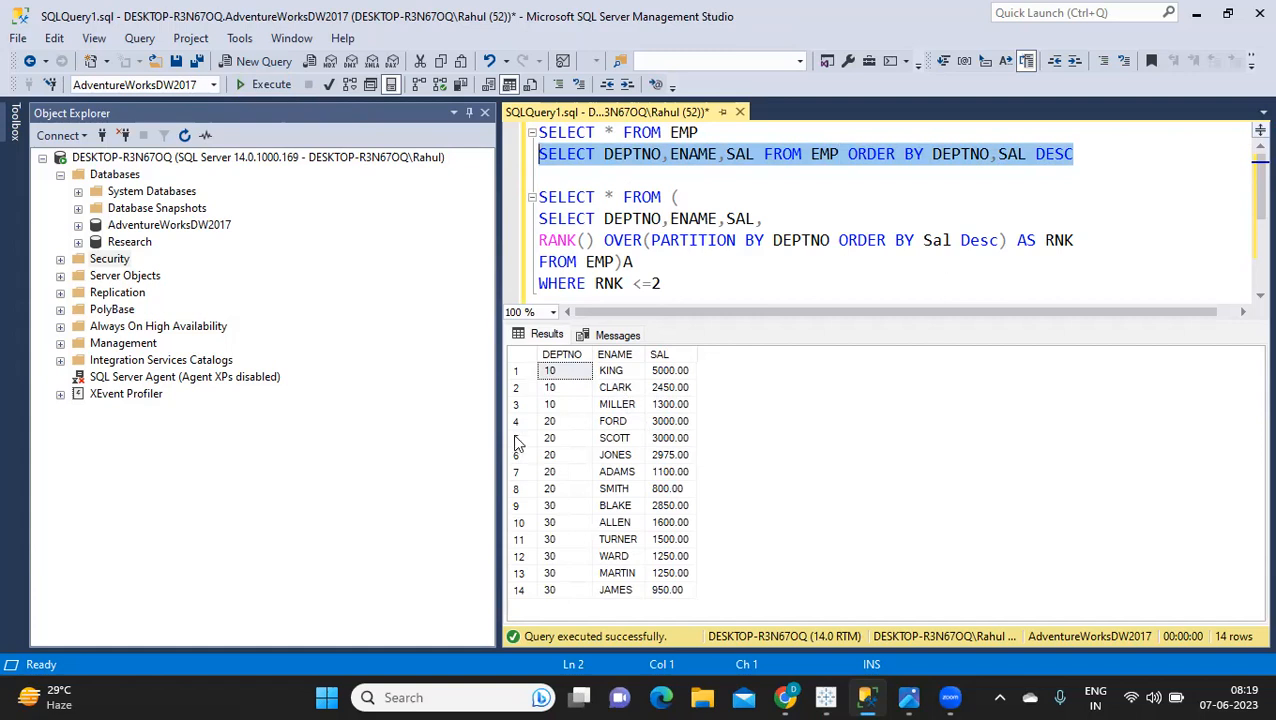
pyautogui.moveTo(670, 445)
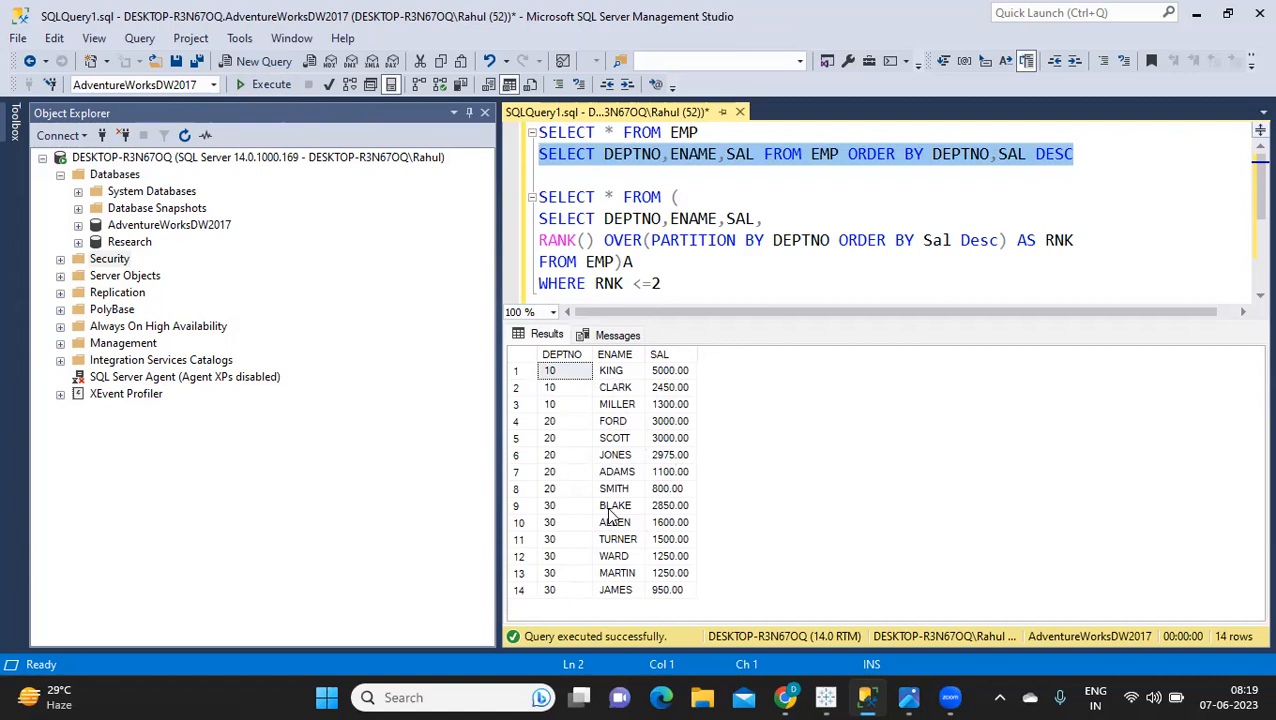
pyautogui.moveTo(648, 511)
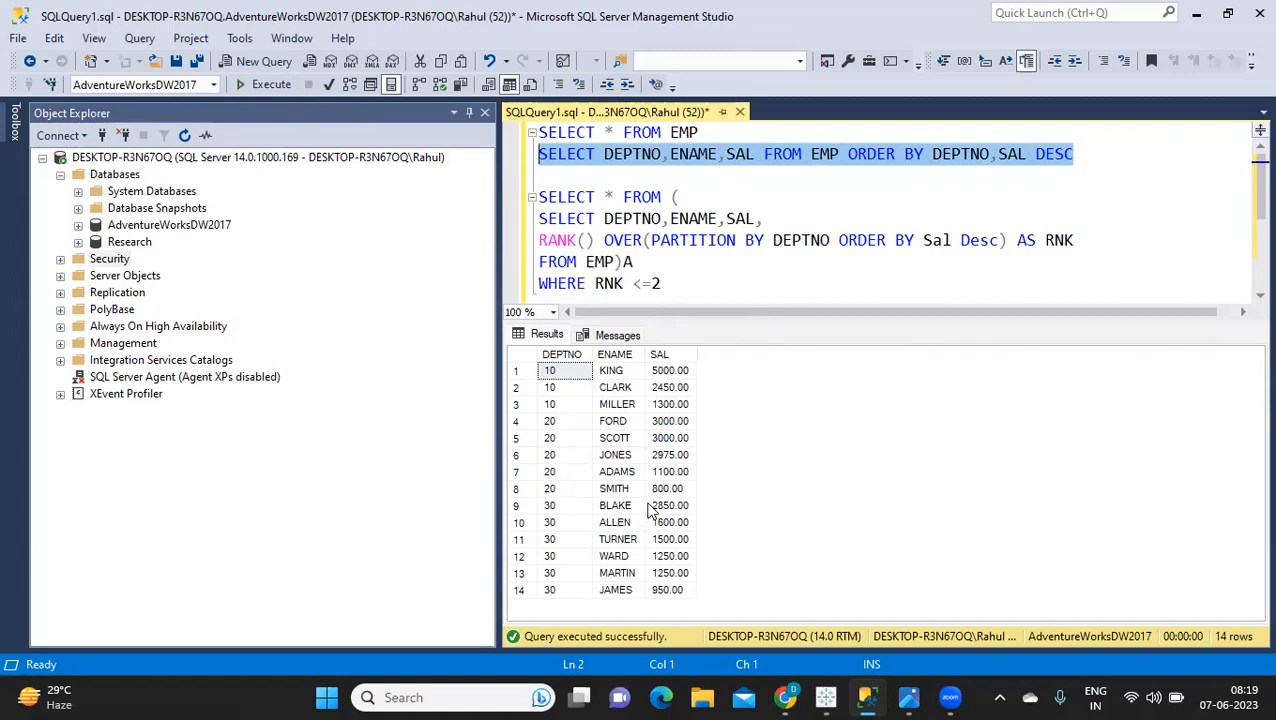
pyautogui.moveTo(670, 530)
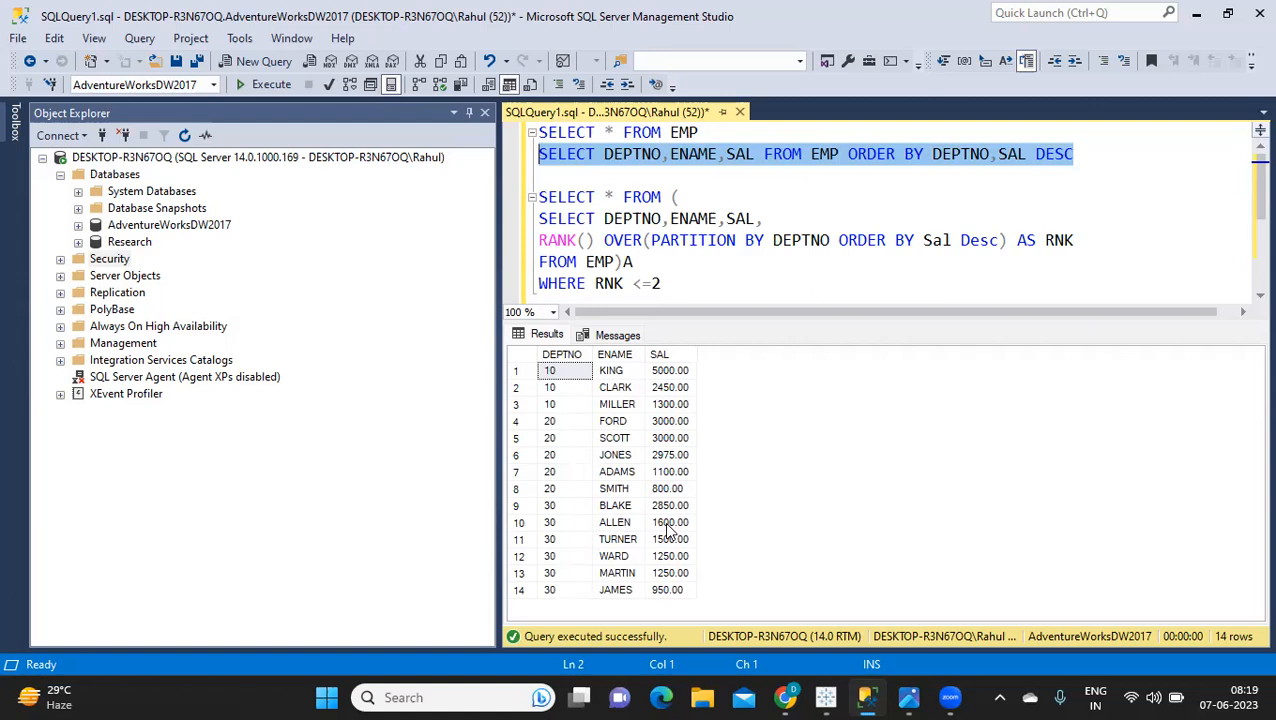
pyautogui.moveTo(700, 517)
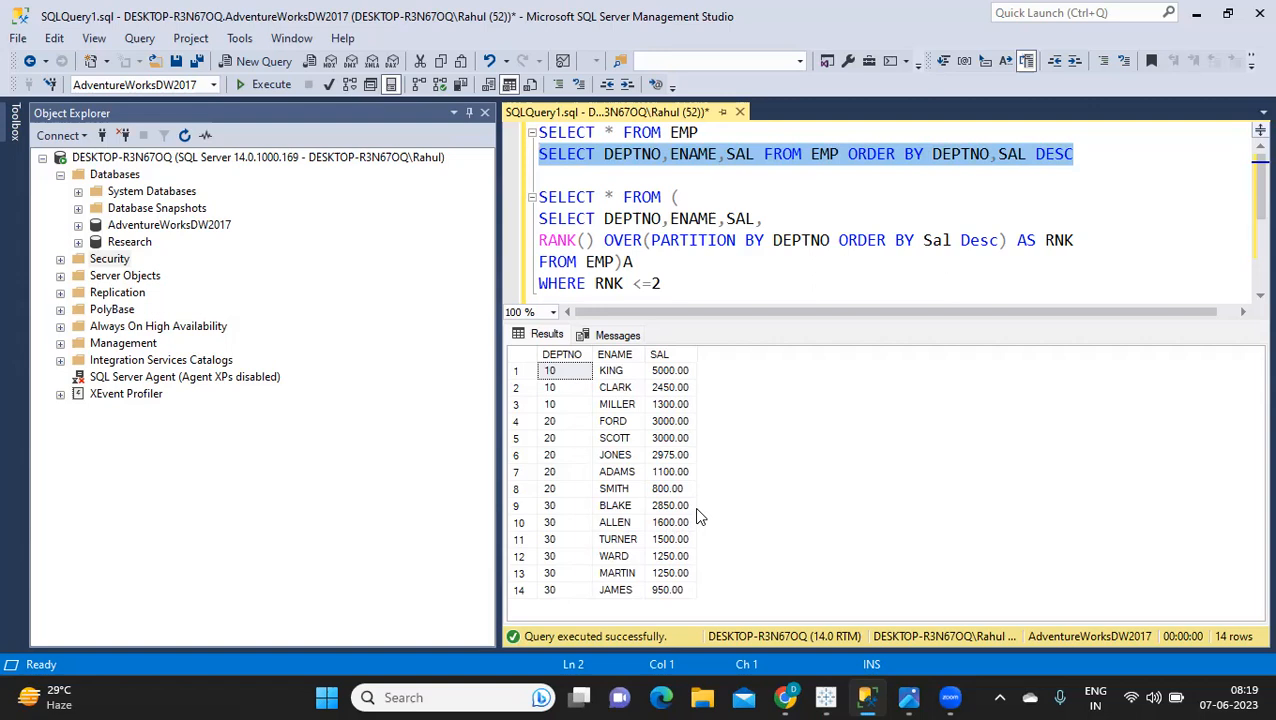
pyautogui.moveTo(668, 380)
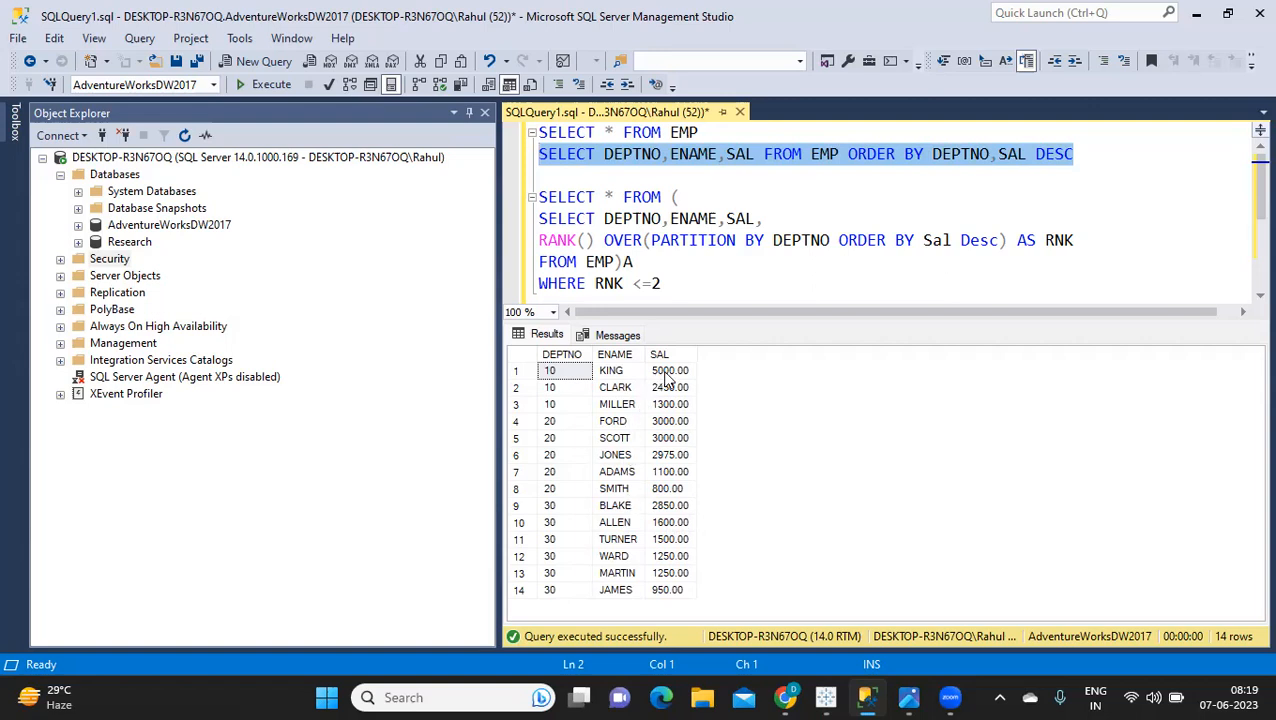
pyautogui.moveTo(687, 450)
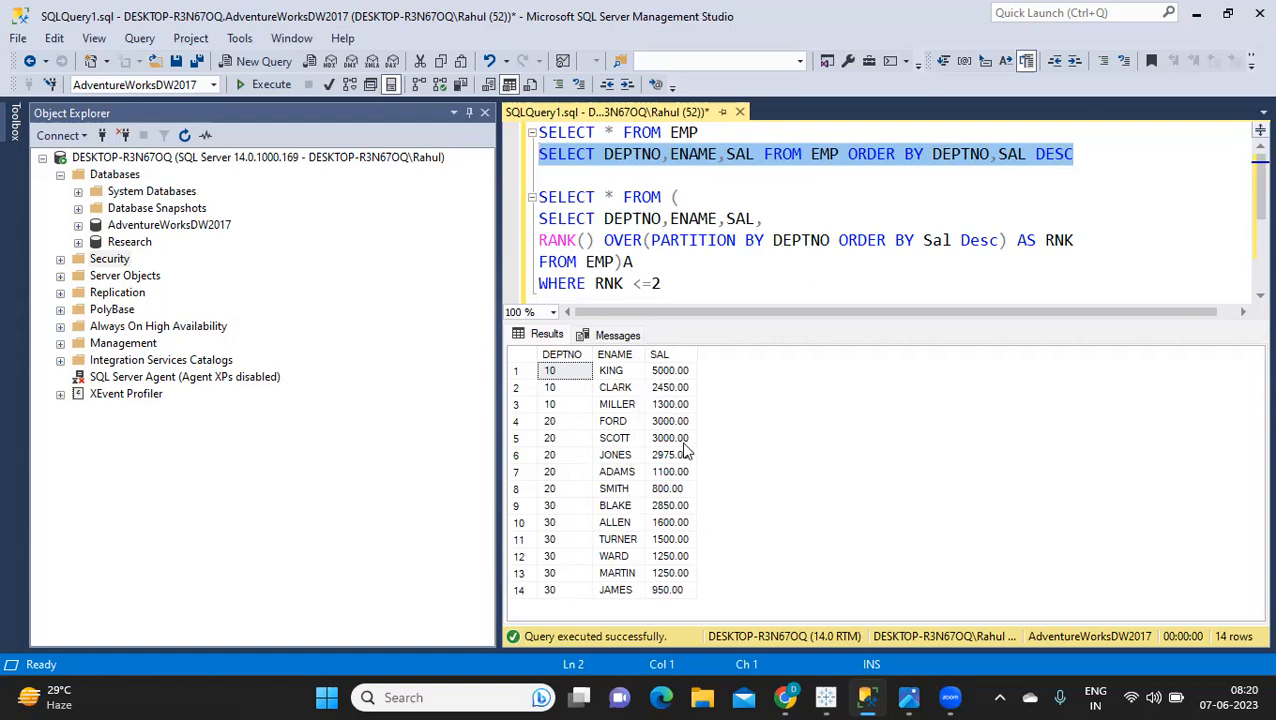
pyautogui.doubleClick(557, 240)
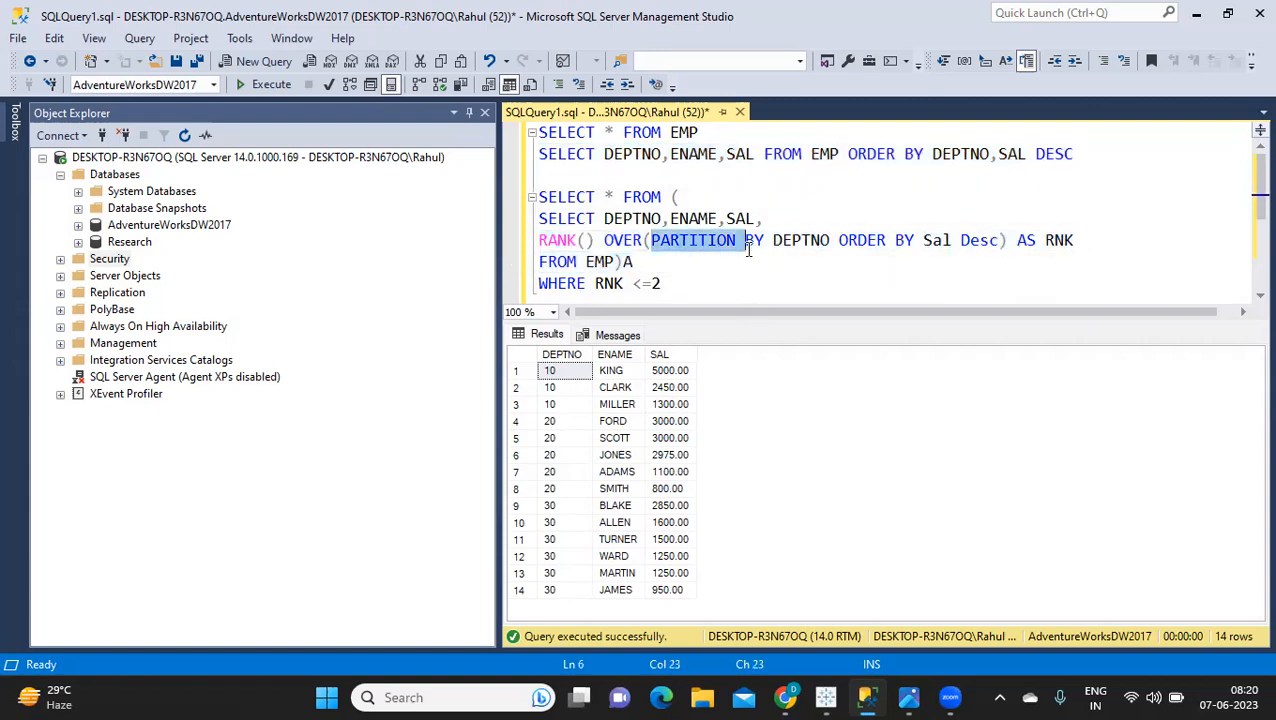
pyautogui.doubleClick(800, 240)
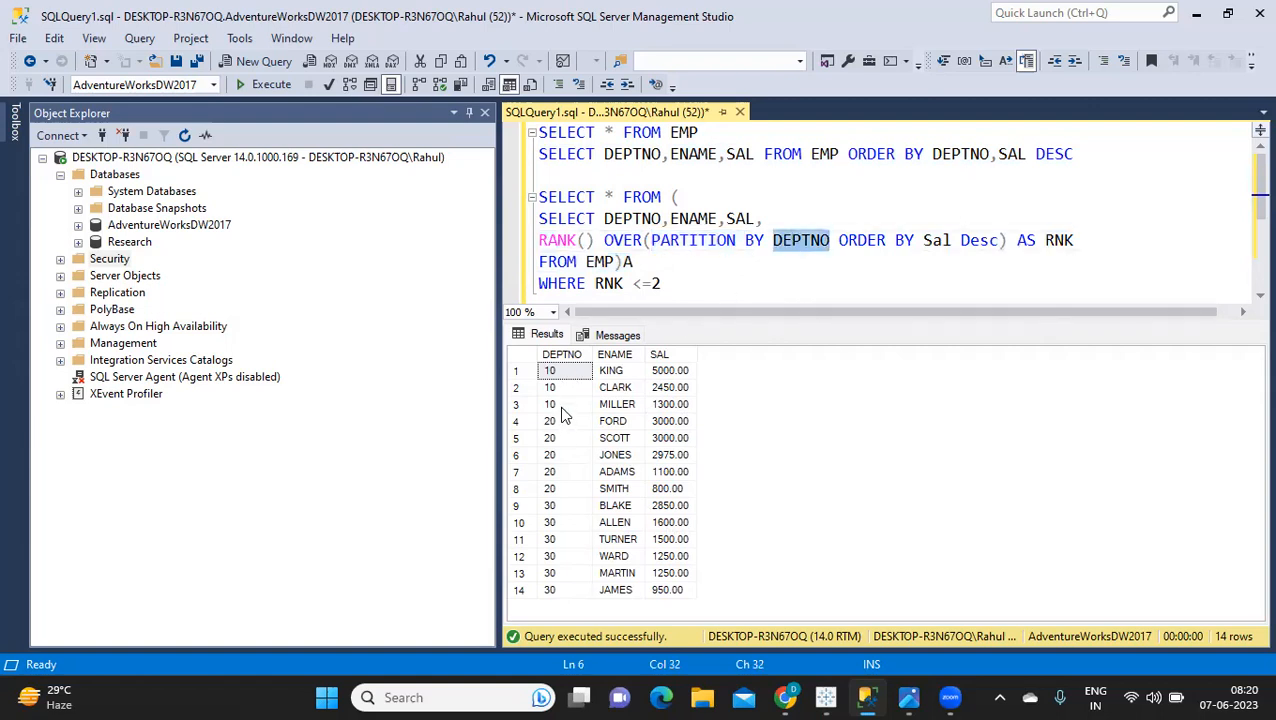
pyautogui.moveTo(675, 420)
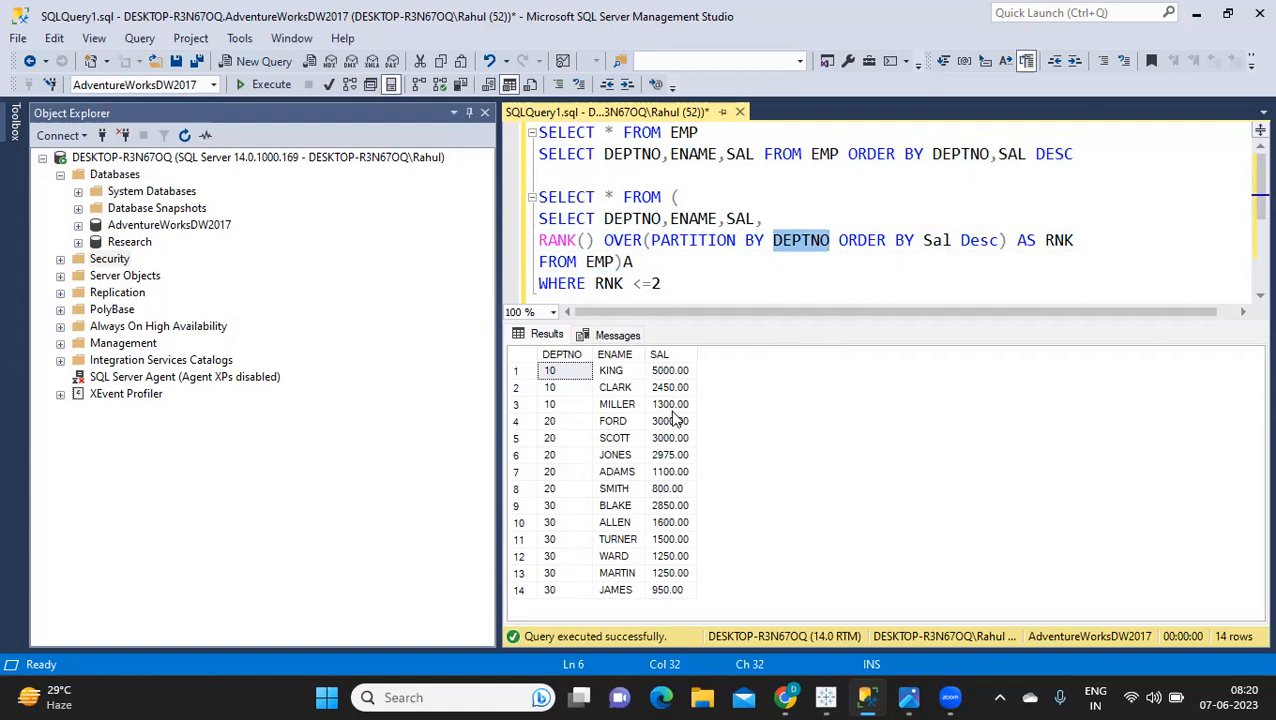
pyautogui.moveTo(867, 290)
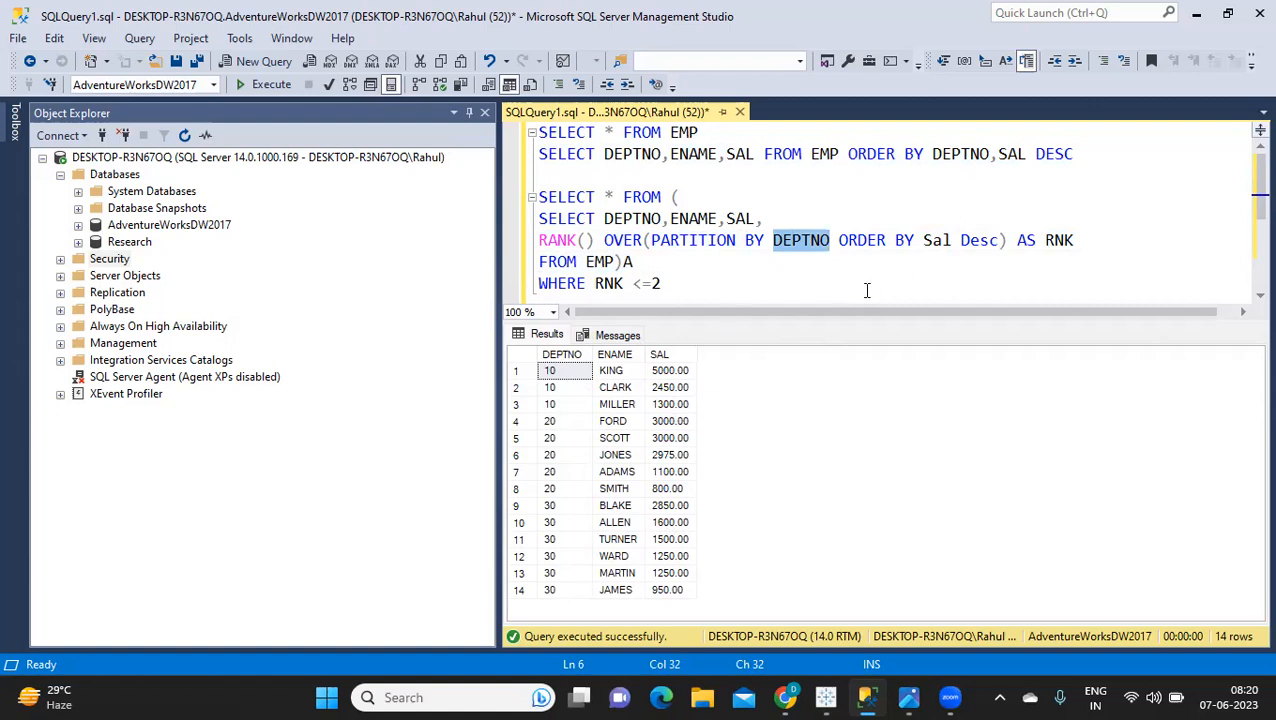
pyautogui.doubleClick(978, 240)
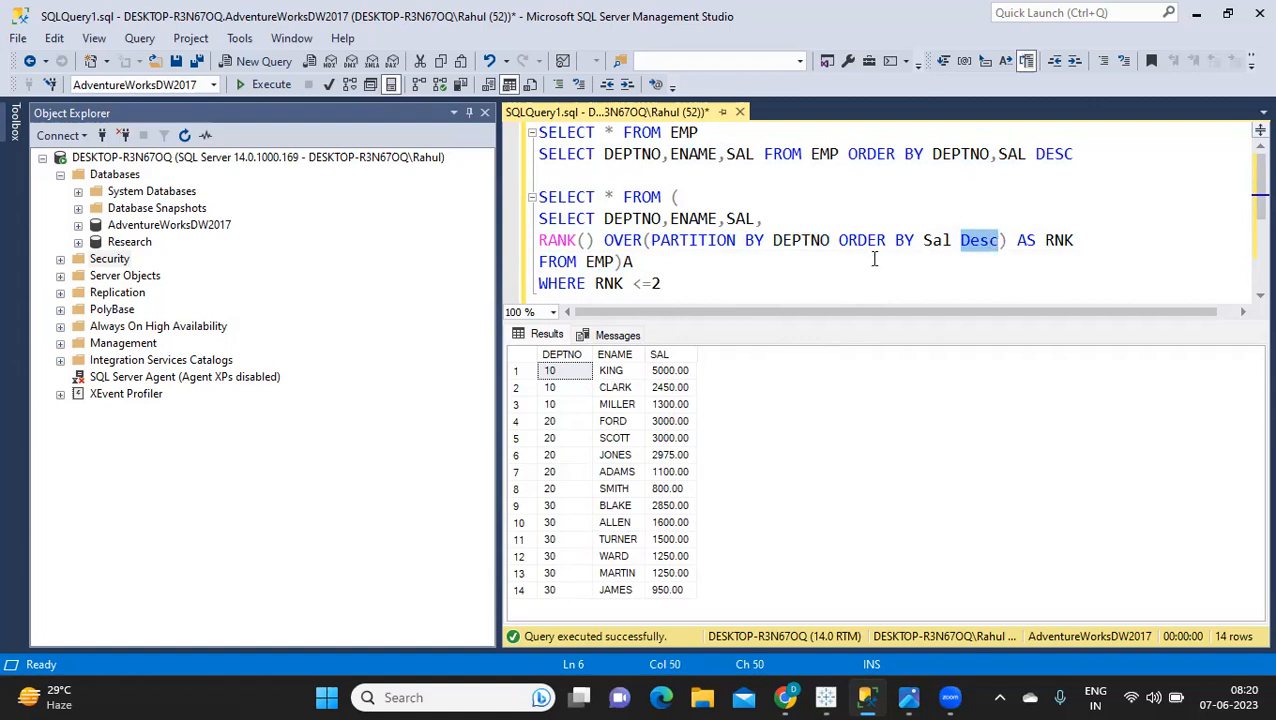
pyautogui.click(541, 218)
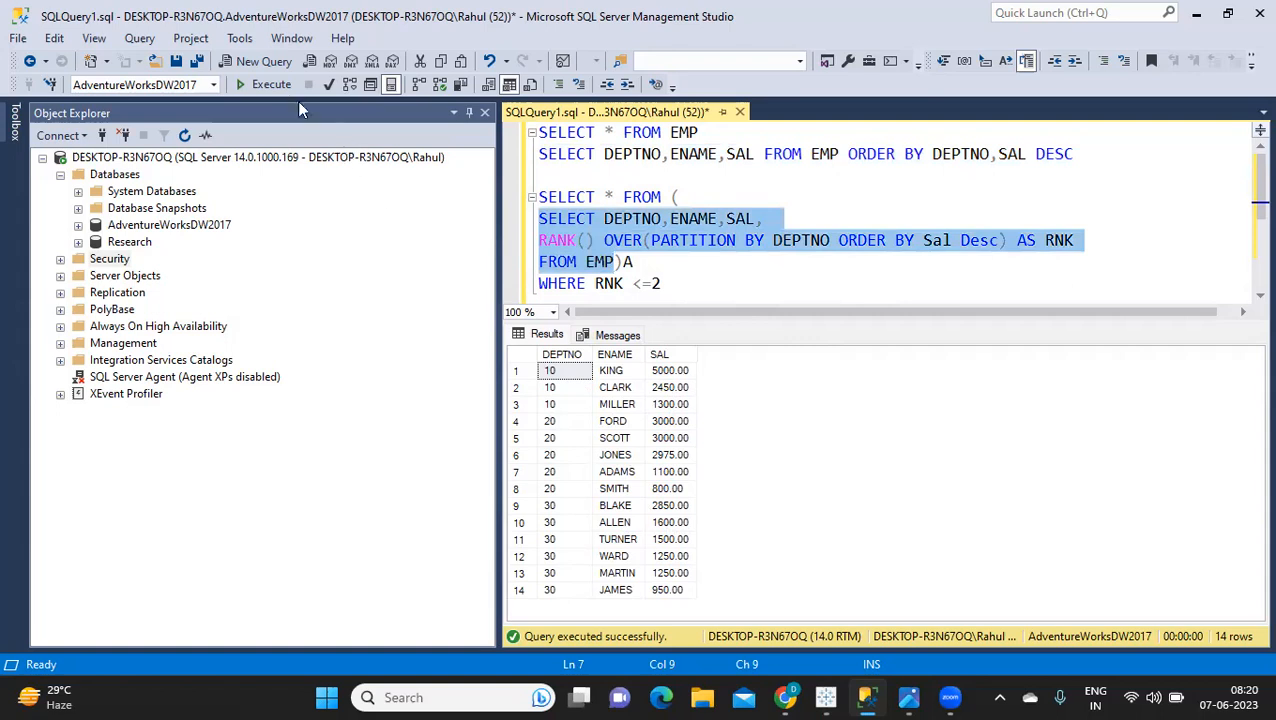
# Execute the inner subquery to add an RNK column ranking salaries per department.
pyautogui.click(271, 84)
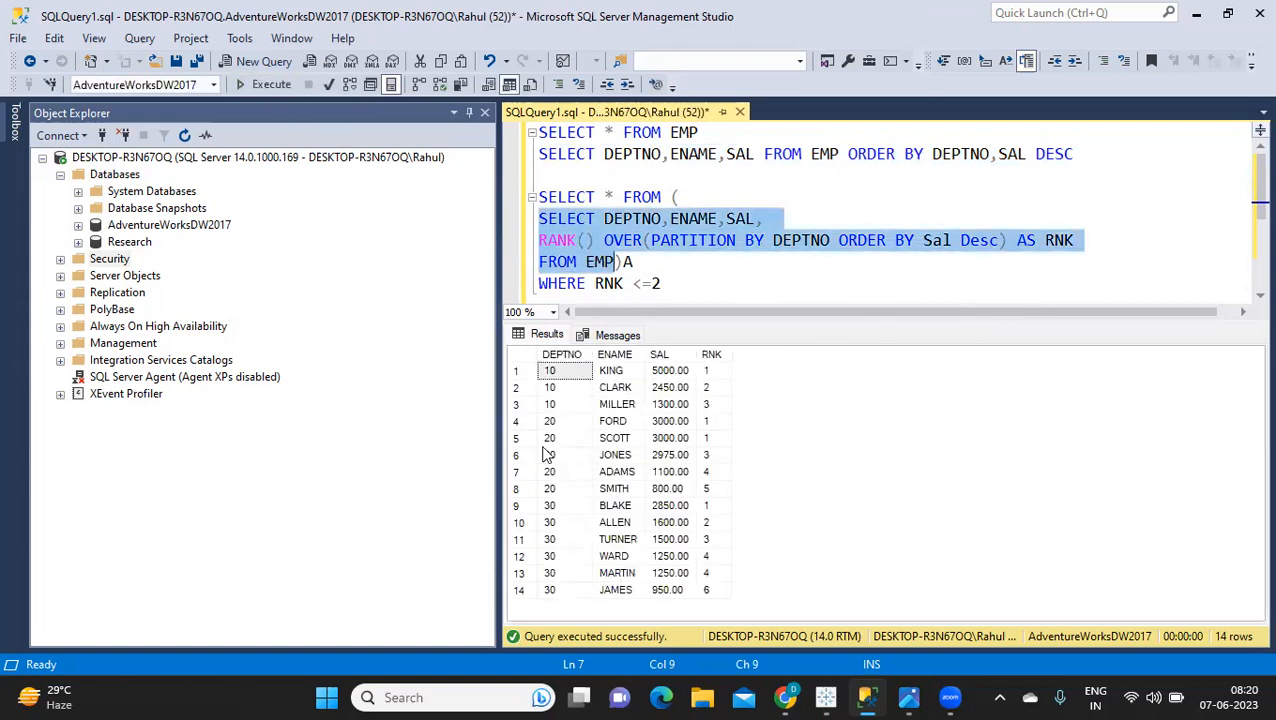
pyautogui.moveTo(575, 410)
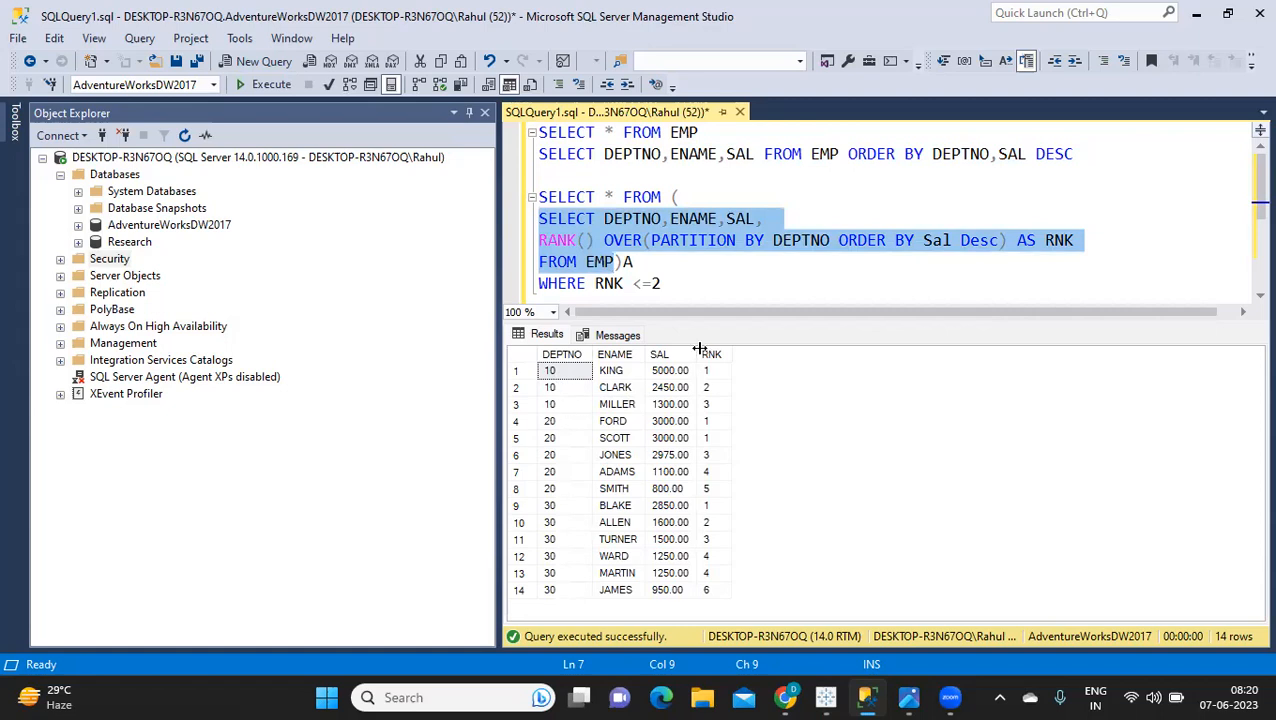
pyautogui.moveTo(790, 247)
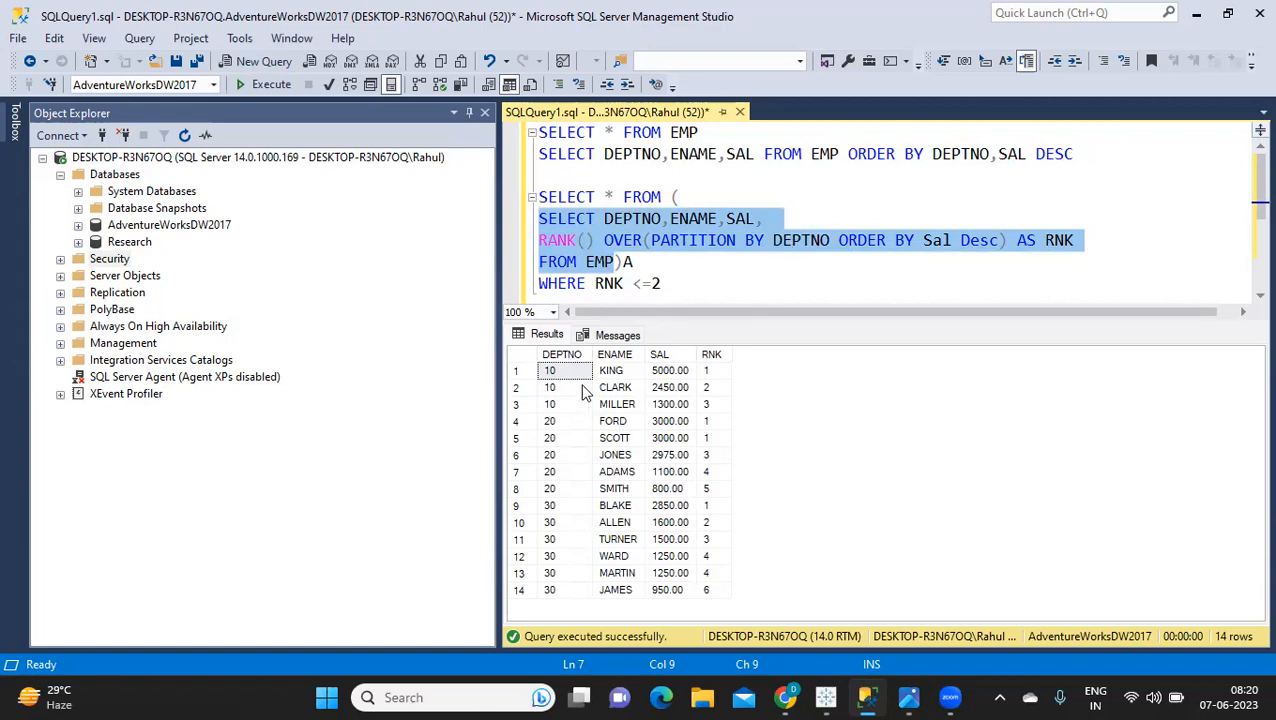
pyautogui.moveTo(565, 414)
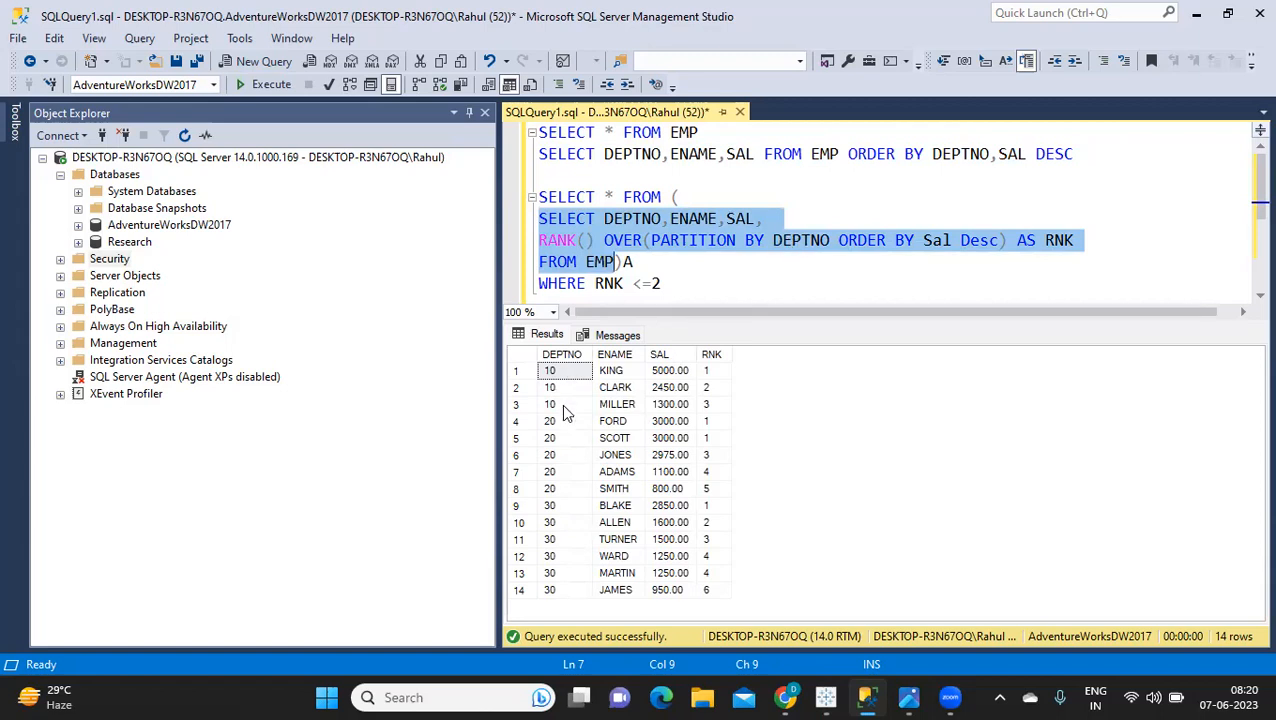
pyautogui.moveTo(593, 420)
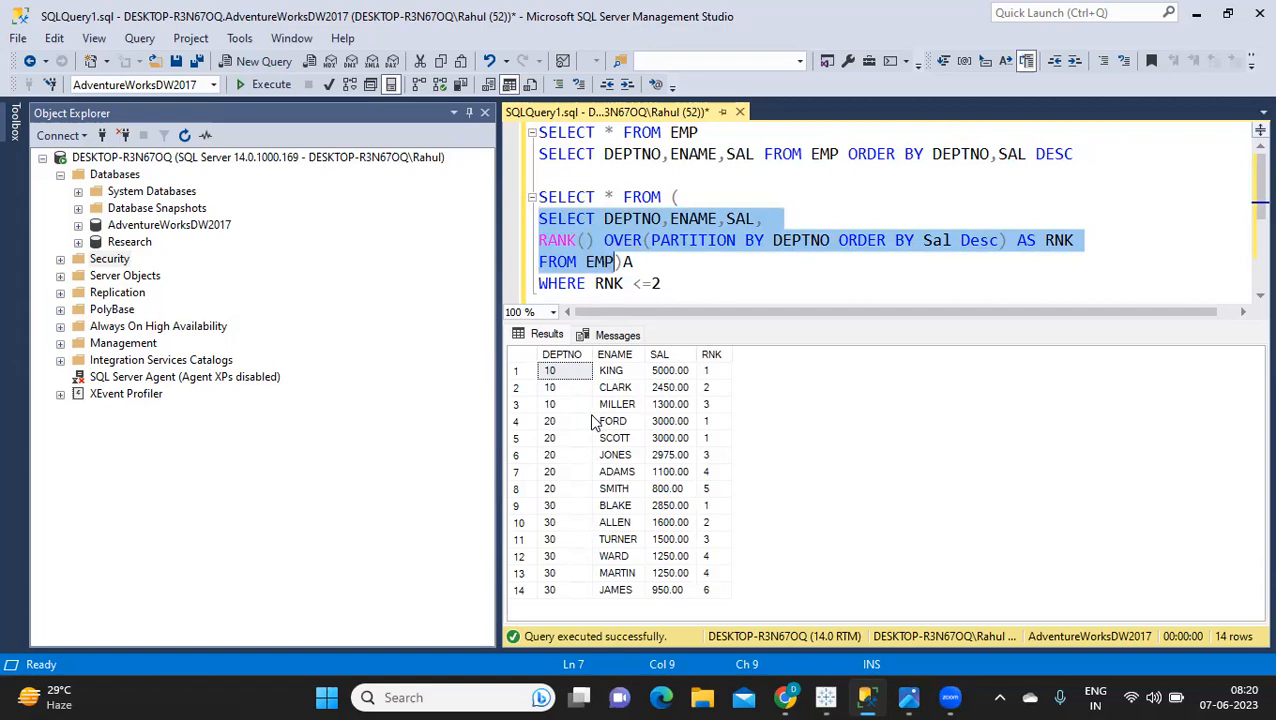
pyautogui.moveTo(683, 462)
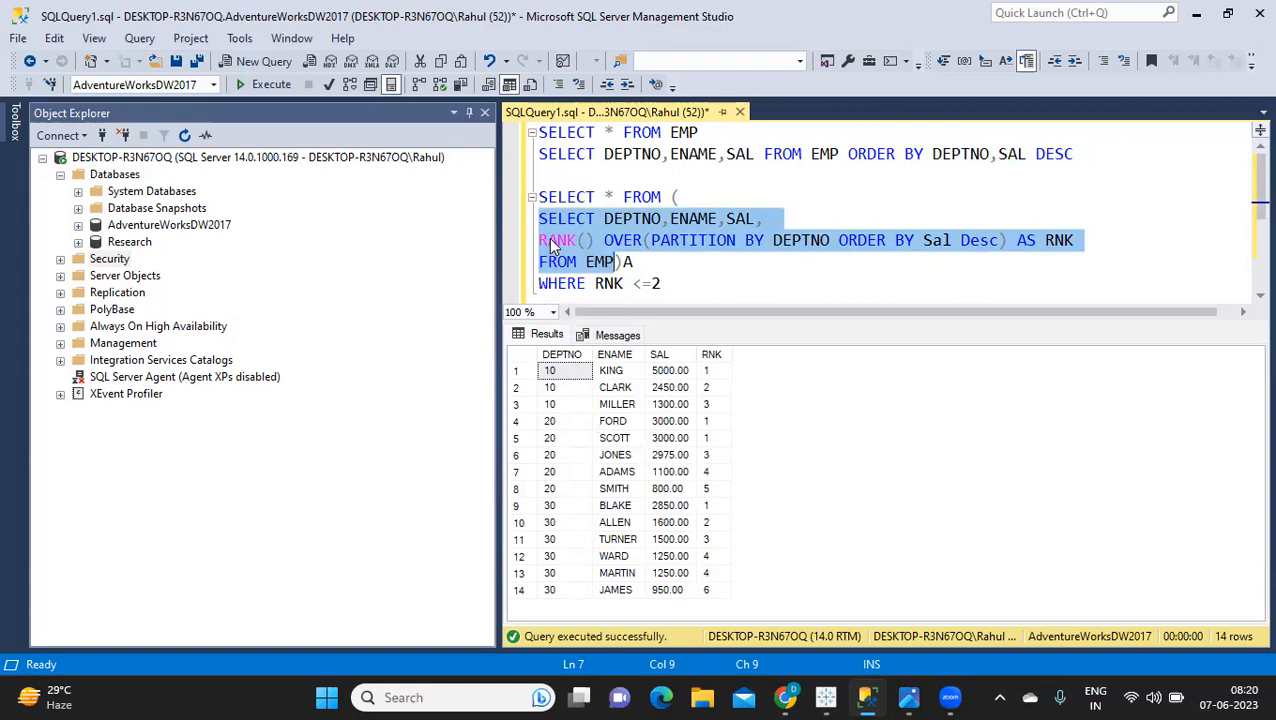
# Change the subquery's RANK() to Dense_RANK() over DEPTNO ordered by Sal desc.
pyautogui.click(558, 240)
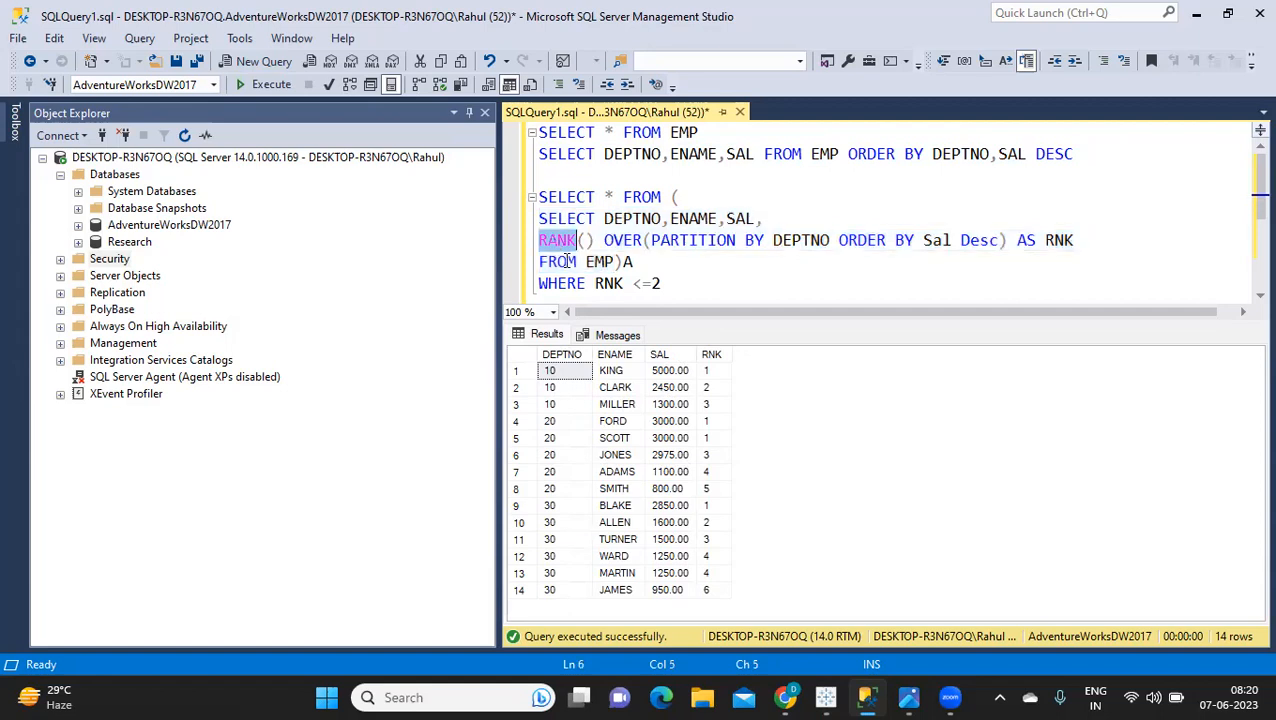
pyautogui.click(538, 240)
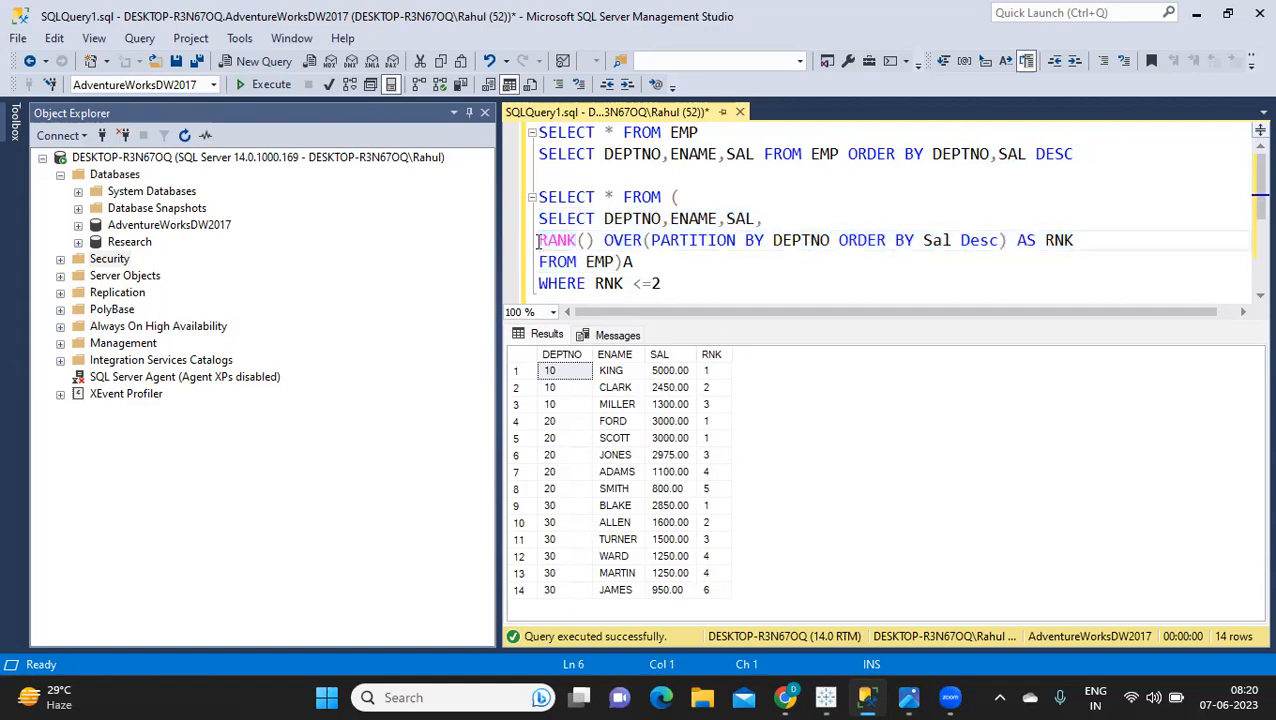
pyautogui.write('dense_')
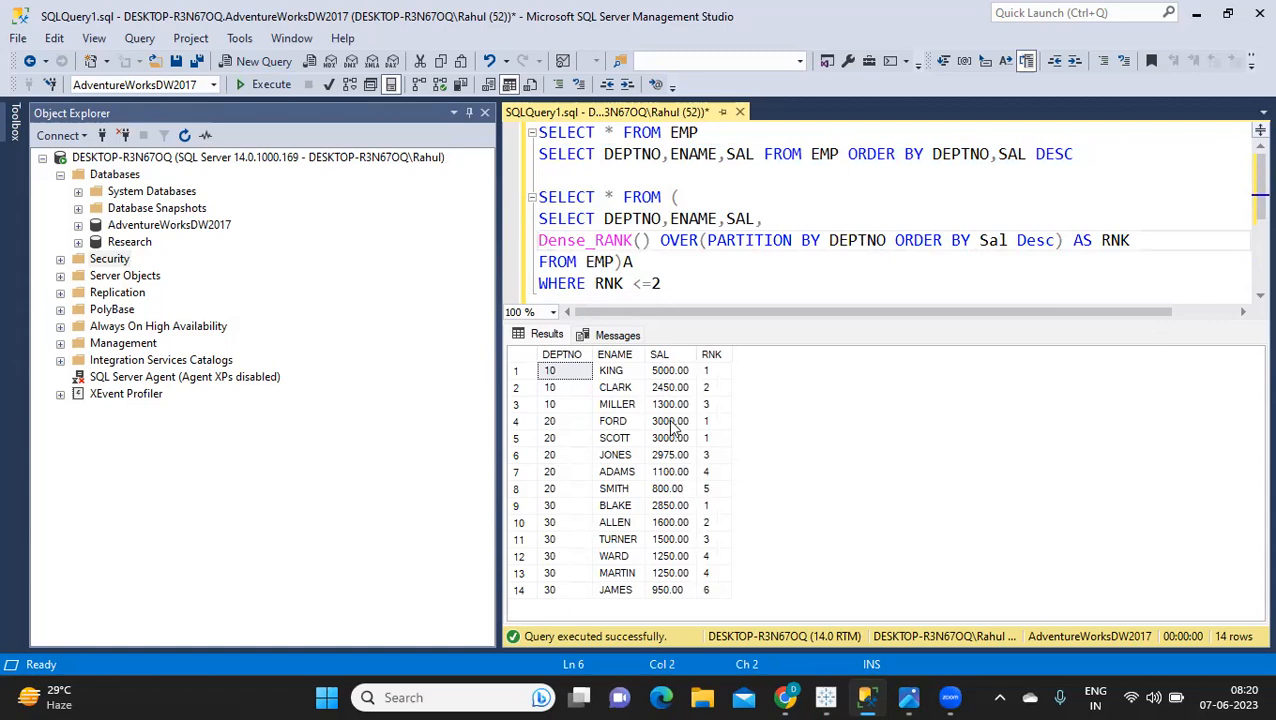
pyautogui.moveTo(562, 428)
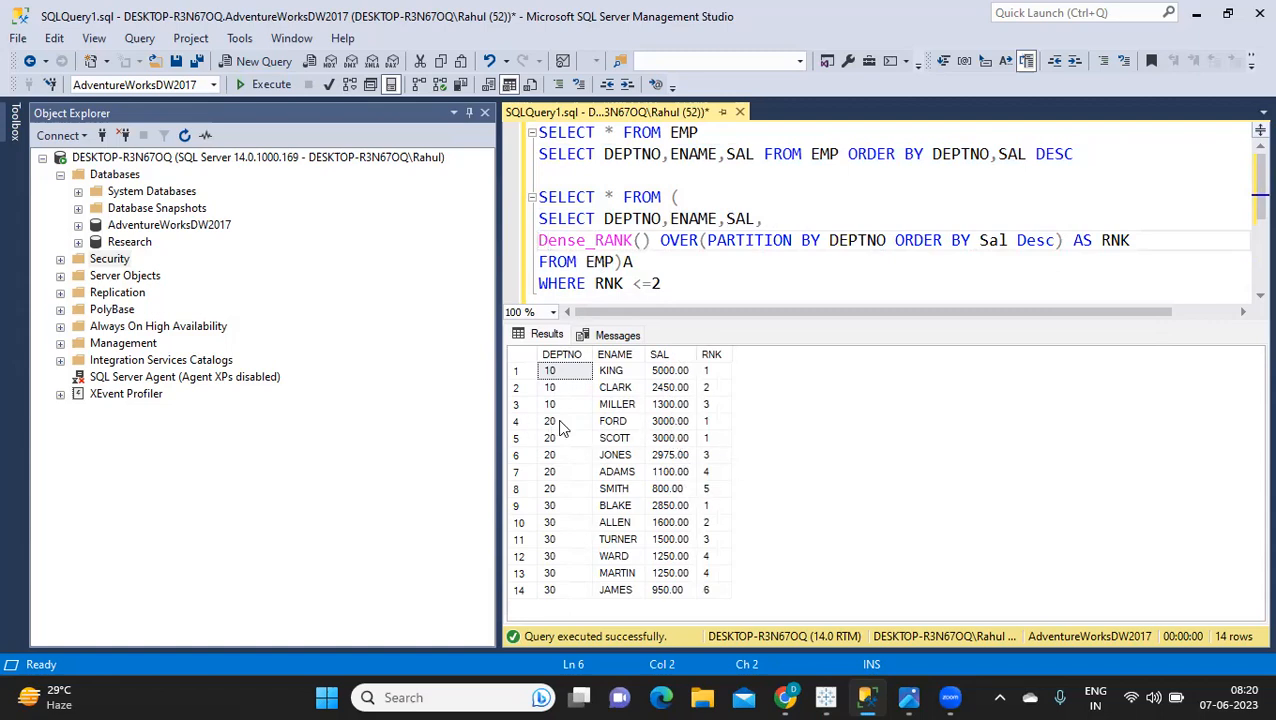
pyautogui.moveTo(660, 421)
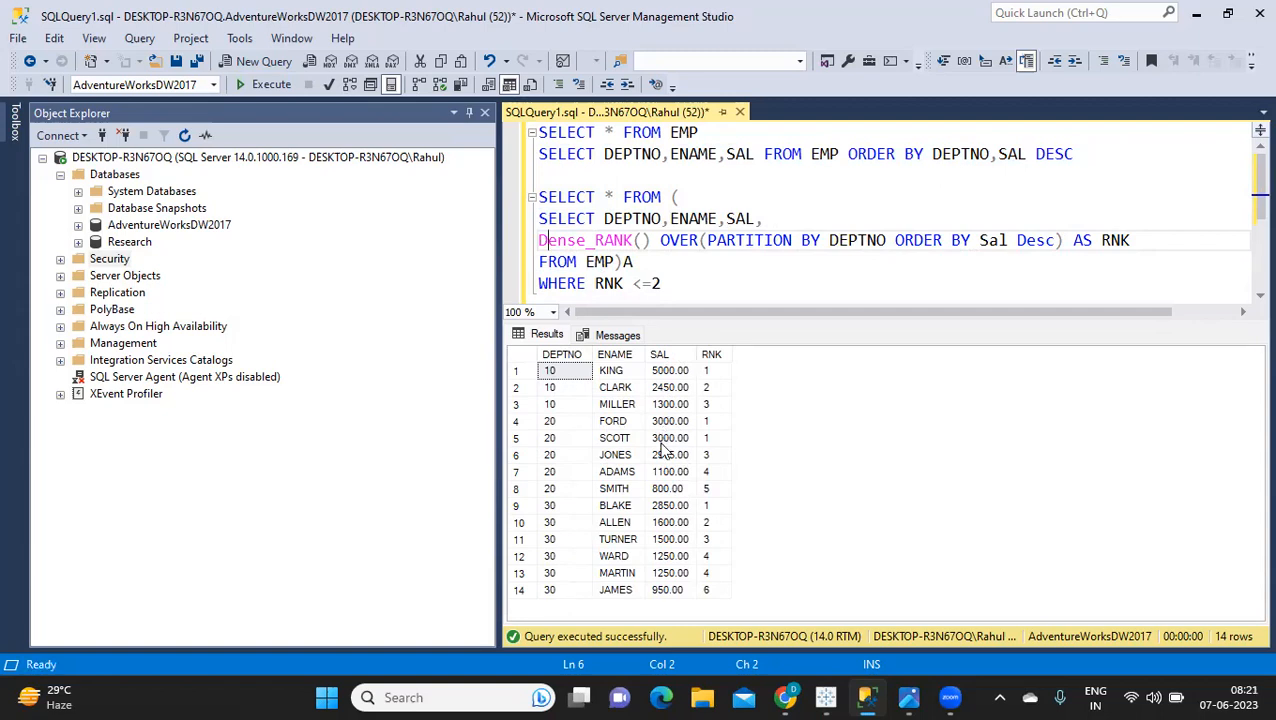
pyautogui.moveTo(663, 447)
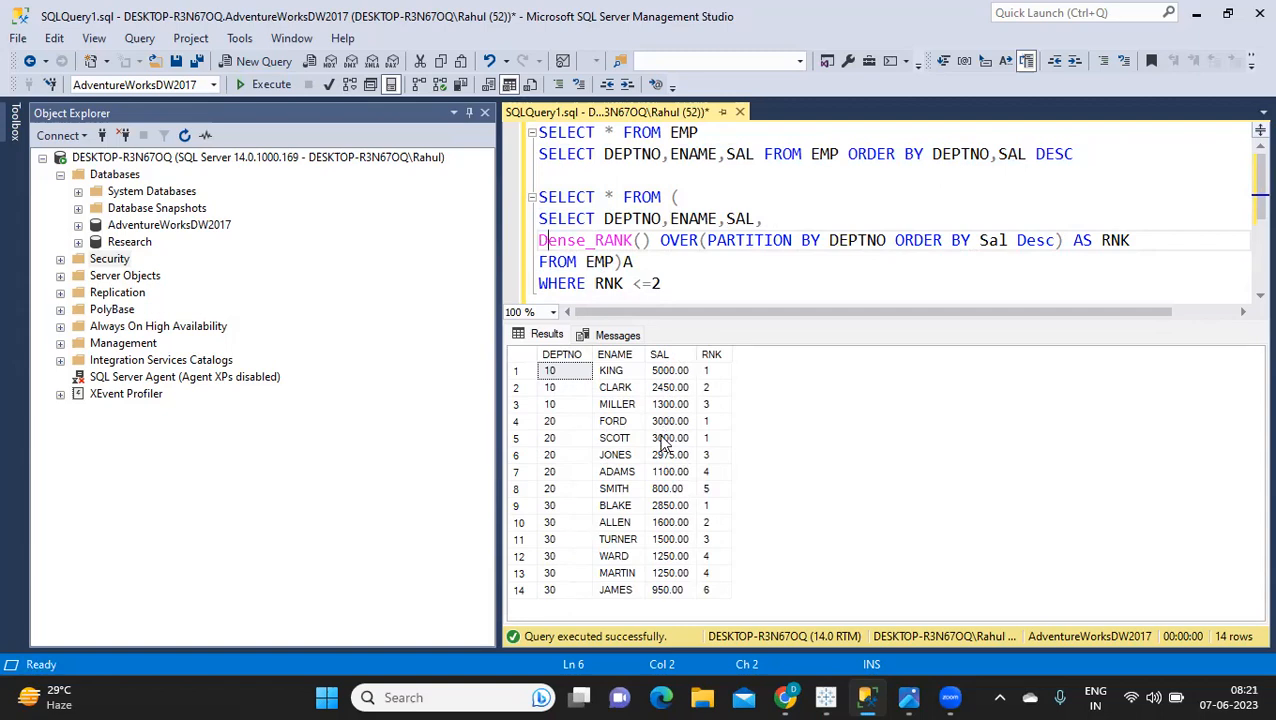
pyautogui.moveTo(718, 465)
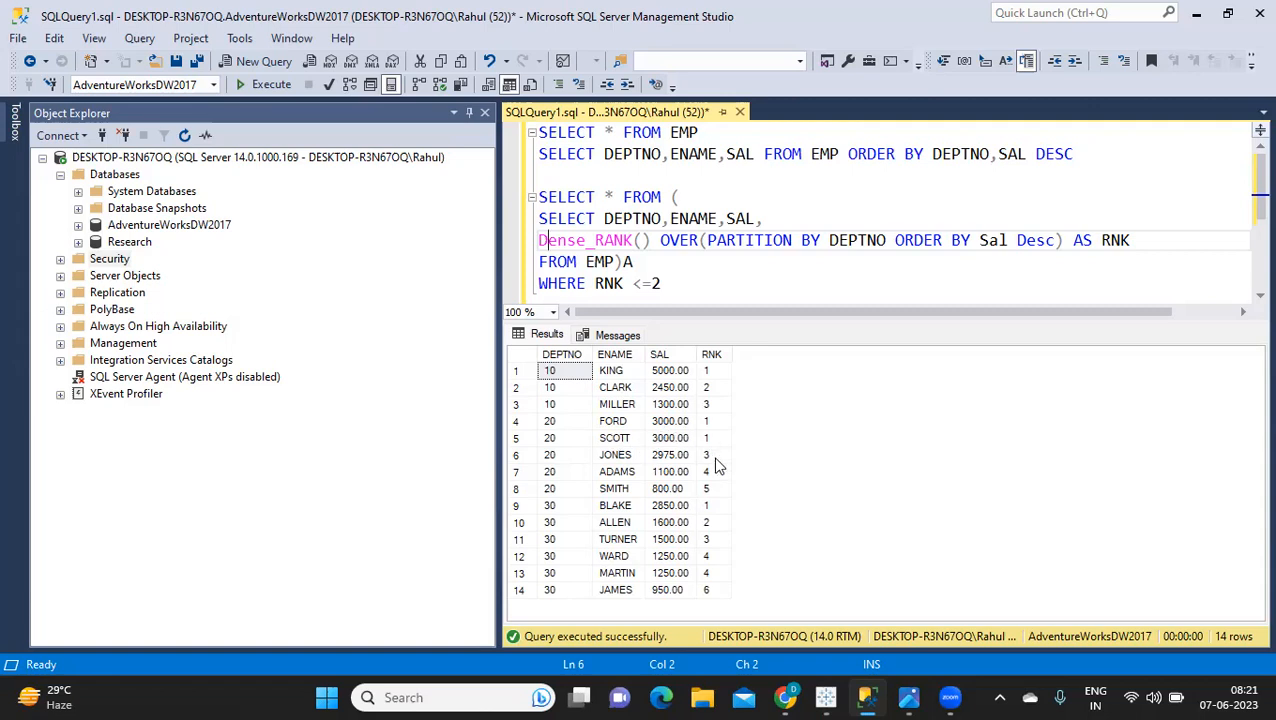
pyautogui.moveTo(713, 465)
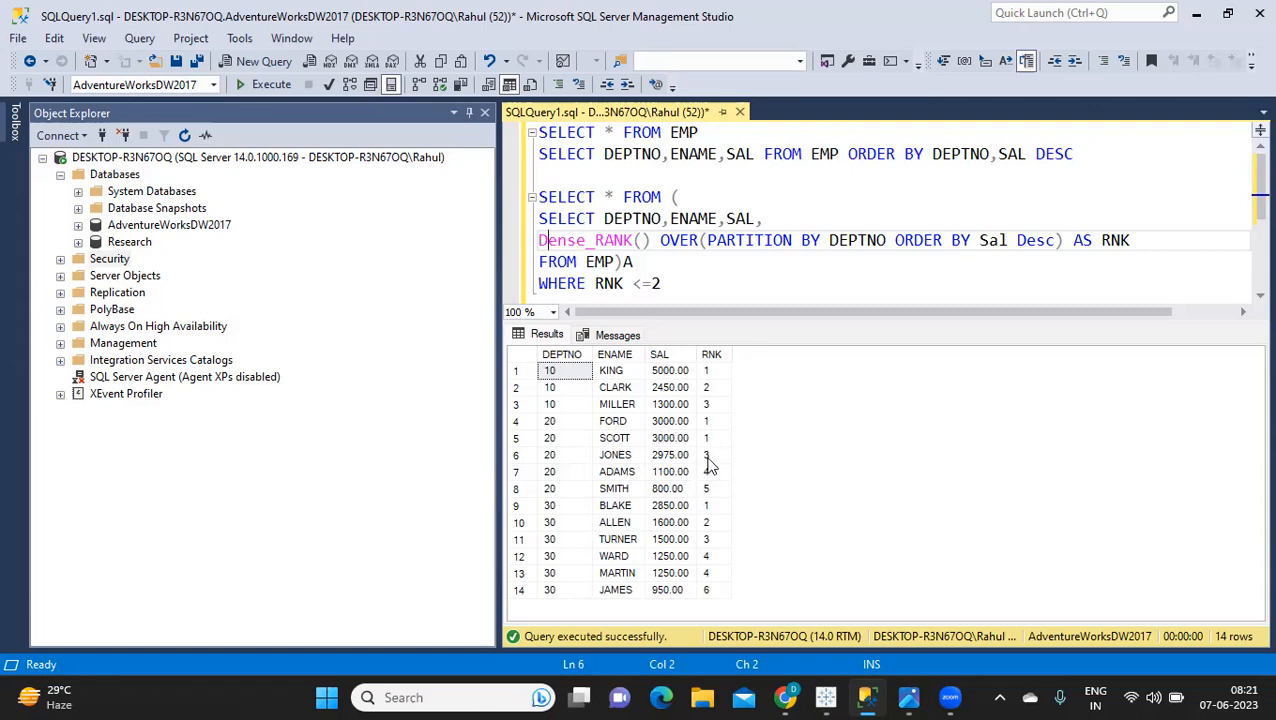
pyautogui.moveTo(704, 451)
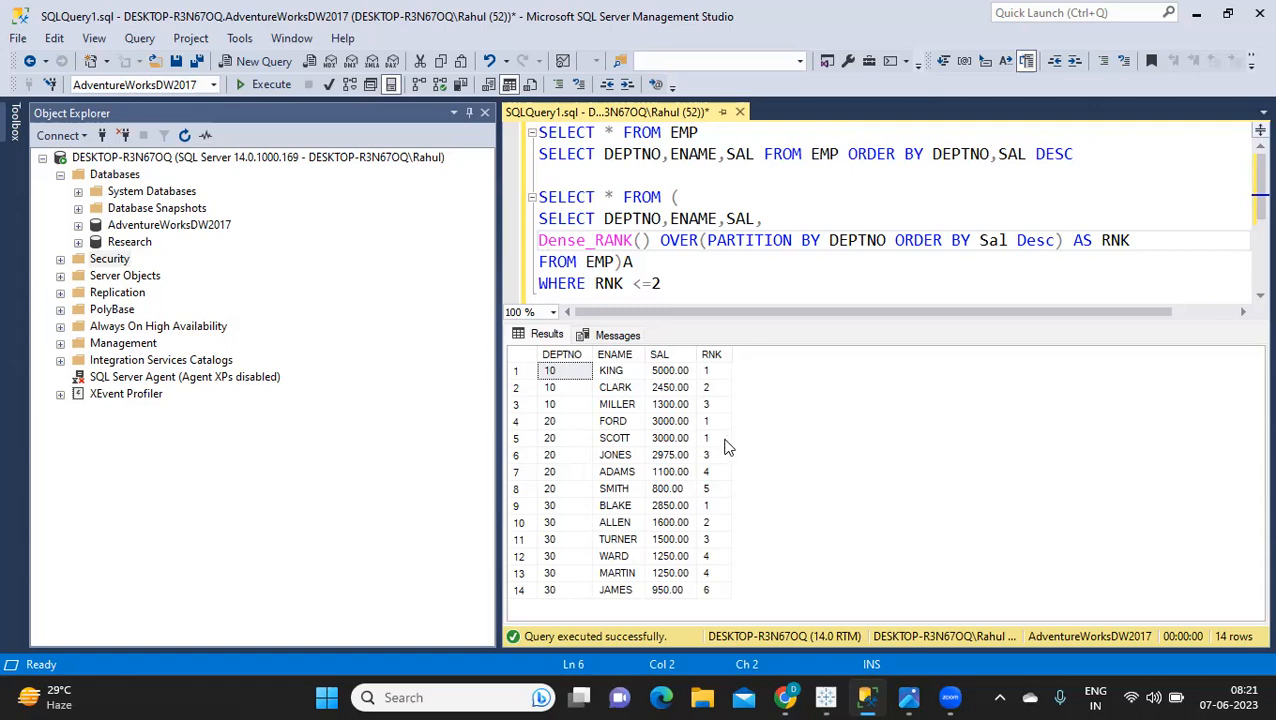
pyautogui.moveTo(710, 468)
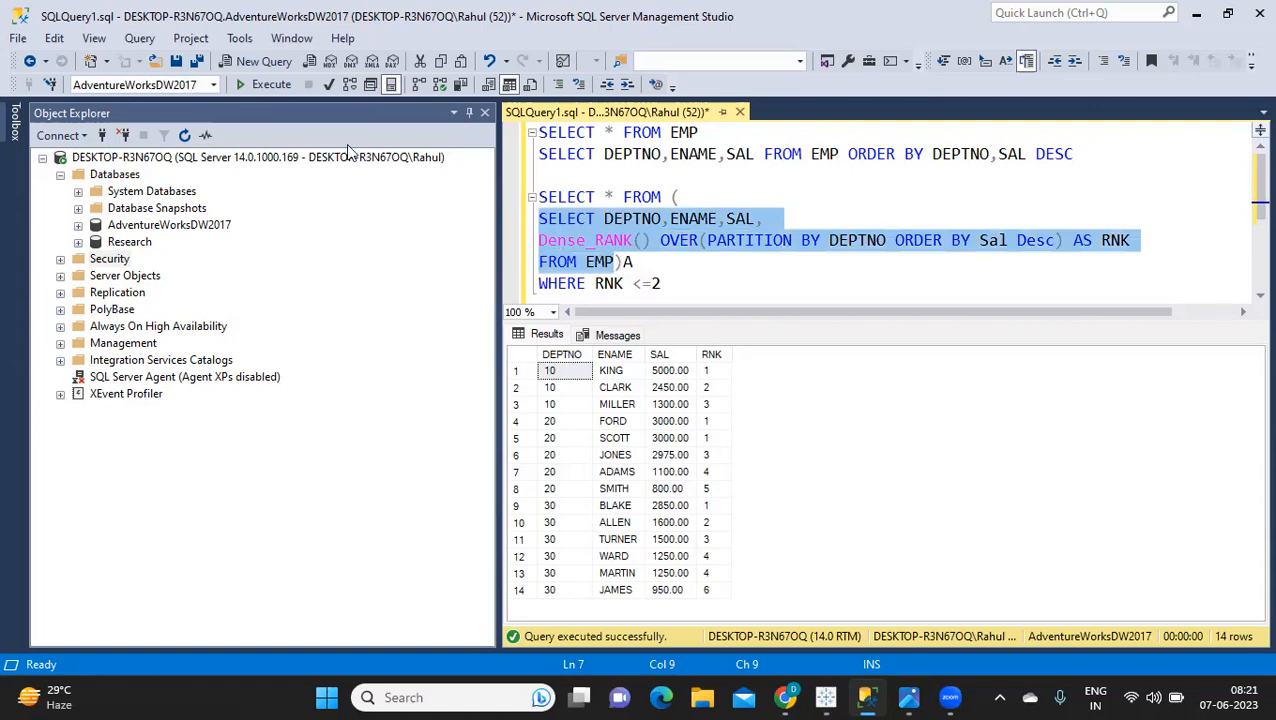
# Execute the inner Dense_RANK query to show gap-free ranks for tied salaries.
pyautogui.click(271, 84)
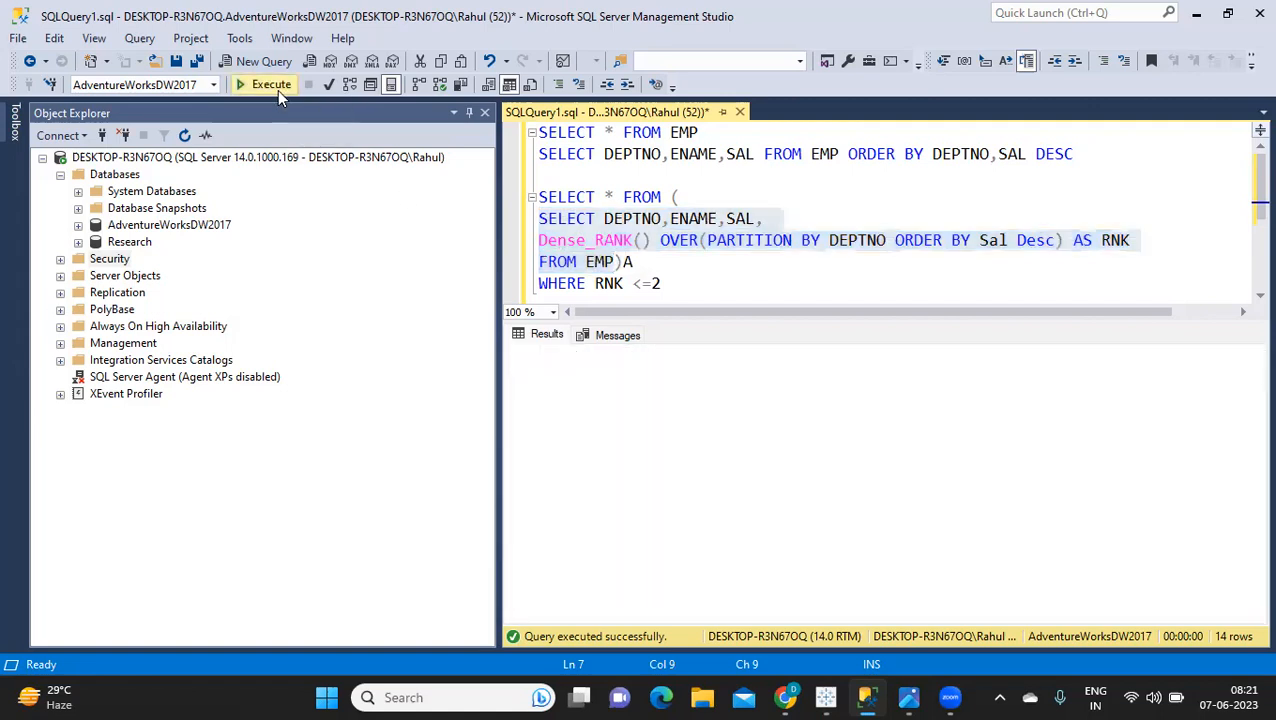
pyautogui.click(264, 84)
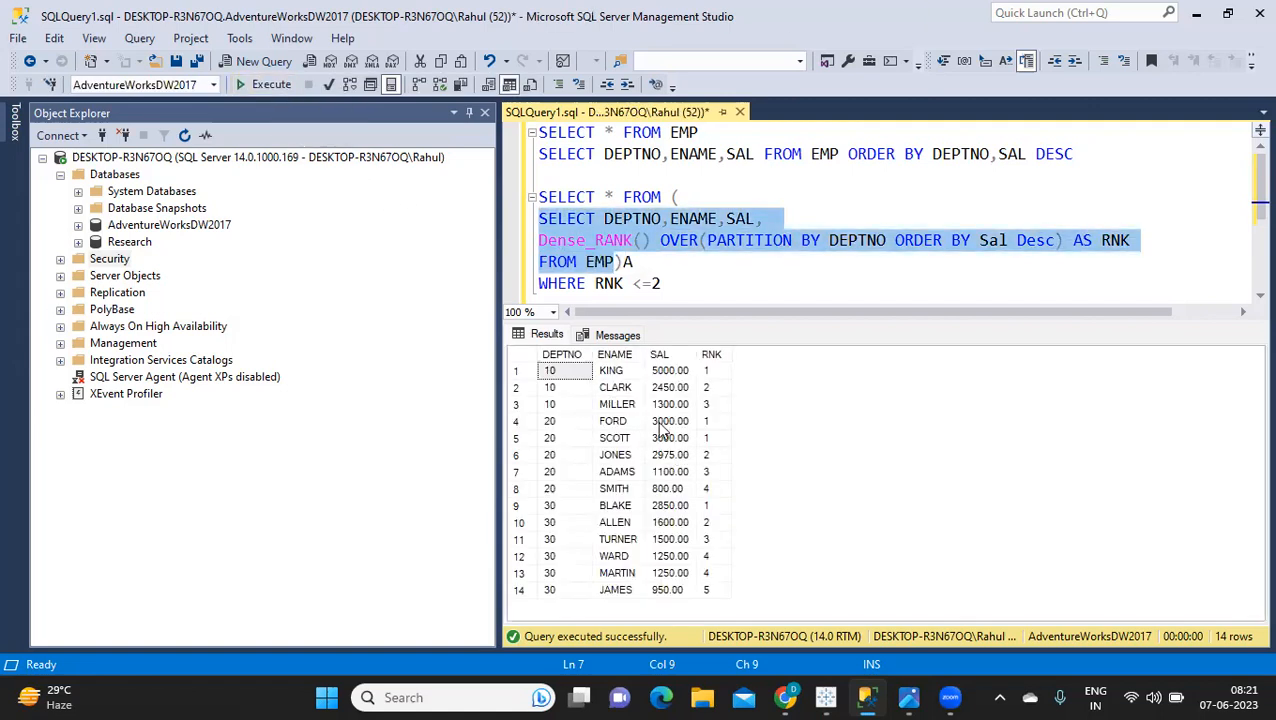
pyautogui.moveTo(673, 403)
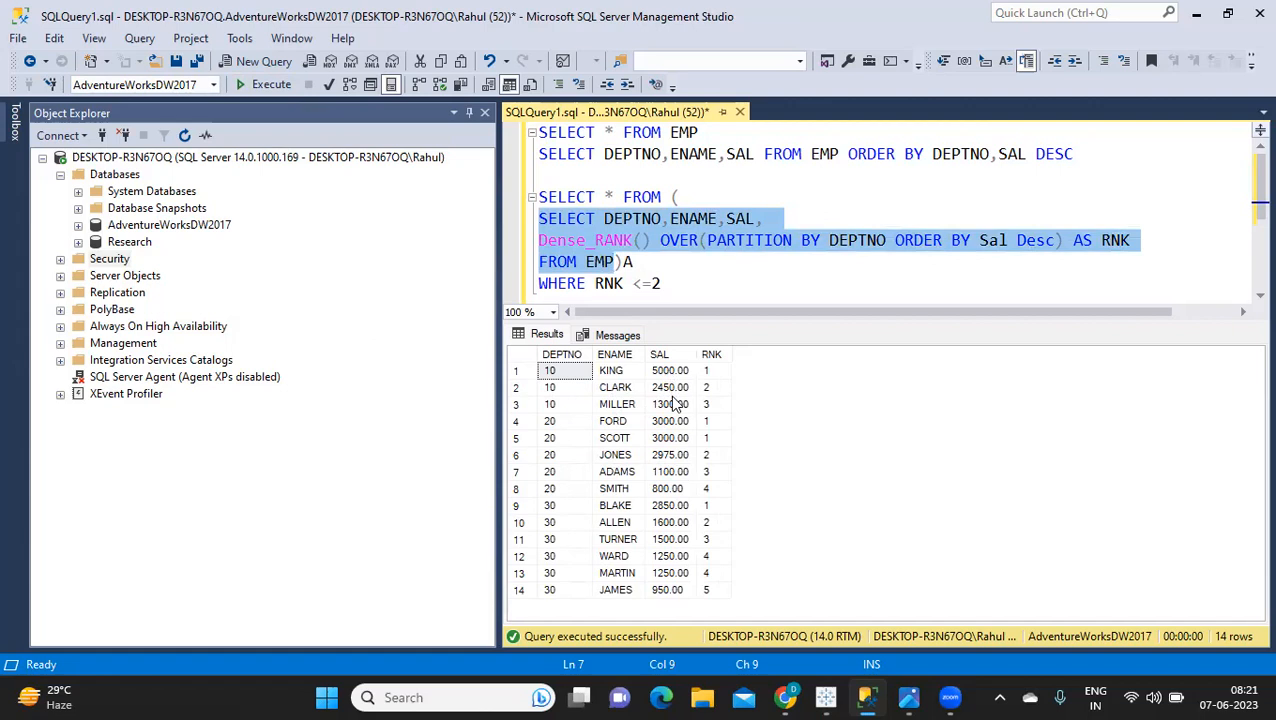
pyautogui.moveTo(665, 428)
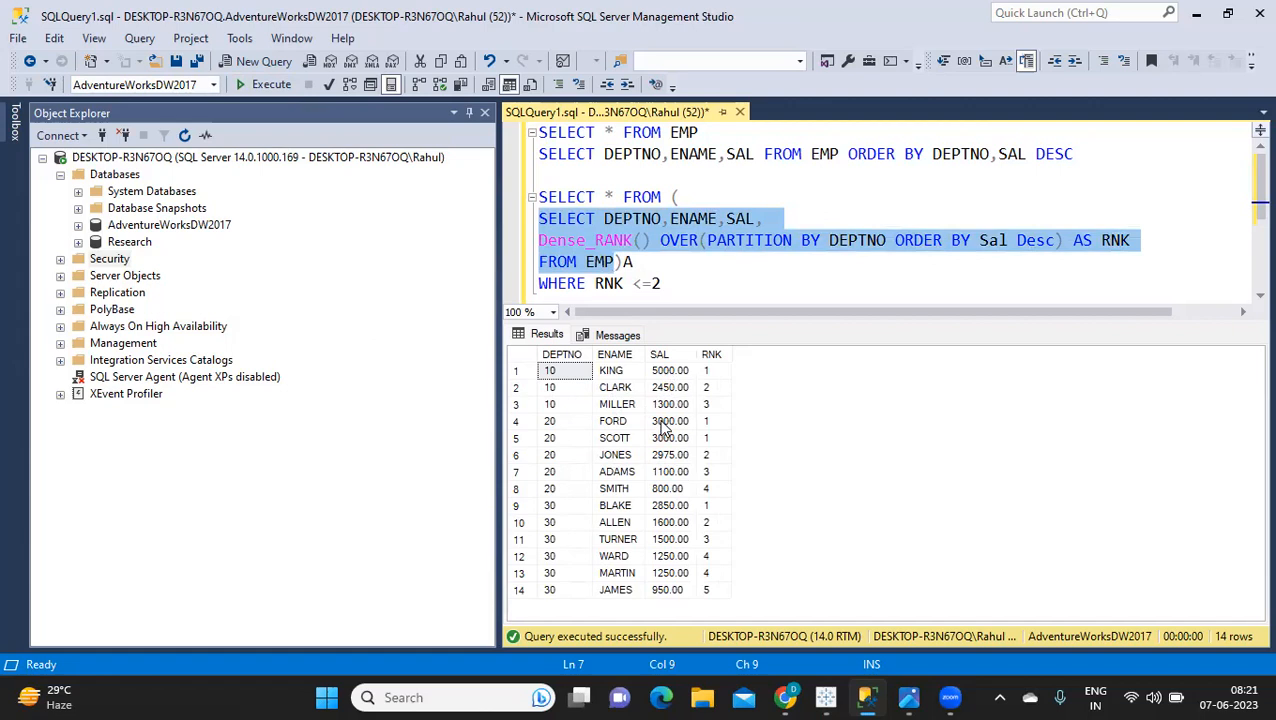
pyautogui.moveTo(703, 470)
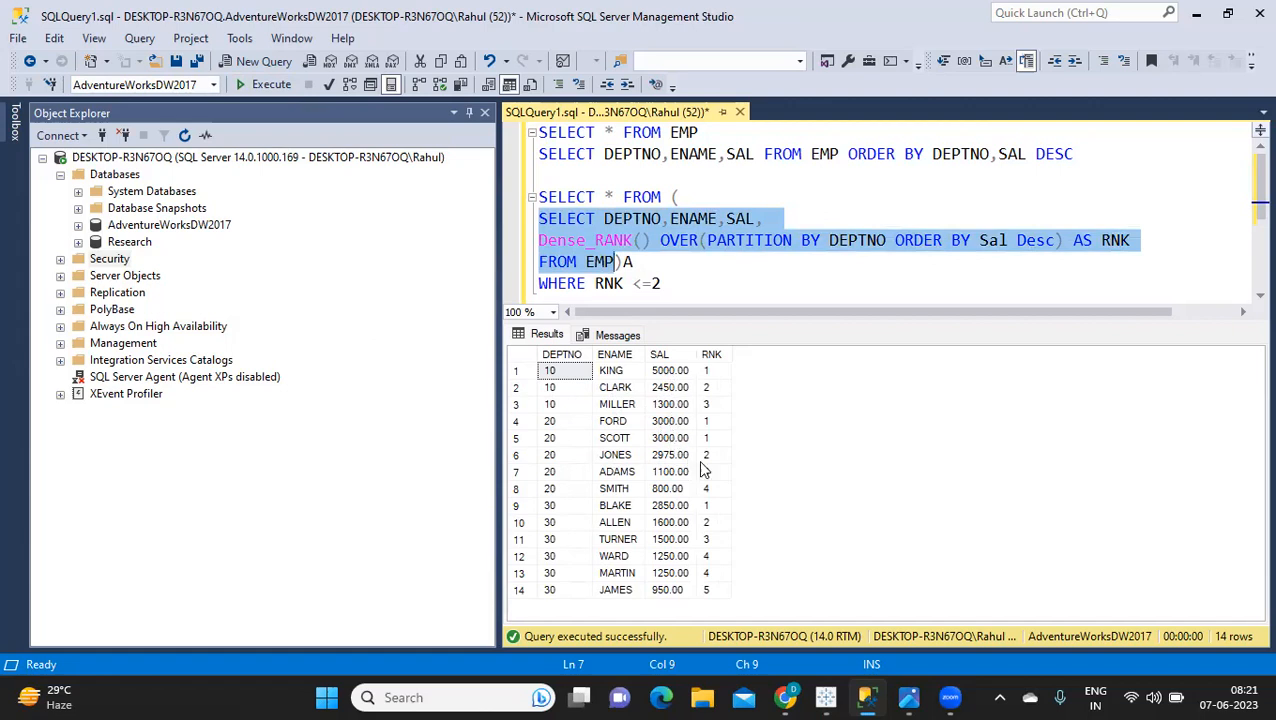
pyautogui.moveTo(708, 463)
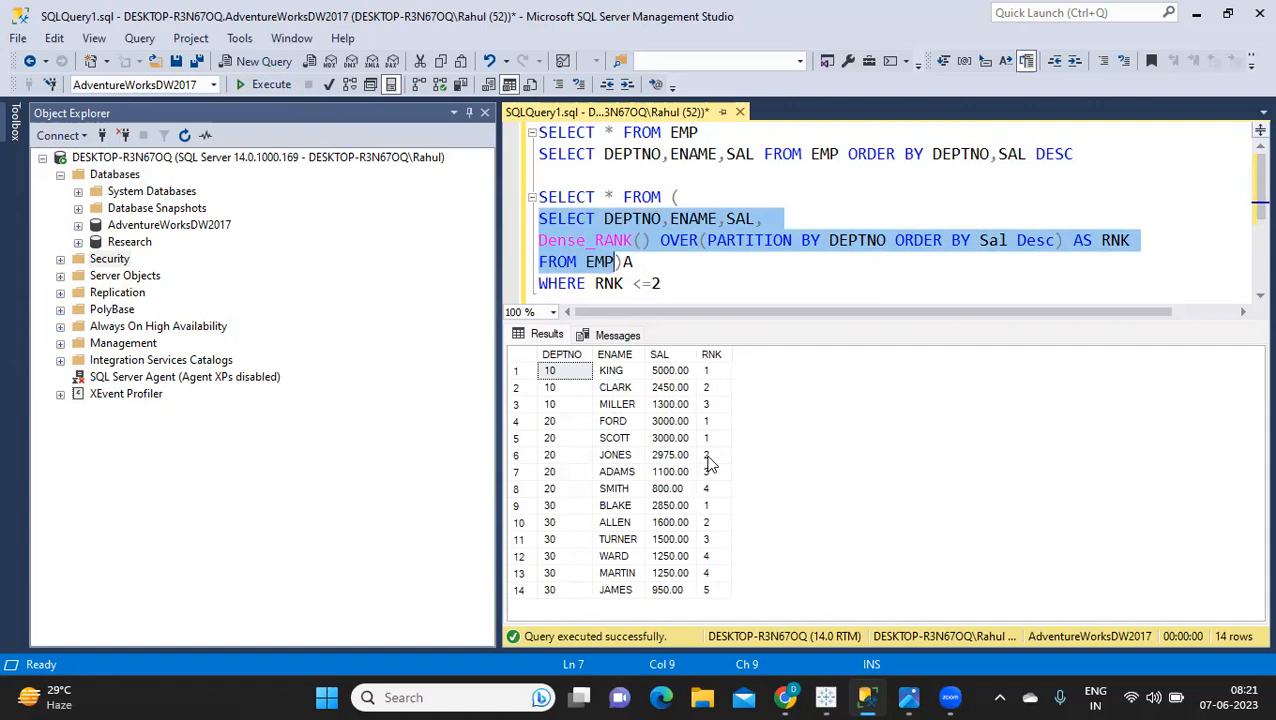
pyautogui.moveTo(519, 270)
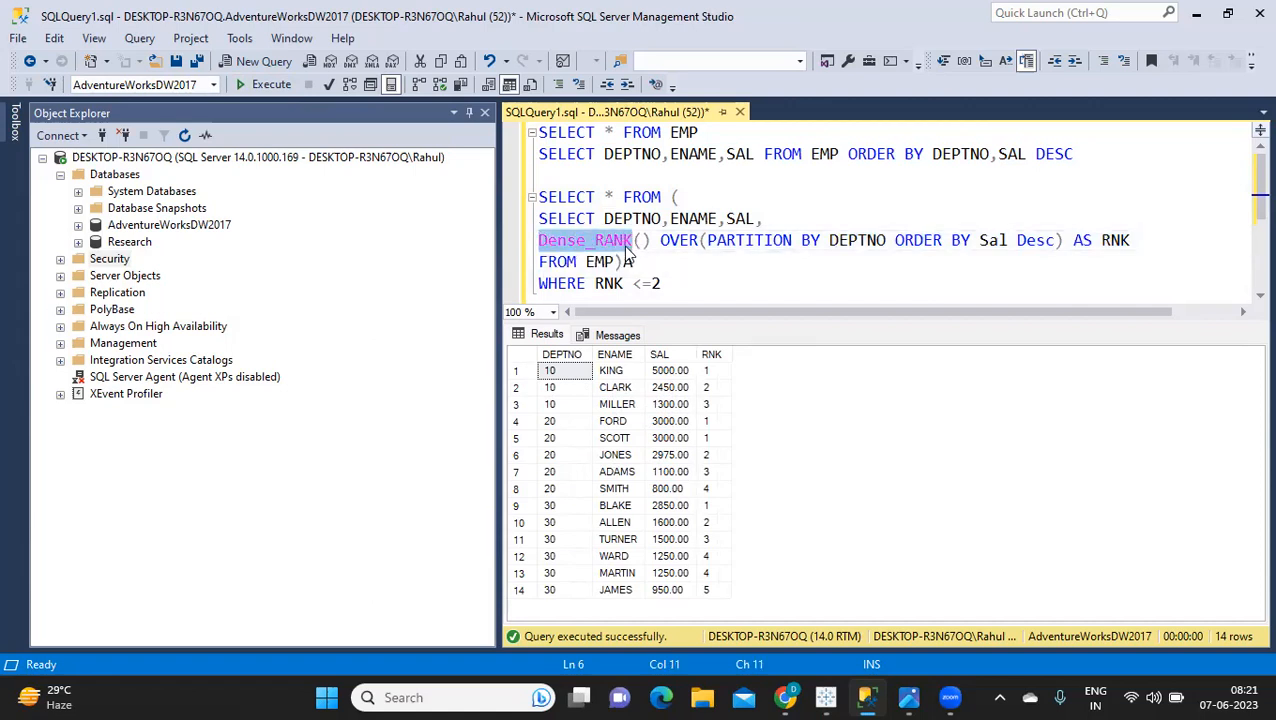
# Replace Dense_RANK with row_number and rerun for sequential 1,2,3 numbering per department.
pyautogui.write('ro')
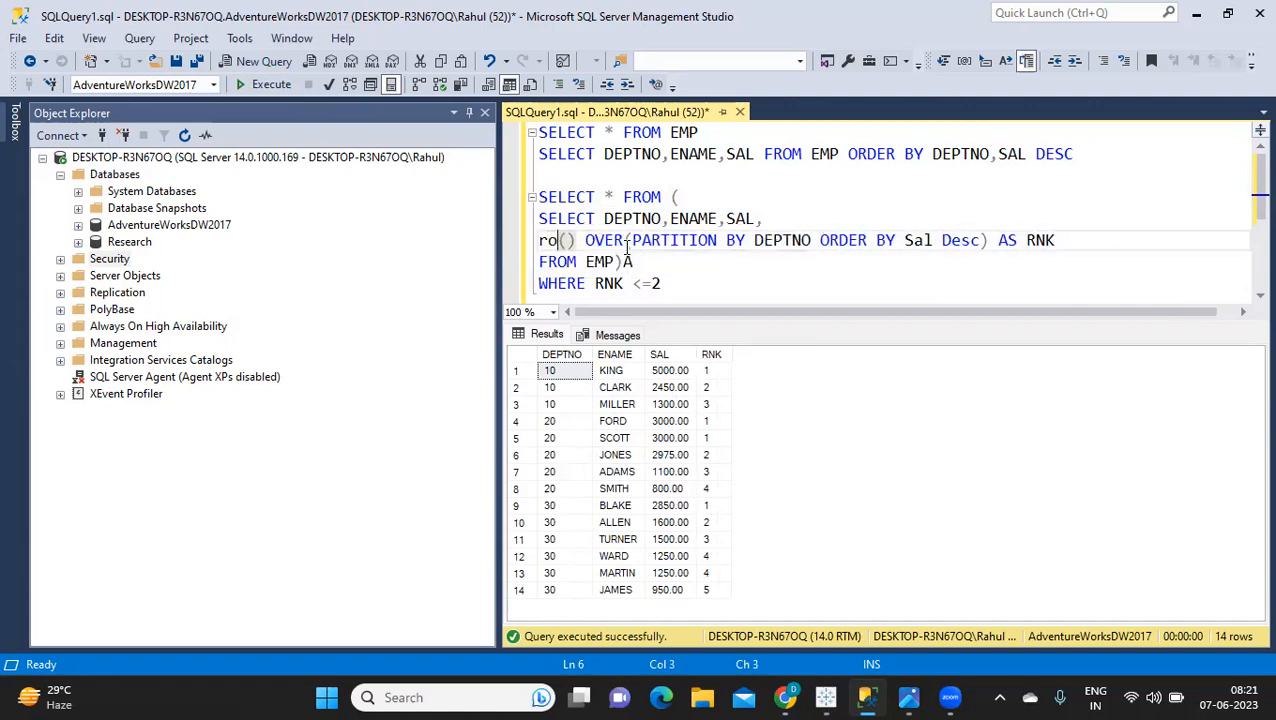
pyautogui.write('w_nu')
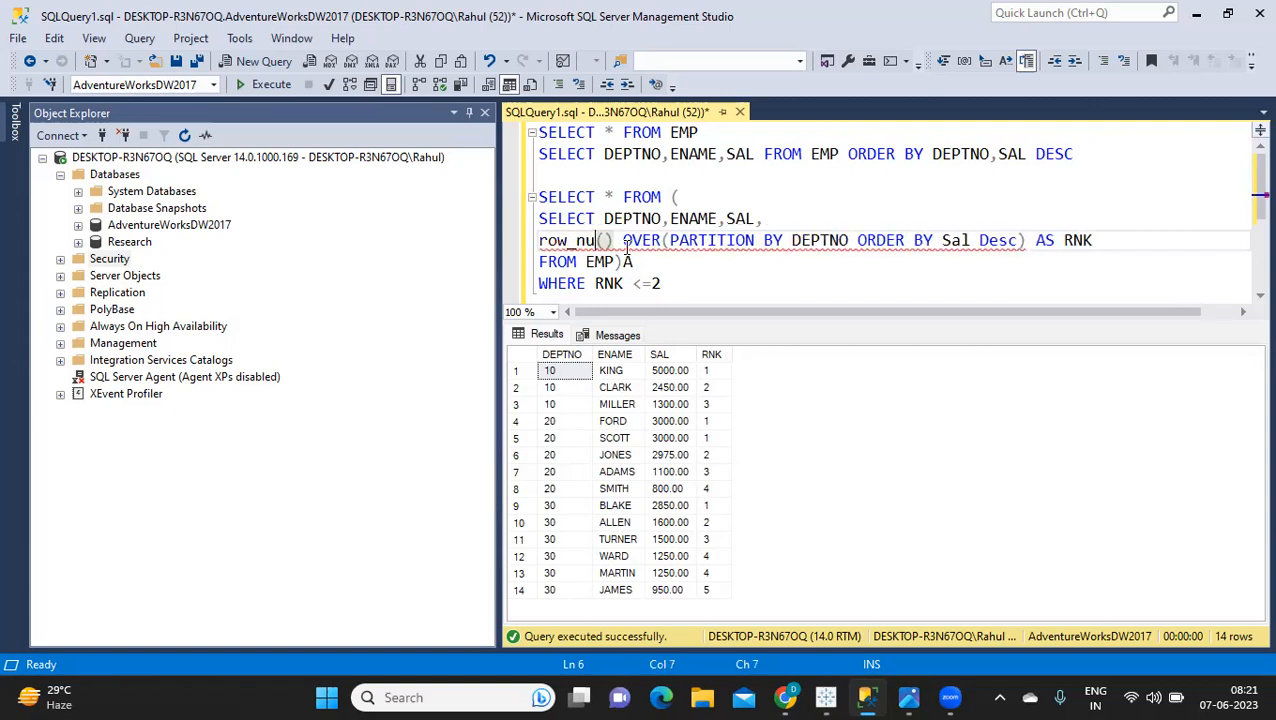
pyautogui.write('mber')
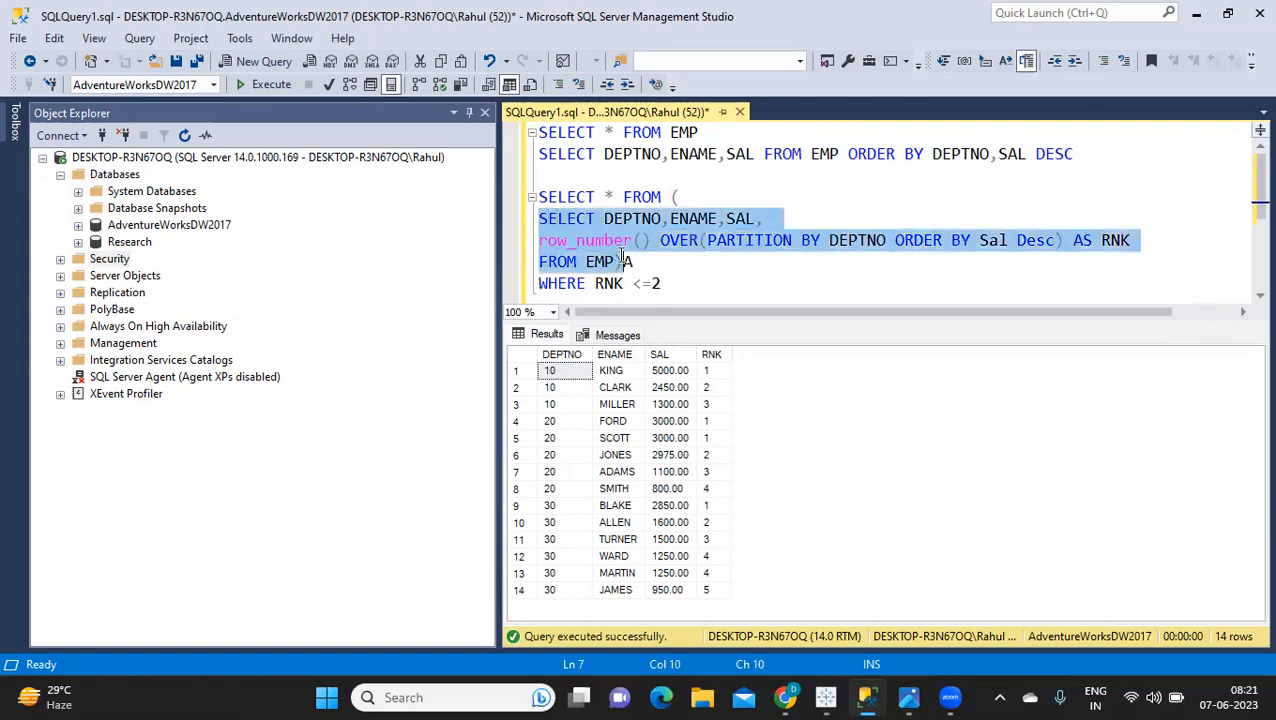
pyautogui.click(270, 84)
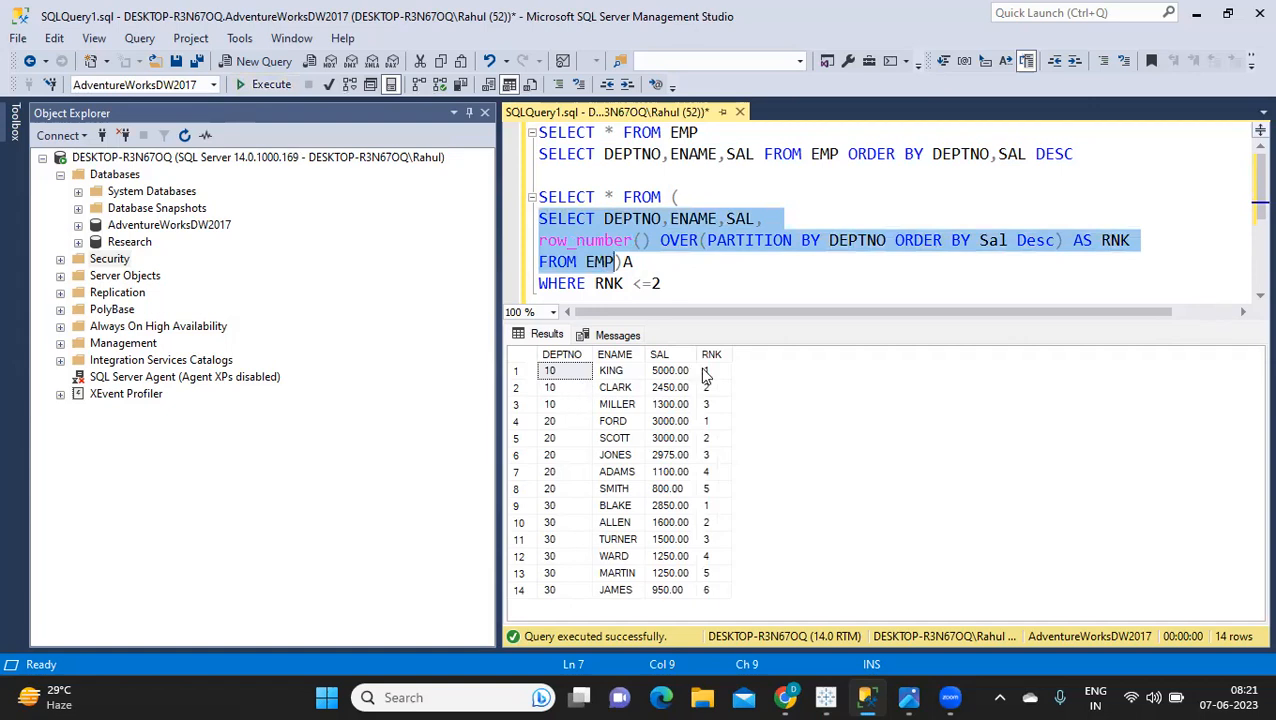
pyautogui.moveTo(578, 398)
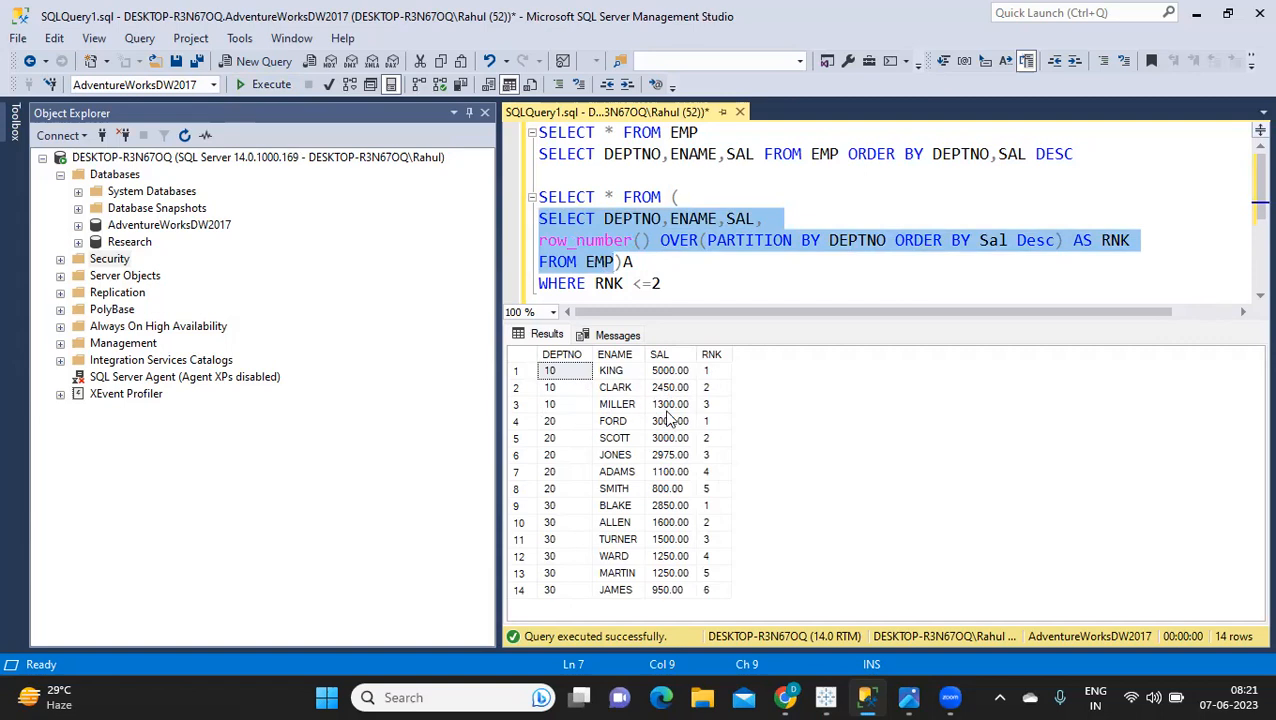
pyautogui.moveTo(695, 495)
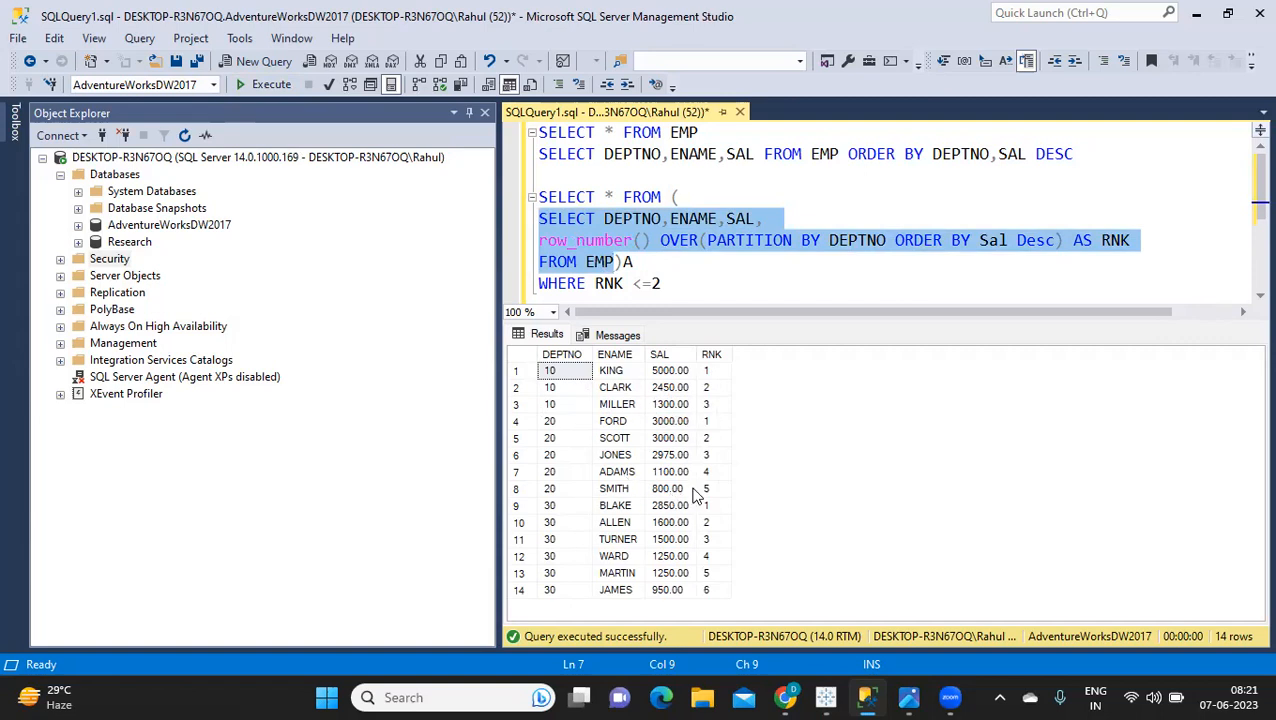
pyautogui.moveTo(665, 583)
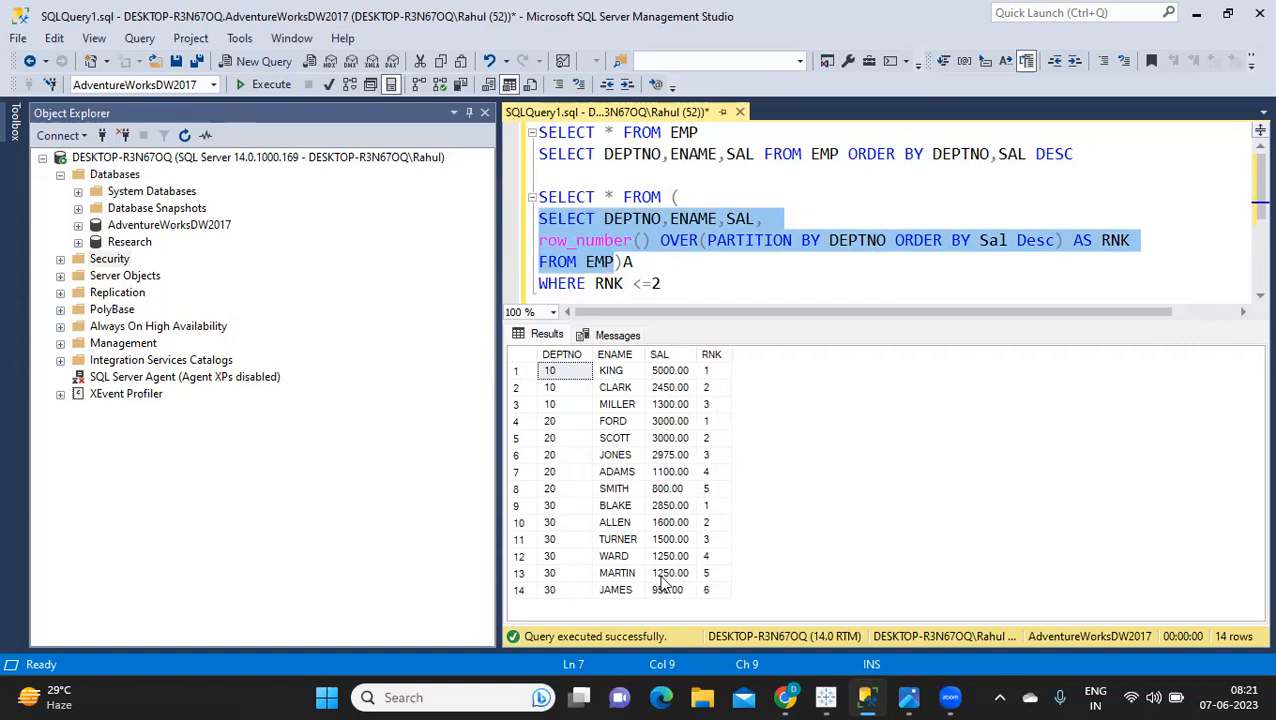
pyautogui.moveTo(717, 603)
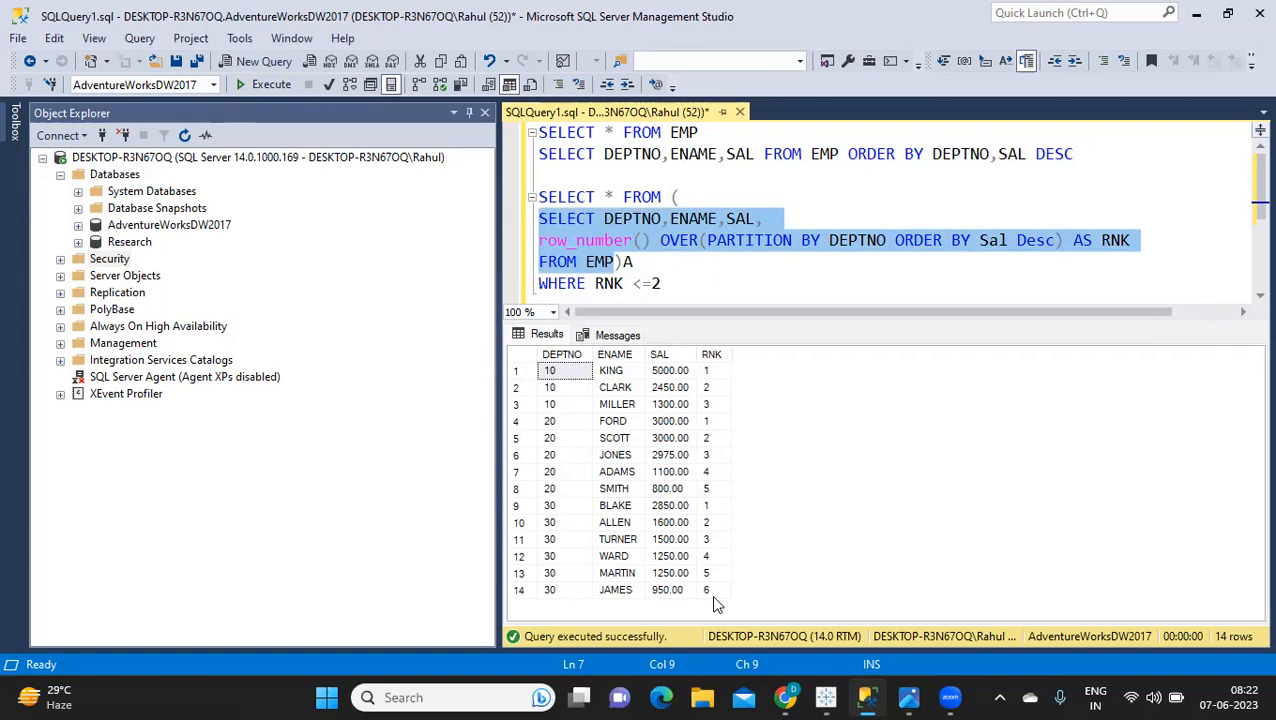
pyautogui.moveTo(695, 488)
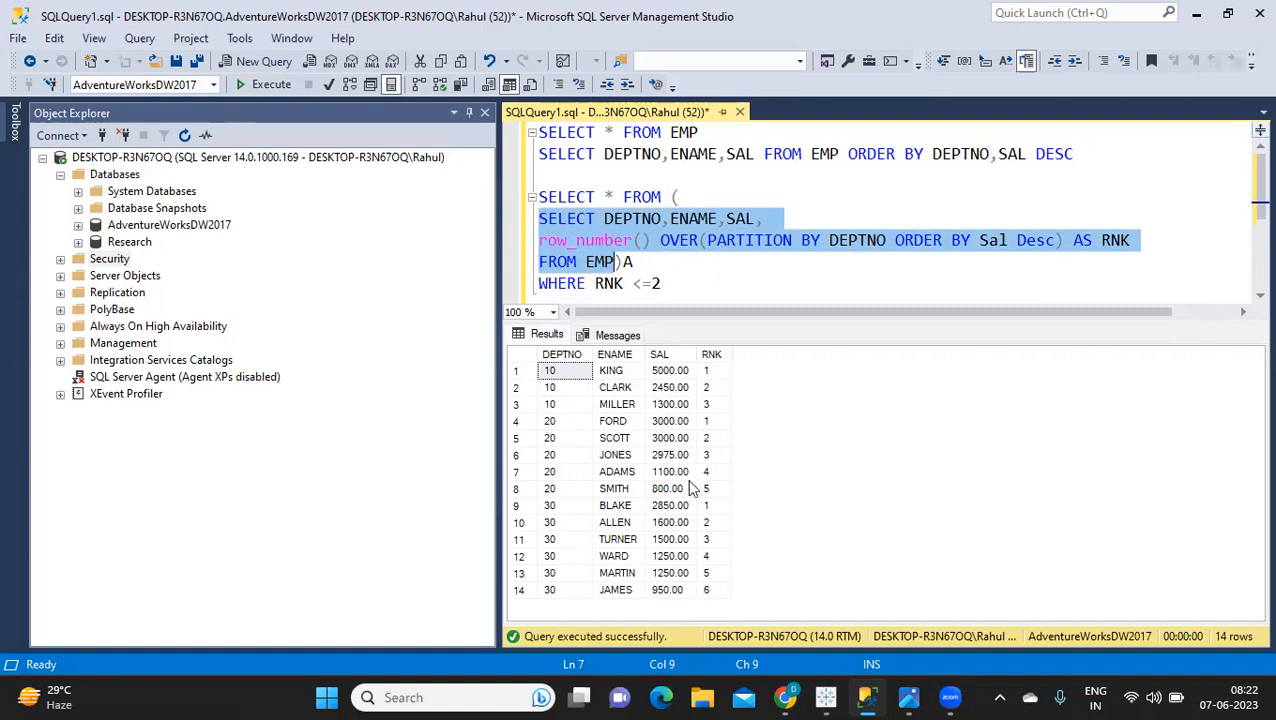
pyautogui.moveTo(712, 355)
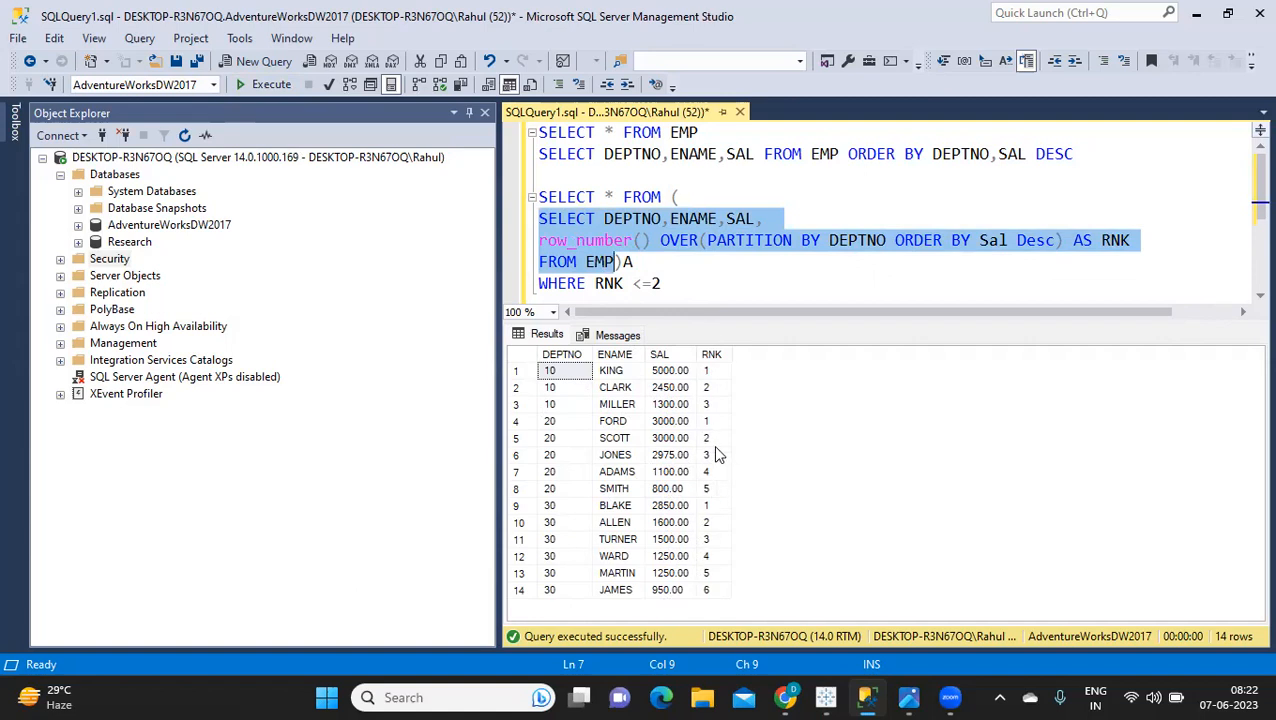
pyautogui.moveTo(558, 258)
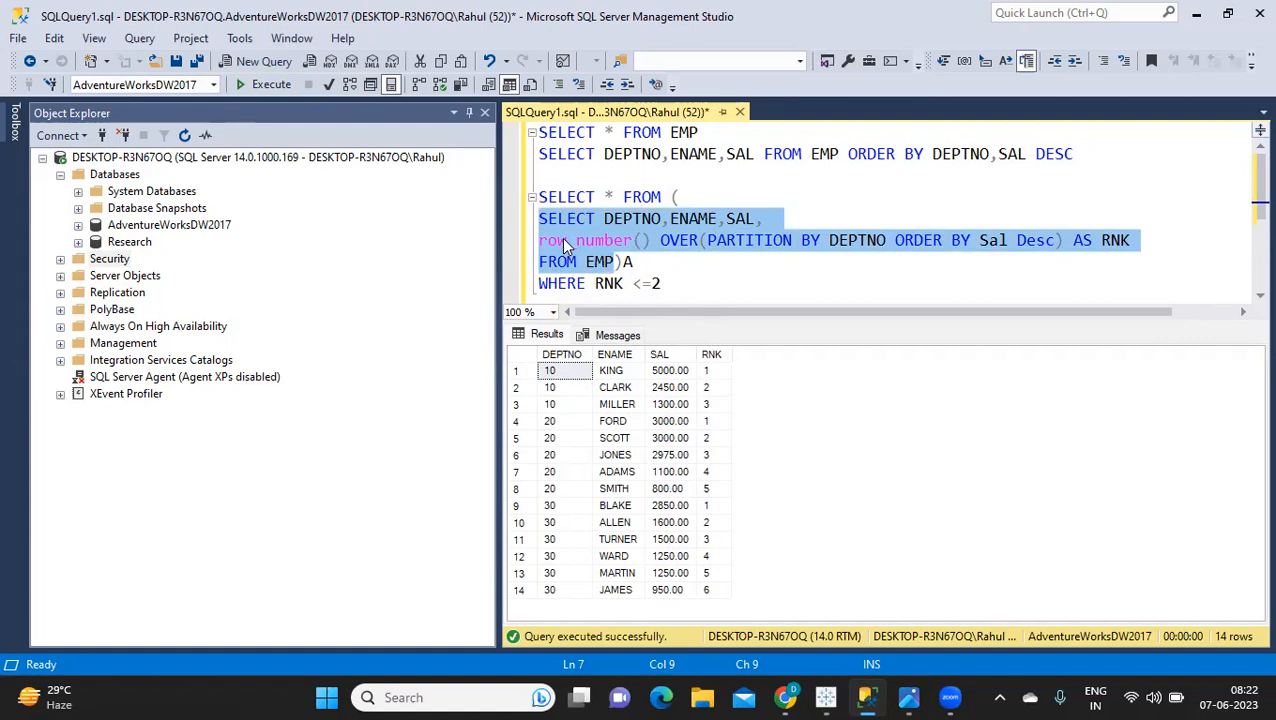
pyautogui.moveTo(740, 513)
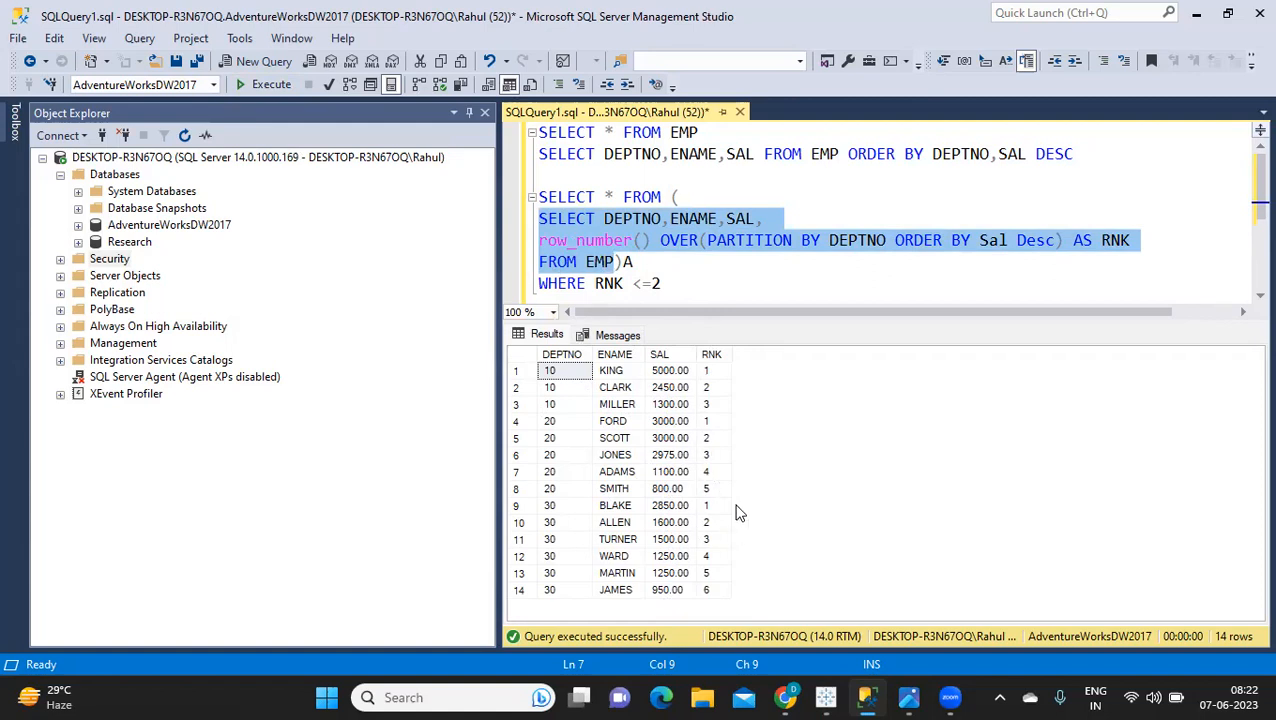
pyautogui.moveTo(683, 381)
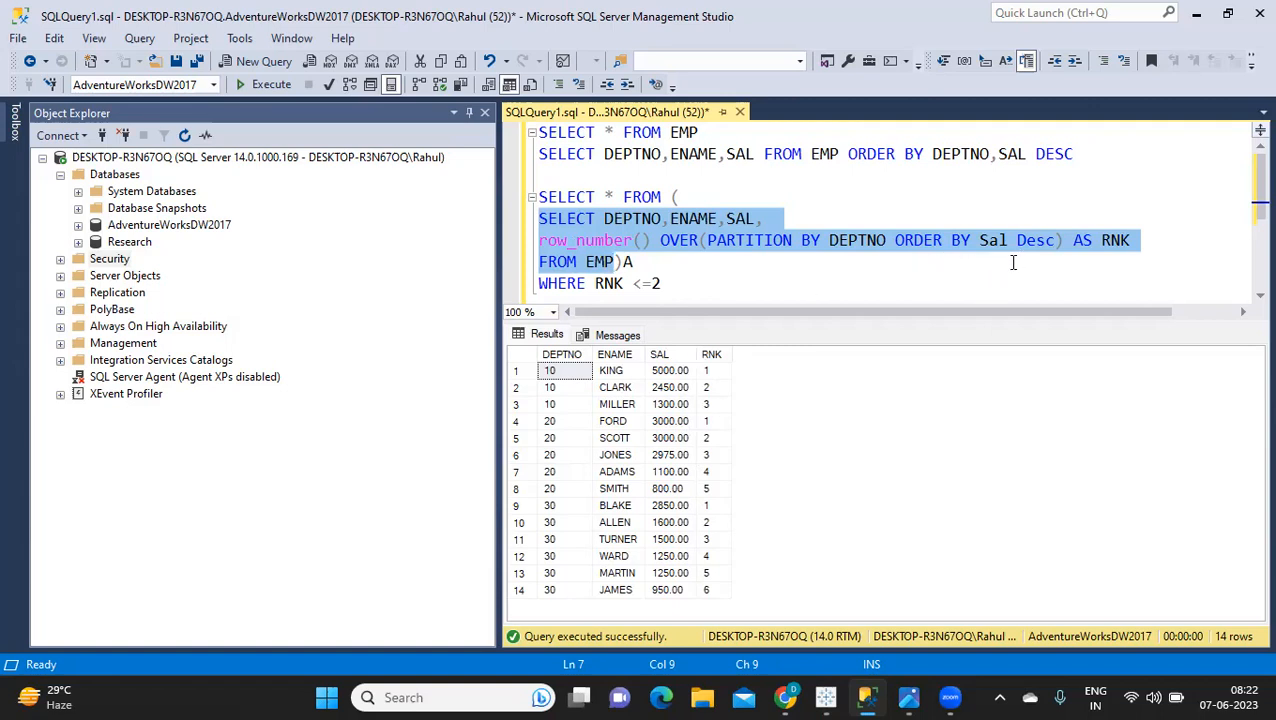
pyautogui.moveTo(1022, 252)
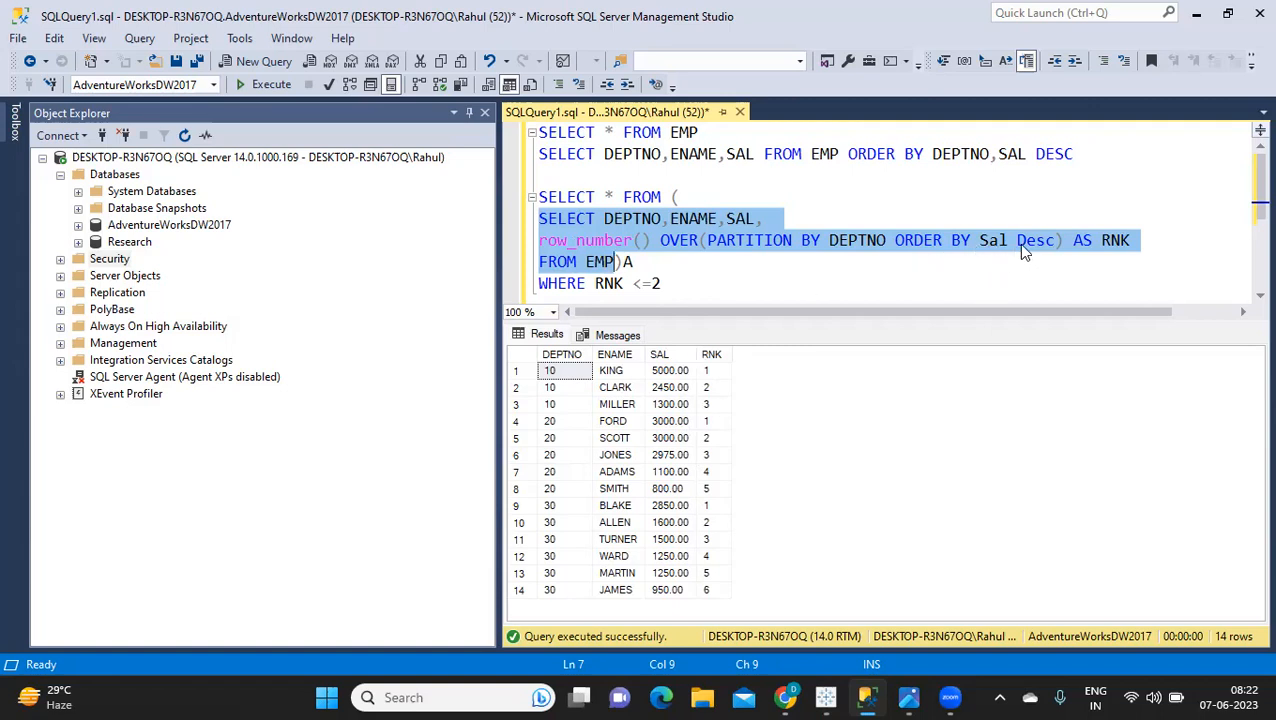
pyautogui.moveTo(560, 253)
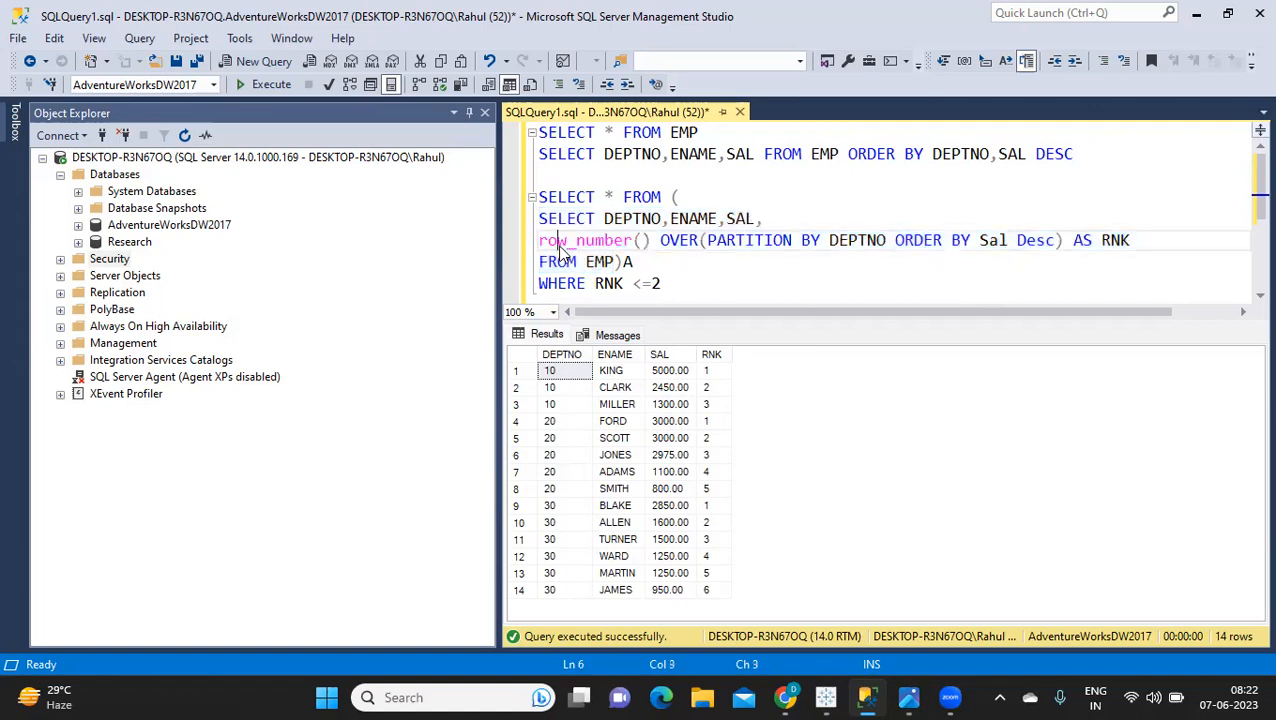
# Replace the row_number function with DENSE_RANK in the salary ranking query.
pyautogui.doubleClick(585, 240)
pyautogui.write('de')
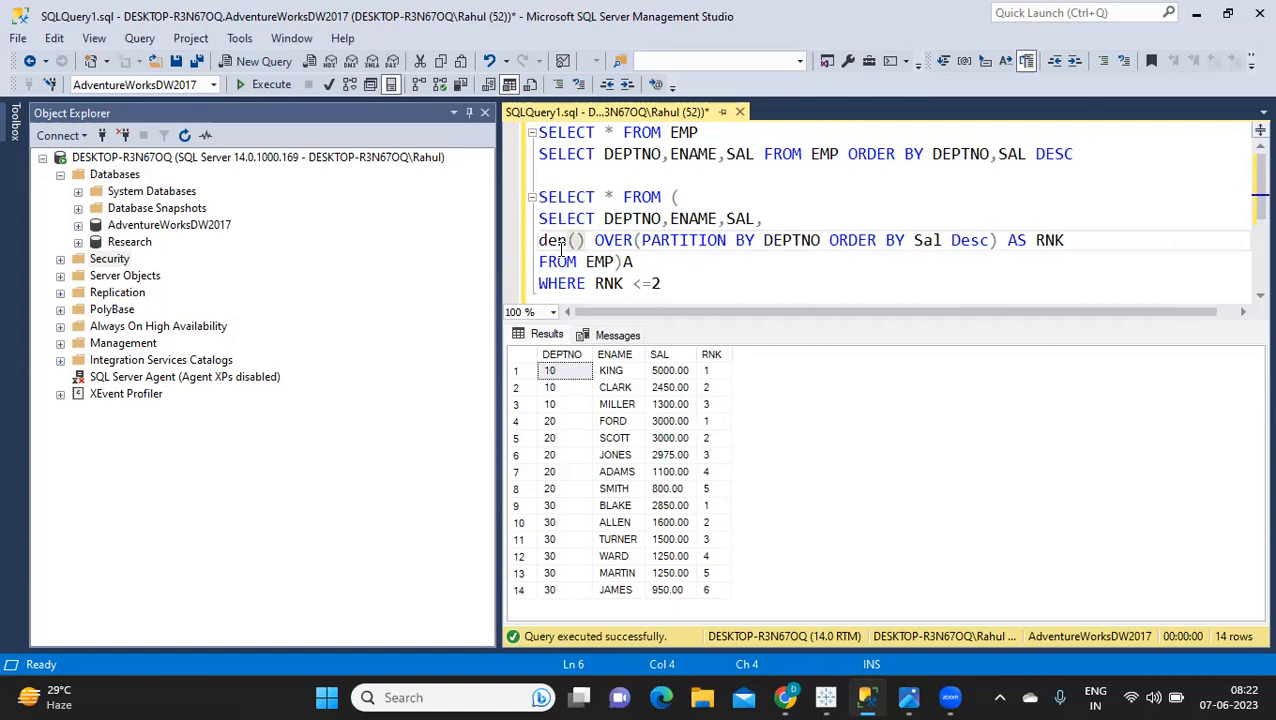
pyautogui.write('DENSE')
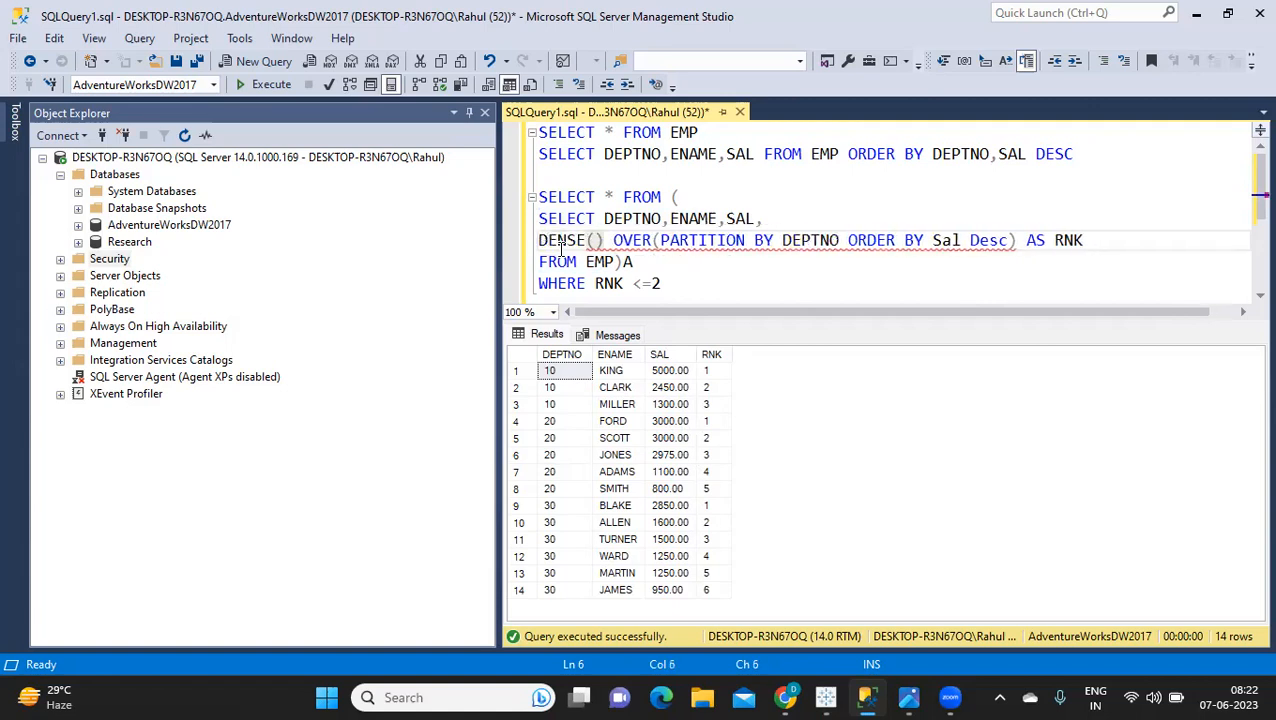
pyautogui.write('_RANK')
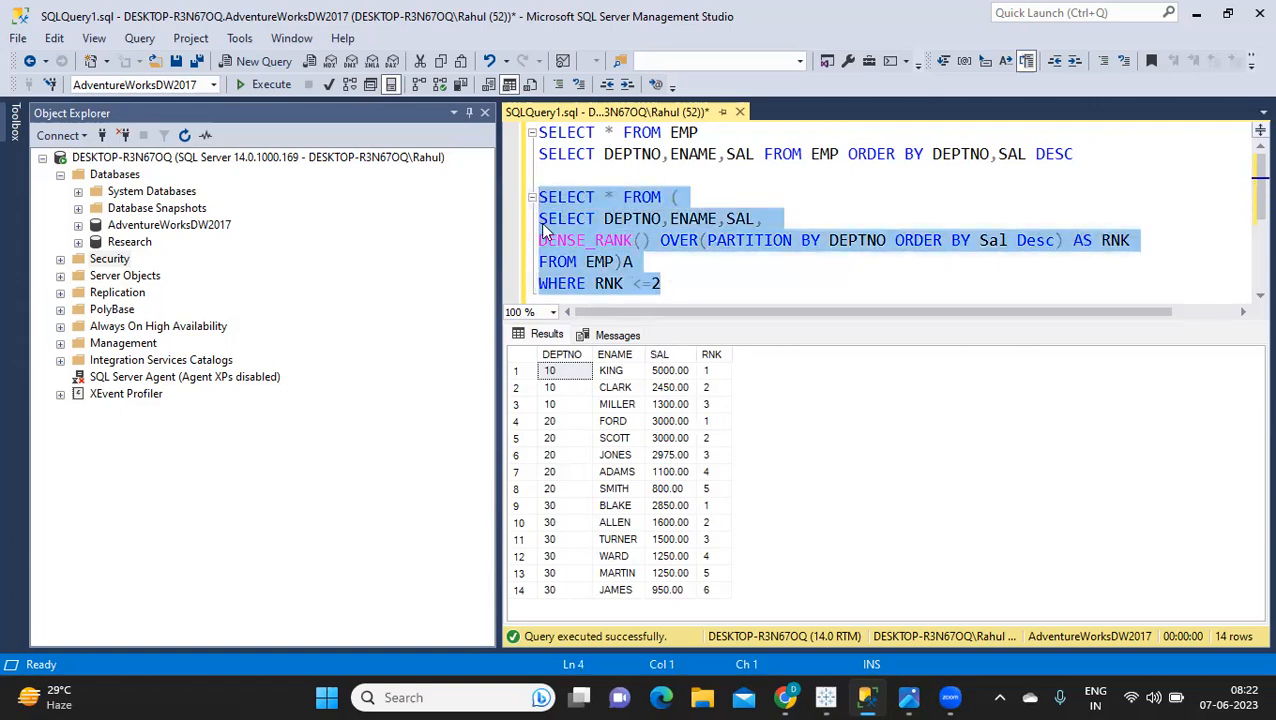
# Run the DENSE_RANK query with RNK <= 2, returning each department's top two salaries, and highlight the <=2 condition.
pyautogui.click(271, 84)
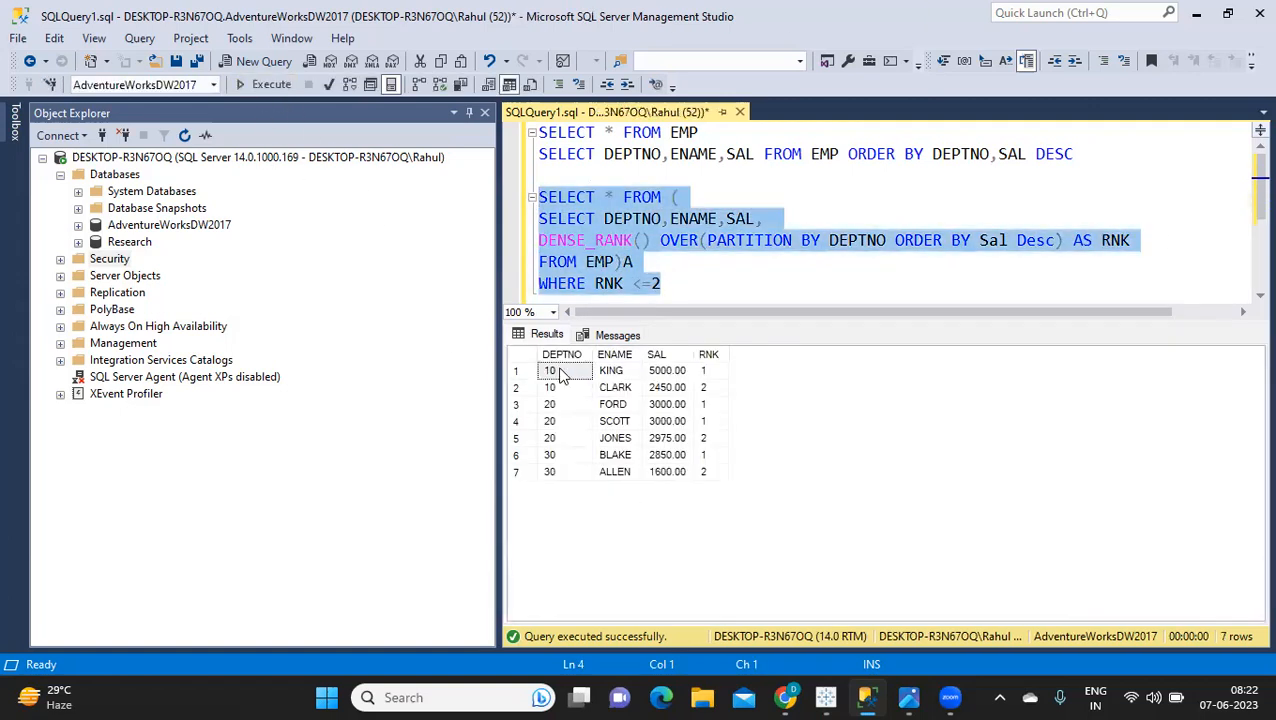
pyautogui.moveTo(673, 400)
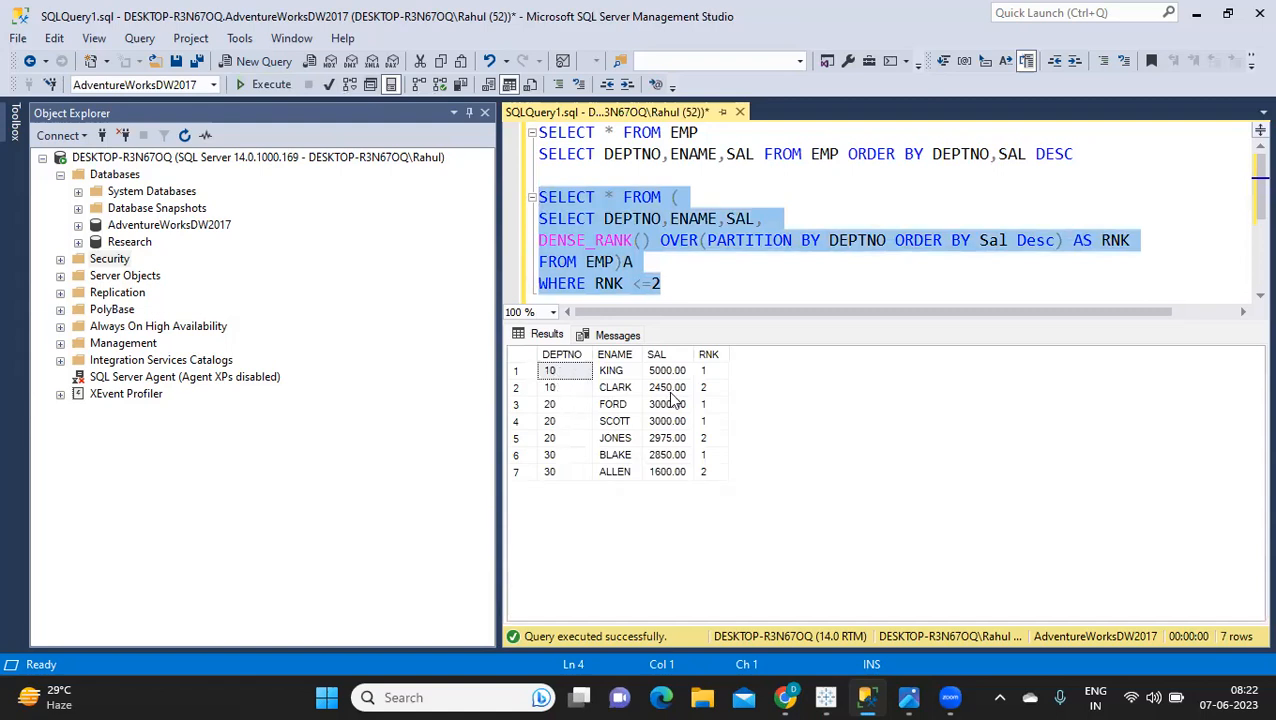
pyautogui.moveTo(687, 452)
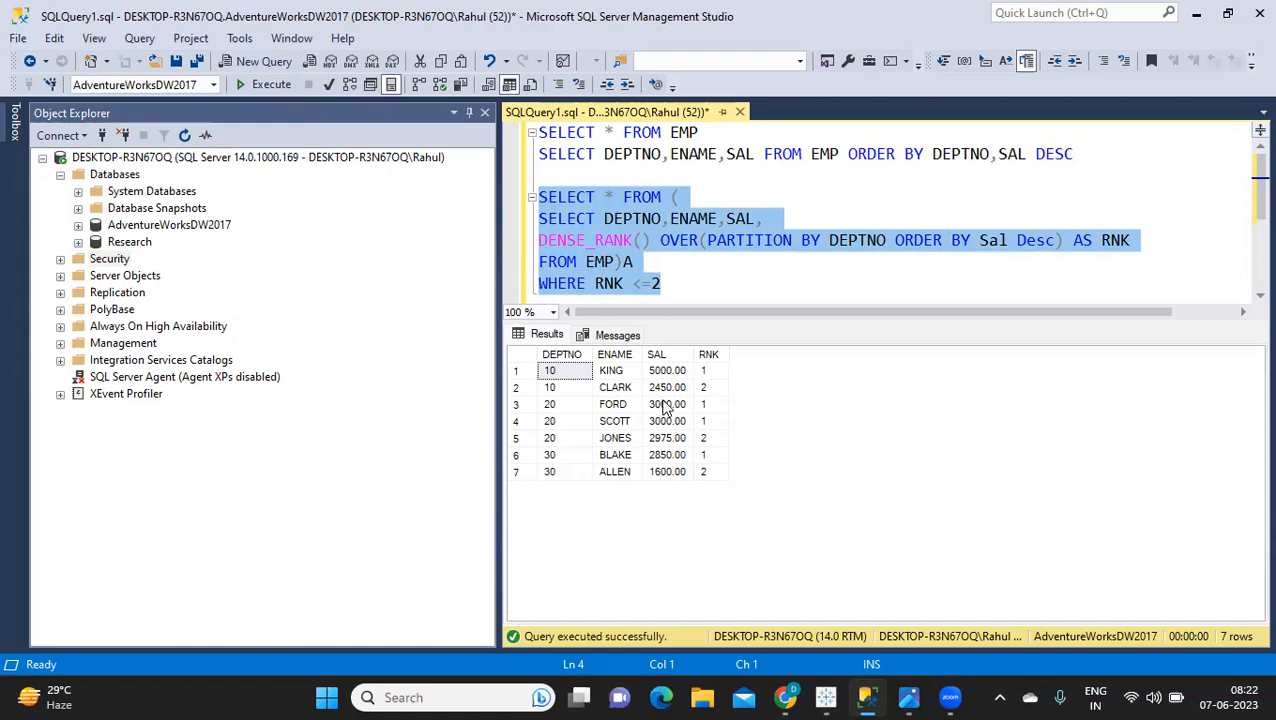
pyautogui.moveTo(670, 433)
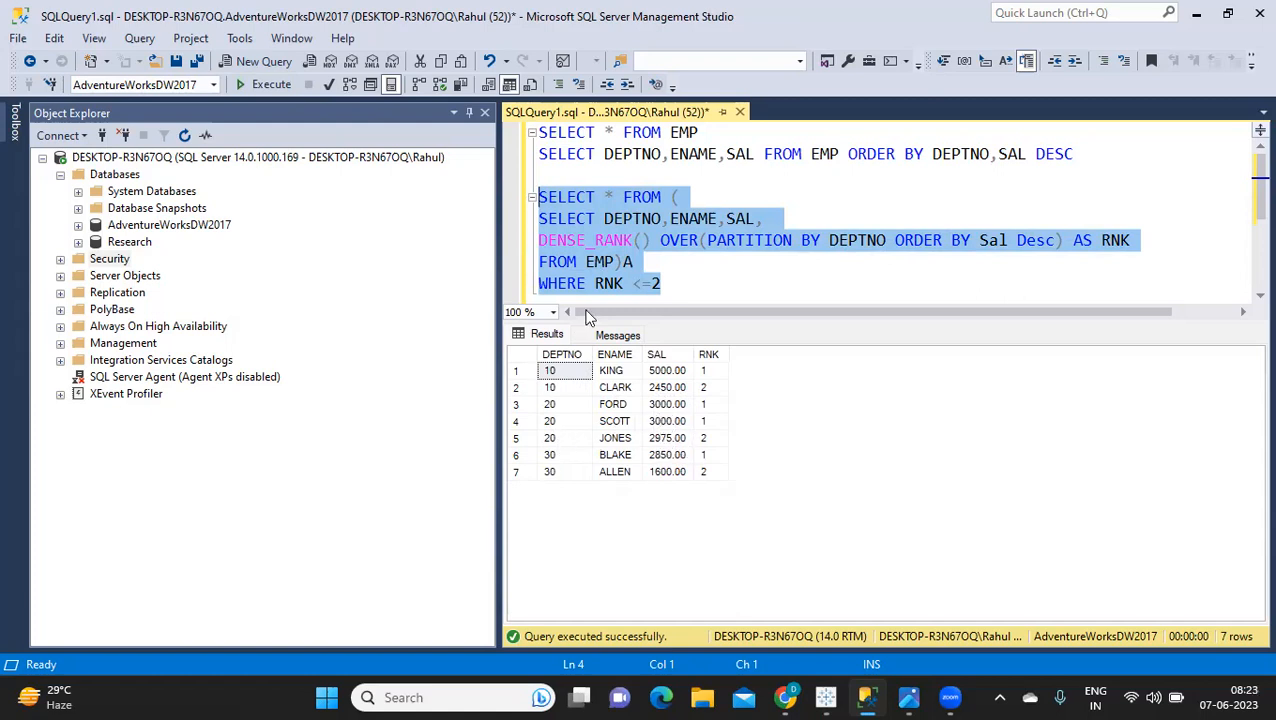
pyautogui.click(662, 283)
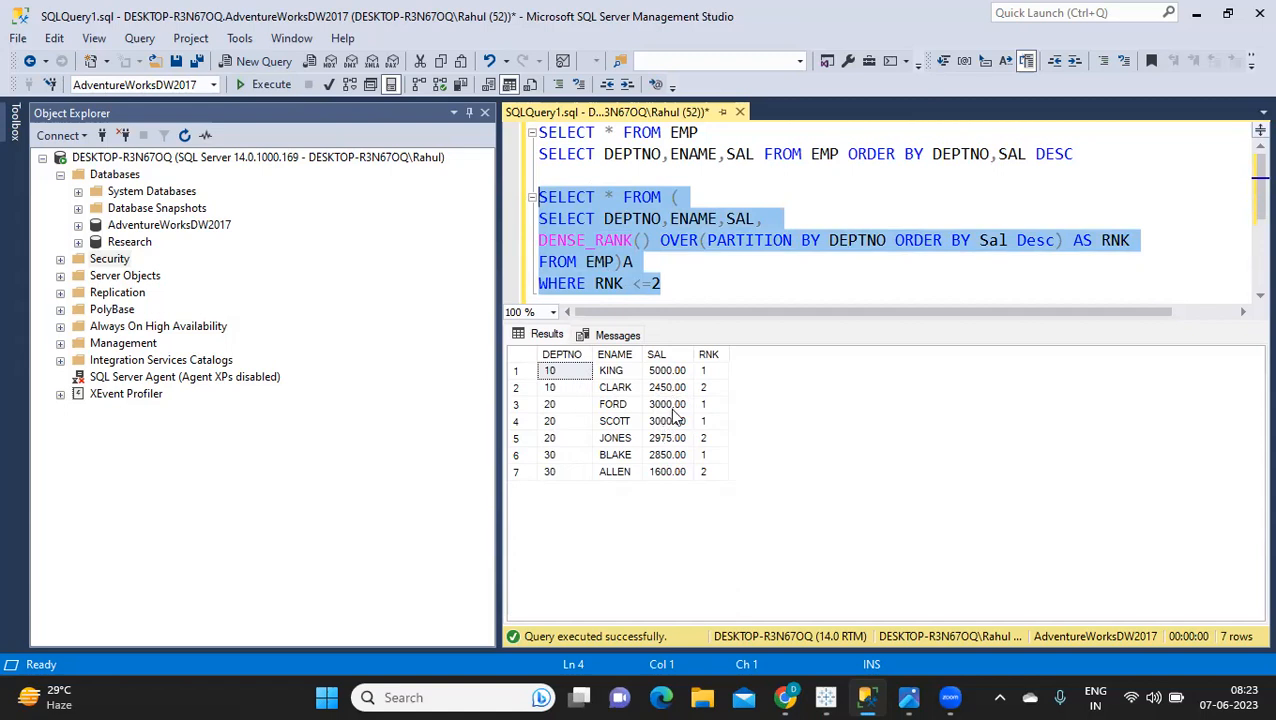
pyautogui.click(661, 283)
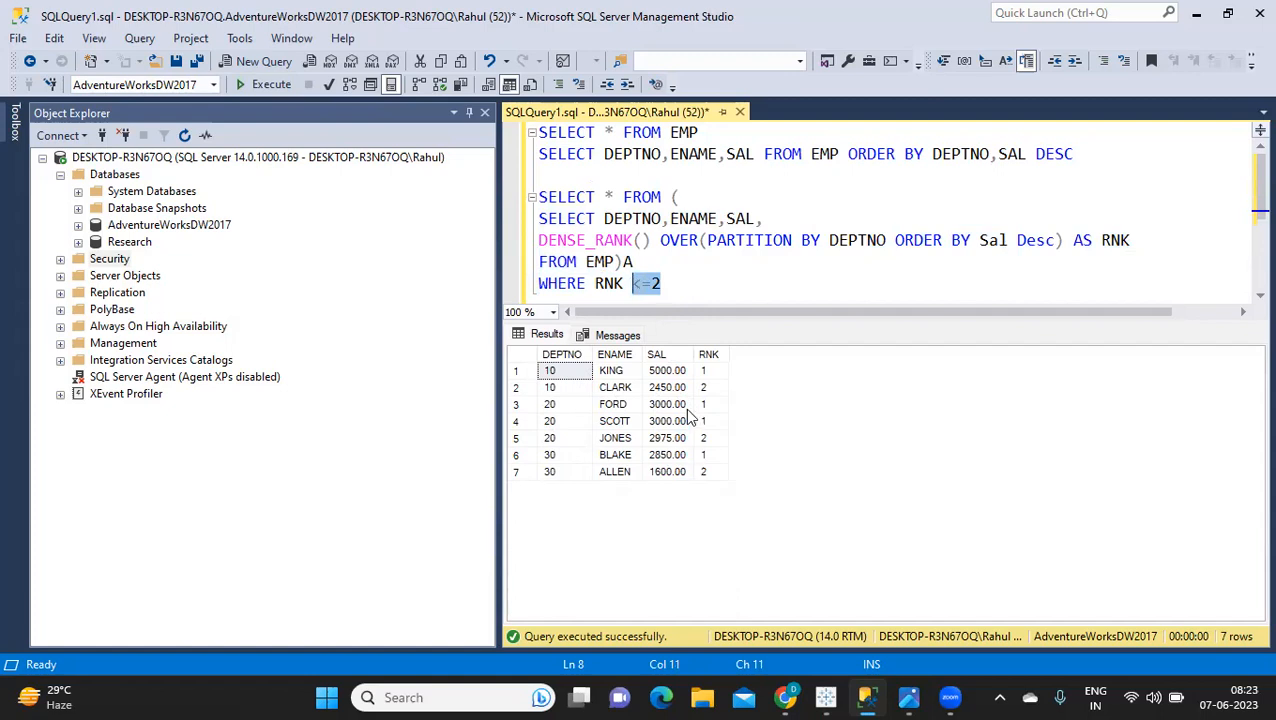
pyautogui.moveTo(853, 653)
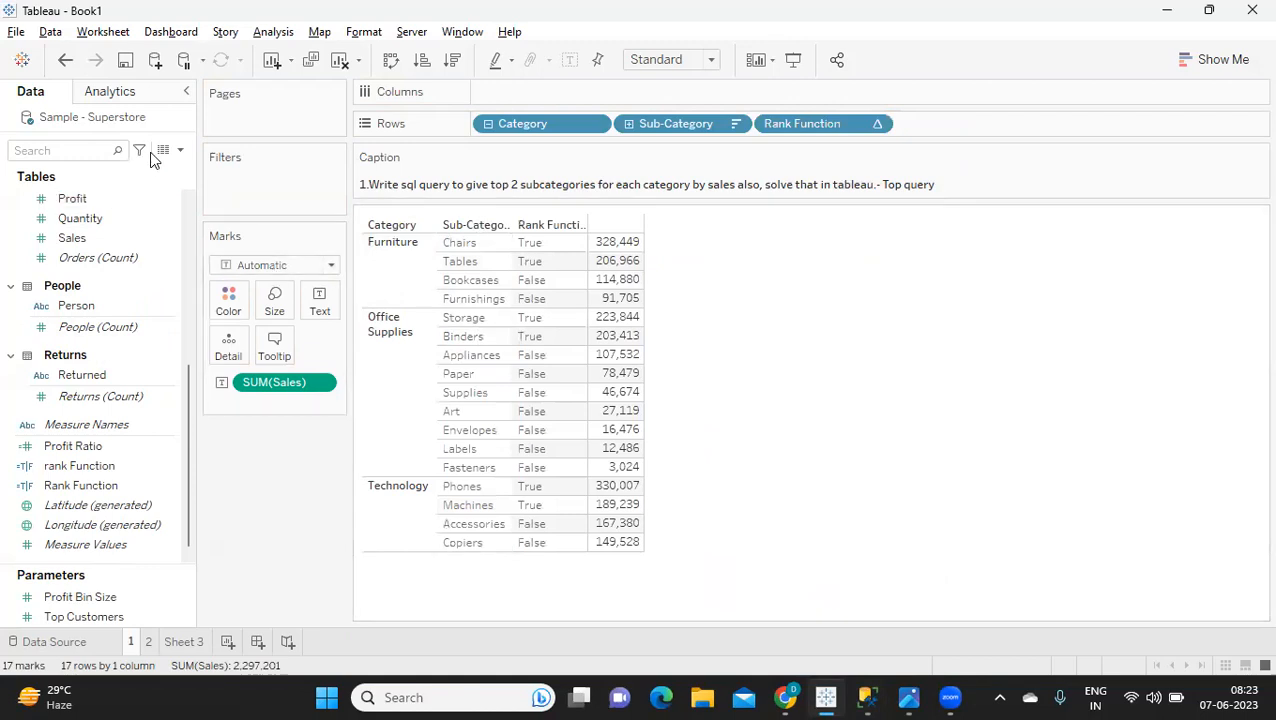
pyautogui.moveTo(185, 150)
pyautogui.write('INDEX()')
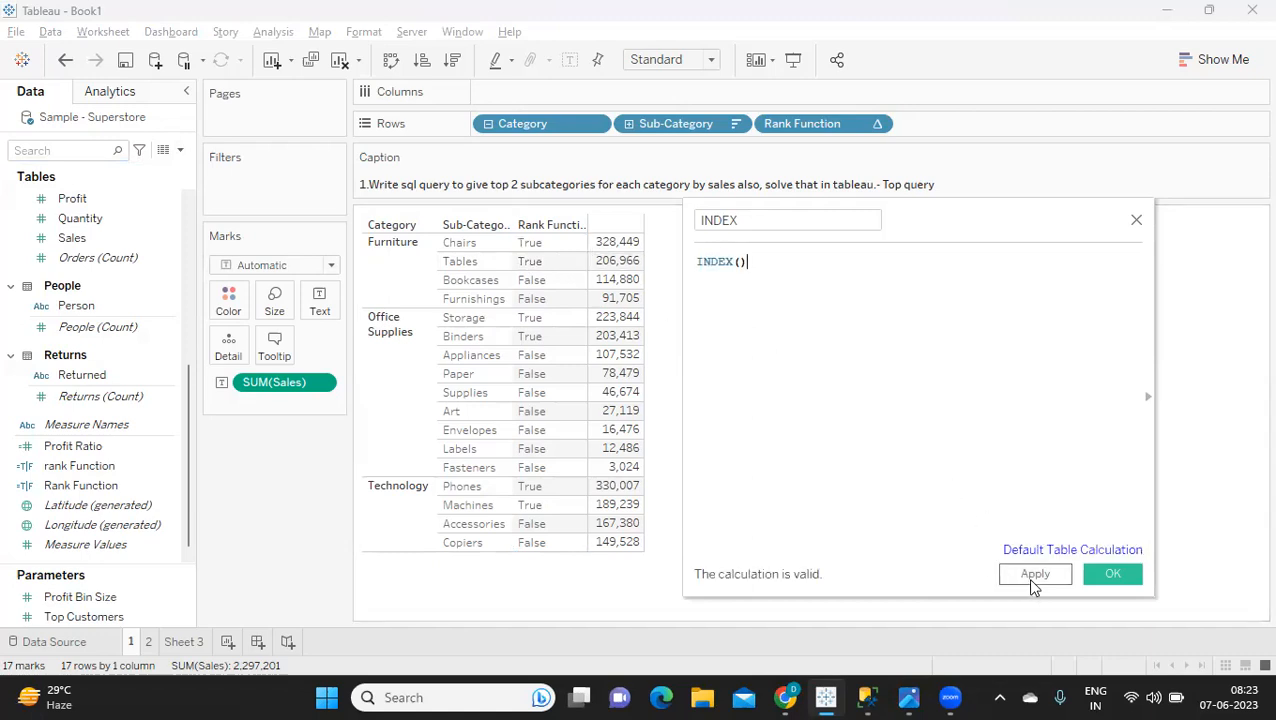
# Save INDEX, add it to Rows as discrete, and compute it using Sub-Category so numbering restarts per category.
pyautogui.click(1112, 573)
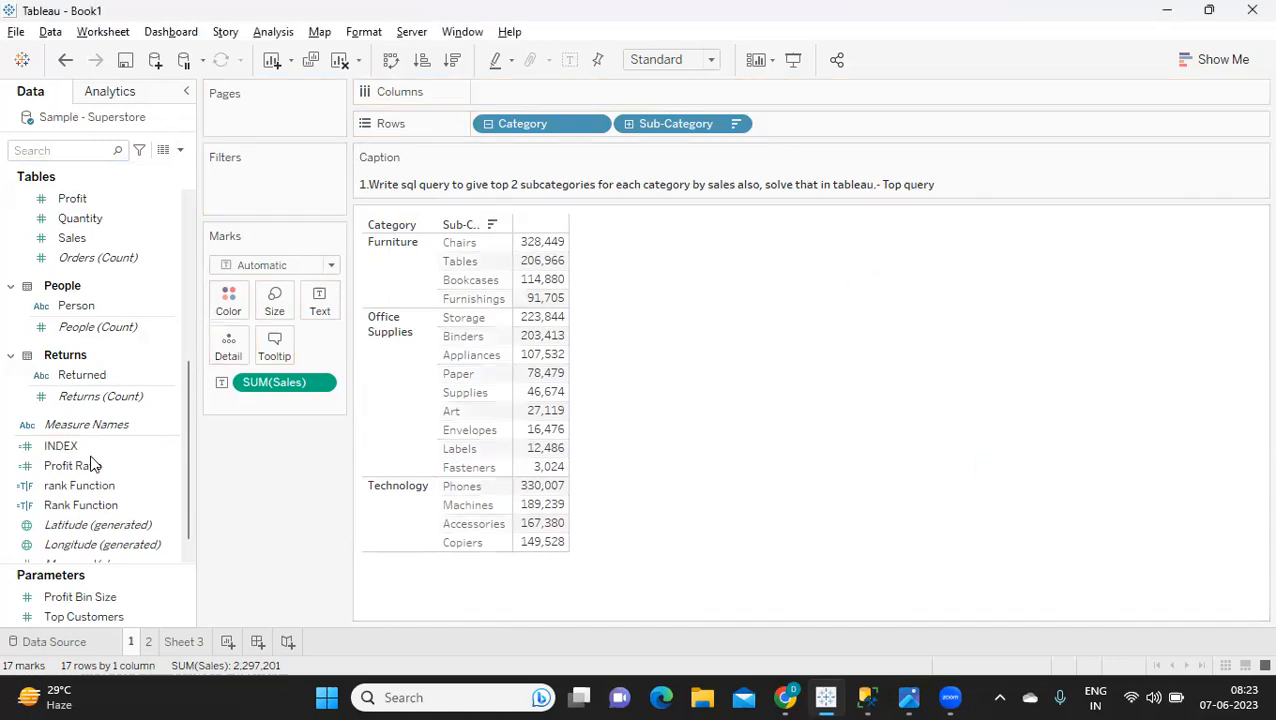
pyautogui.moveTo(60, 445); pyautogui.dragTo(800, 123)
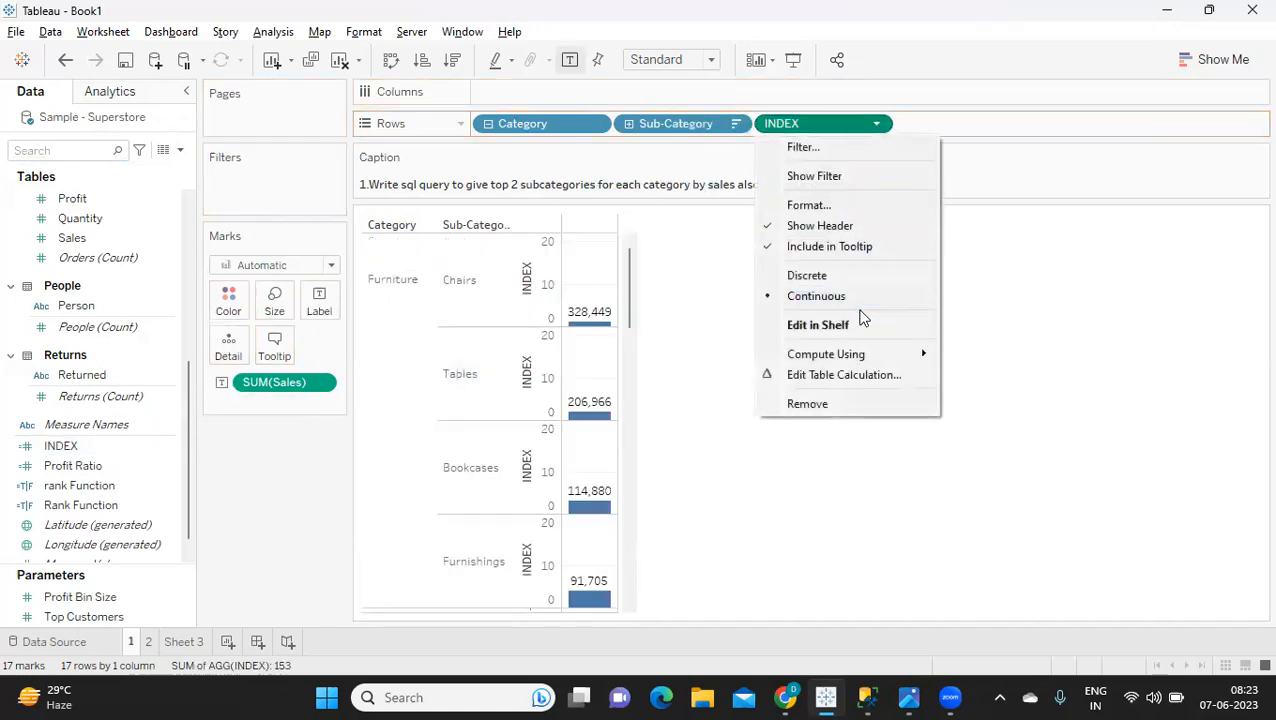
pyautogui.click(807, 275)
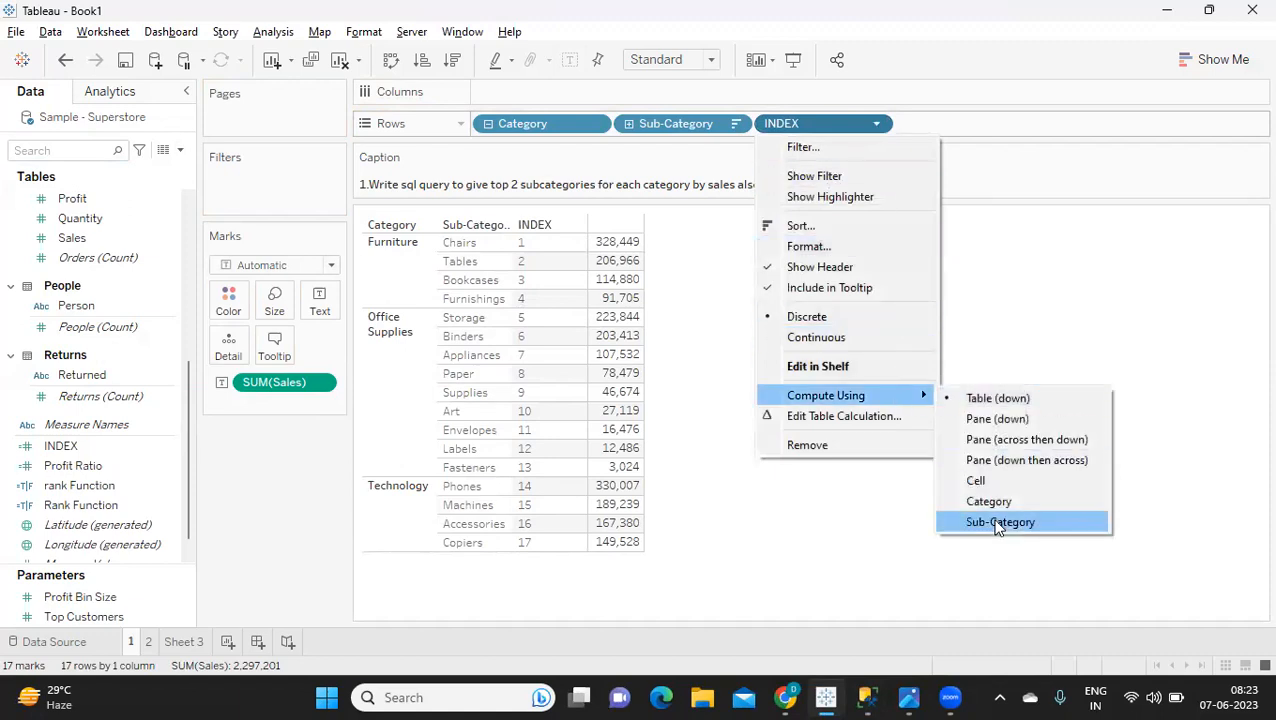
pyautogui.click(1000, 521)
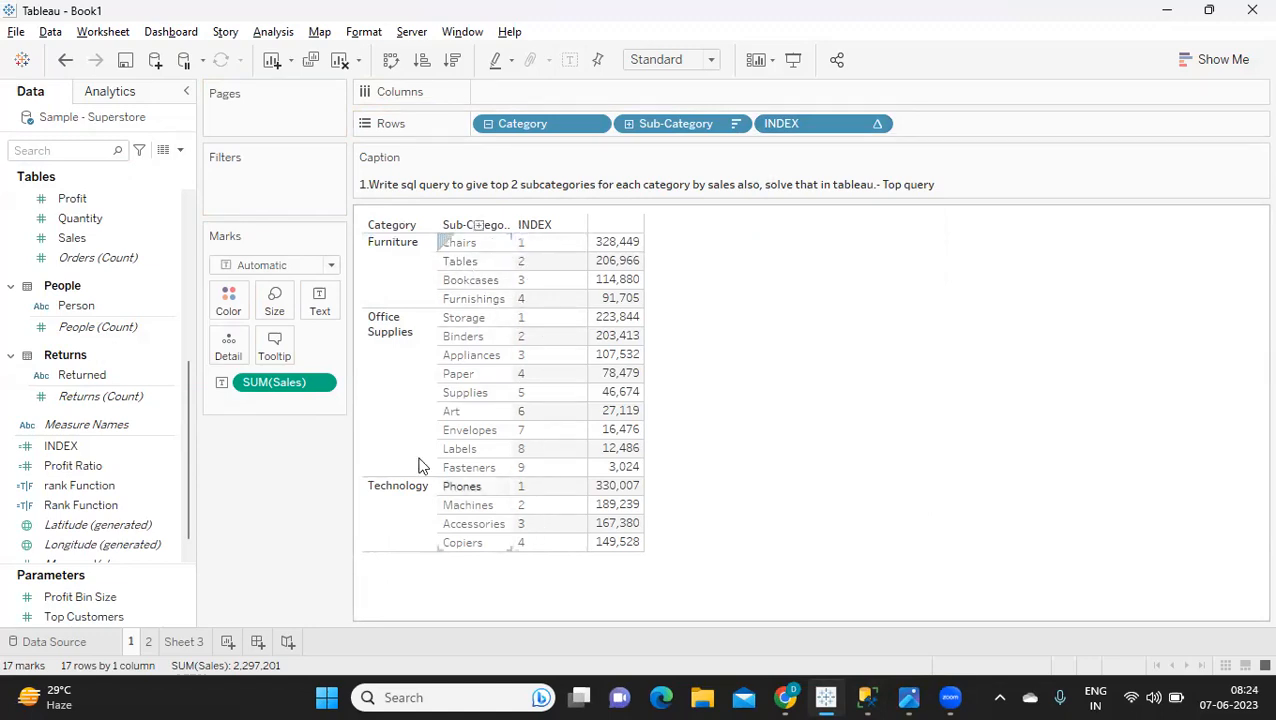
pyautogui.moveTo(503, 397)
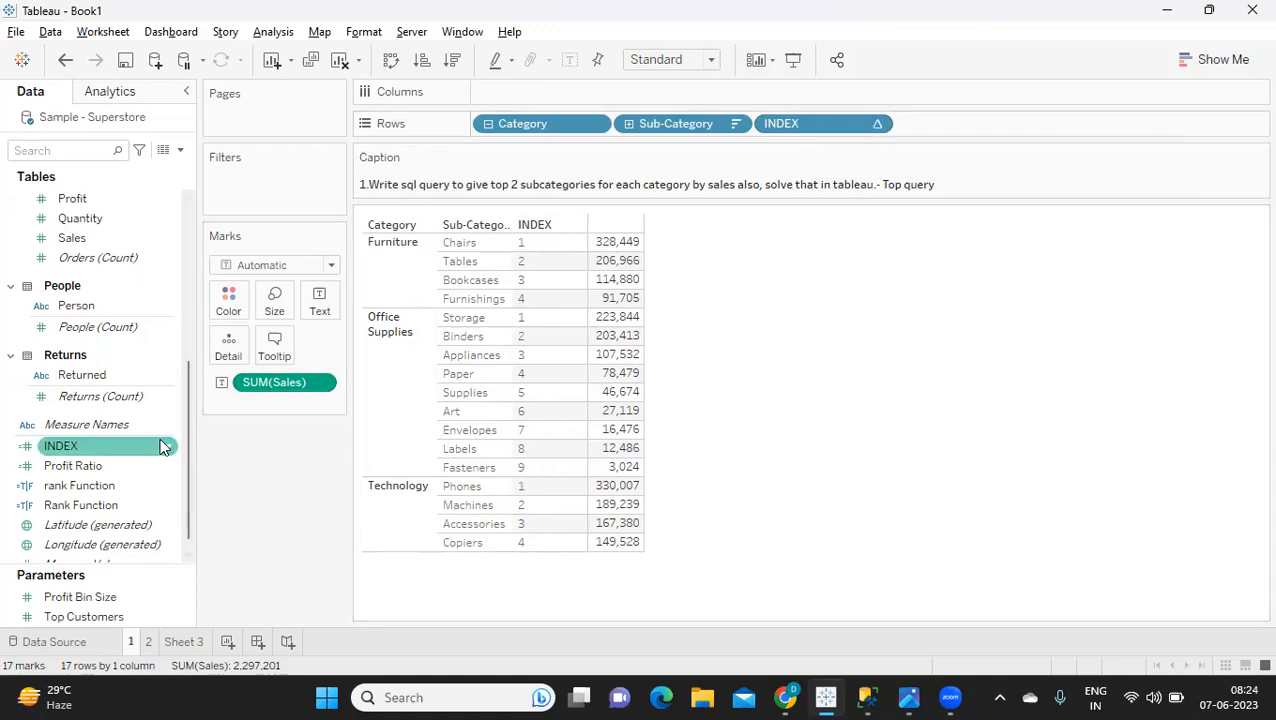
# Edit INDEX, trying INDEX()<=2 and then INDEX() IN (1,2) as conditions.
pyautogui.rightClick(61, 446)
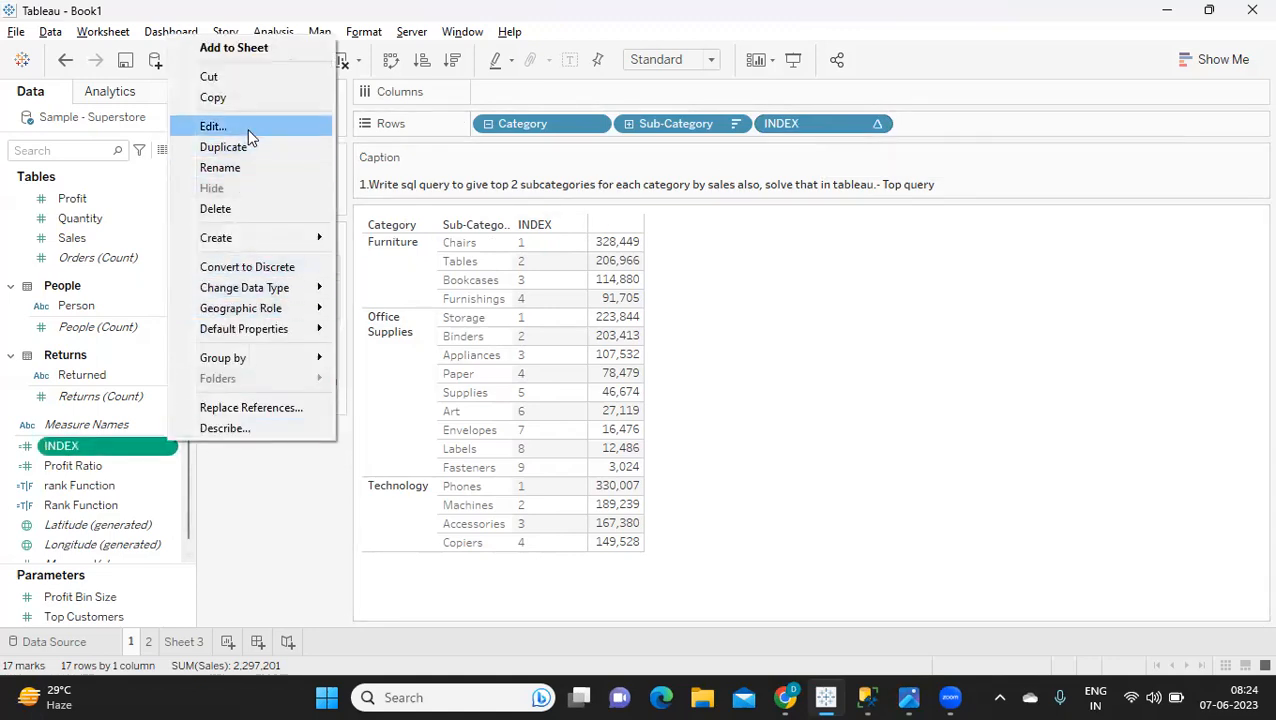
pyautogui.click(212, 125)
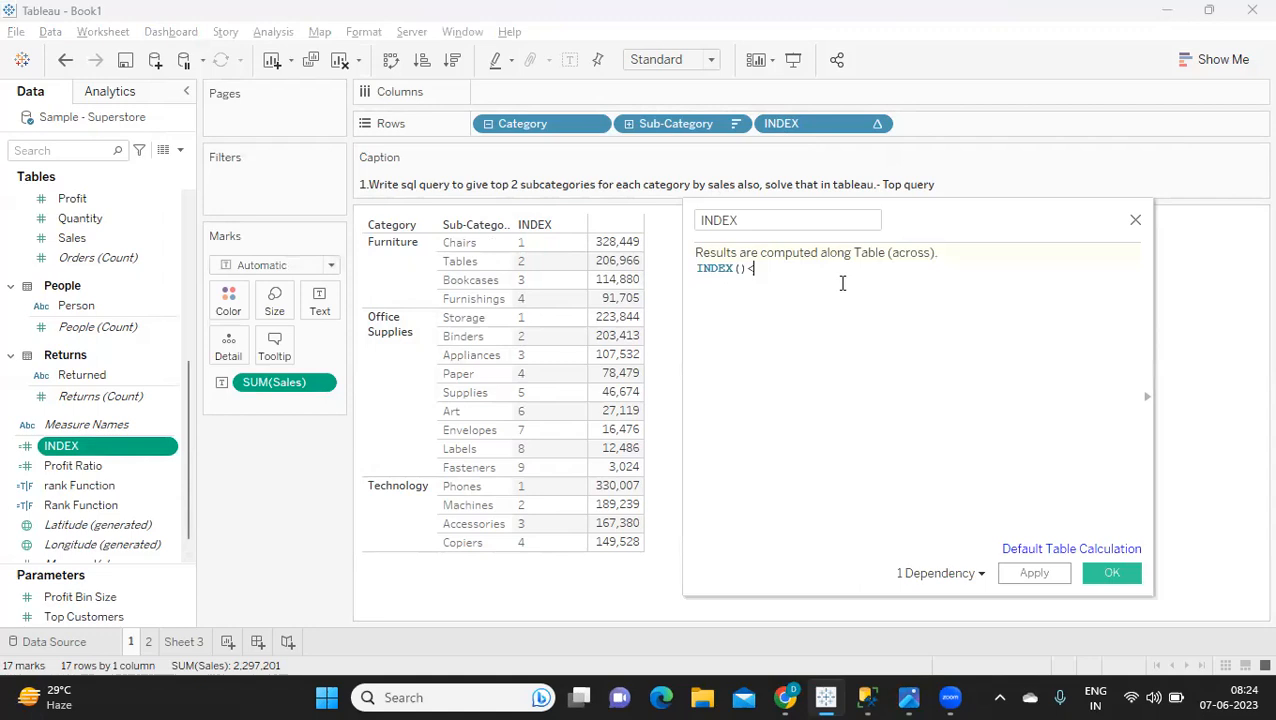
pyautogui.write('=2')
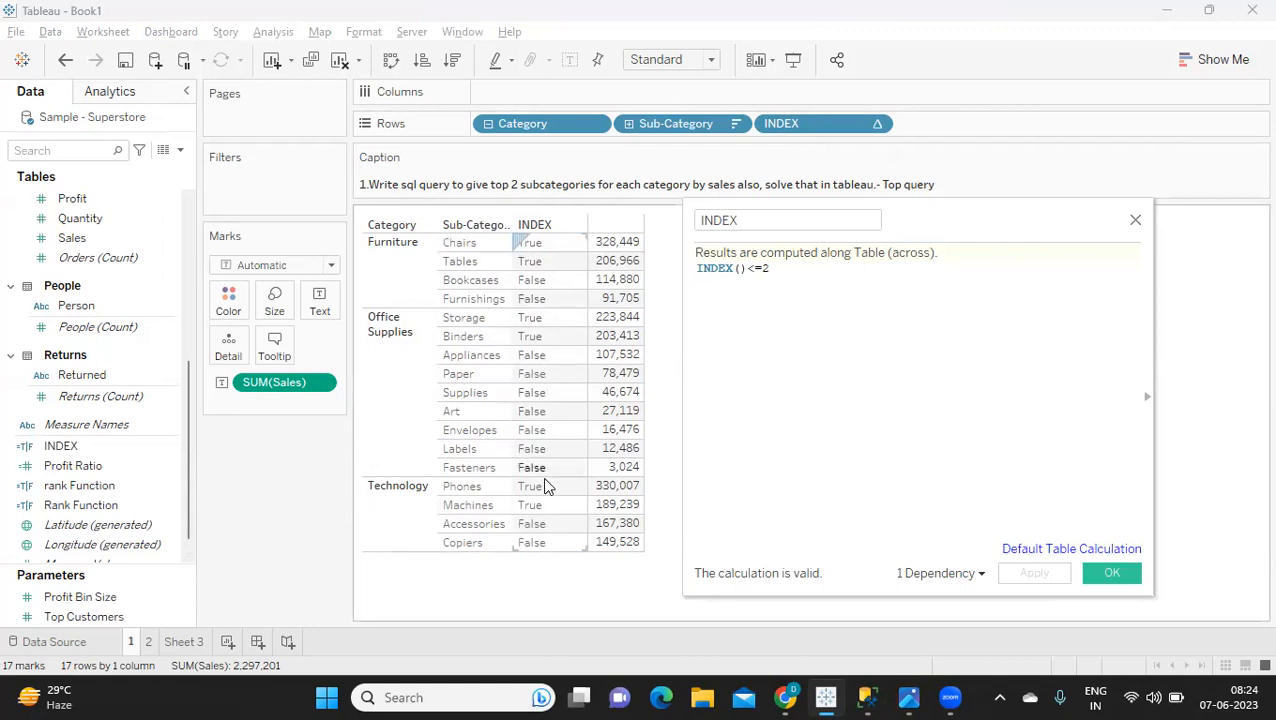
pyautogui.moveTo(543, 513)
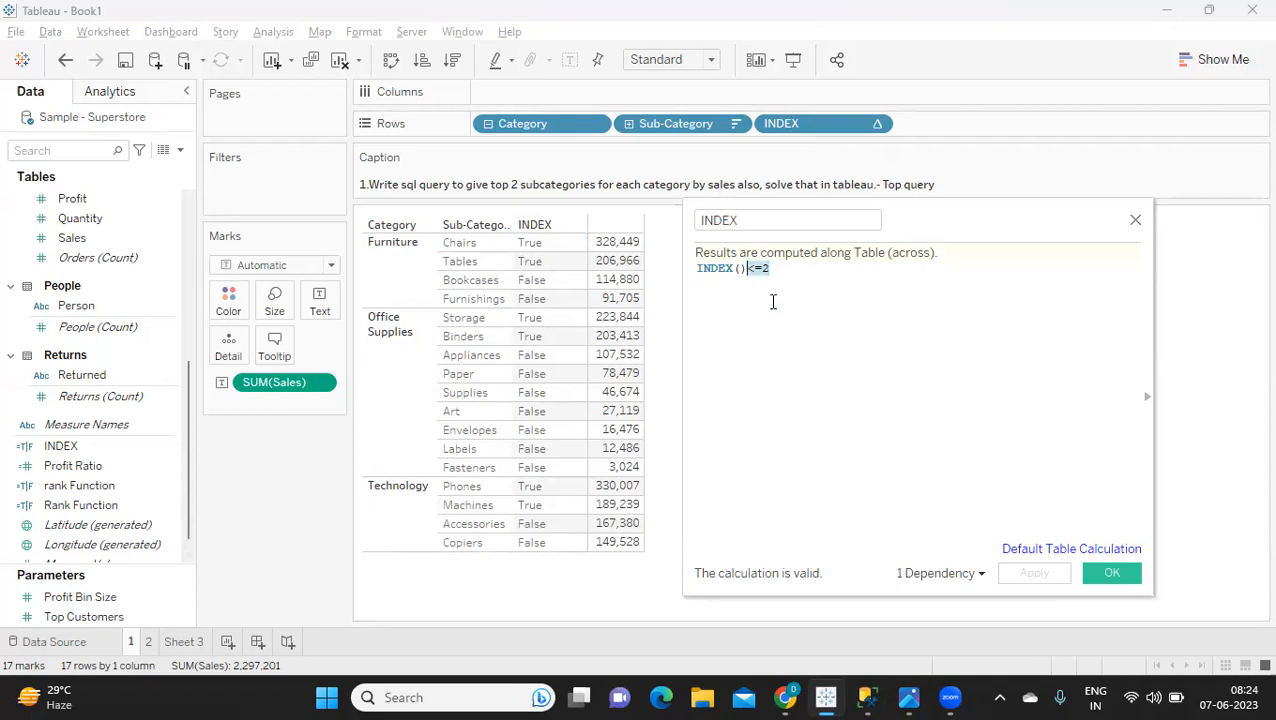
pyautogui.write('IN (')
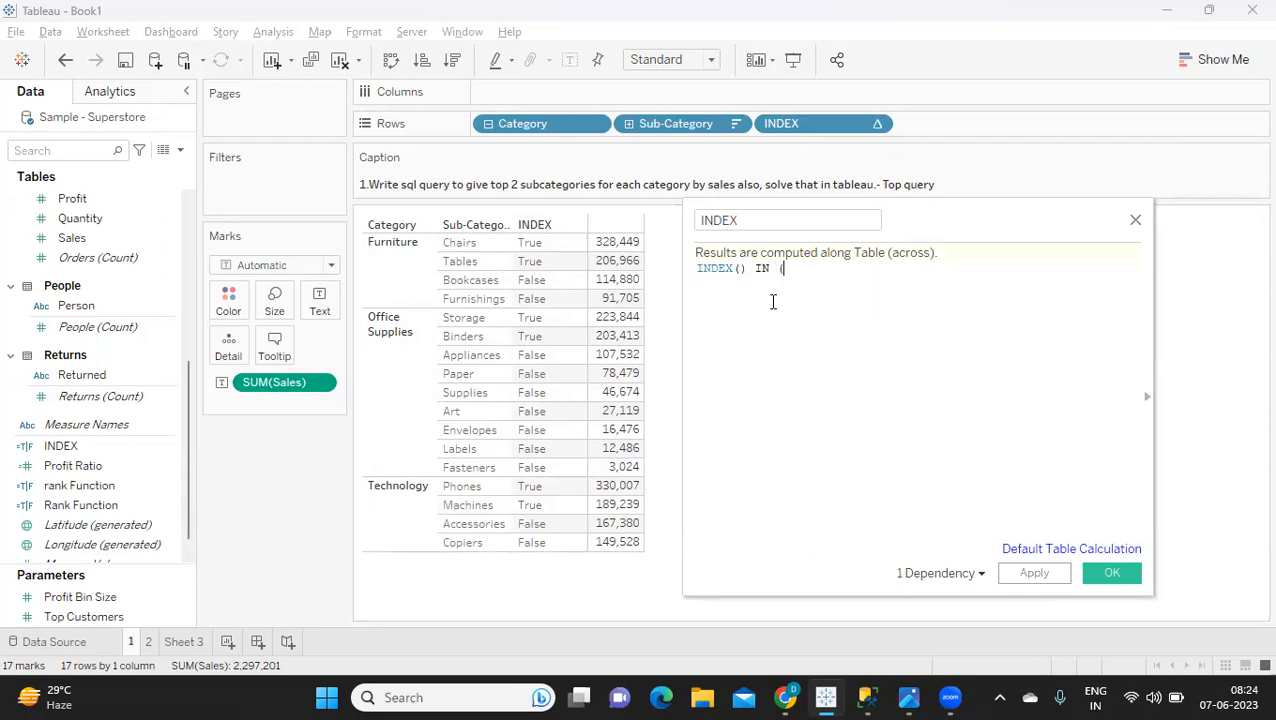
pyautogui.write('1,2)')
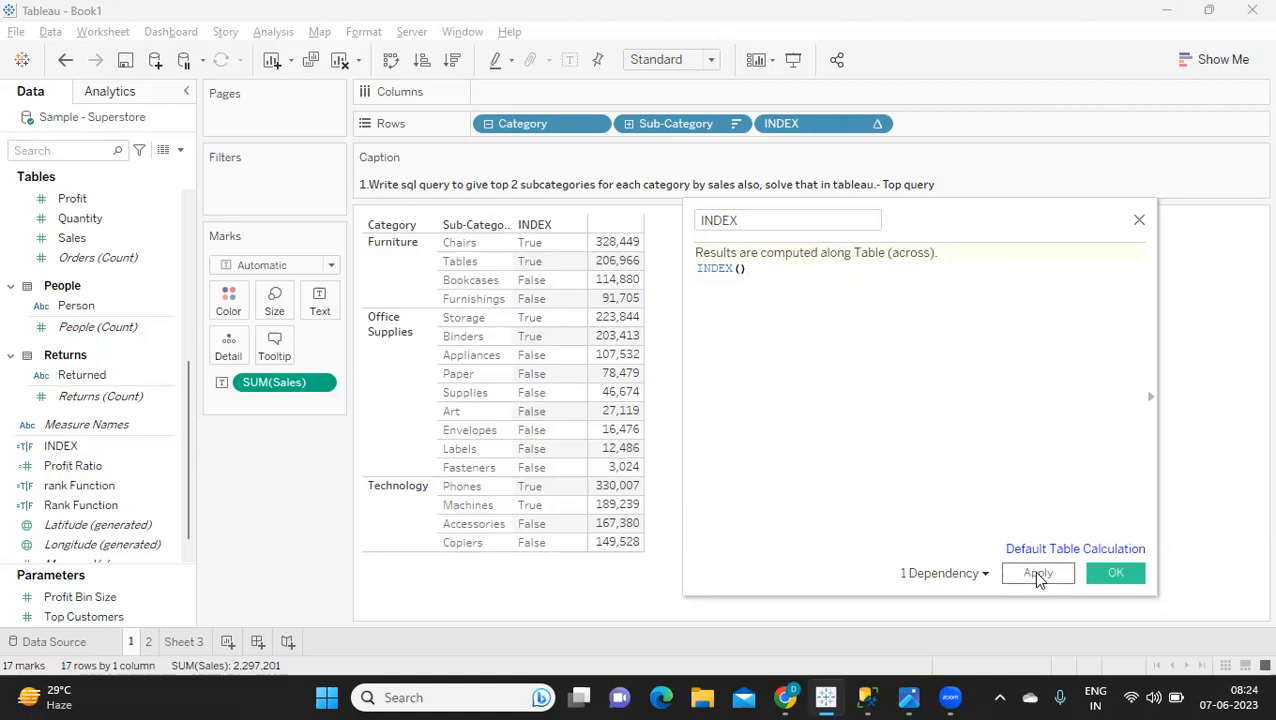
# Revert INDEX to plain INDEX(), apply it and close the calculation.
pyautogui.click(1037, 572)
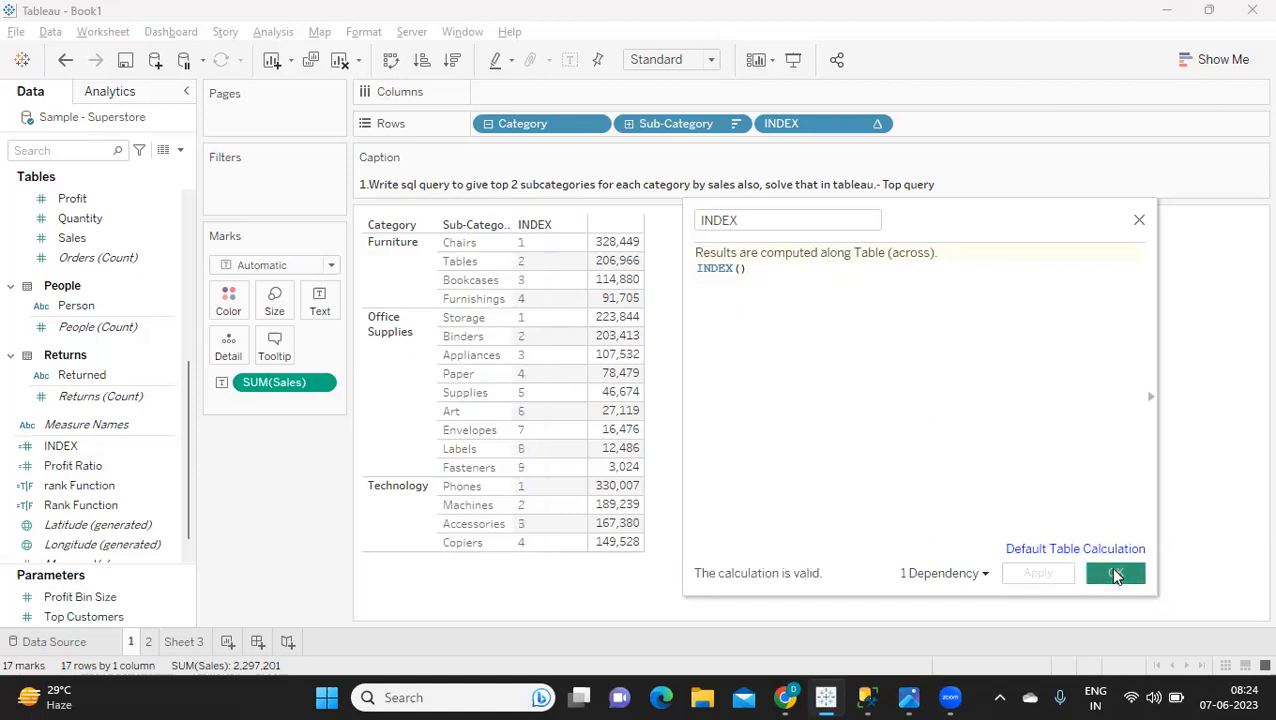
pyautogui.click(1115, 573)
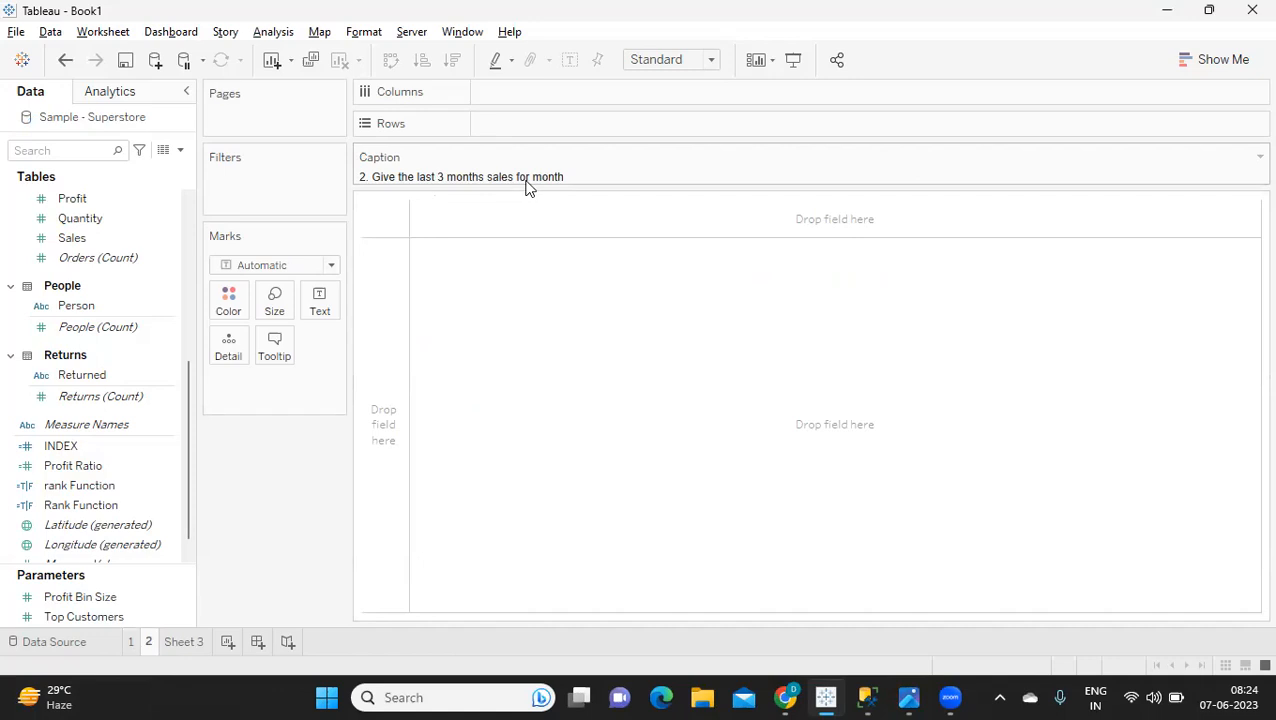
# Put Order Date on Rows of sheet 2, listing the years 2018–2021.
pyautogui.click(68, 150)
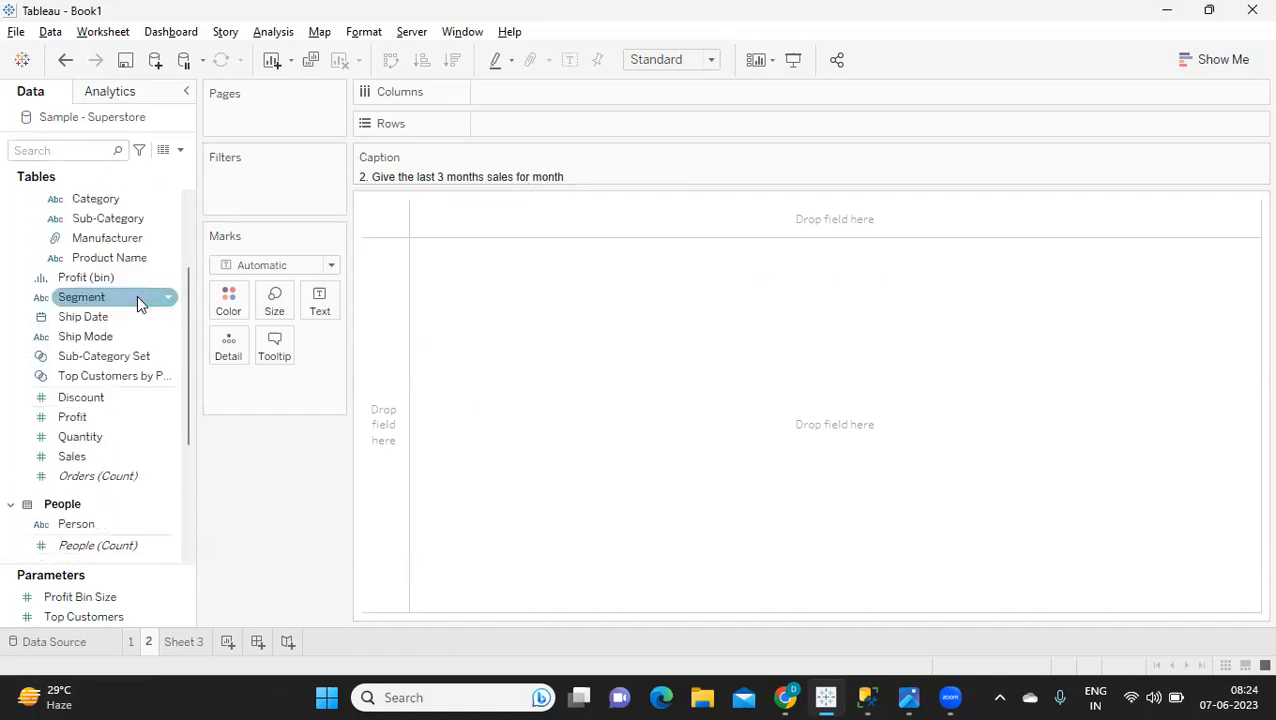
pyautogui.scroll(3)
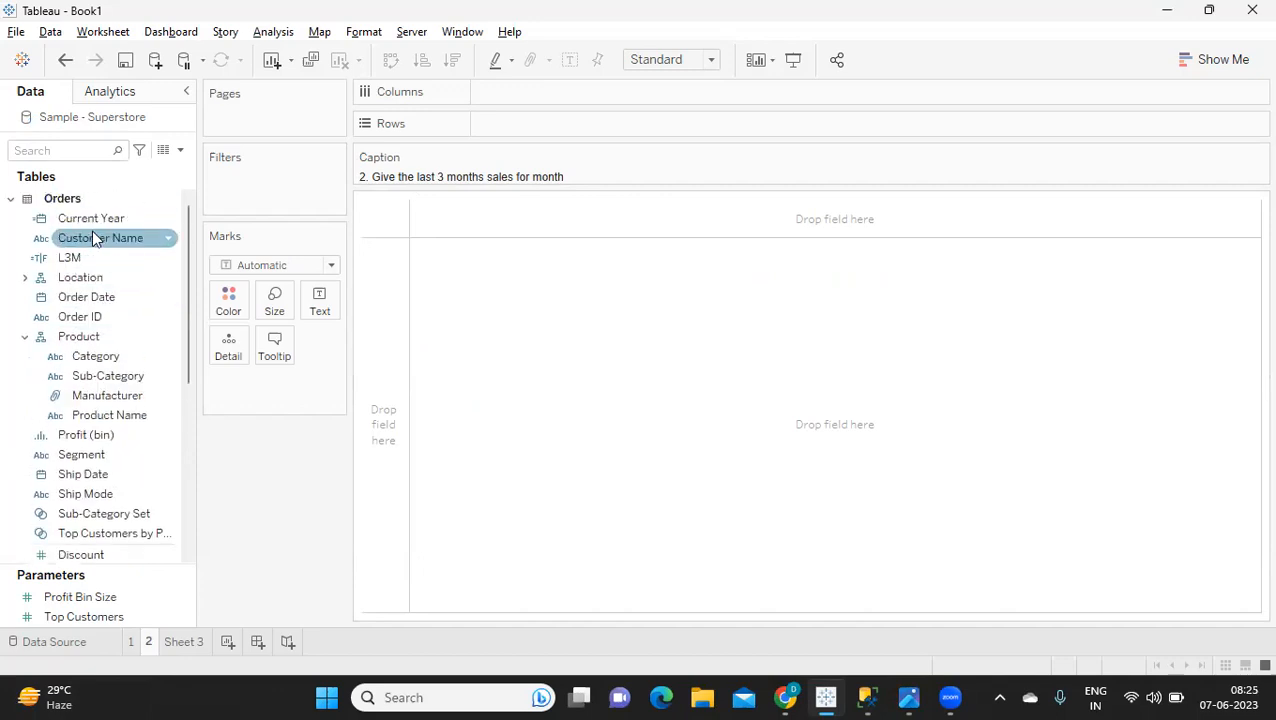
pyautogui.moveTo(86, 297); pyautogui.dragTo(502, 126)
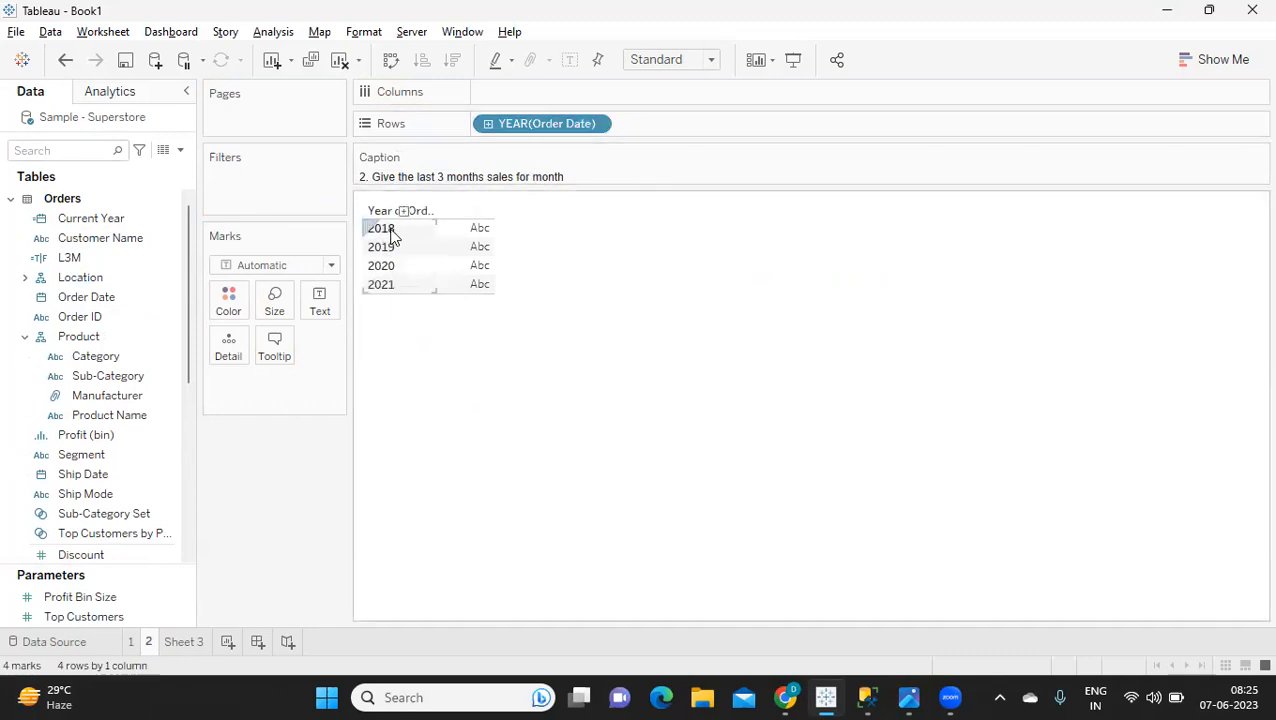
pyautogui.moveTo(388, 293)
pyautogui.write('CY')
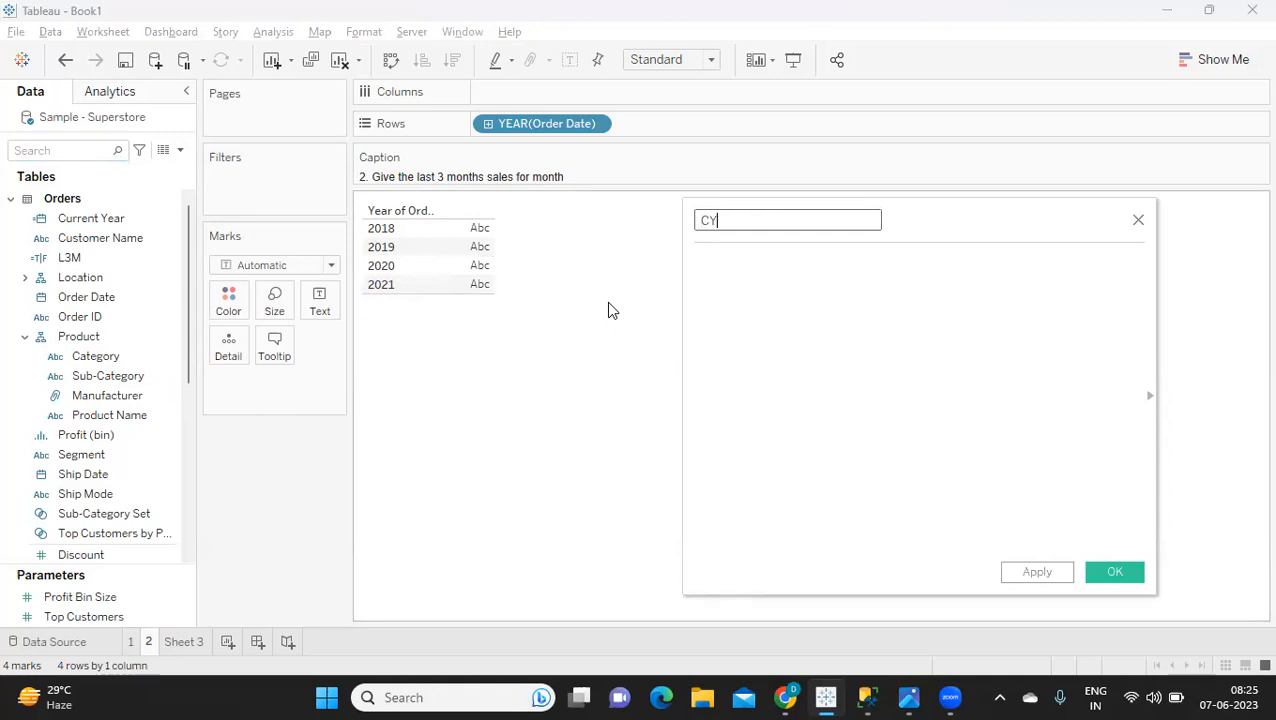
# Define CY as DATEADD('year',2,[Order Date]) and save it to the data pane.
pyautogui.write('date')
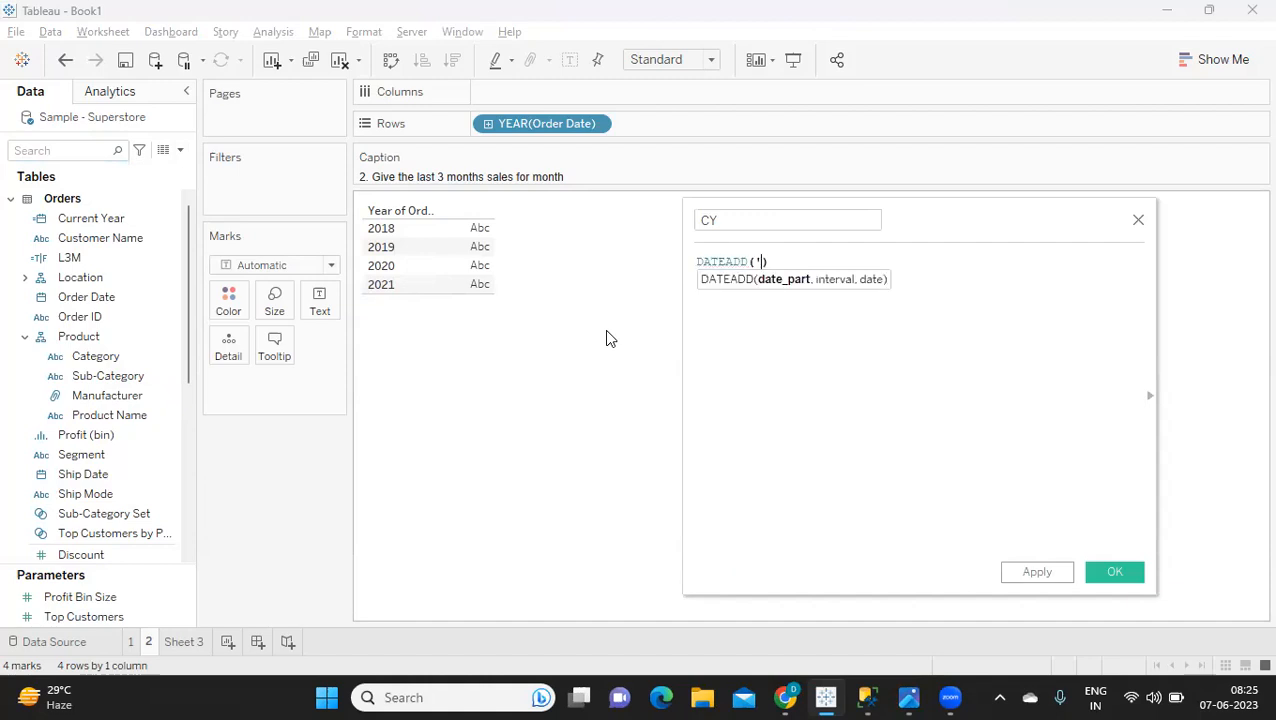
pyautogui.write("year',")
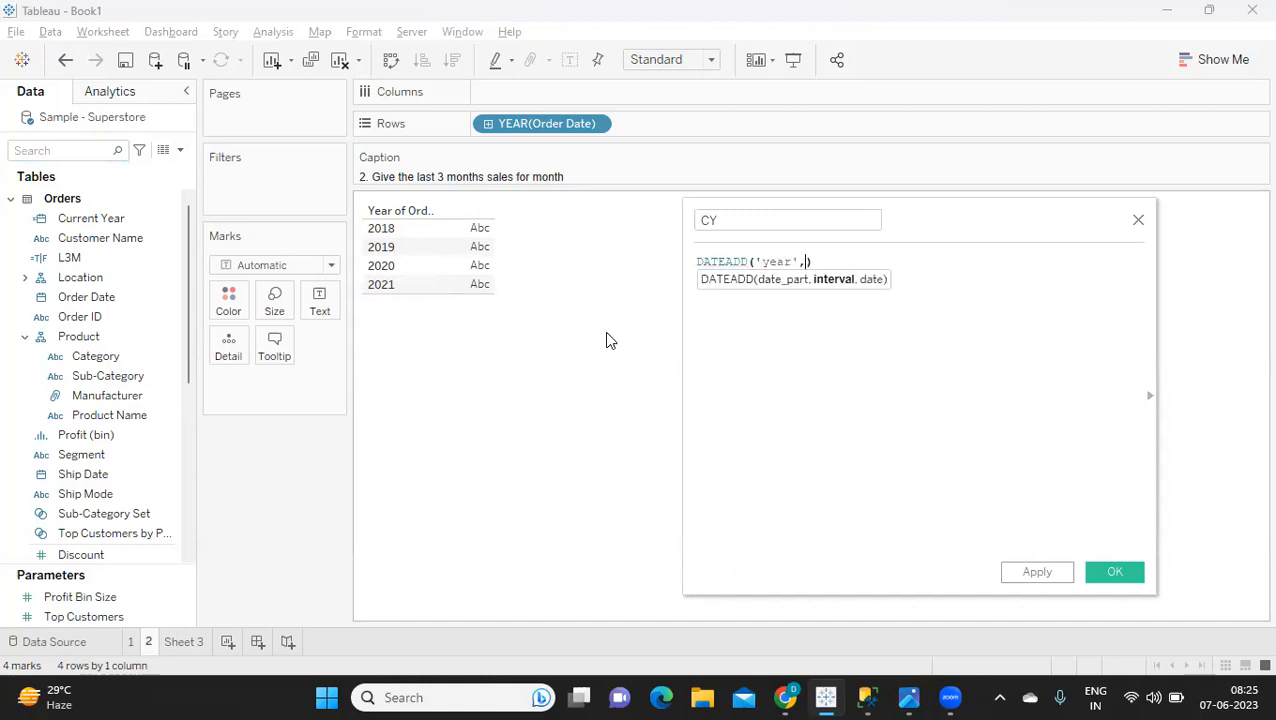
pyautogui.write('2,ord')
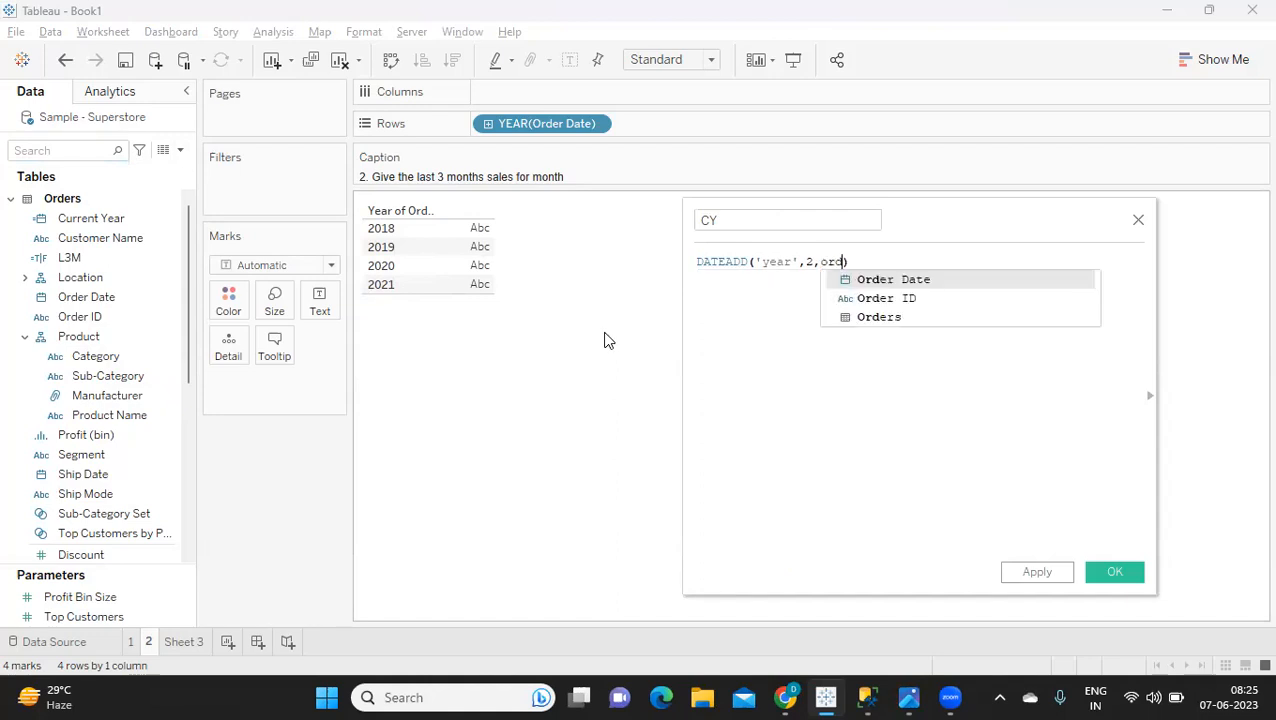
pyautogui.click(893, 279)
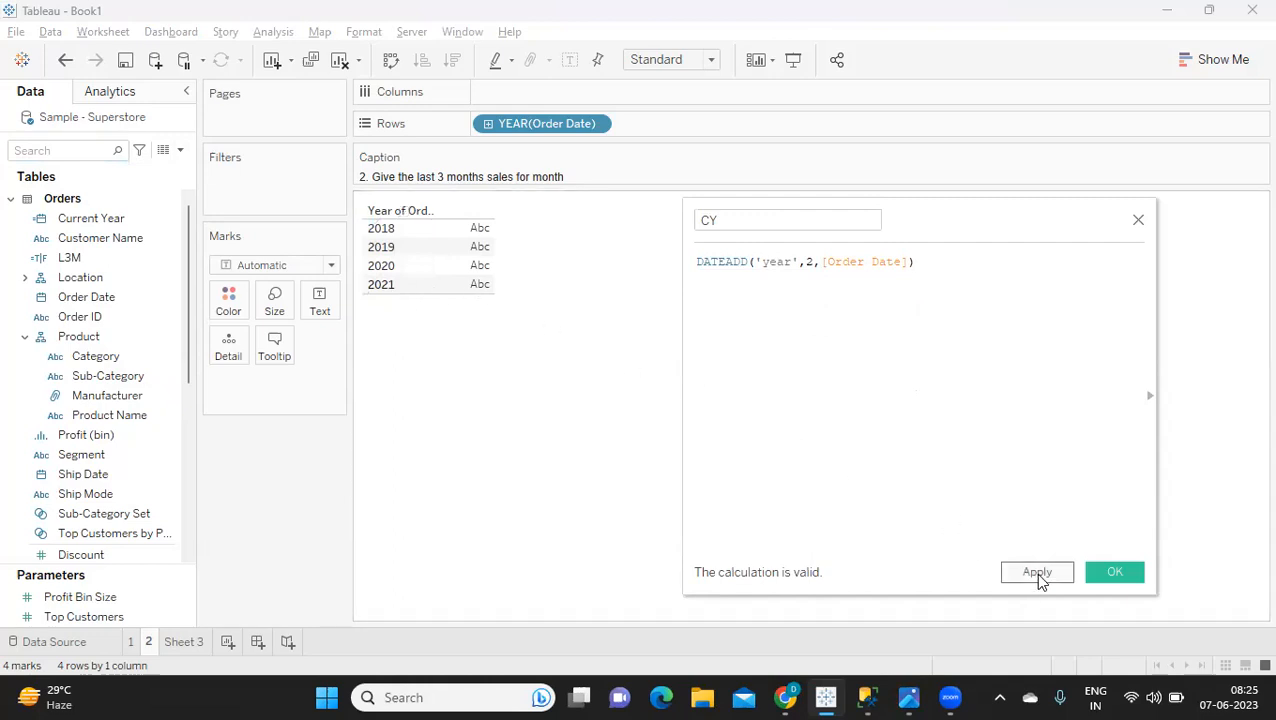
pyautogui.click(1114, 571)
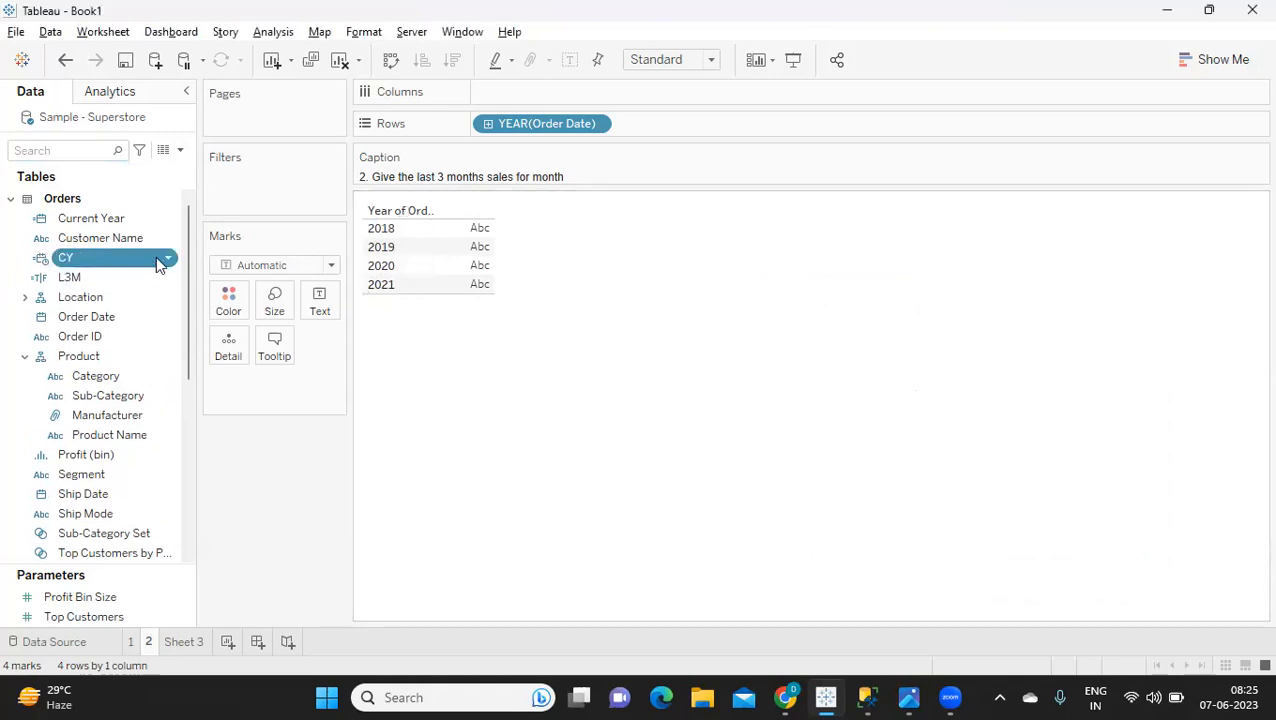
pyautogui.rightClick(66, 257)
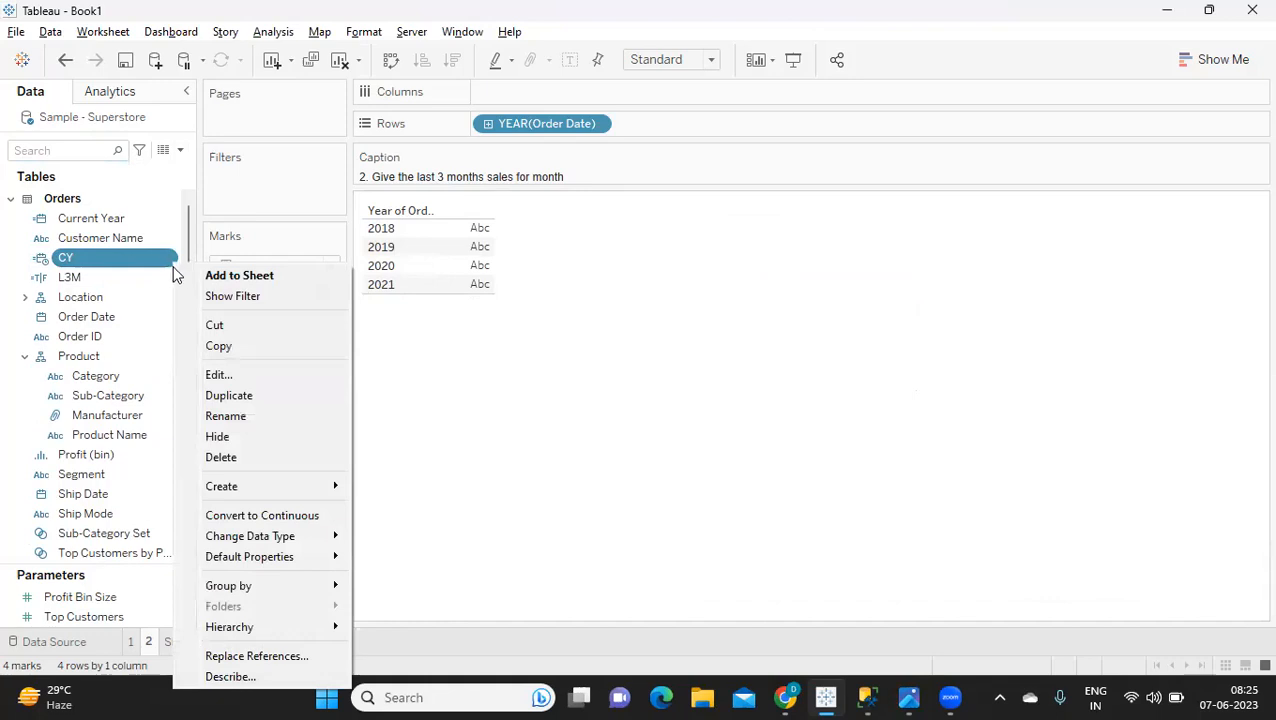
pyautogui.moveTo(217, 374)
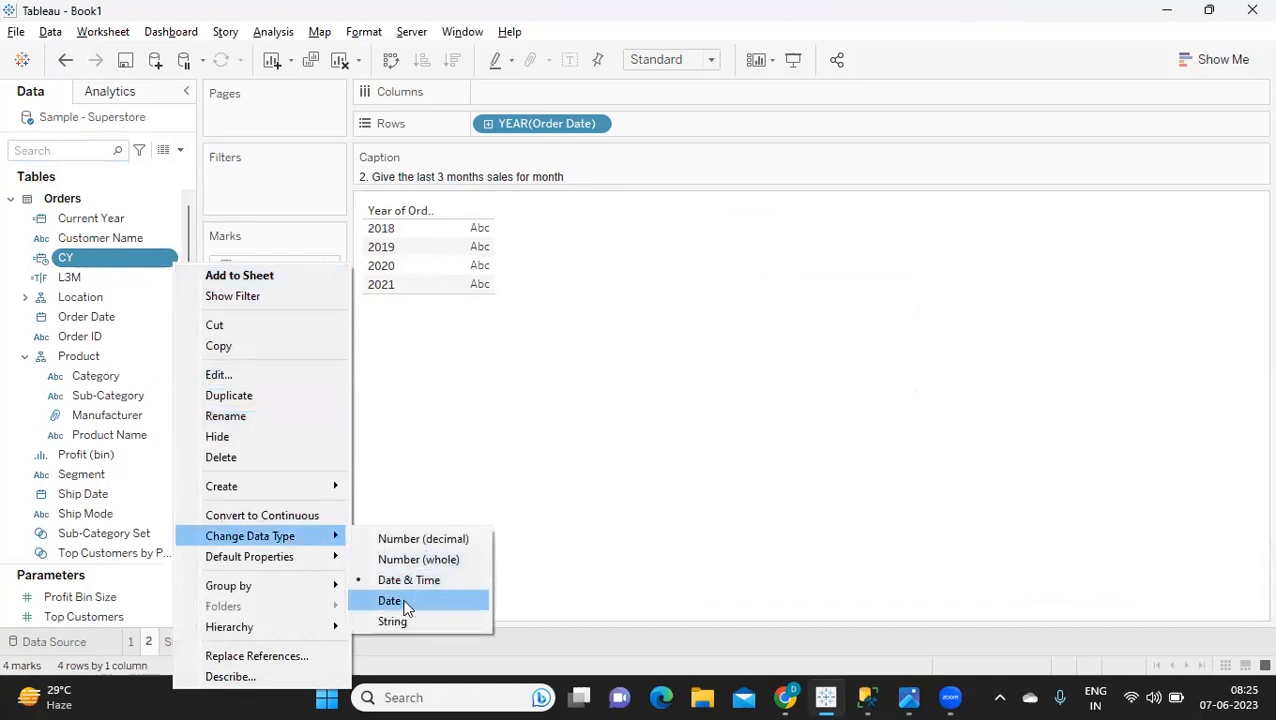
# Make CY a Date, replace YEAR(Order Date) on Rows with CY year plus a second CY pill set to Month.
pyautogui.click(390, 600)
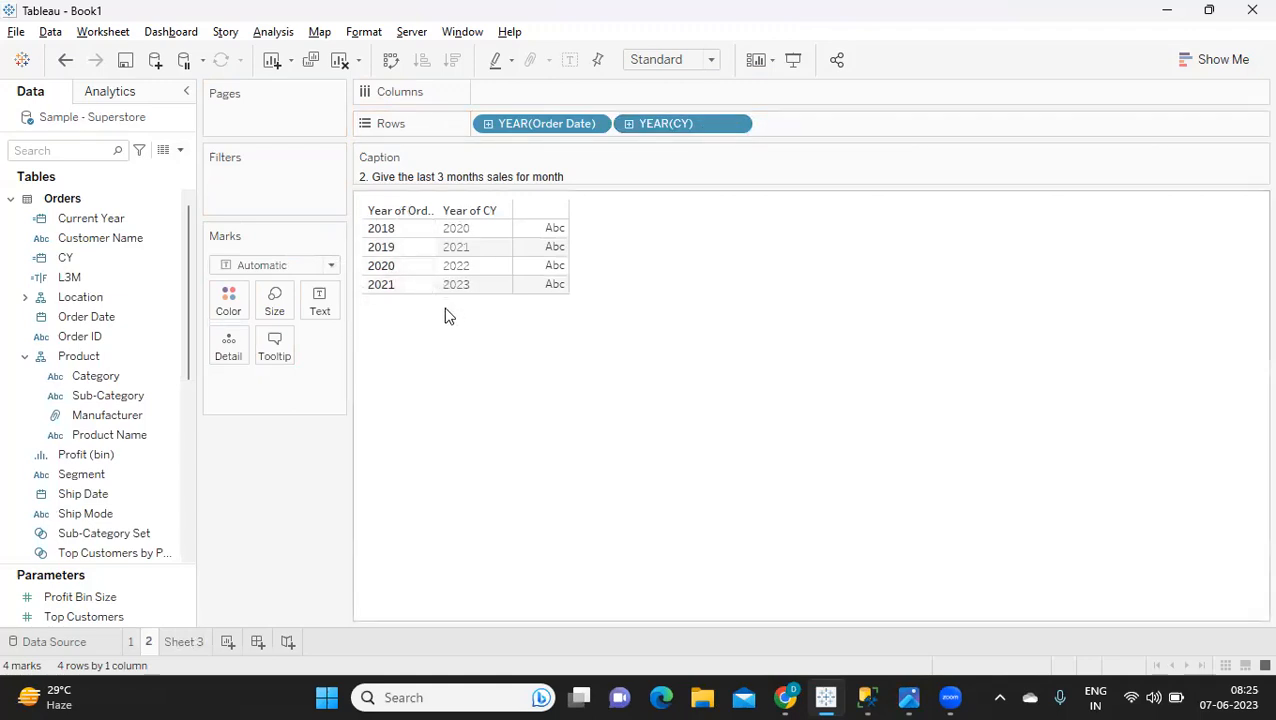
pyautogui.moveTo(540, 123); pyautogui.dragTo(675, 307)
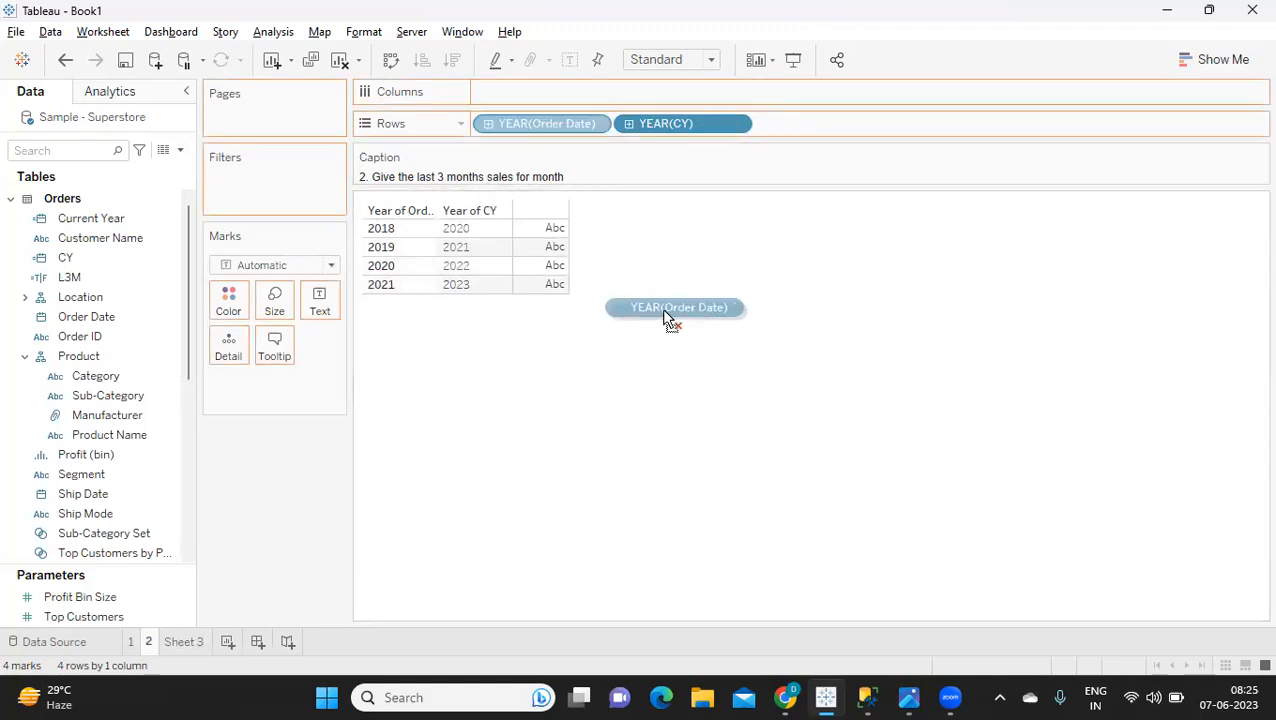
pyautogui.moveTo(542, 123); pyautogui.dragTo(678, 307)
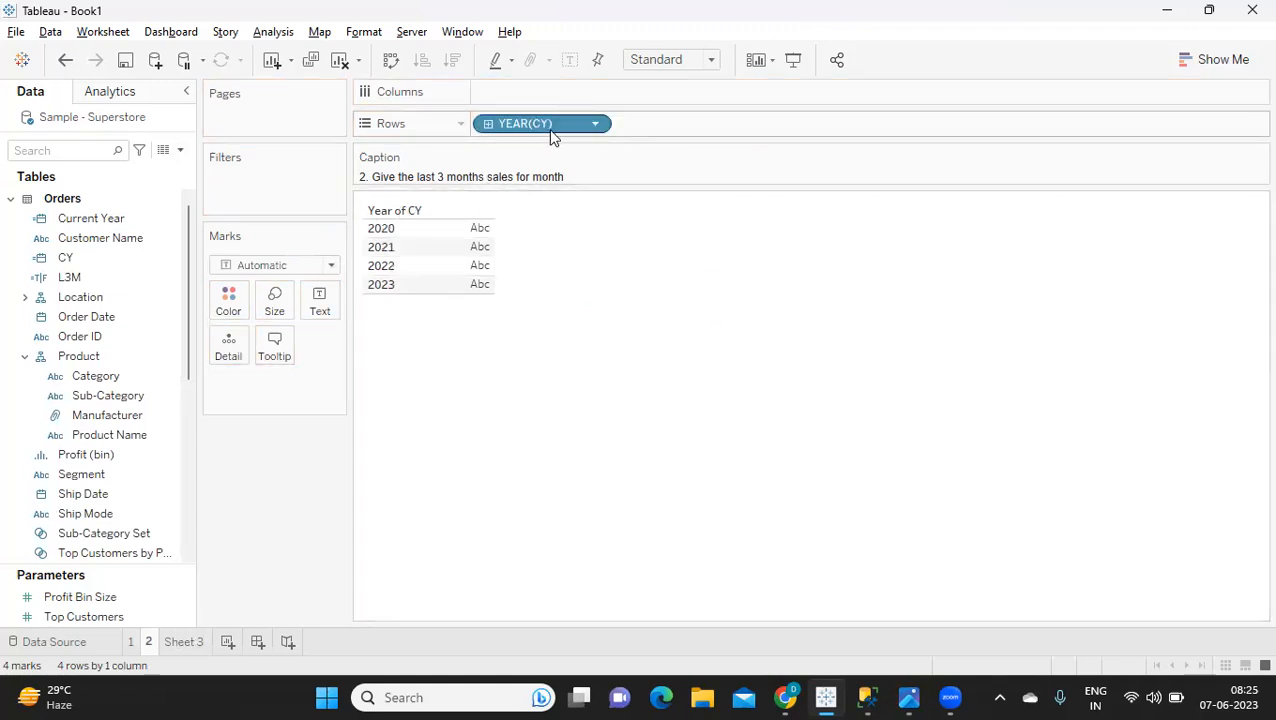
pyautogui.moveTo(540, 123); pyautogui.dragTo(685, 120)
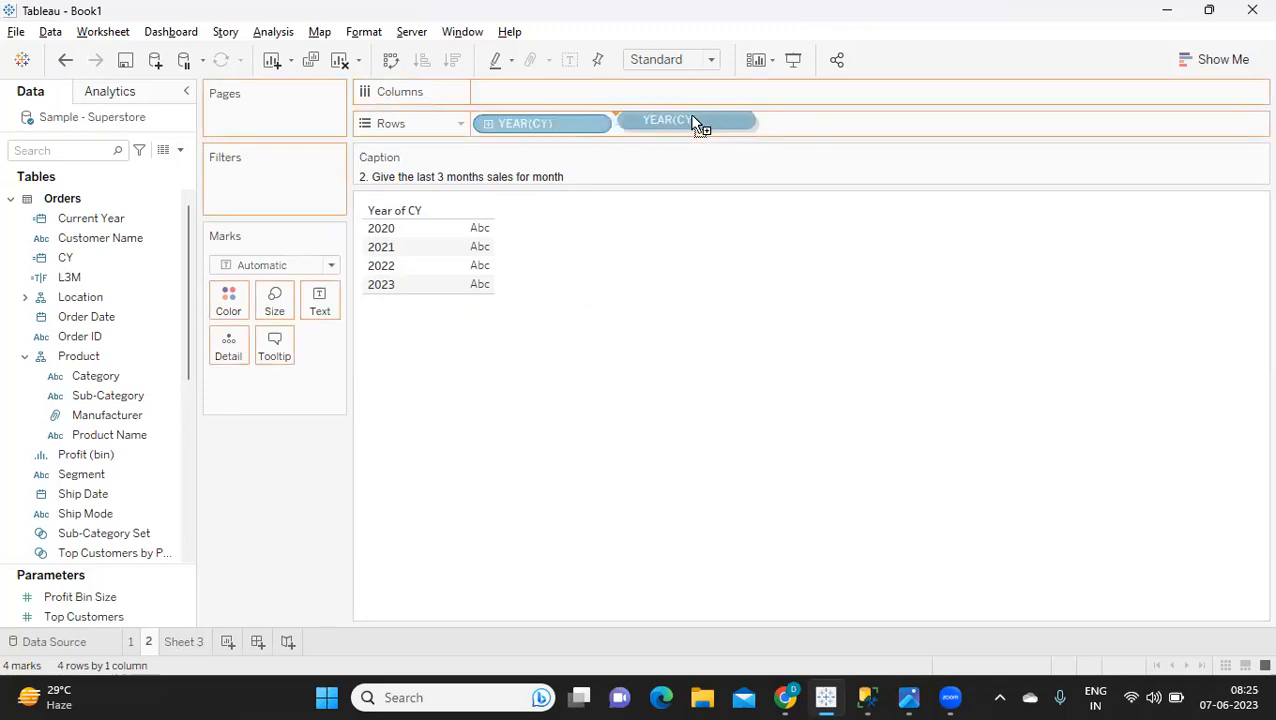
pyautogui.rightClick(687, 123)
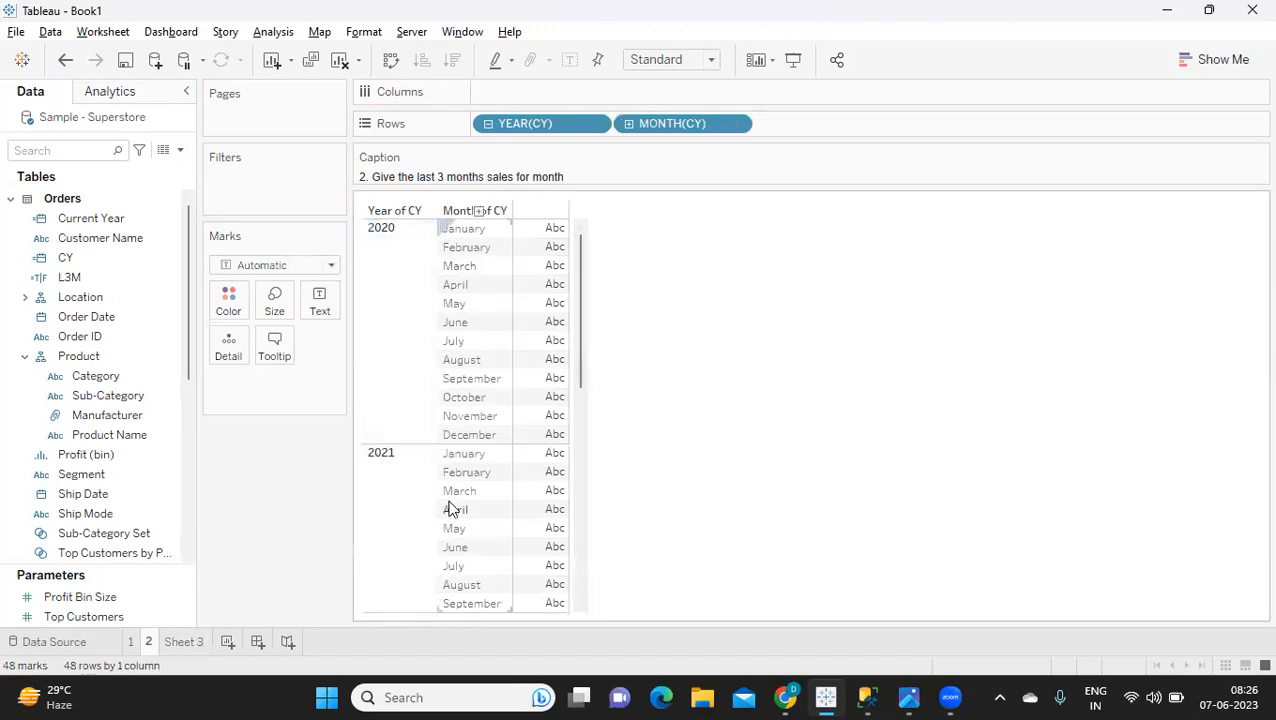
pyautogui.scroll(-3)
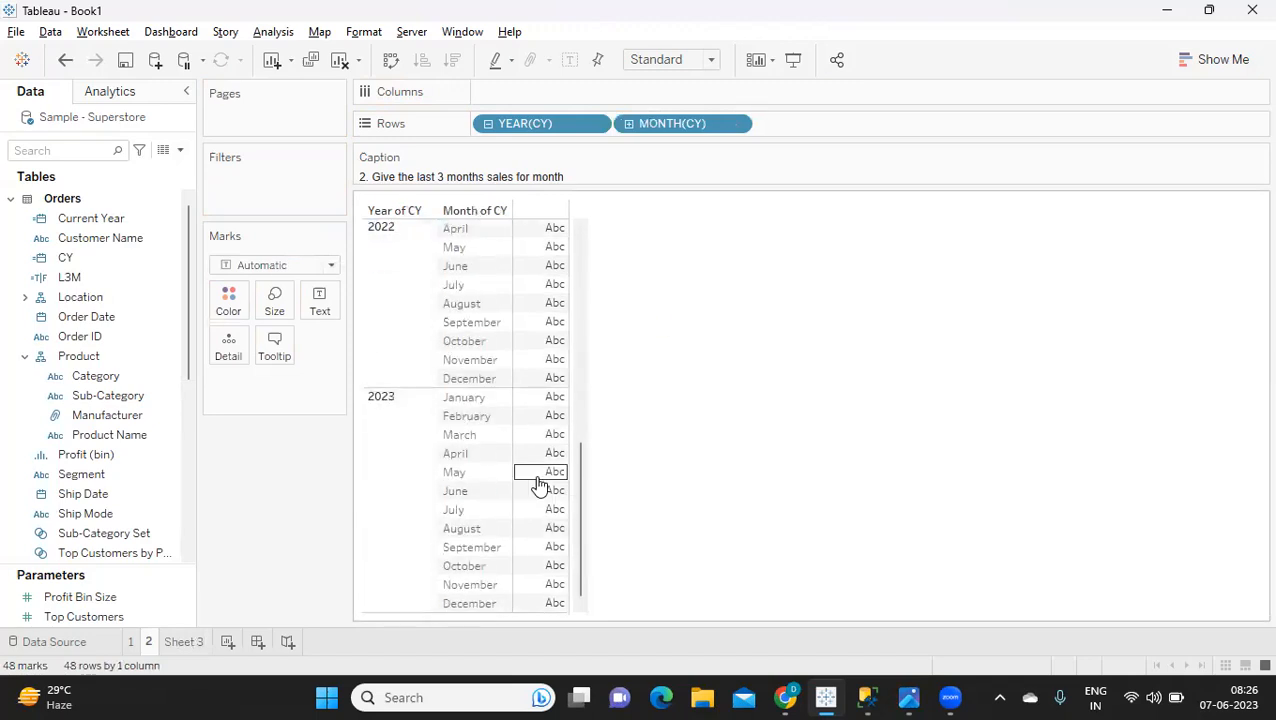
pyautogui.click(180, 150)
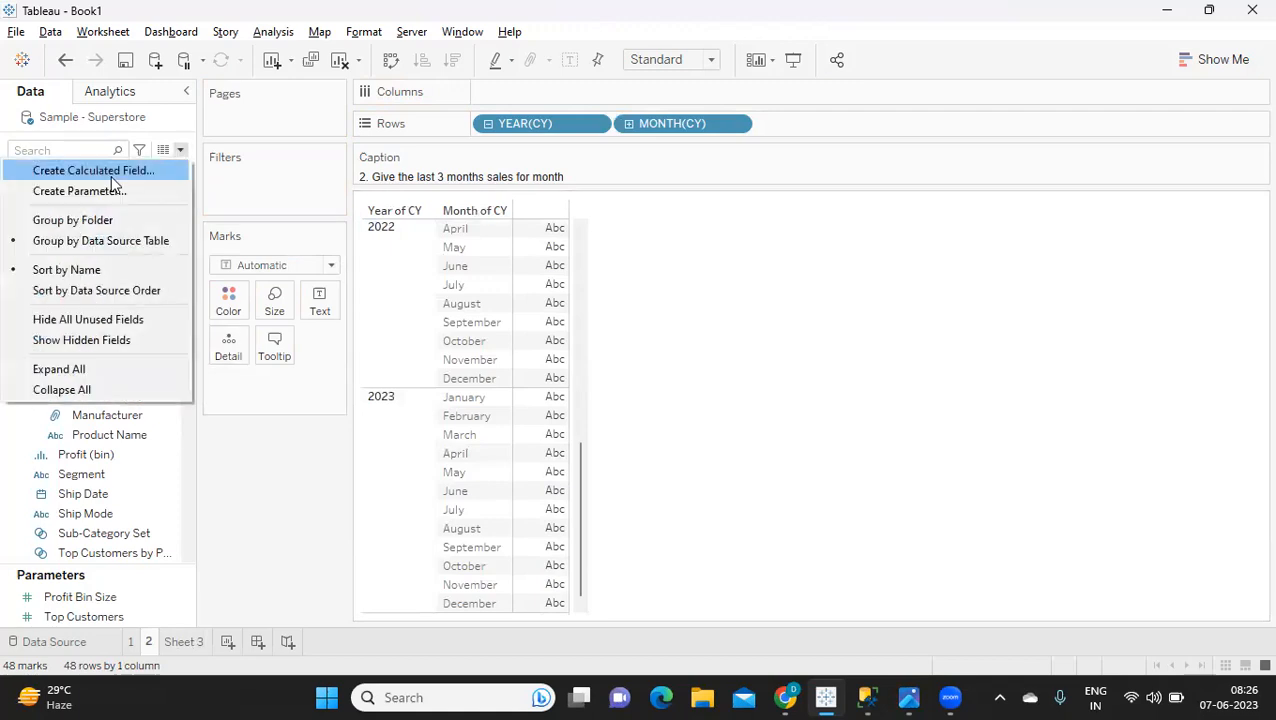
# Create Last 3 M Sales as DATEDIFF('month',[CY],TODAY()), swapping Order Date for CY, which validates.
pyautogui.click(93, 170)
pyautogui.write('Last 3')
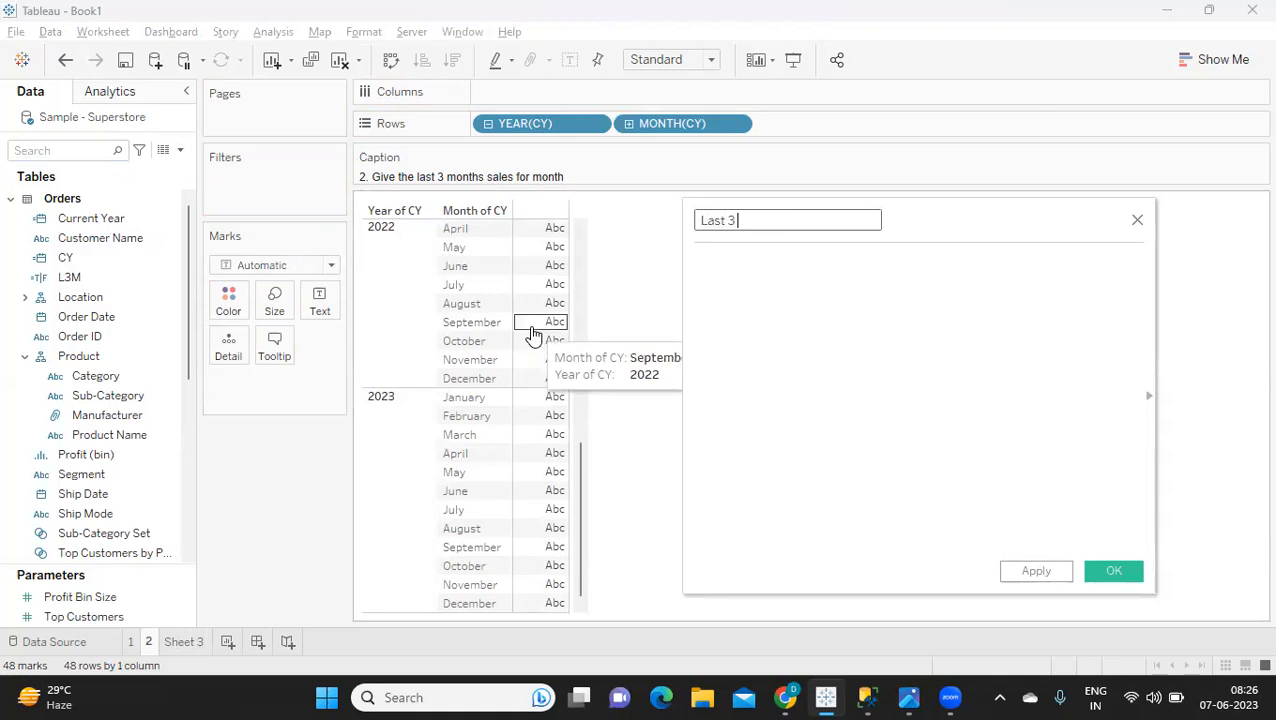
pyautogui.write('M Sales')
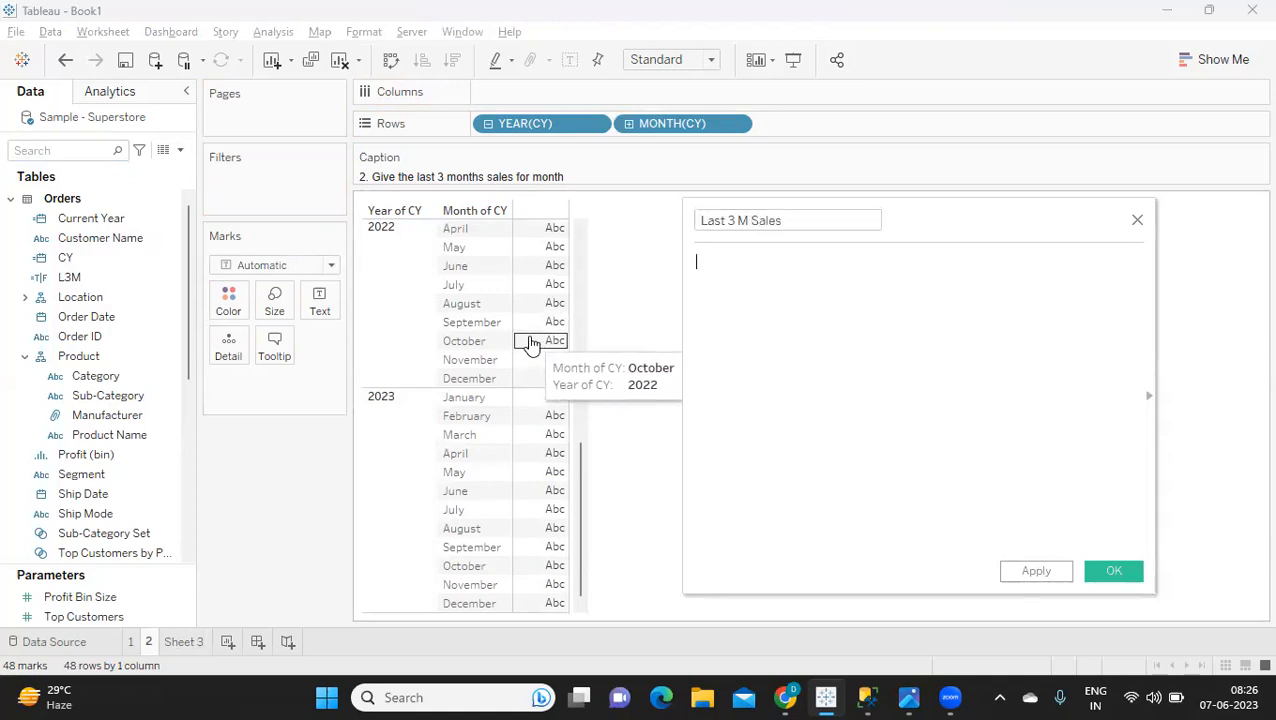
pyautogui.write('date')
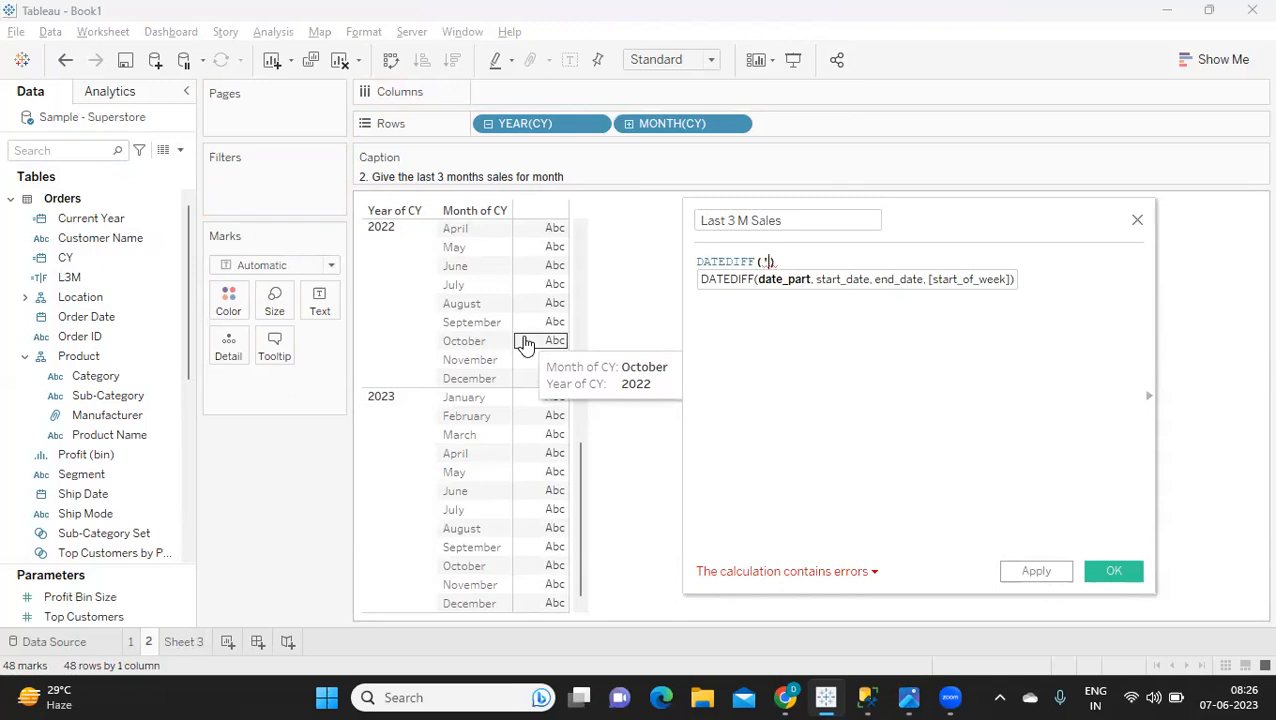
pyautogui.write('=')
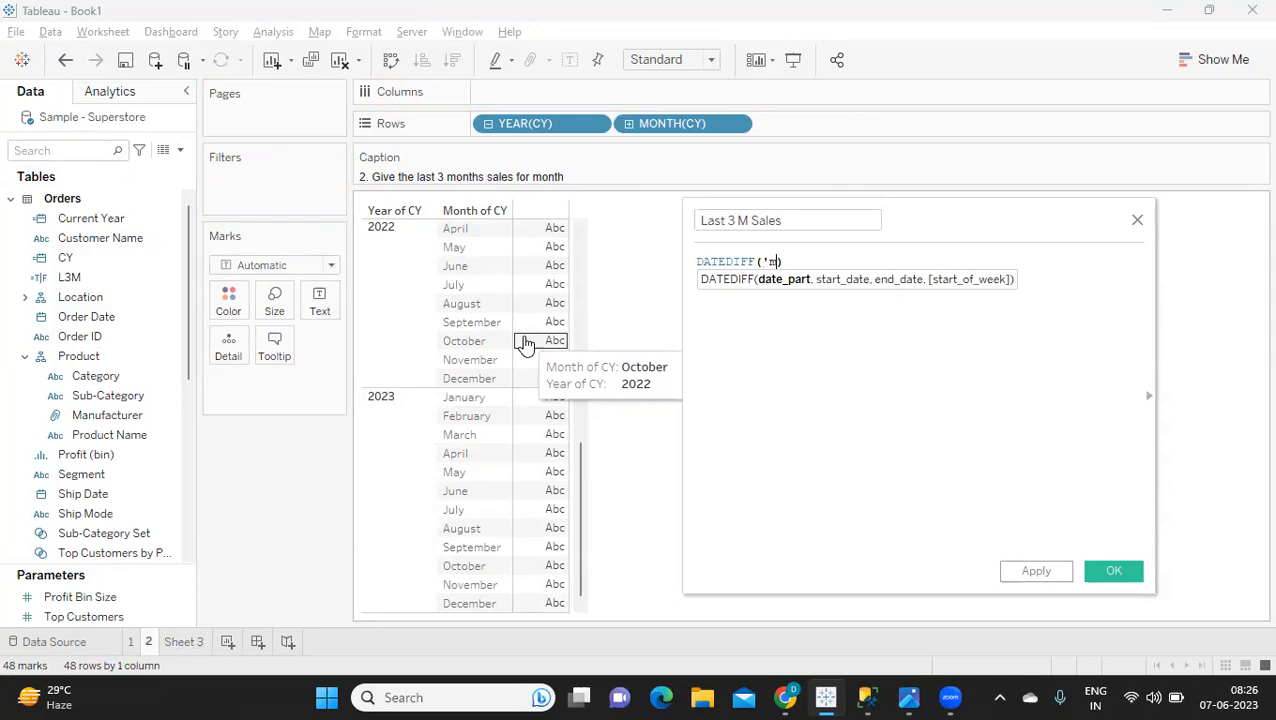
pyautogui.write('onth')
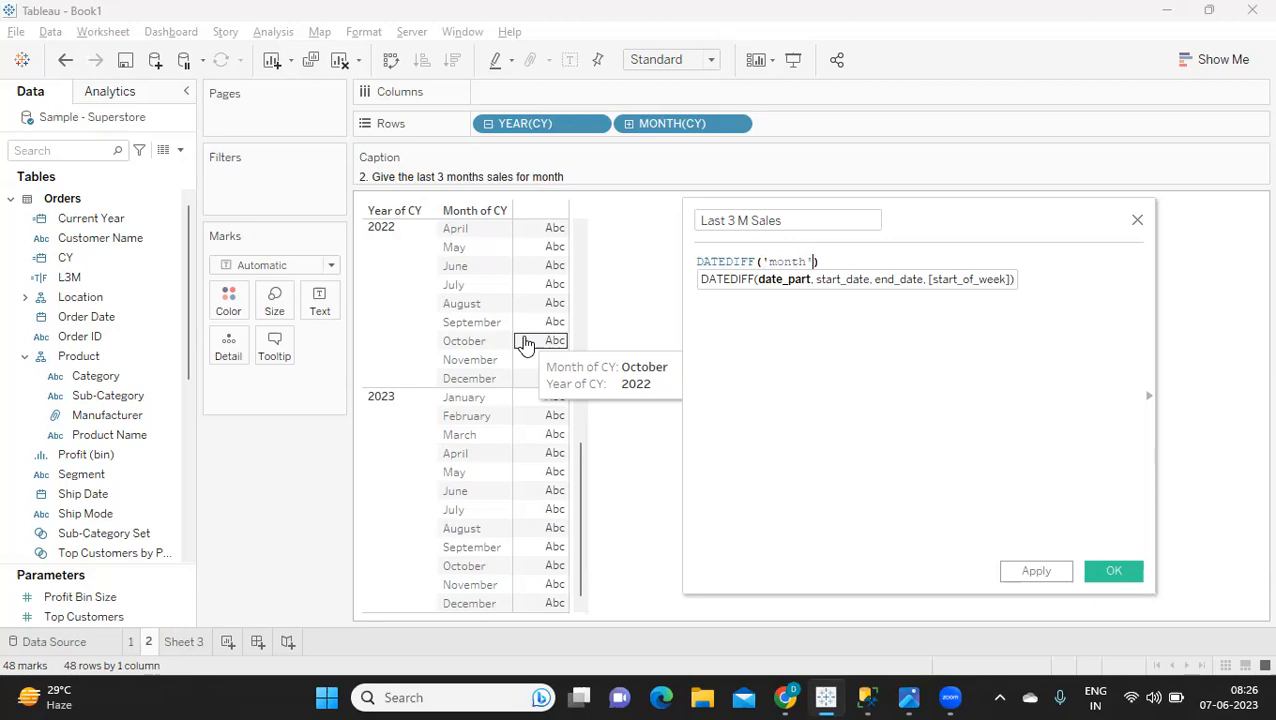
pyautogui.write(',')
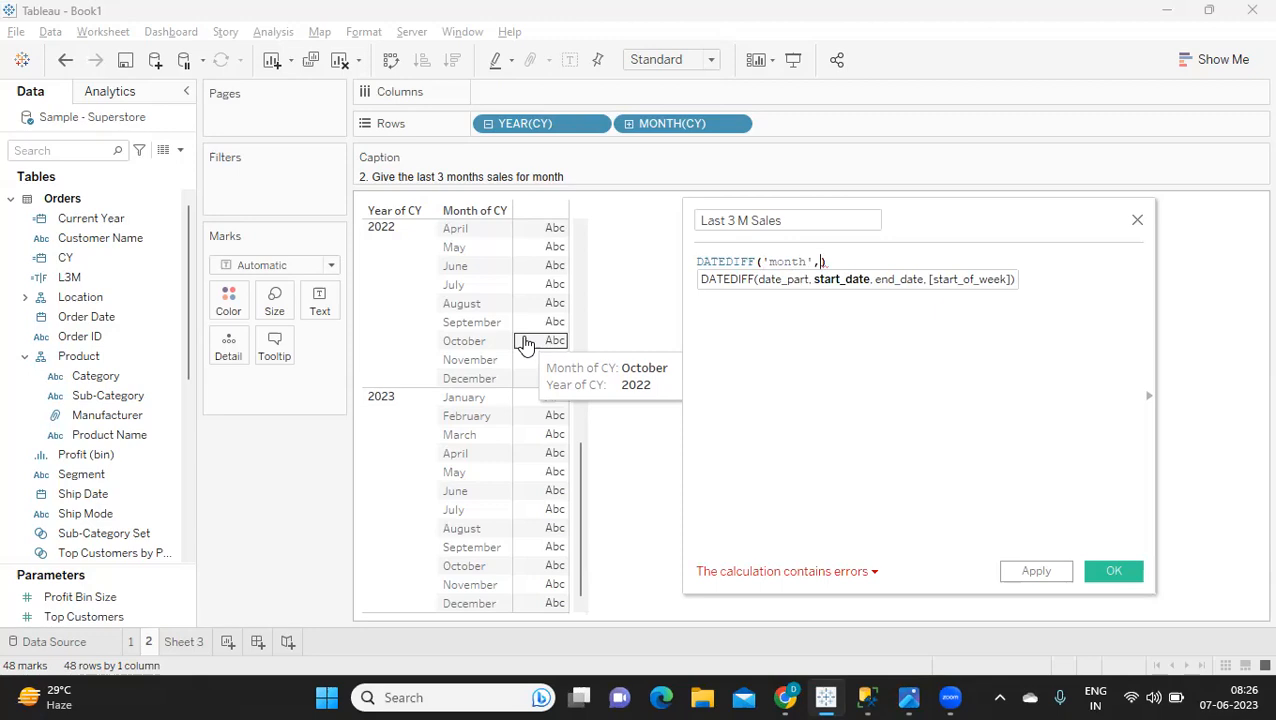
pyautogui.write('C')
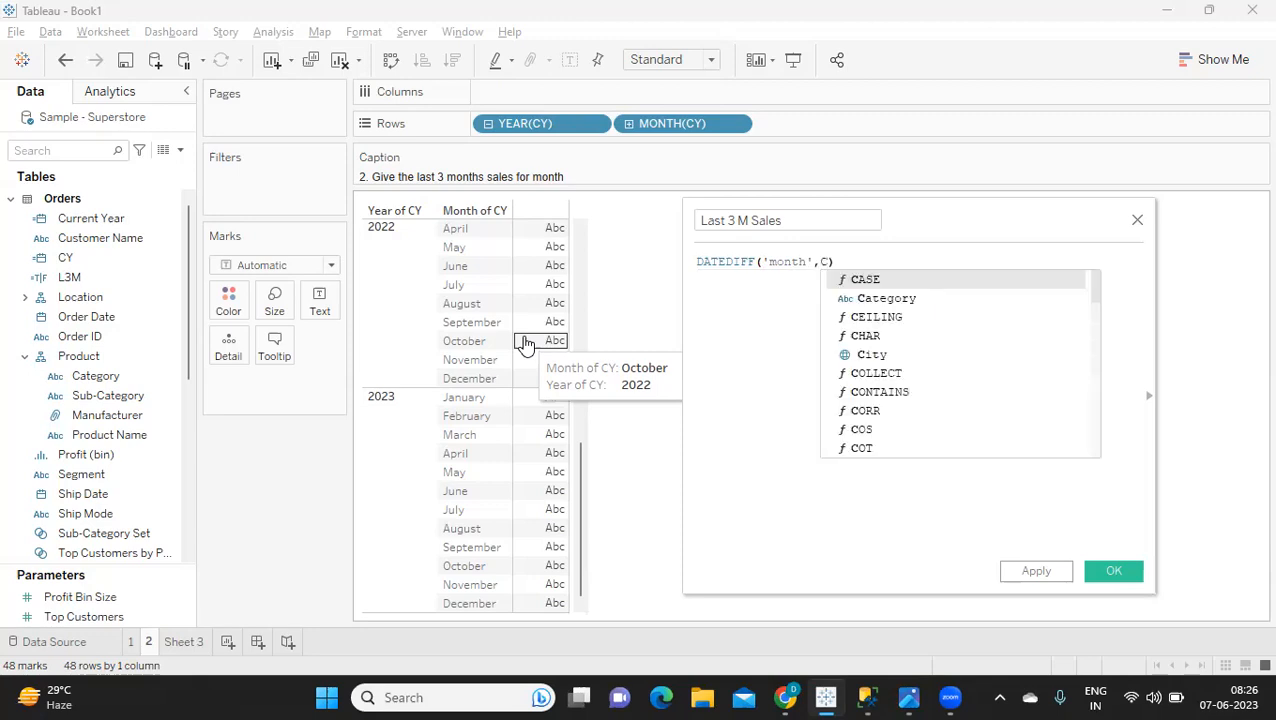
pyautogui.write('Y],')
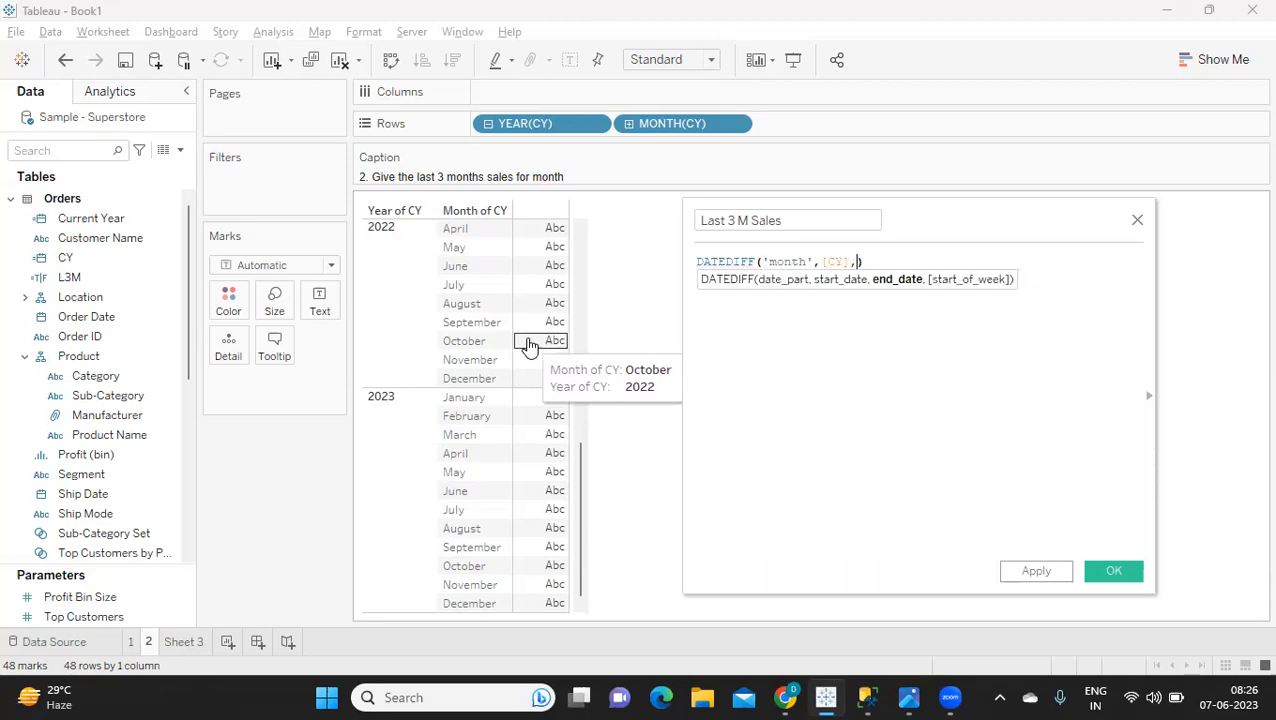
pyautogui.write('[Order Date]')
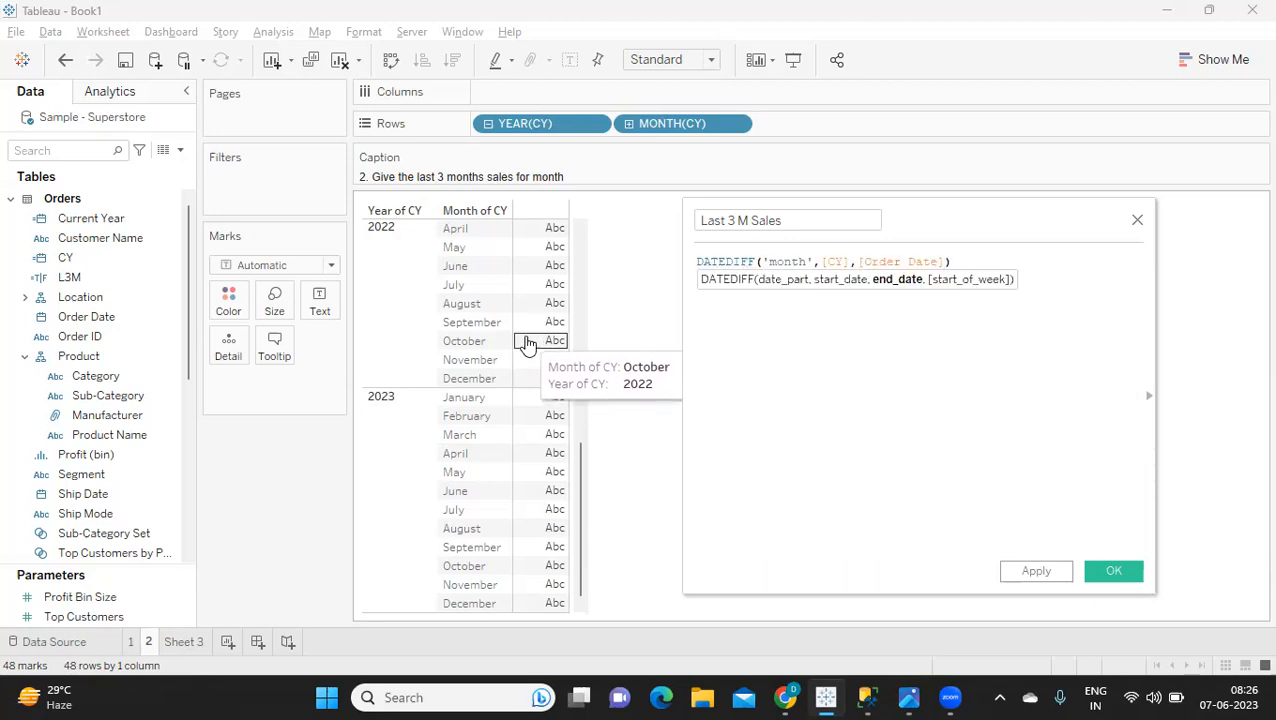
pyautogui.press('BackSpace')
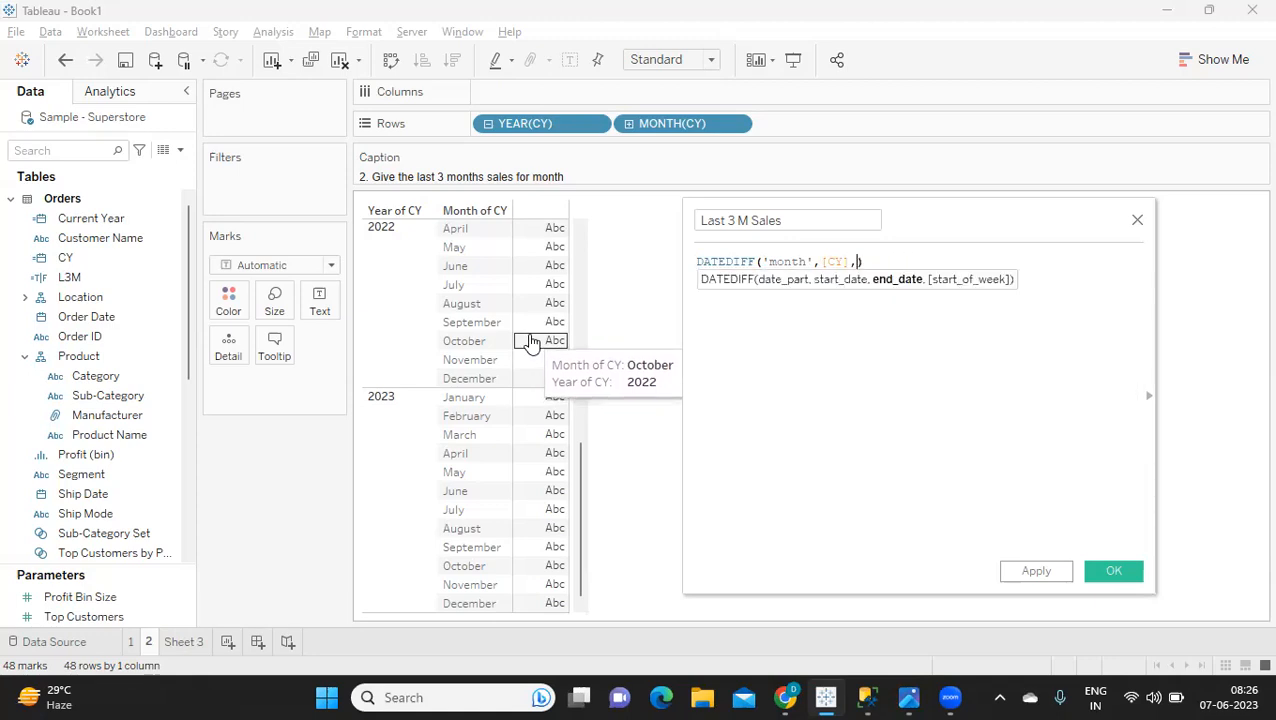
pyautogui.write('TODAY()')
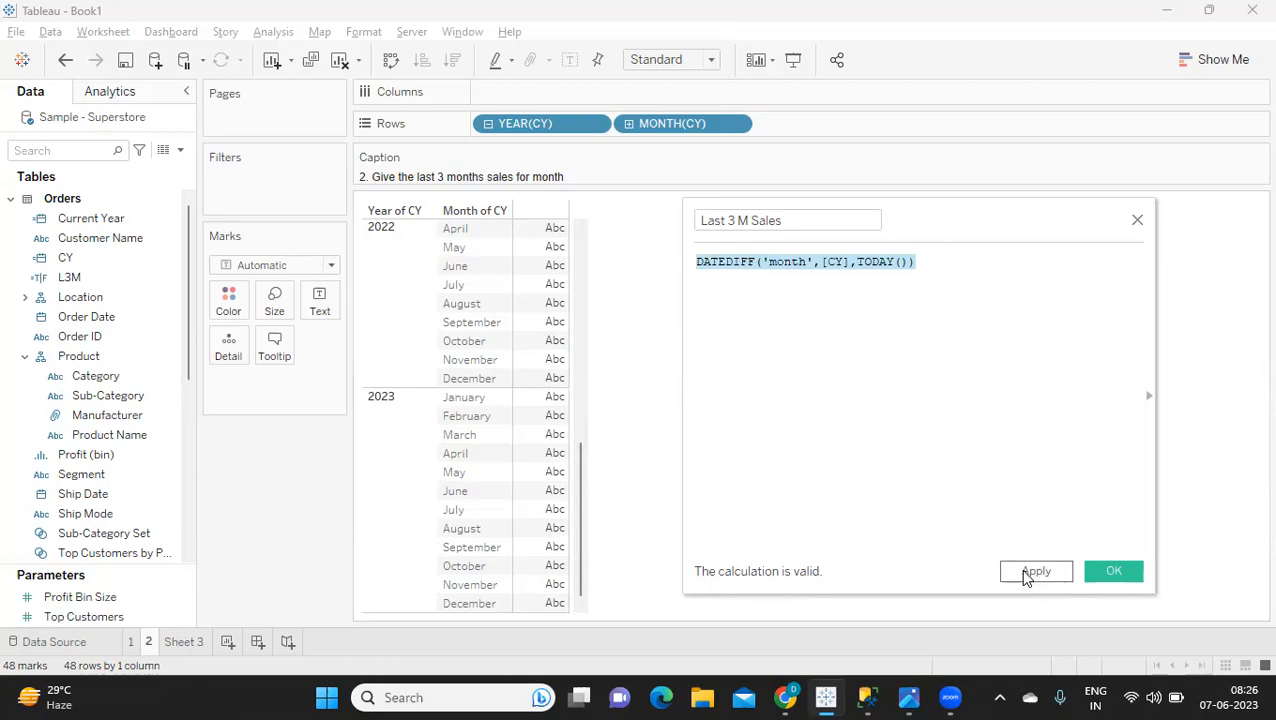
pyautogui.click(1036, 571)
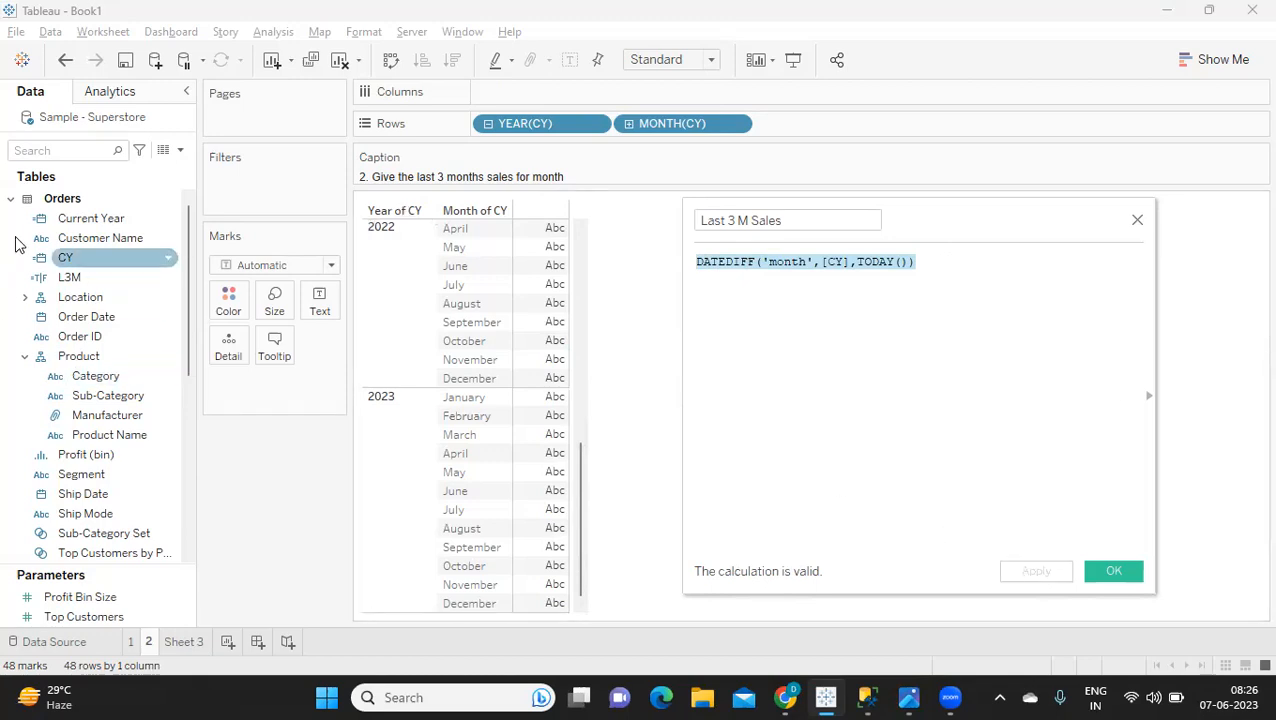
pyautogui.write('La')
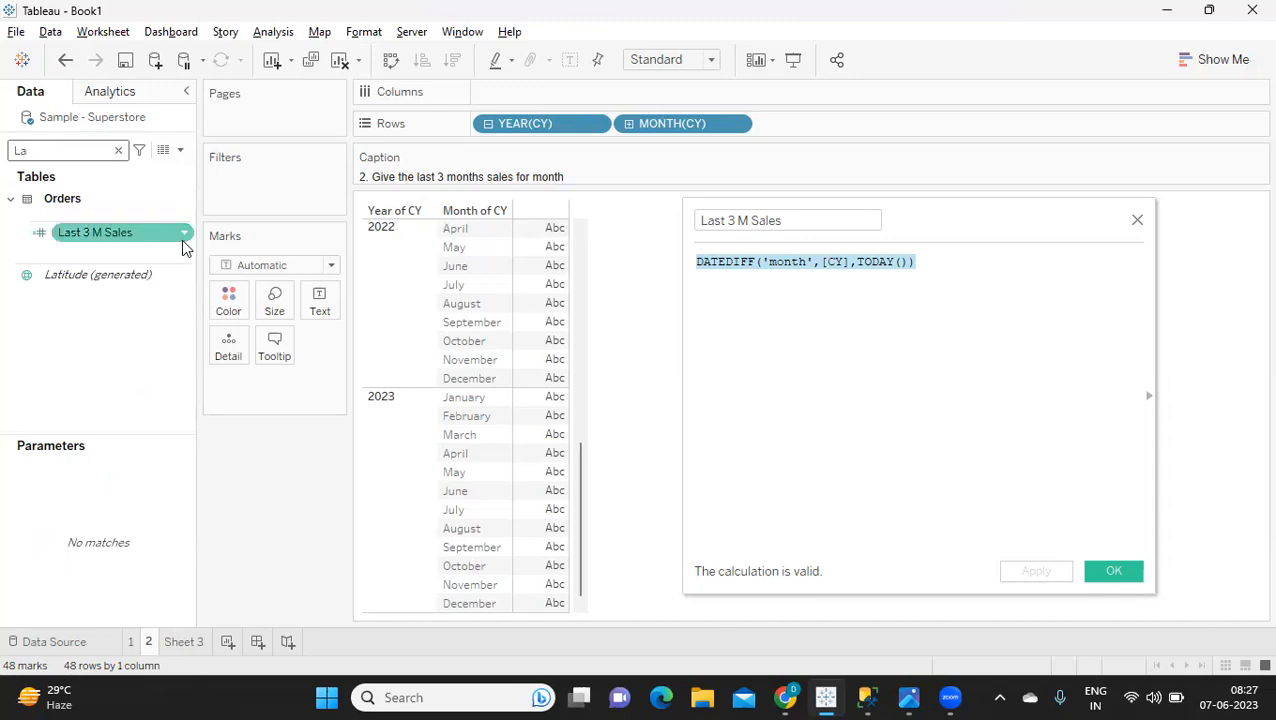
pyautogui.rightClick(95, 232)
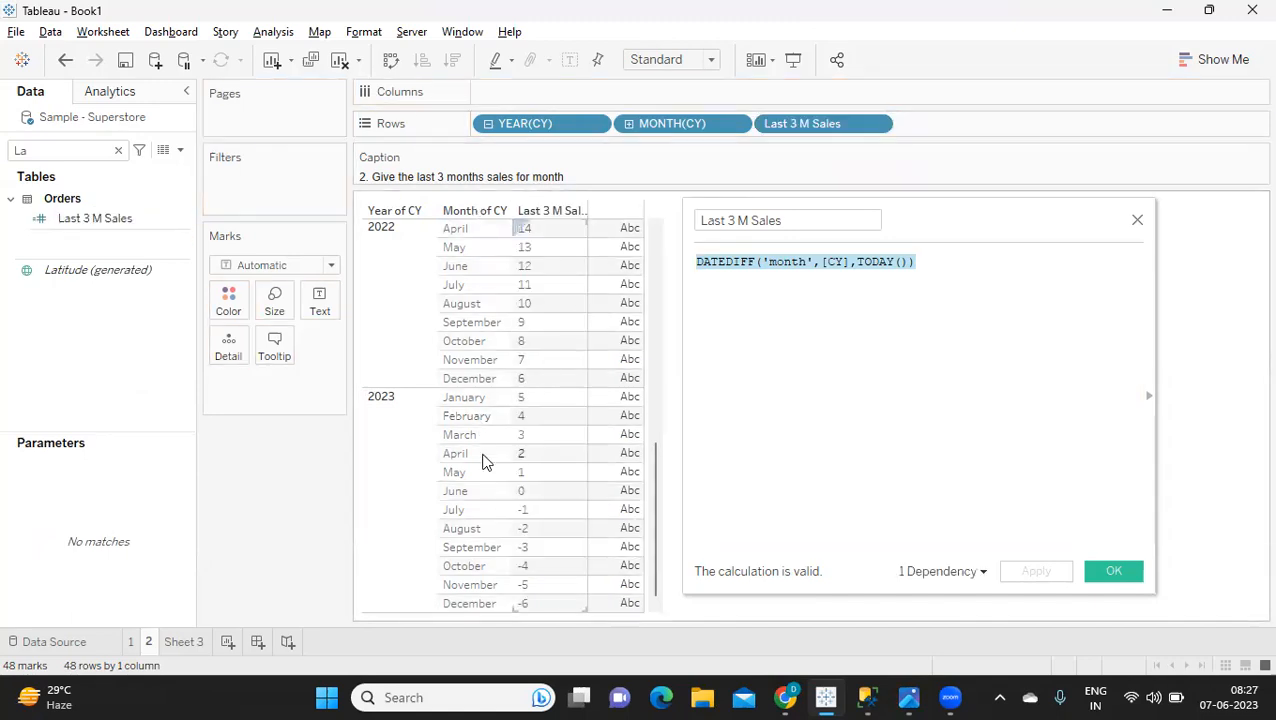
pyautogui.scroll(3)
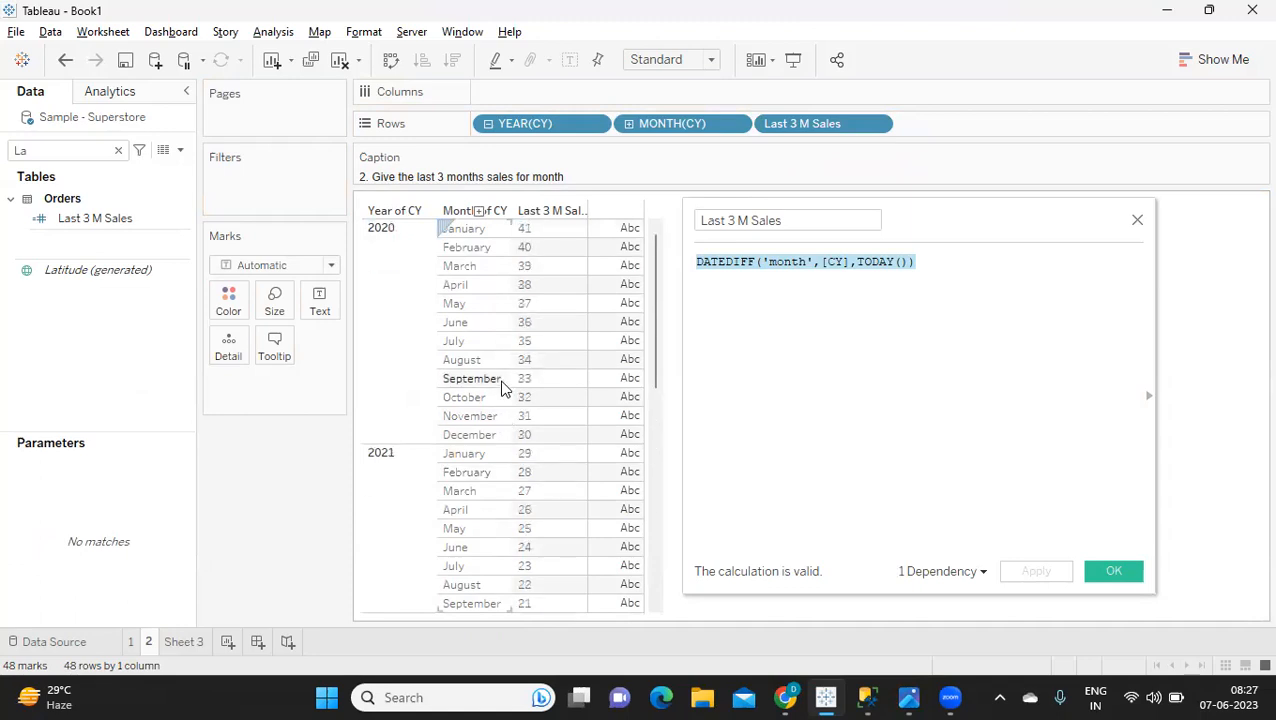
pyautogui.scroll(-3)
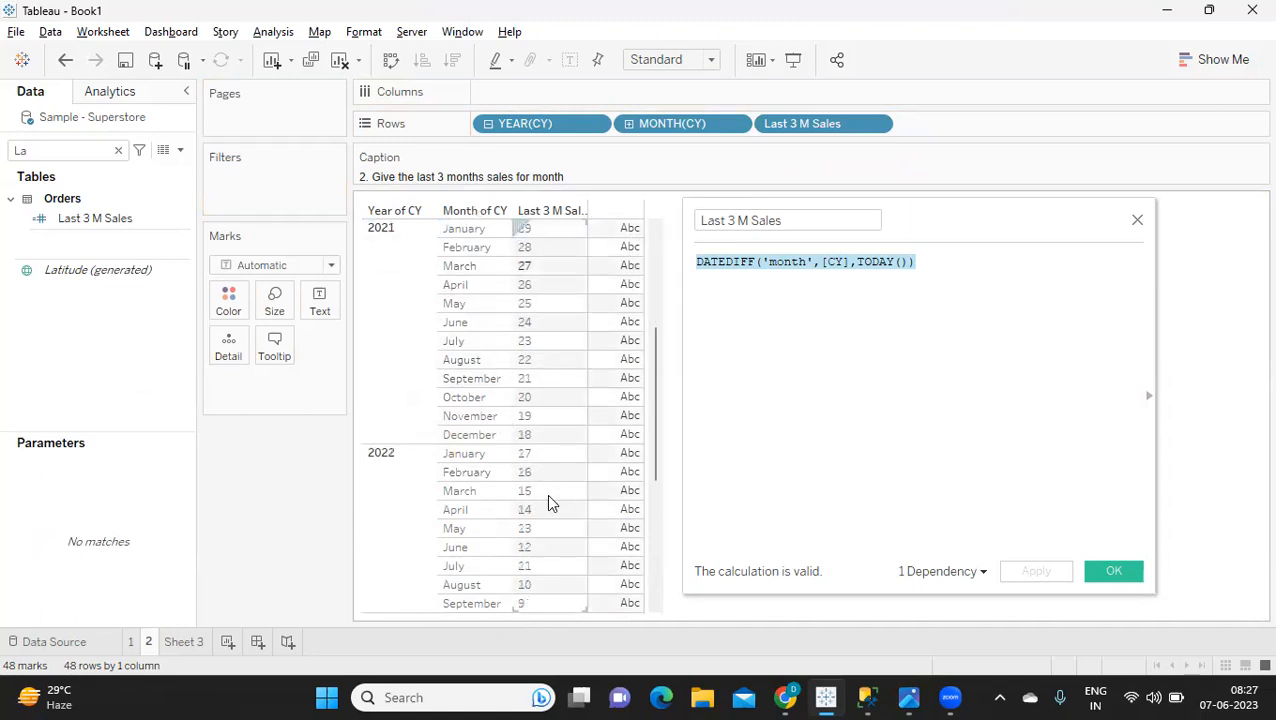
pyautogui.scroll(-3)
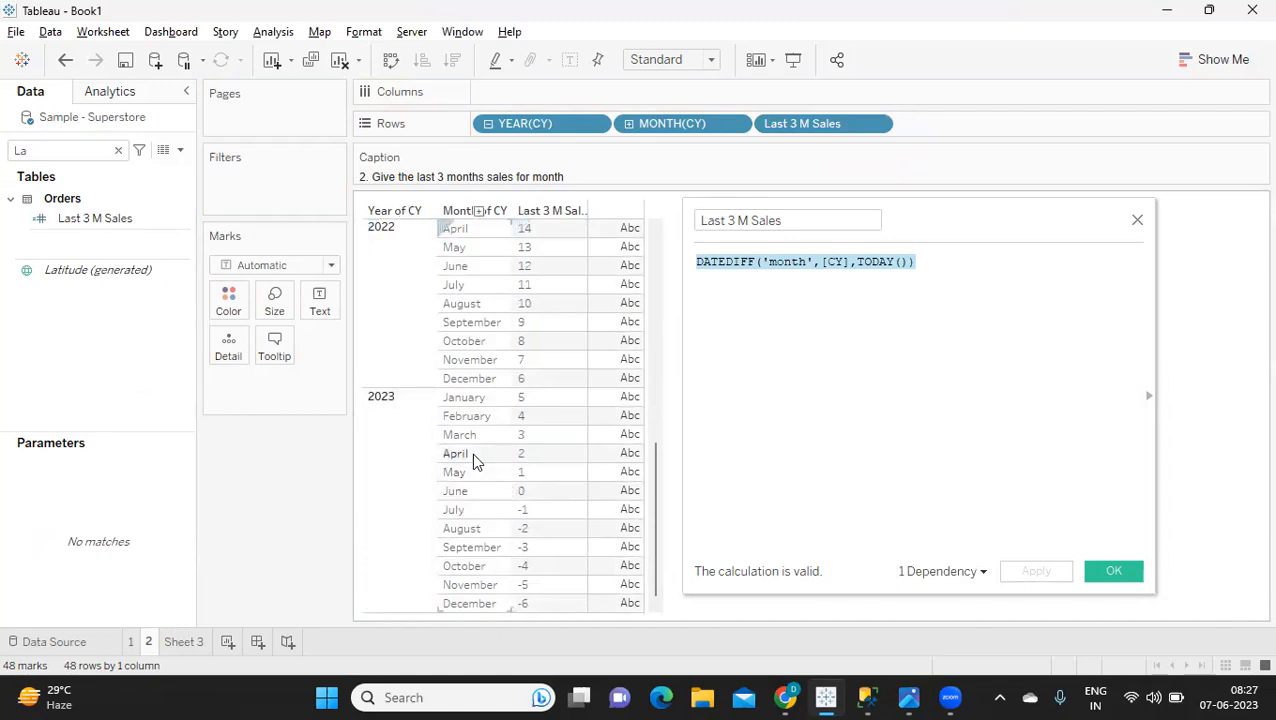
pyautogui.moveTo(501, 405)
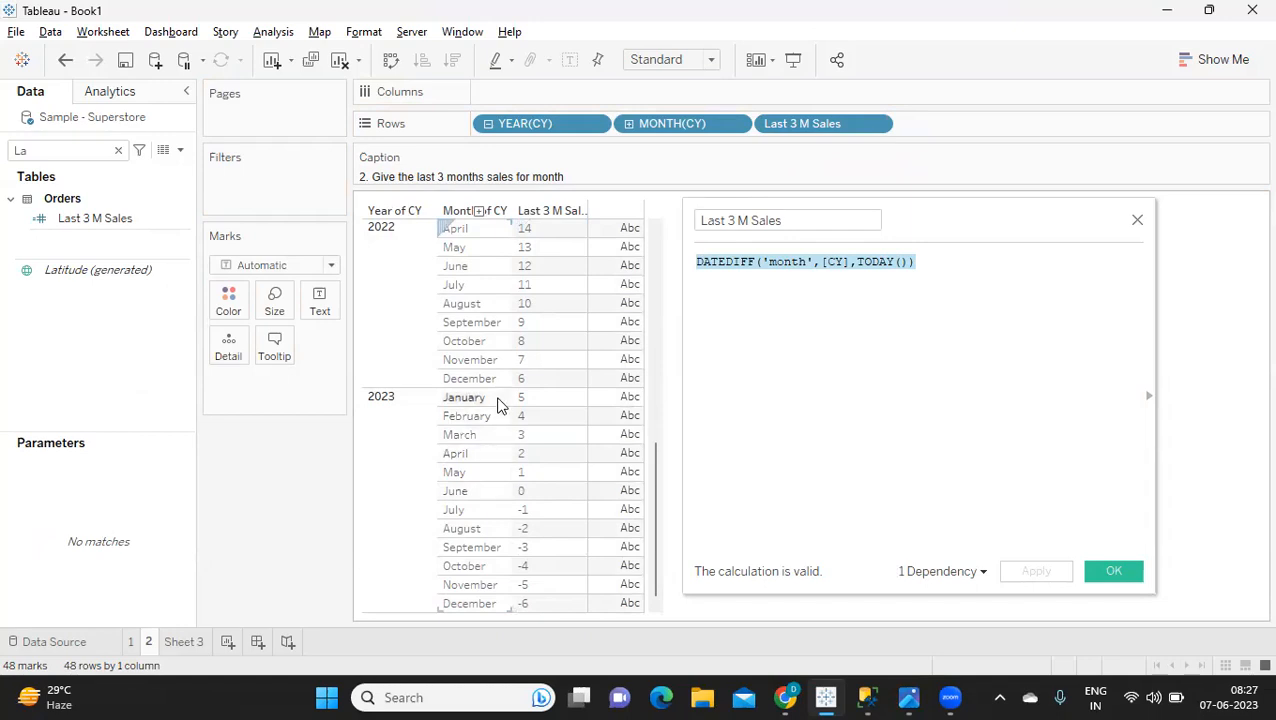
pyautogui.moveTo(465, 497)
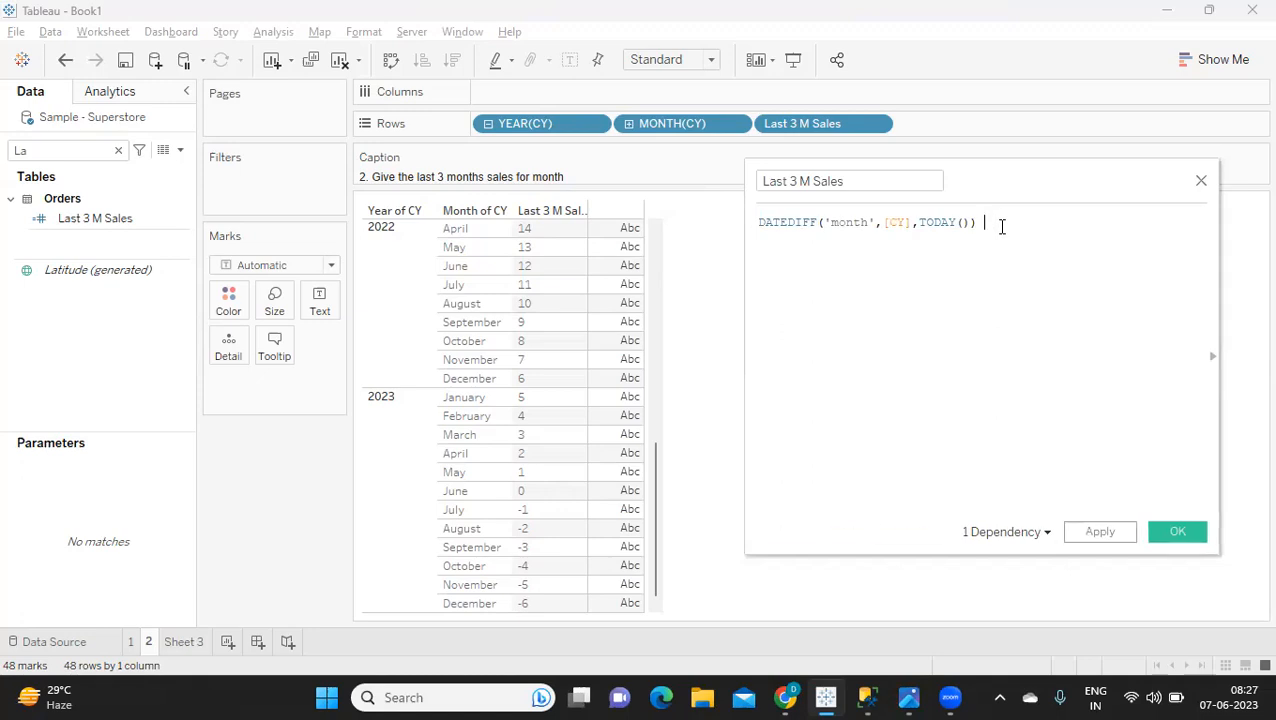
# Make Last 3 M Sales read DATEDIFF(...) <=2 and DATEDIFF(...) >=0 and apply it, flagging April–June 2023.
pyautogui.write('<=')
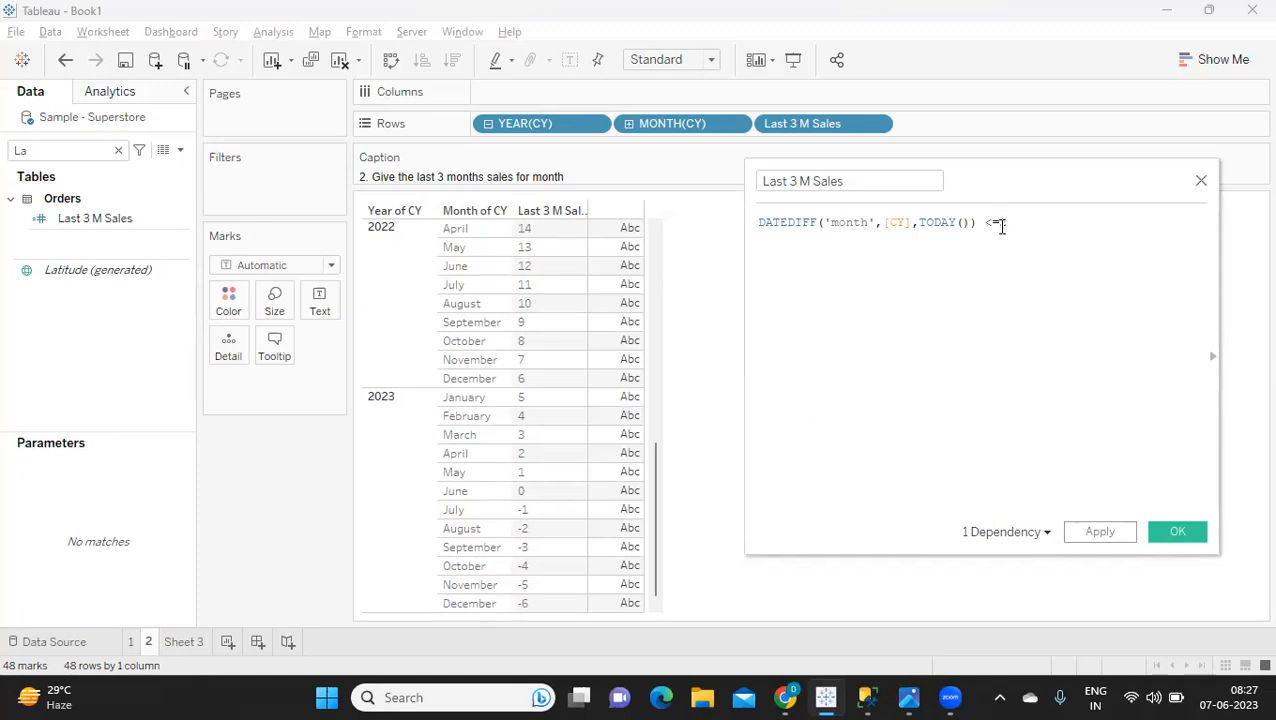
pyautogui.write('2')
pyautogui.write('and')
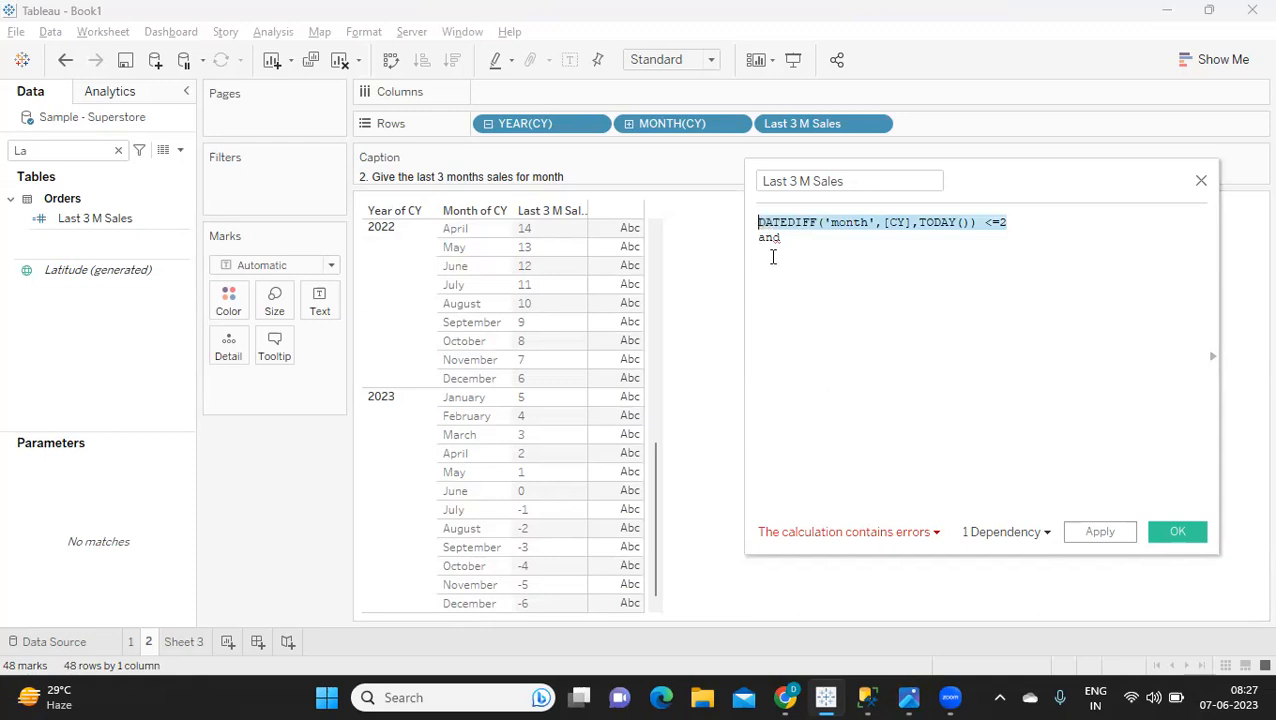
pyautogui.click(785, 238)
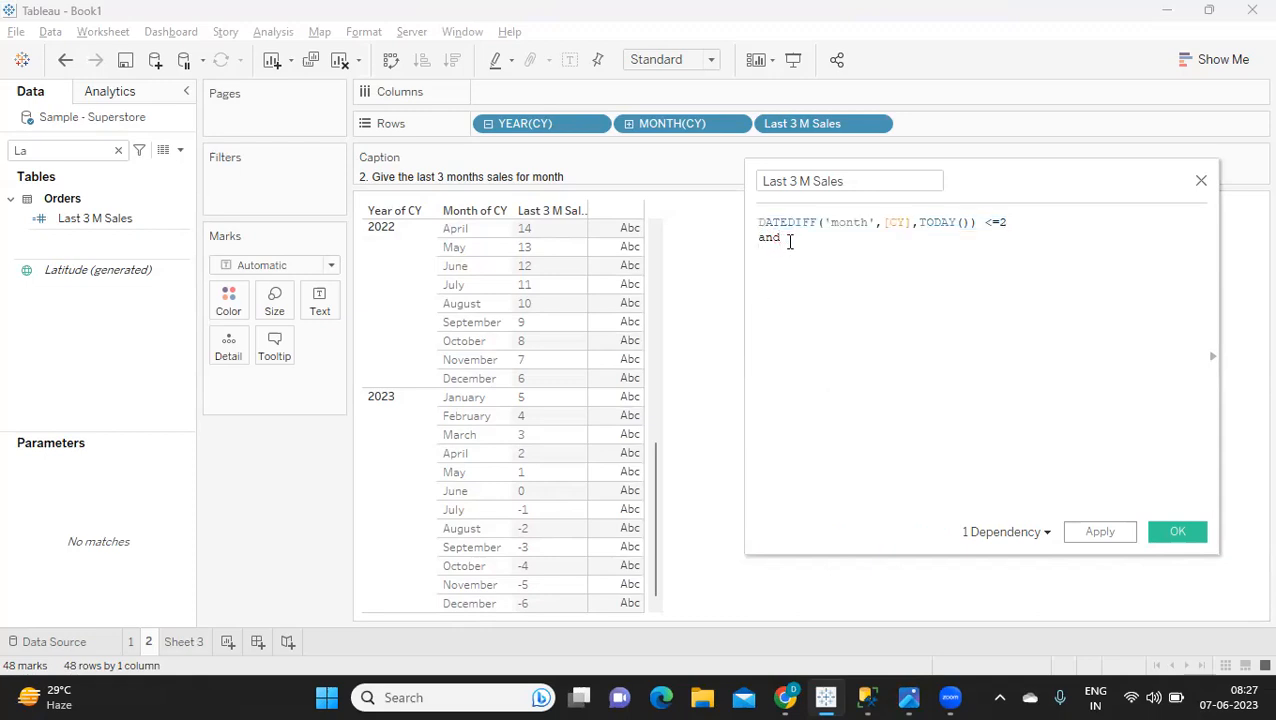
pyautogui.write("DATEDIFF('month',[CY],TODAY()) <=2")
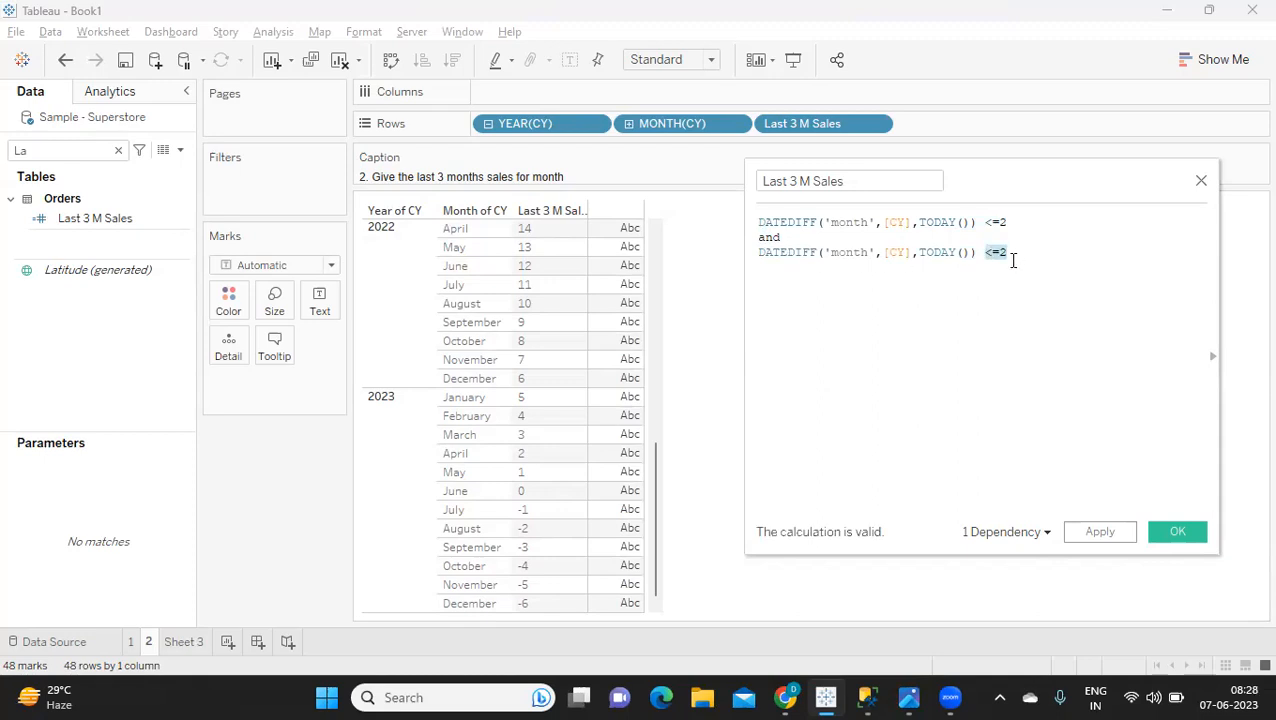
pyautogui.write('>0')
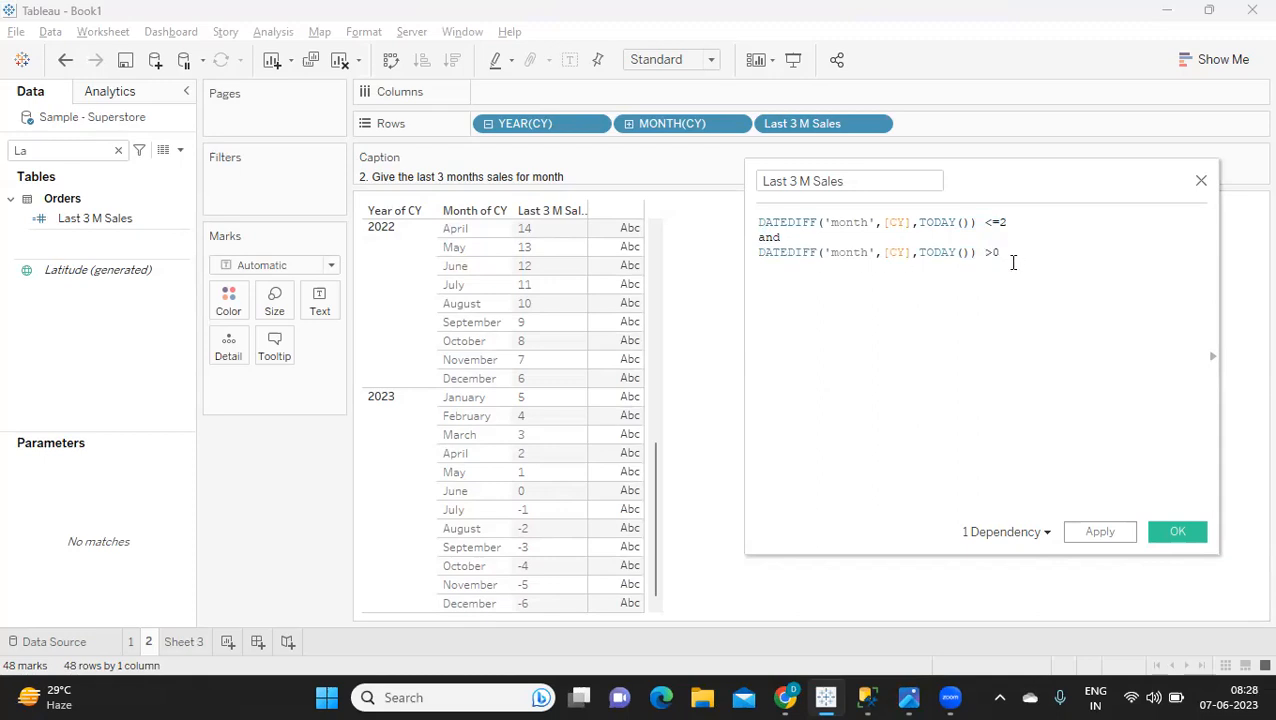
pyautogui.click(1099, 531)
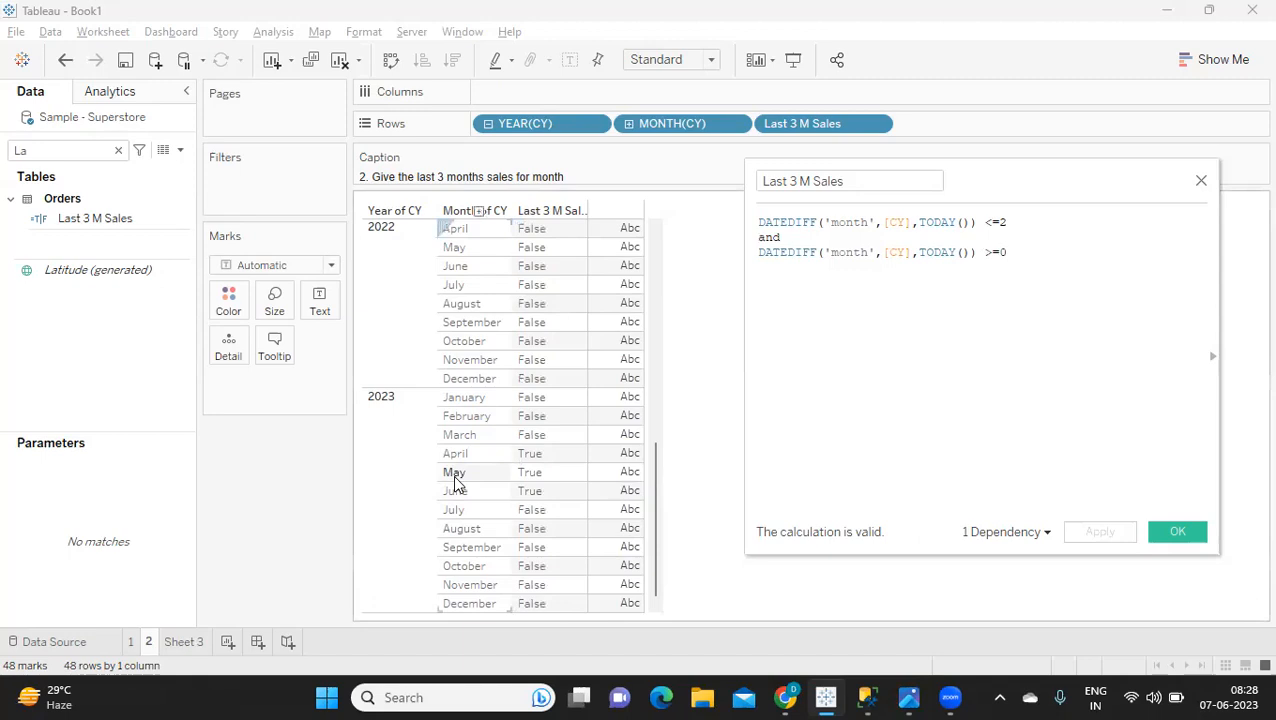
pyautogui.moveTo(470, 465)
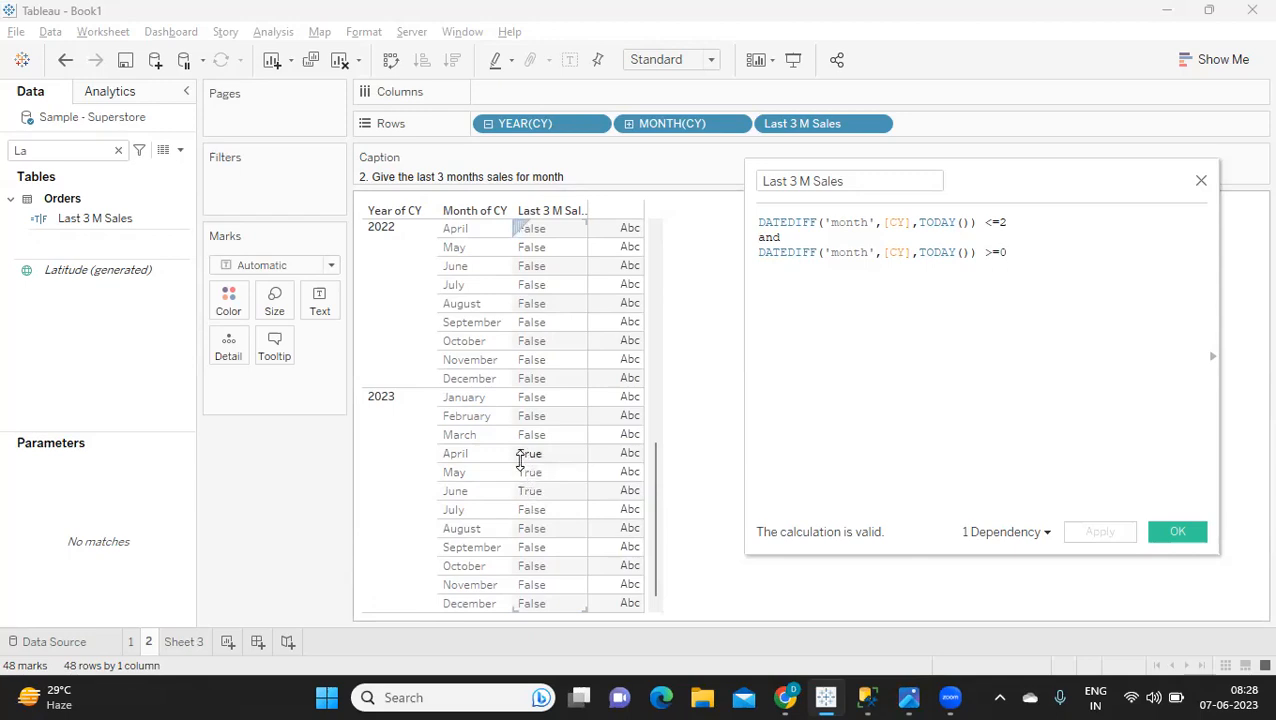
pyautogui.moveTo(460, 462)
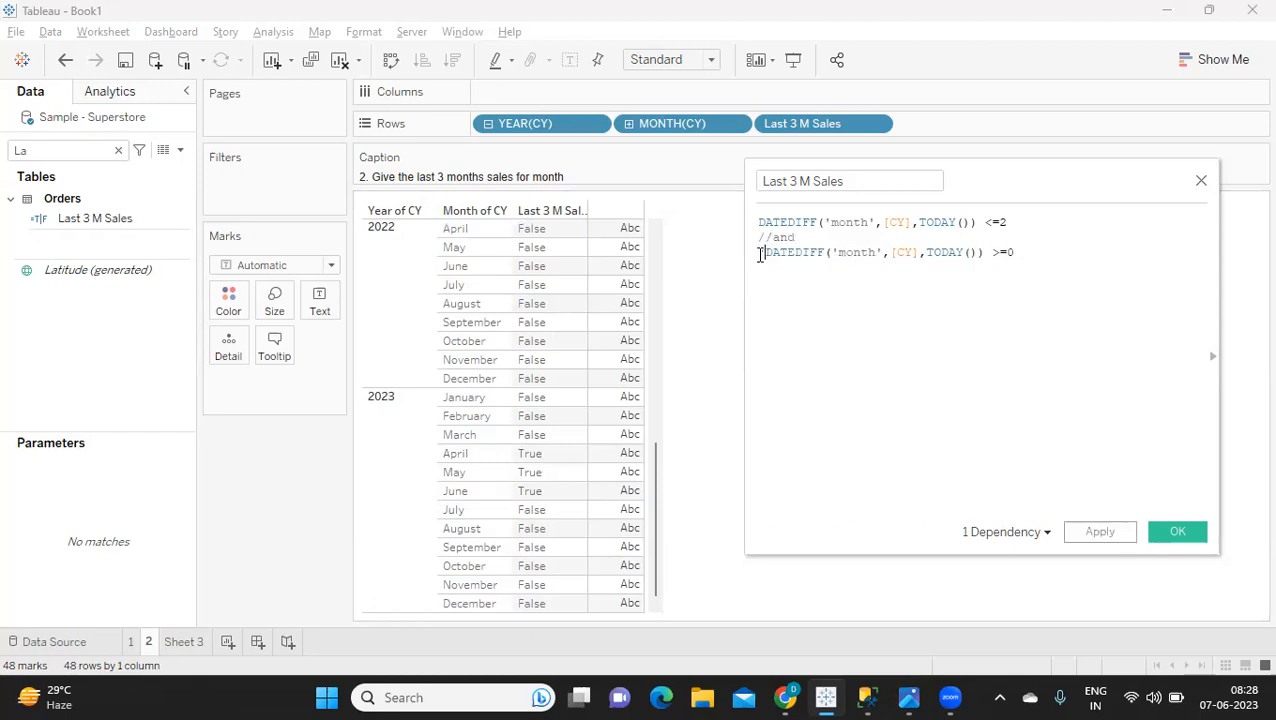
pyautogui.write('//')
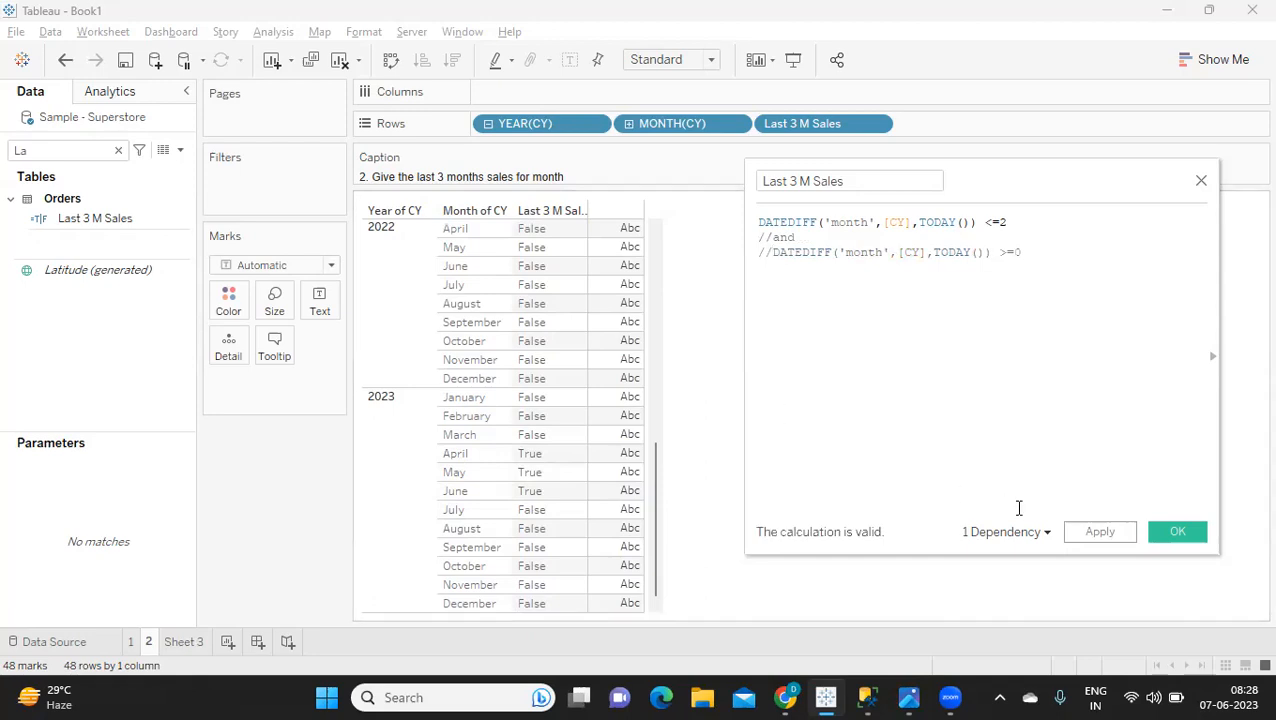
pyautogui.moveTo(1100, 531)
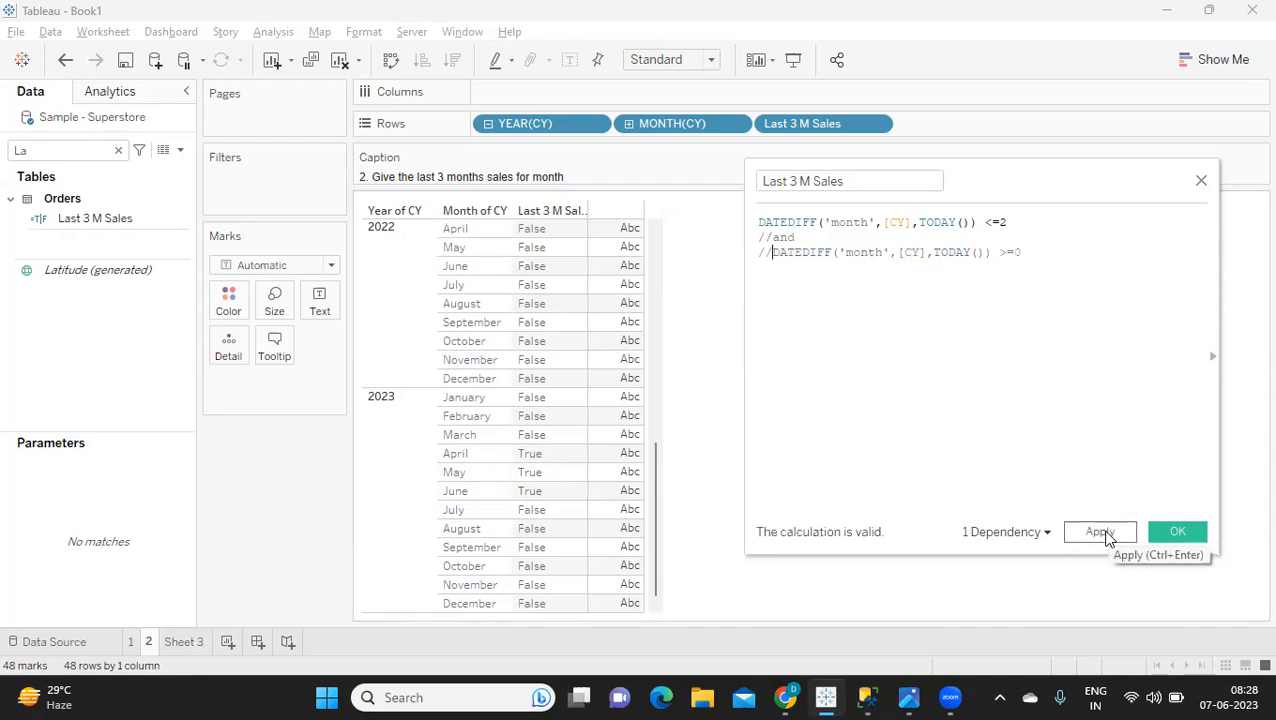
pyautogui.click(1099, 531)
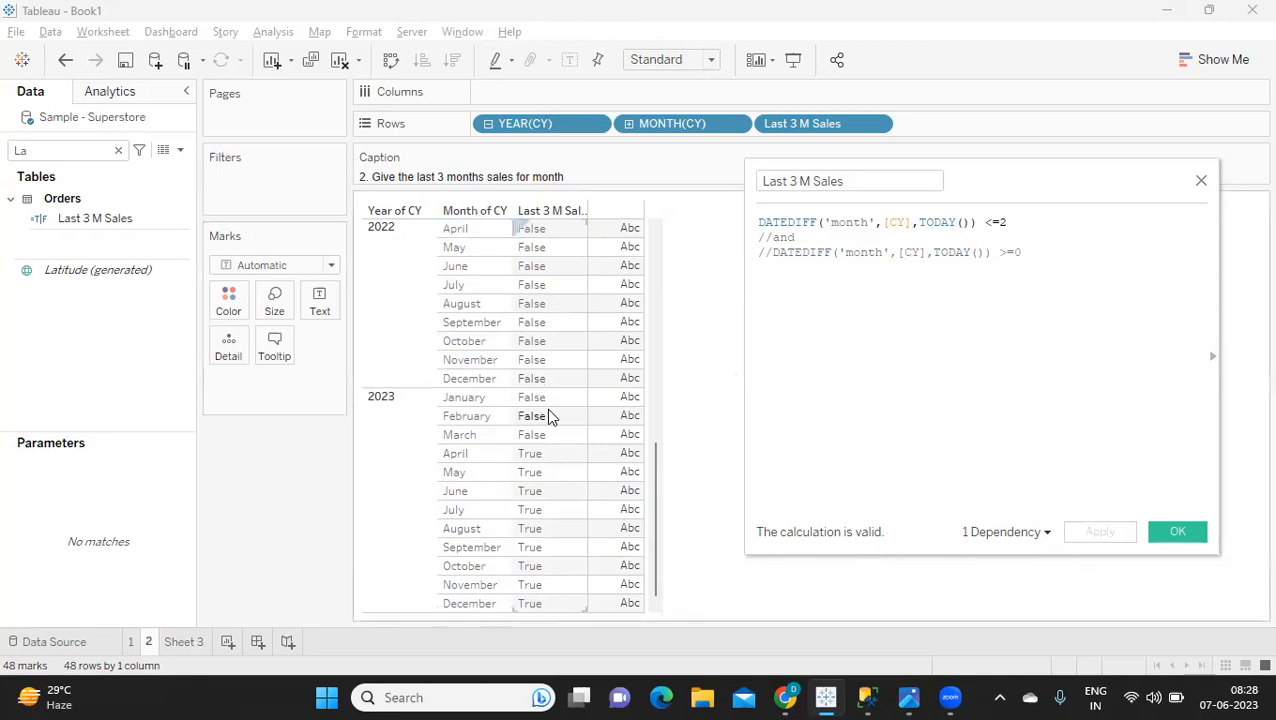
pyautogui.moveTo(535, 455)
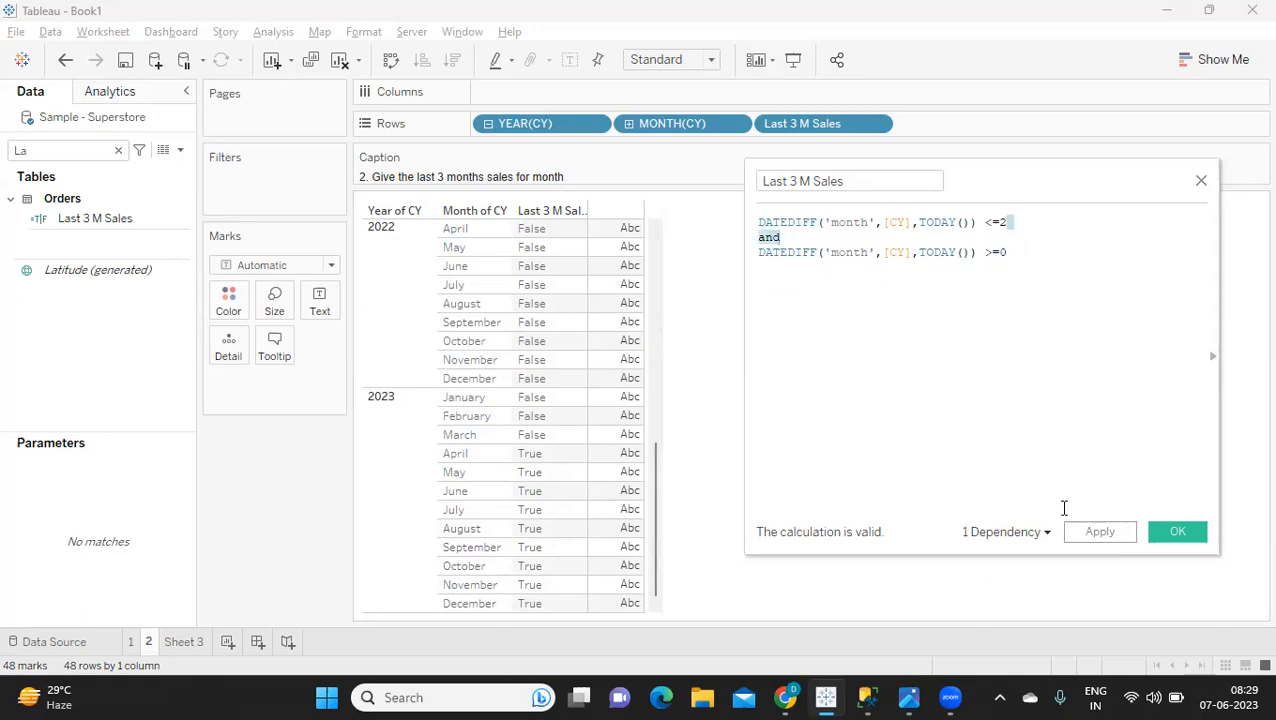
pyautogui.click(1099, 531)
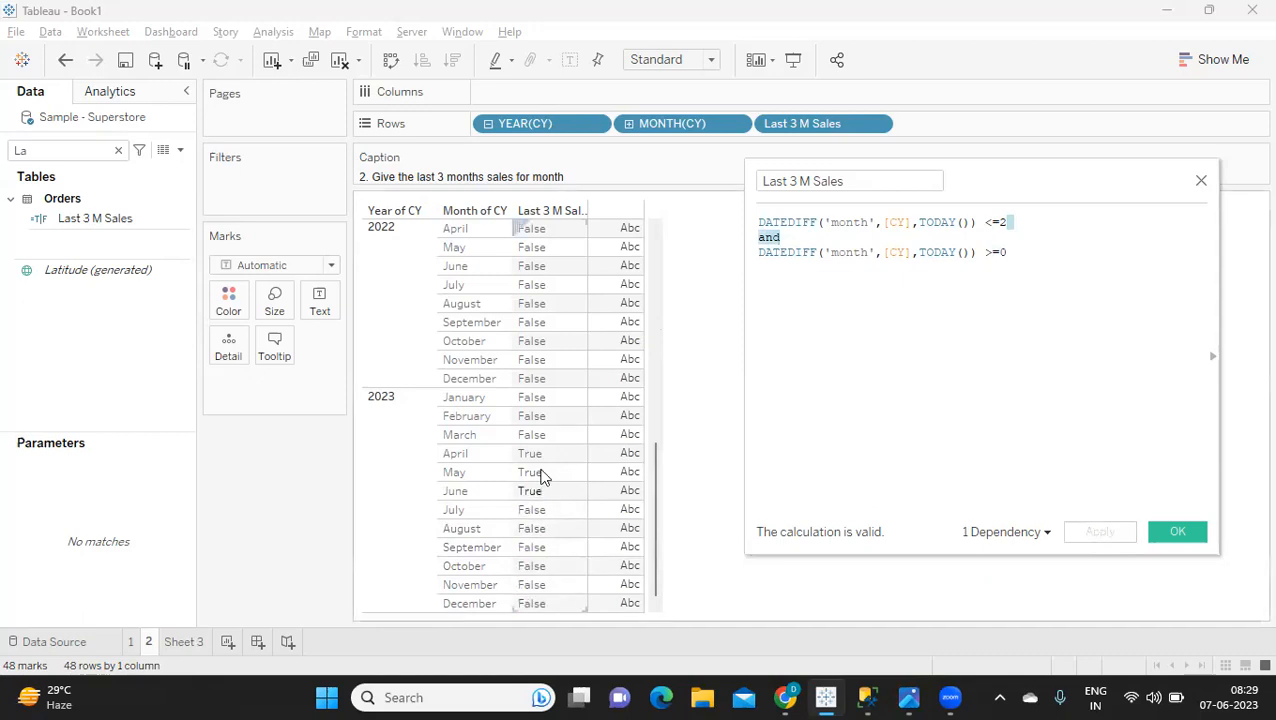
pyautogui.moveTo(1050, 243)
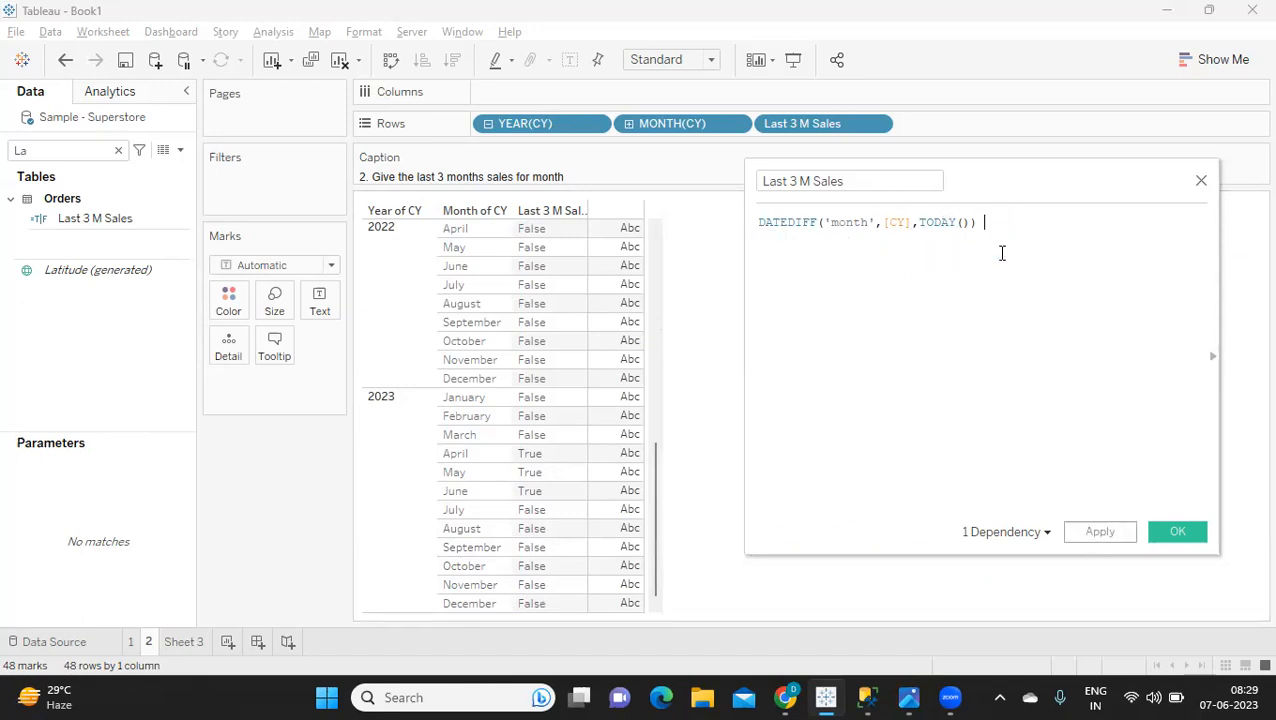
# Rewrite Last 3 M Sales as DATEDIFF(...) in (0,1,2), apply it, then extend the list to include 3.
pyautogui.write('in')
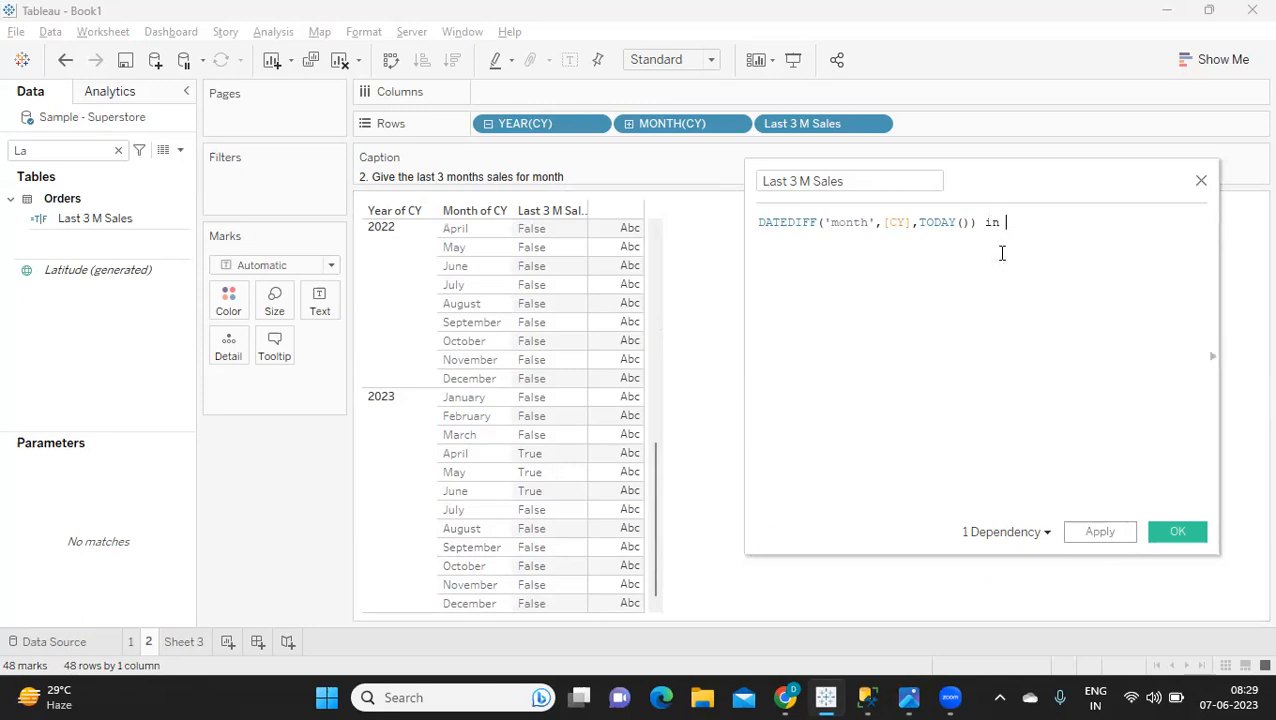
pyautogui.write('(0,')
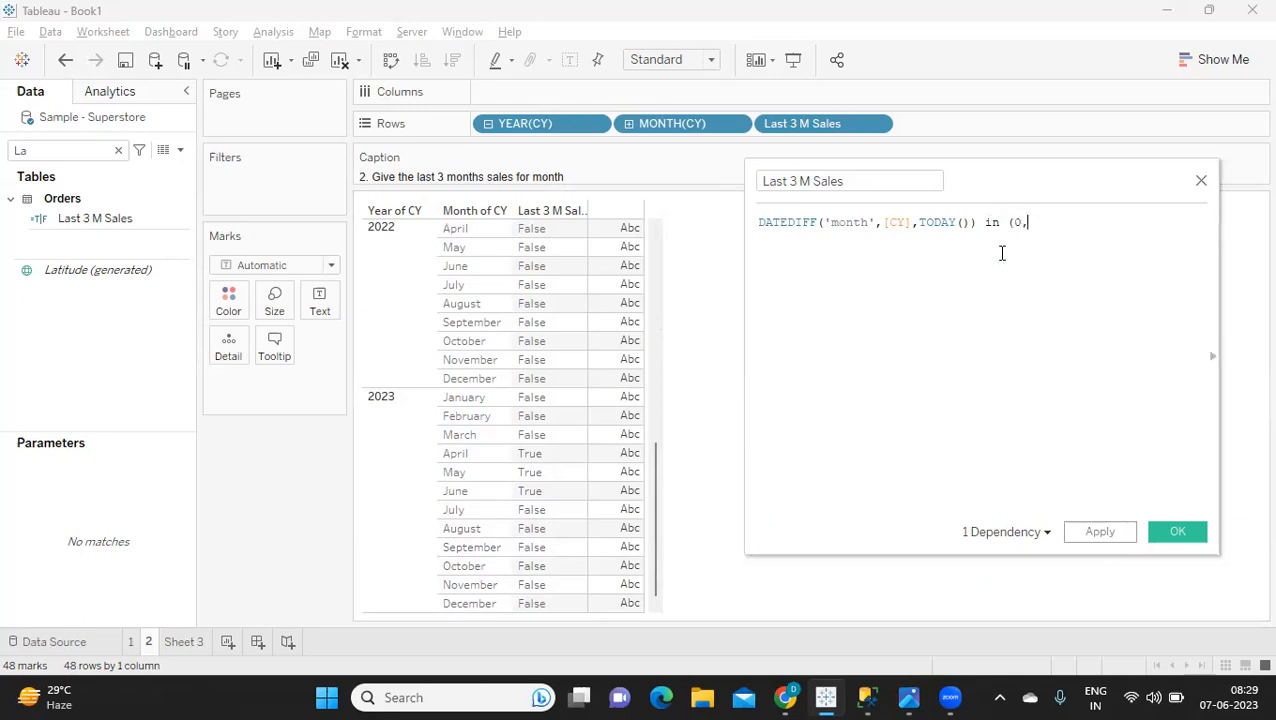
pyautogui.write('1,2)')
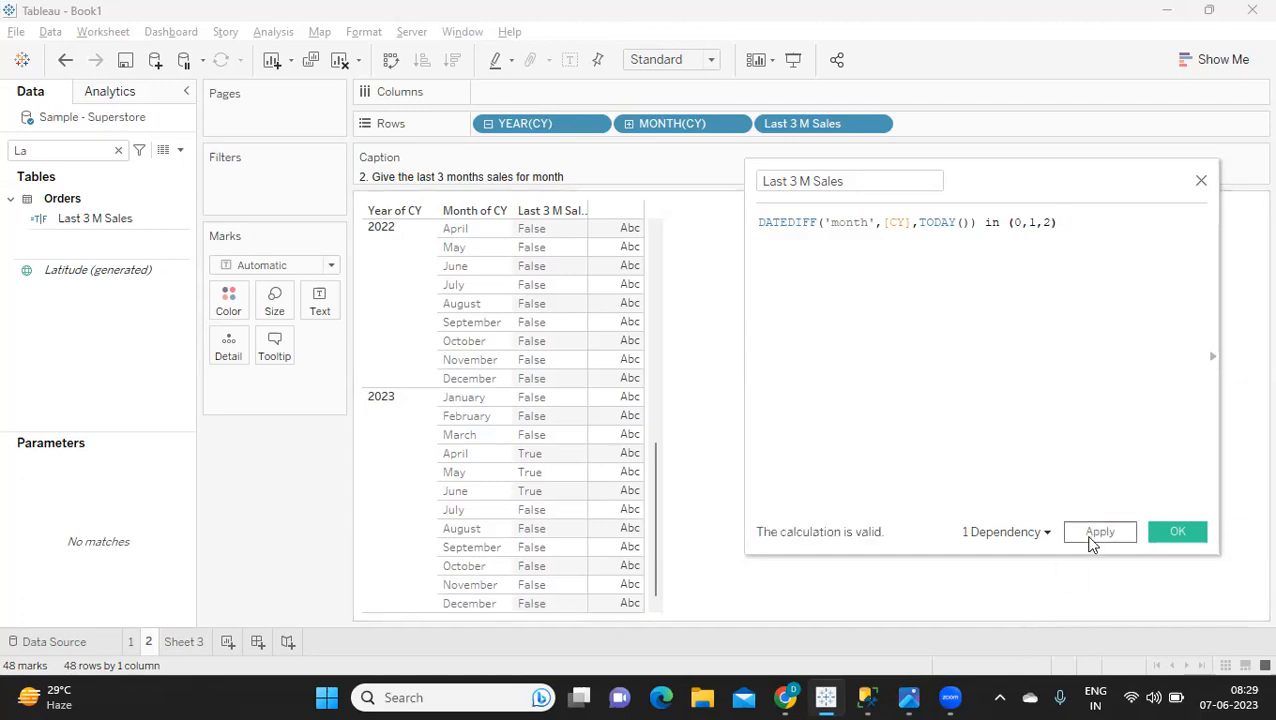
pyautogui.click(1099, 531)
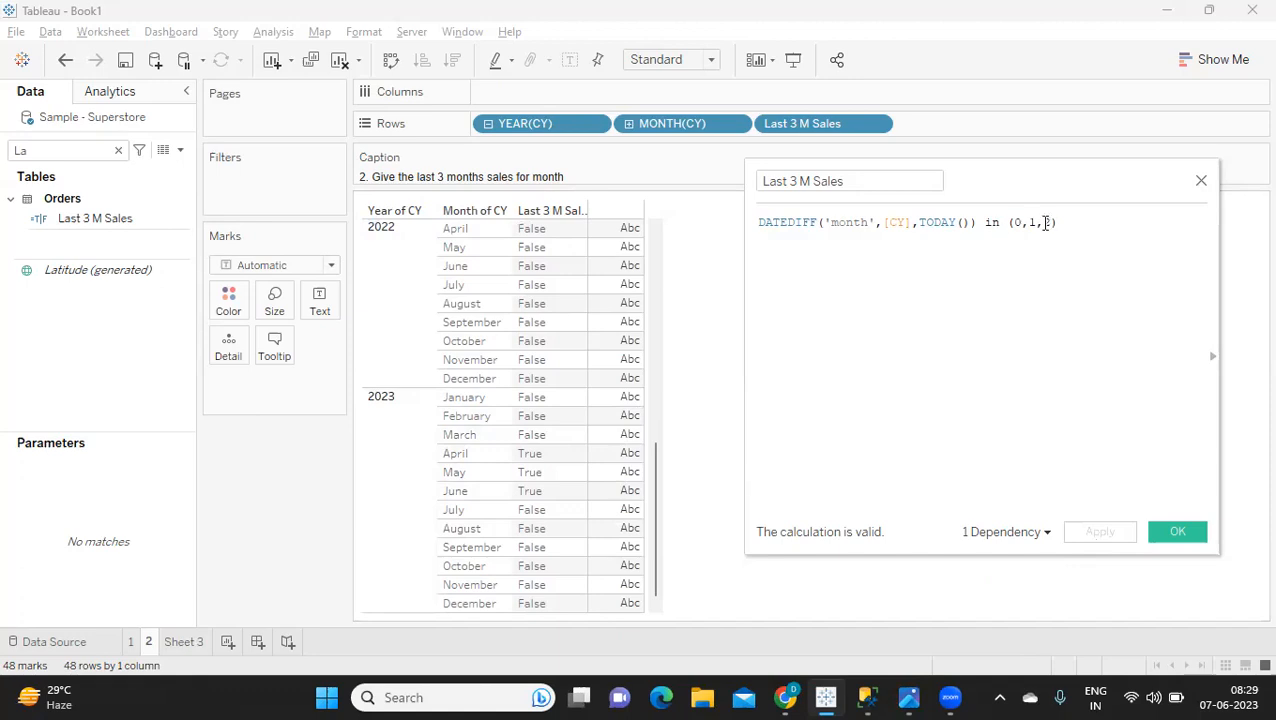
pyautogui.write('3')
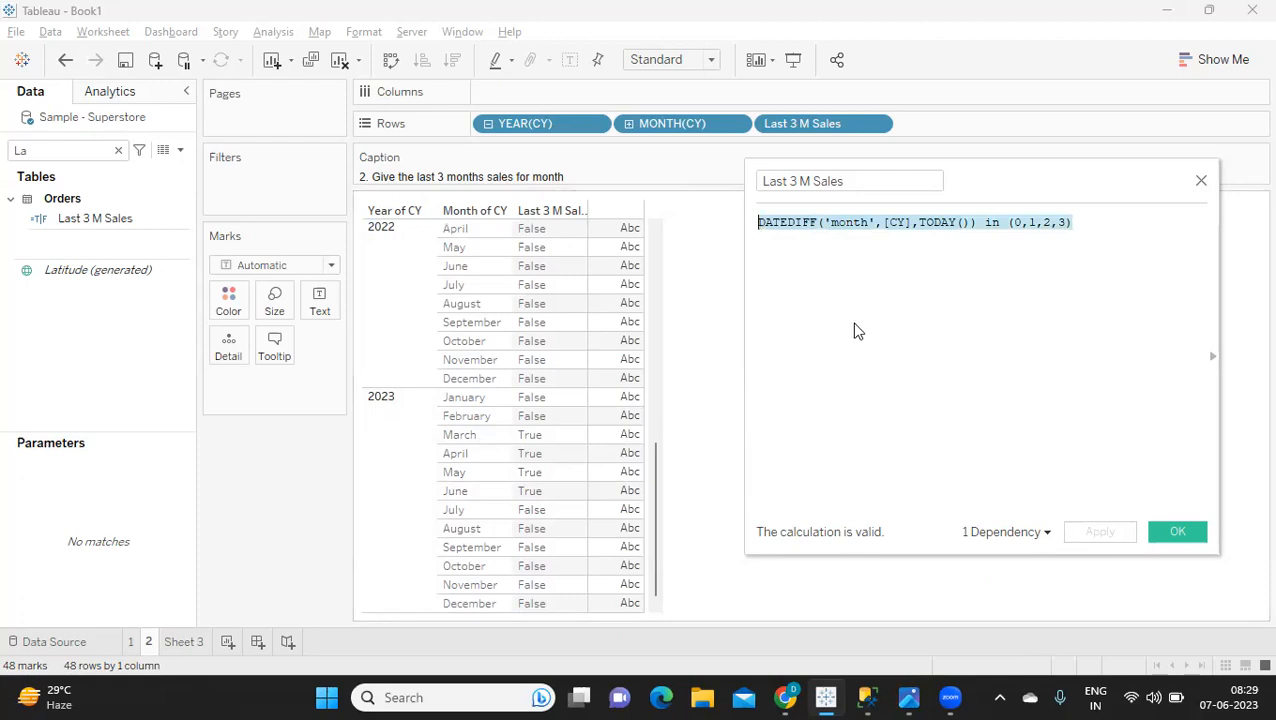
pyautogui.moveTo(870, 331)
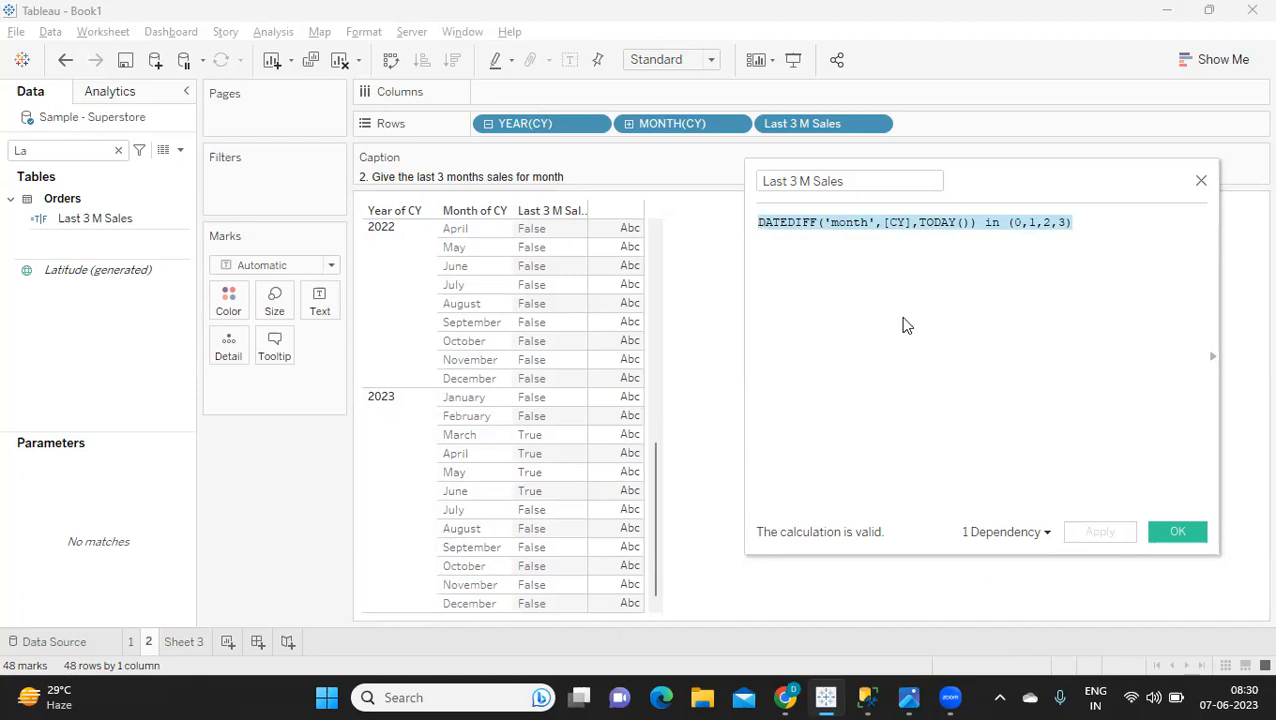
pyautogui.moveTo(960, 350)
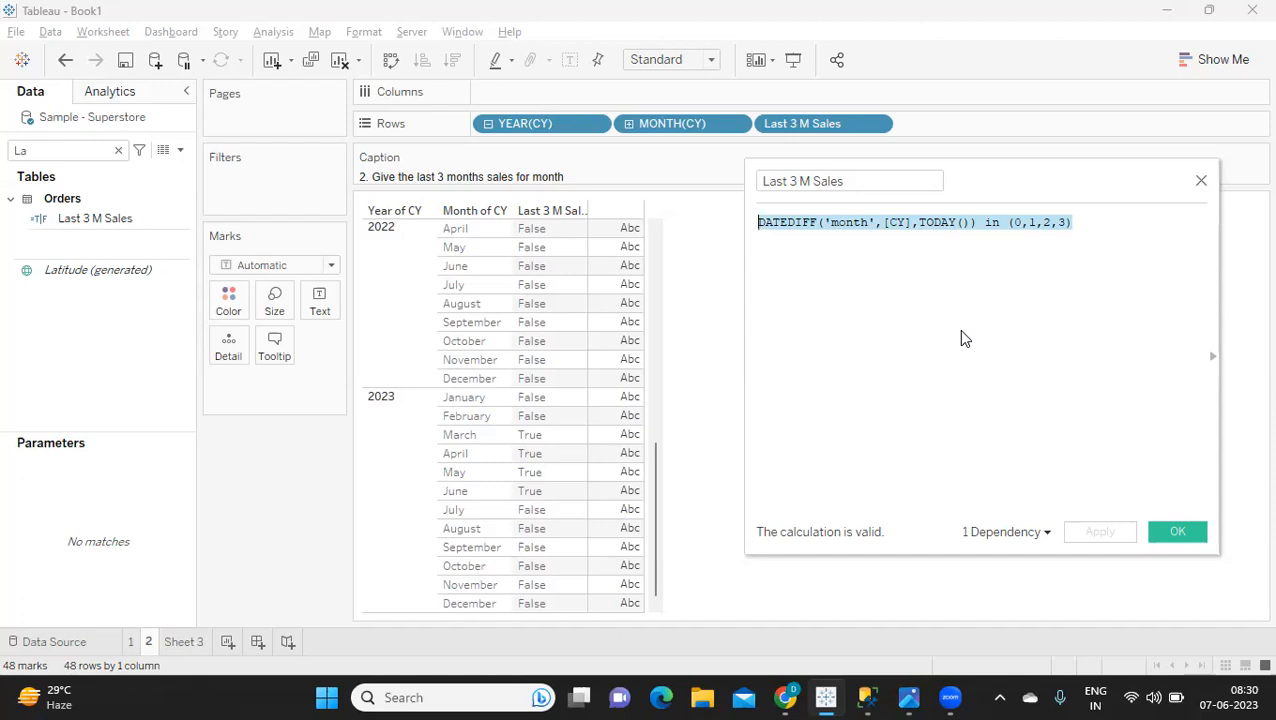
pyautogui.moveTo(740, 123)
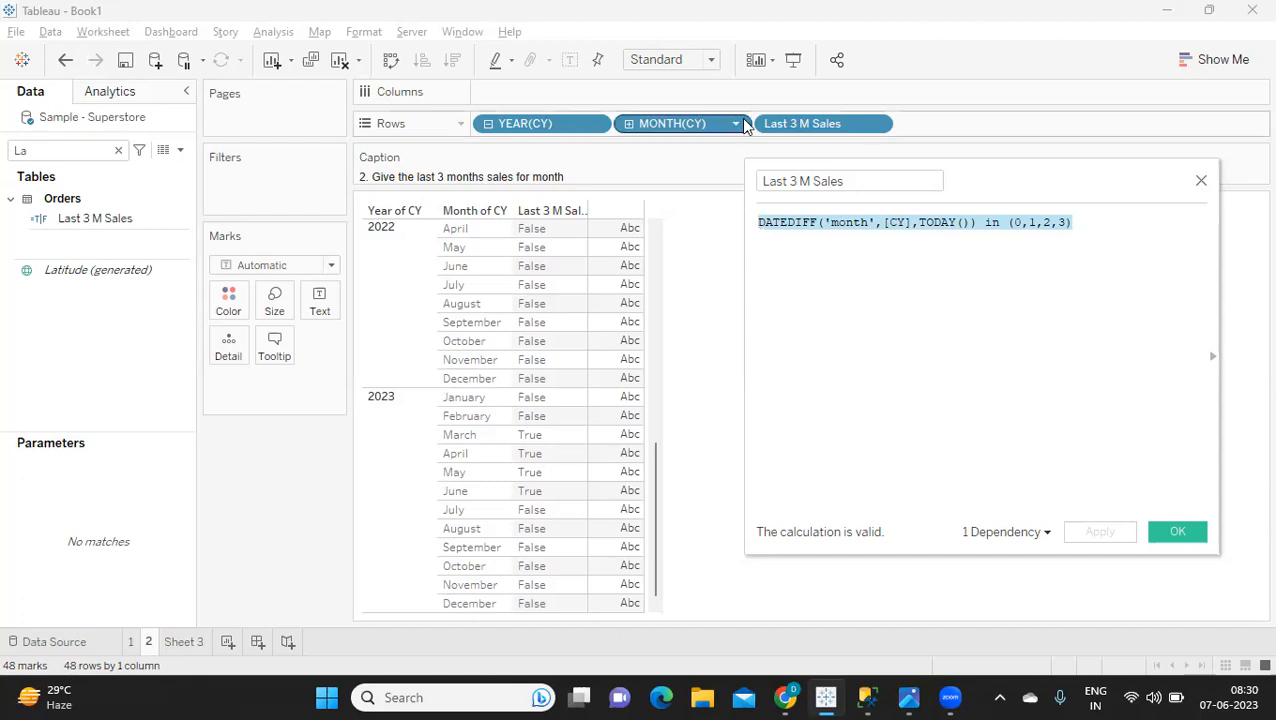